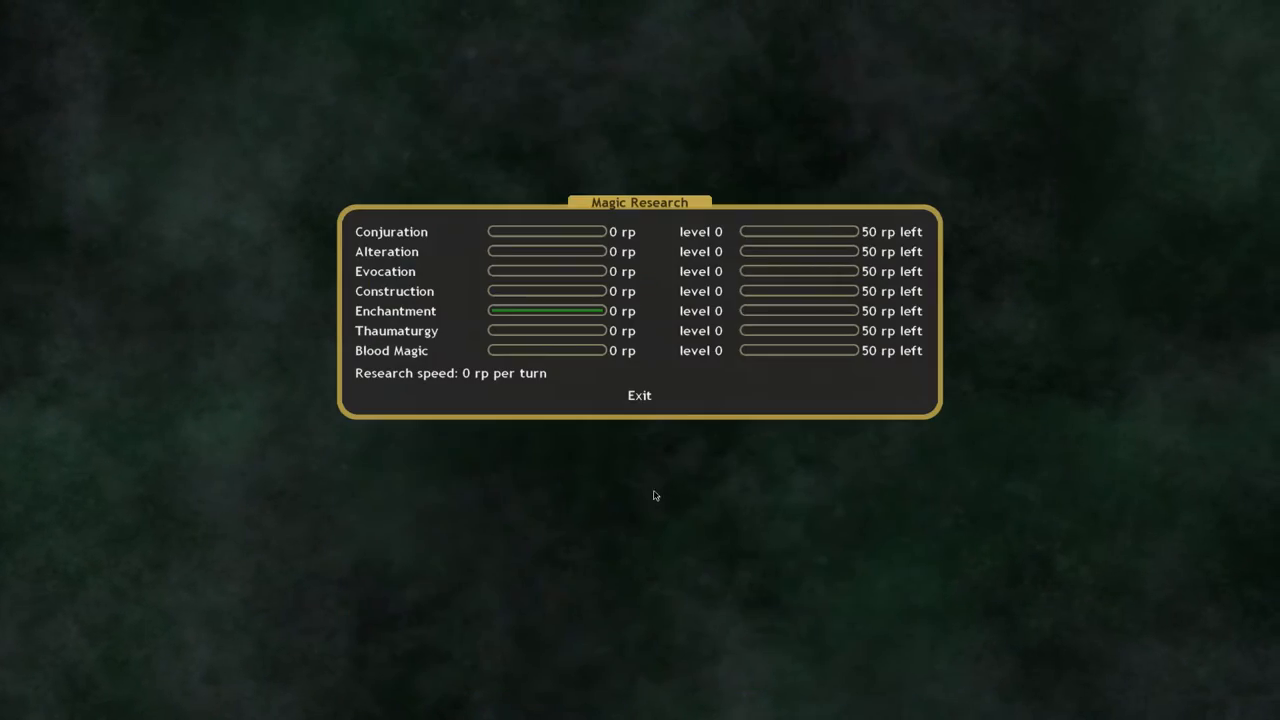
{"action": "mouse_move", "coordinate": [500, 318]}
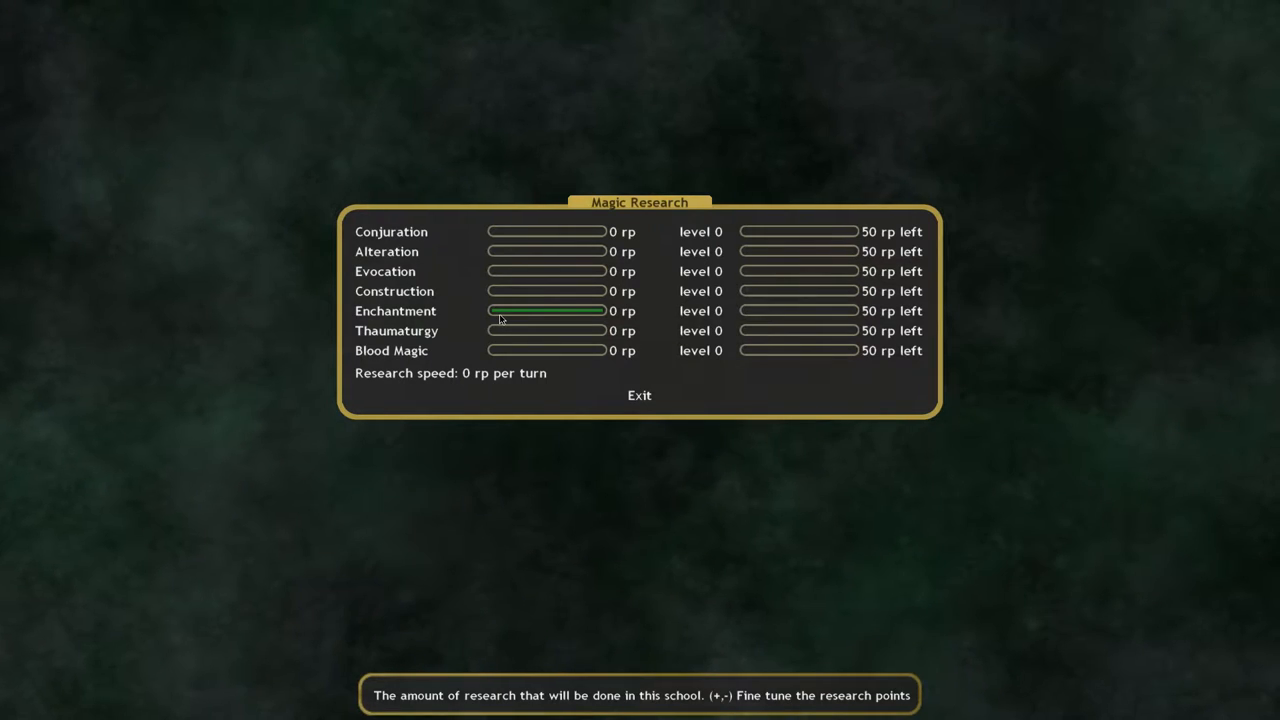
{"action": "mouse_move", "coordinate": [462, 239]}
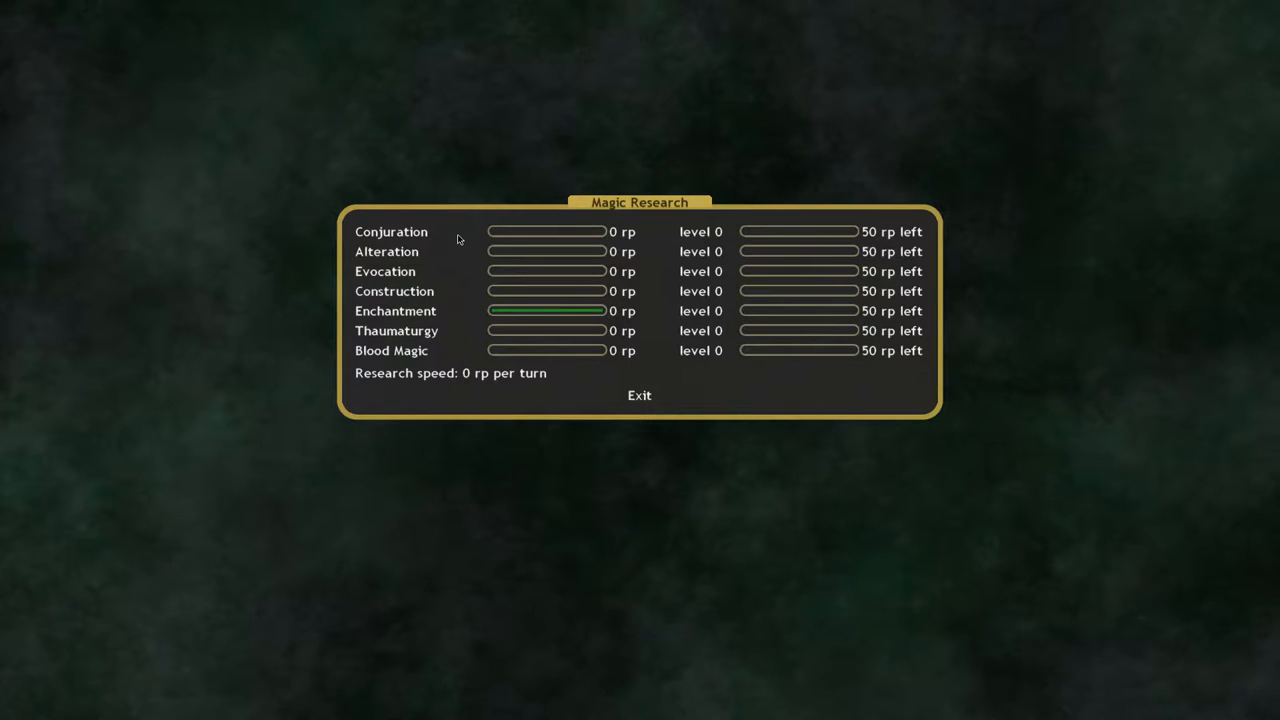
{"action": "mouse_move", "coordinate": [398, 223]}
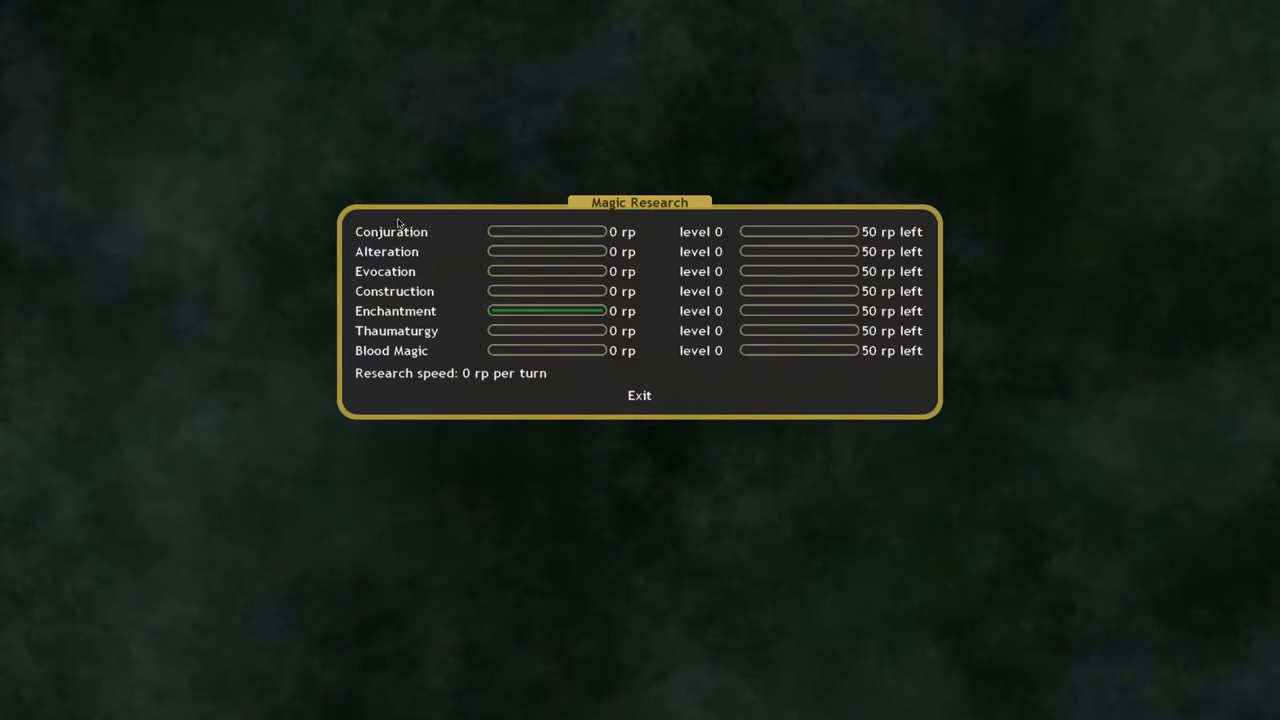
{"action": "mouse_move", "coordinate": [385, 271]}
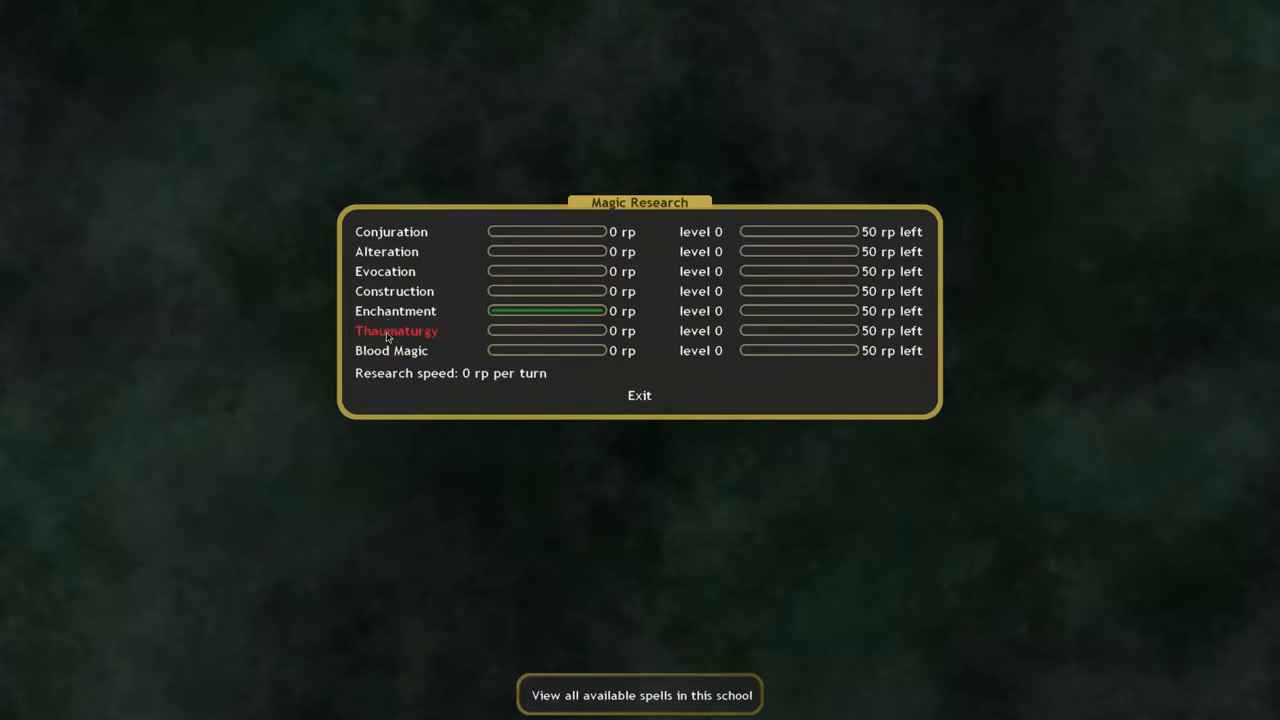
Step: View all Conjuration spells, browse down through level 5 and return to the top of the list
{"action": "left_click", "coordinate": [639, 695]}
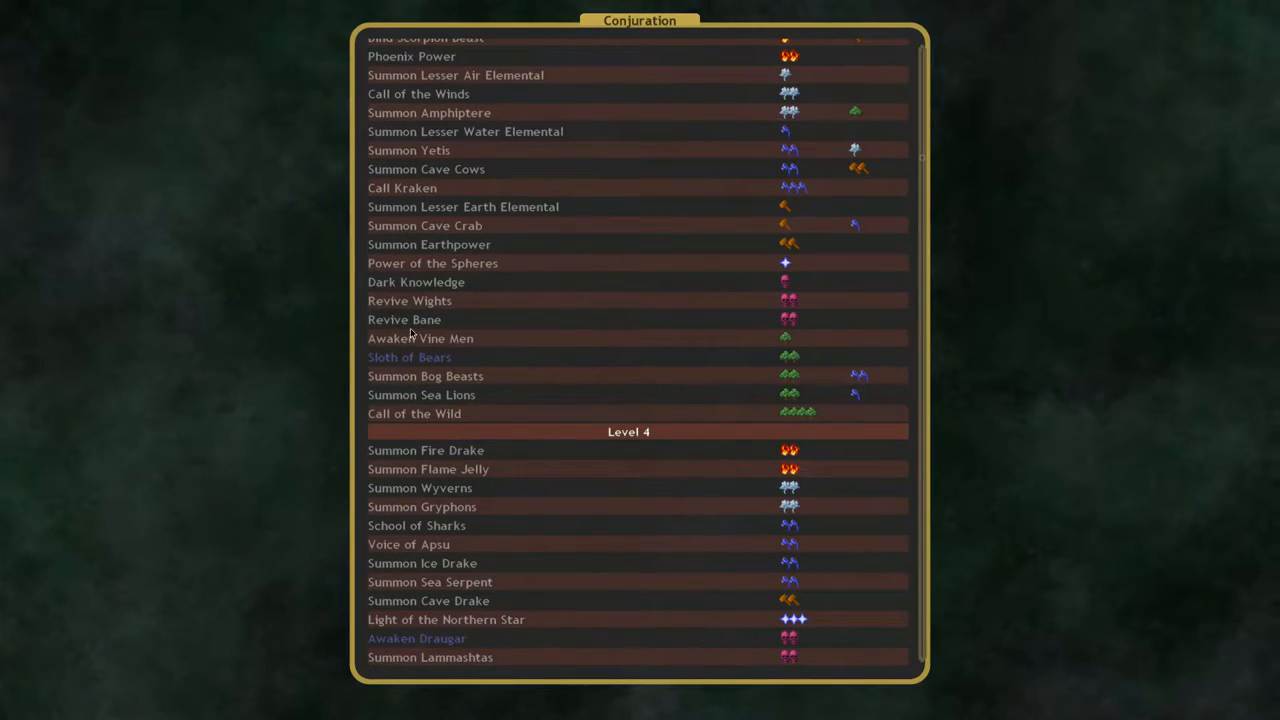
{"action": "scroll", "scroll_direction": "down", "scroll_amount": 3}
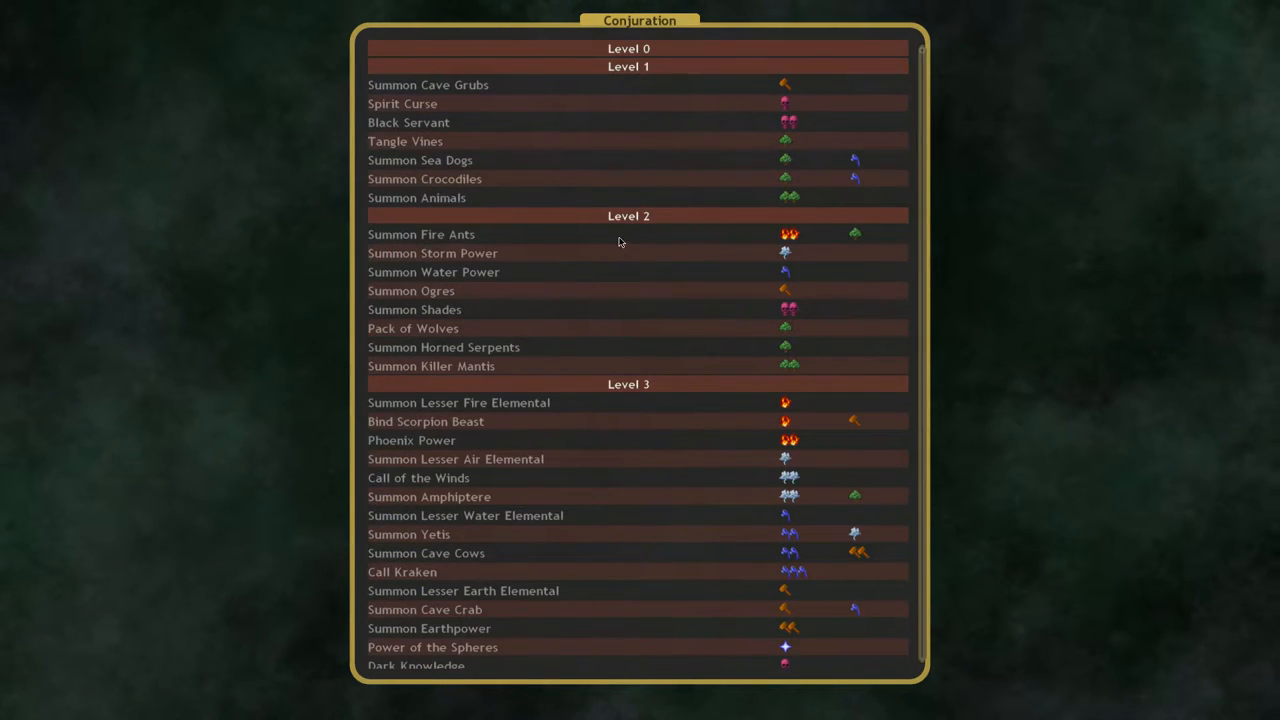
{"action": "scroll", "scroll_direction": "down", "scroll_amount": 3}
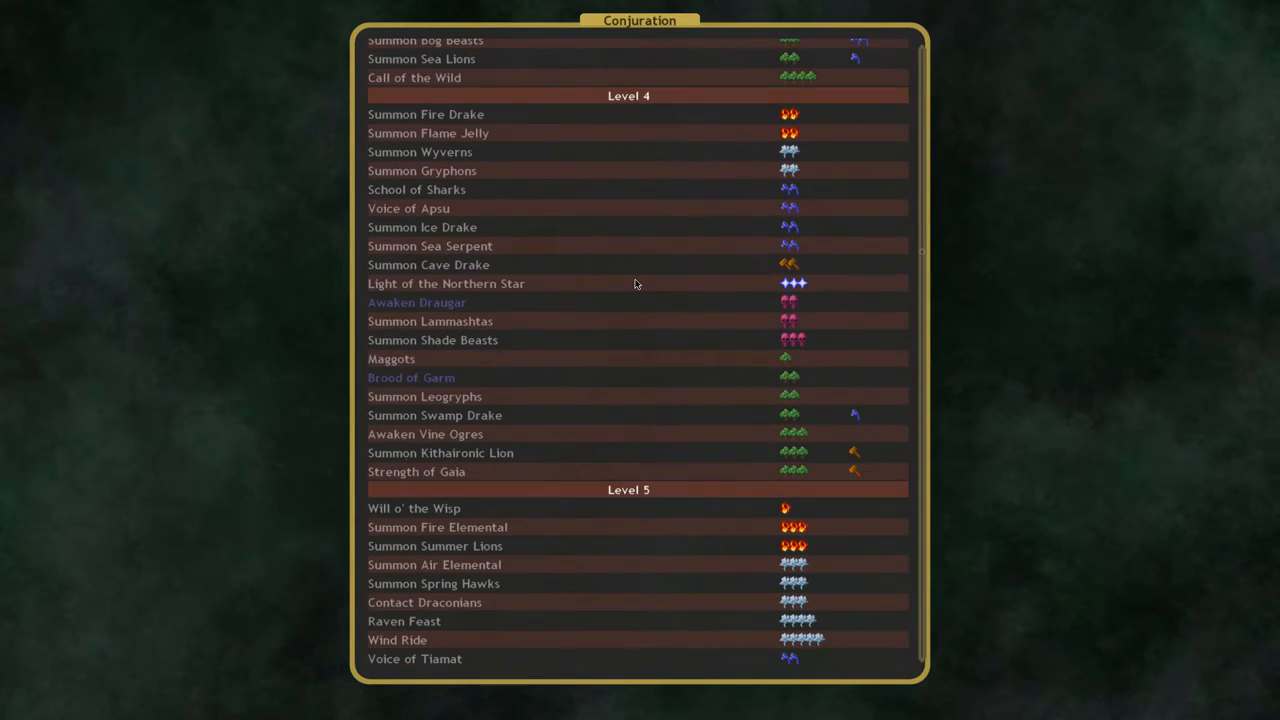
{"action": "mouse_move", "coordinate": [532, 330]}
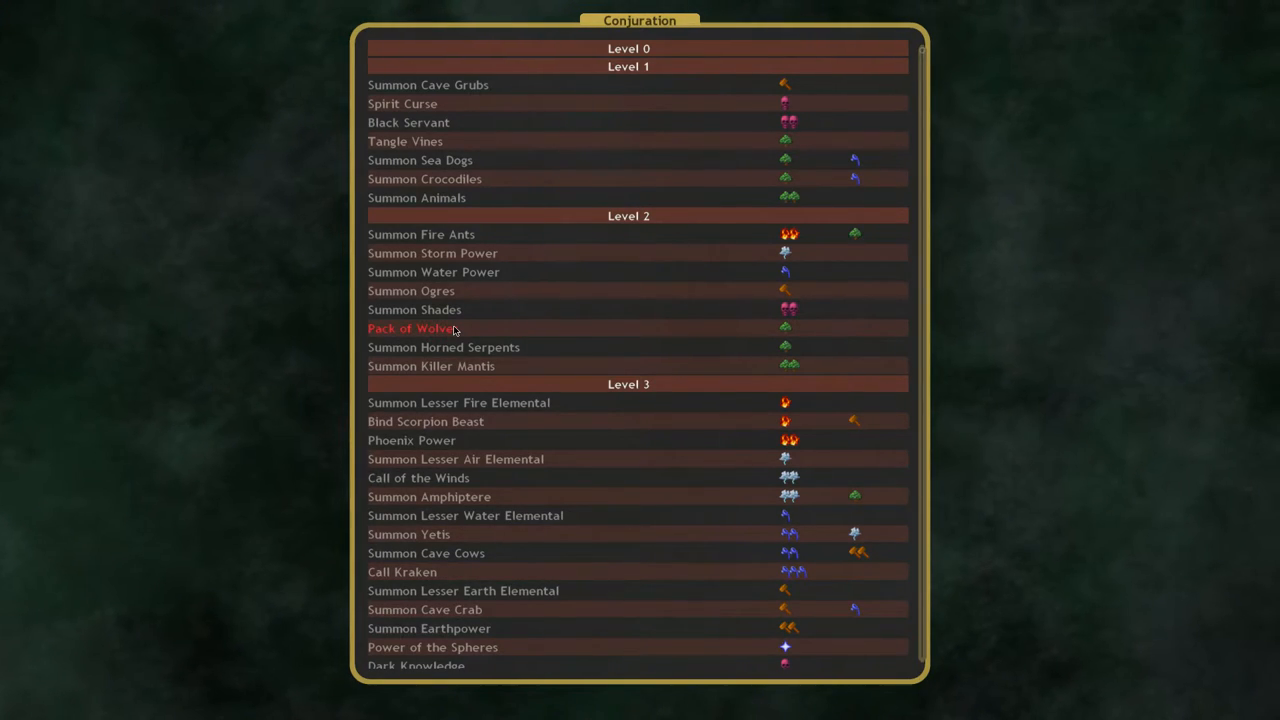
{"action": "left_click", "coordinate": [433, 271]}
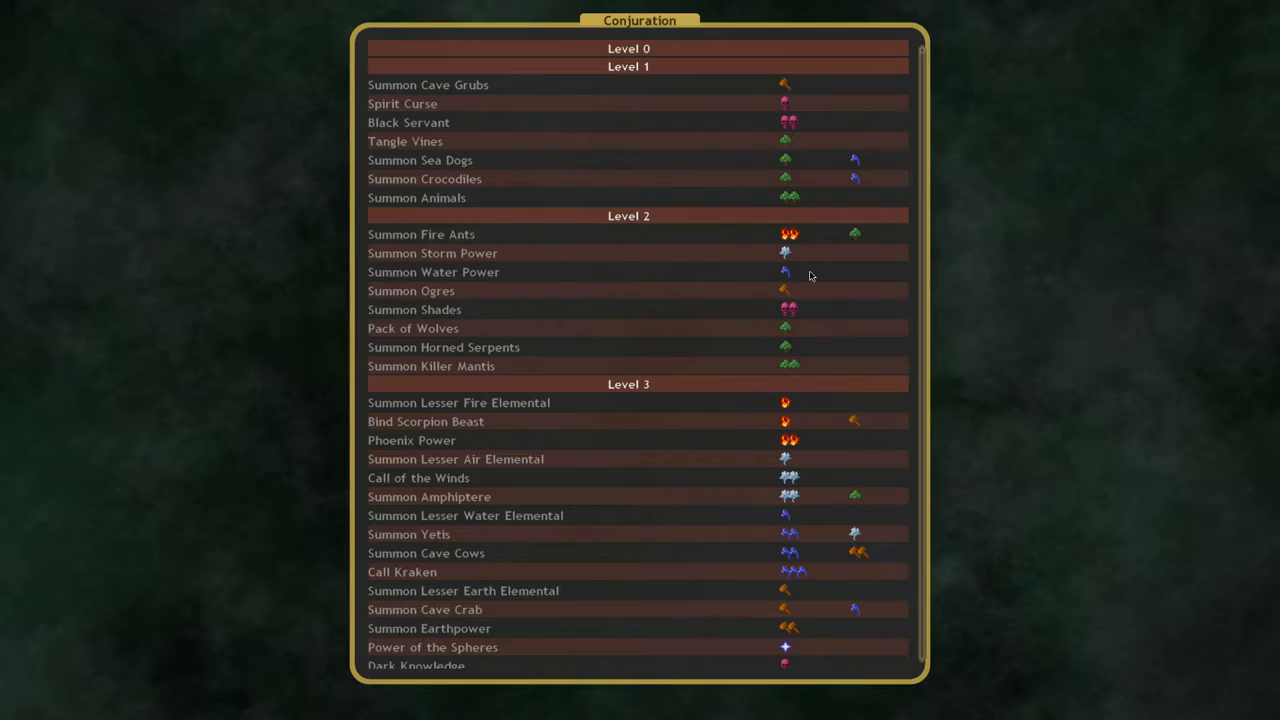
{"action": "mouse_move", "coordinate": [668, 252]}
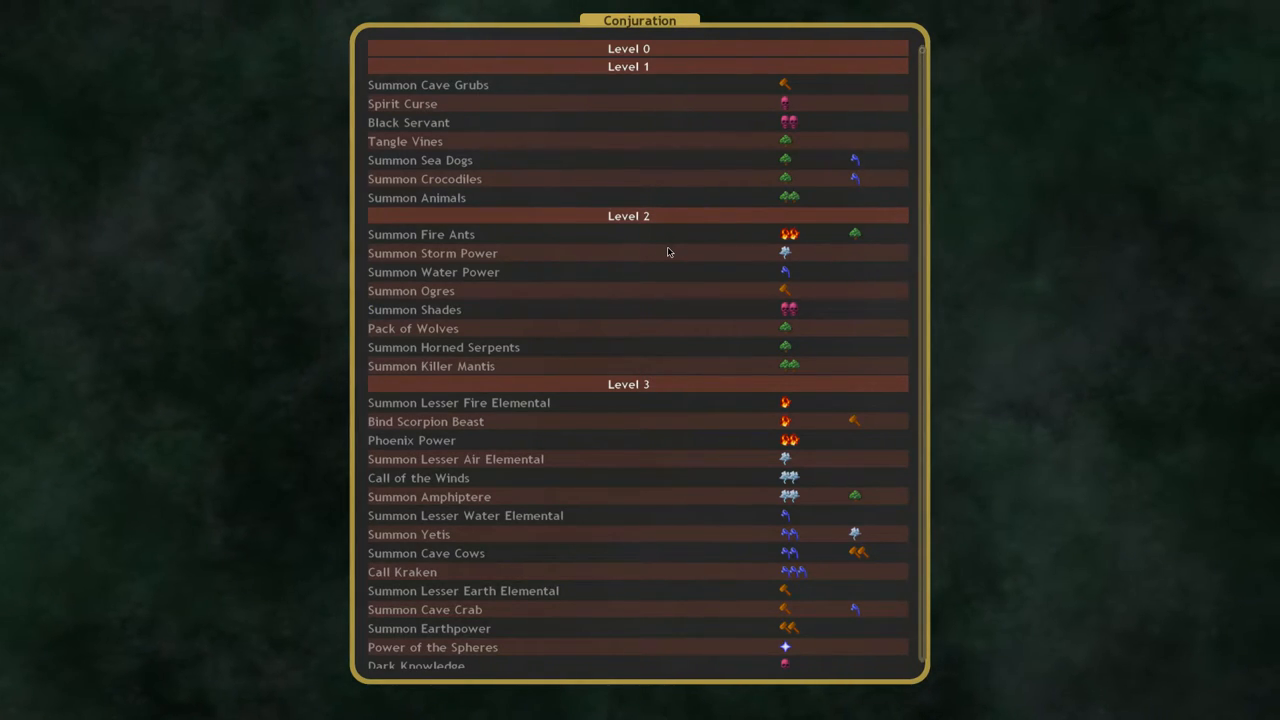
Step: Scroll the Conjuration list down so late level 2 through early level 4 spells show
{"action": "scroll", "scroll_direction": "down", "scroll_amount": 3}
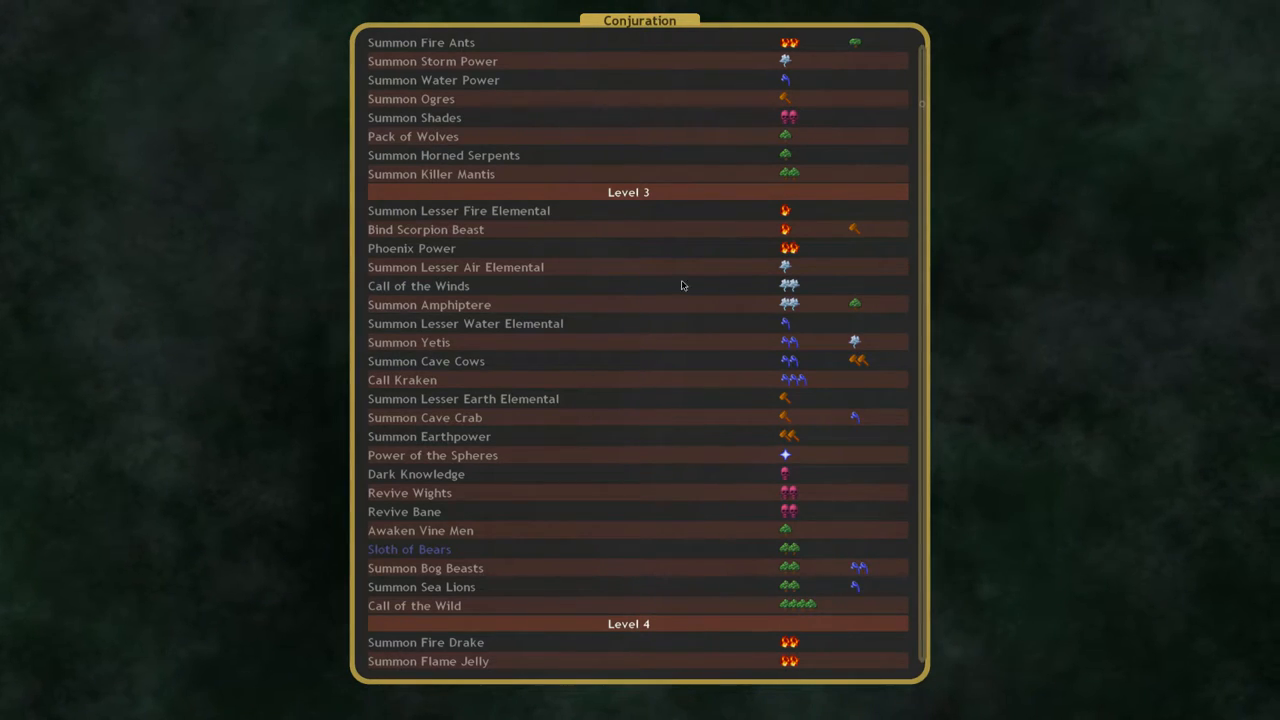
{"action": "mouse_move", "coordinate": [465, 323]}
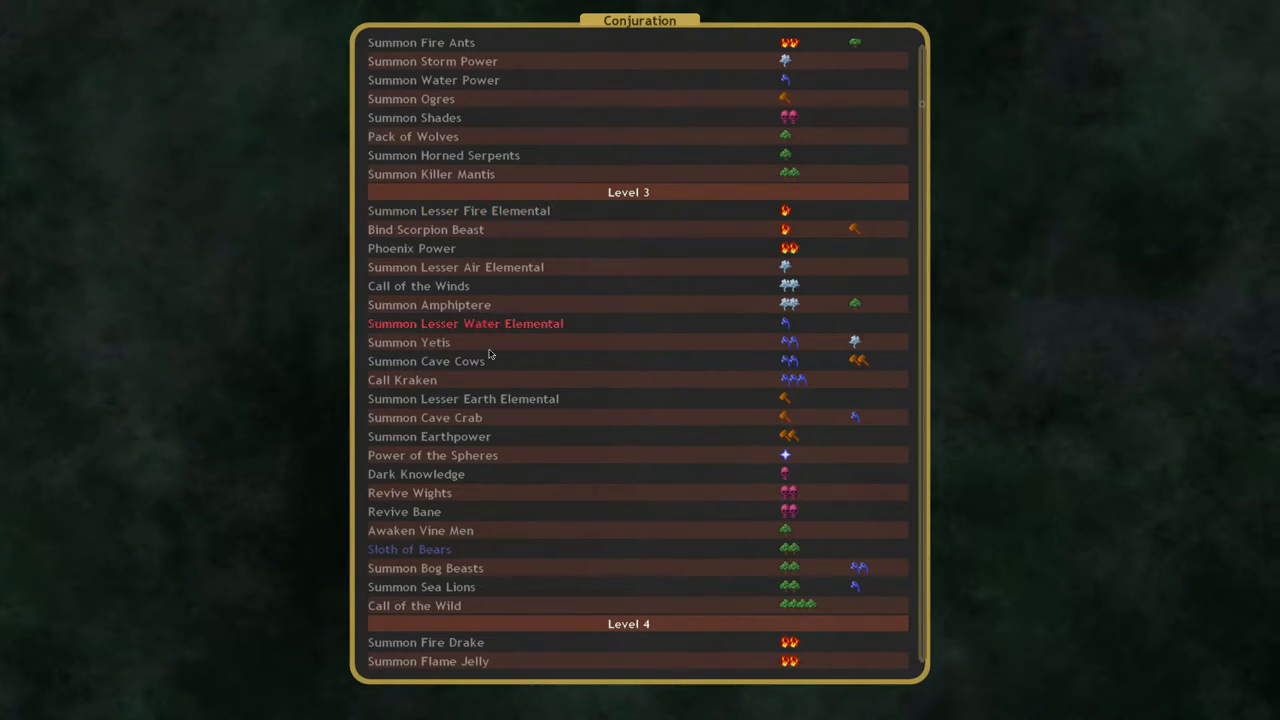
{"action": "mouse_move", "coordinate": [548, 376]}
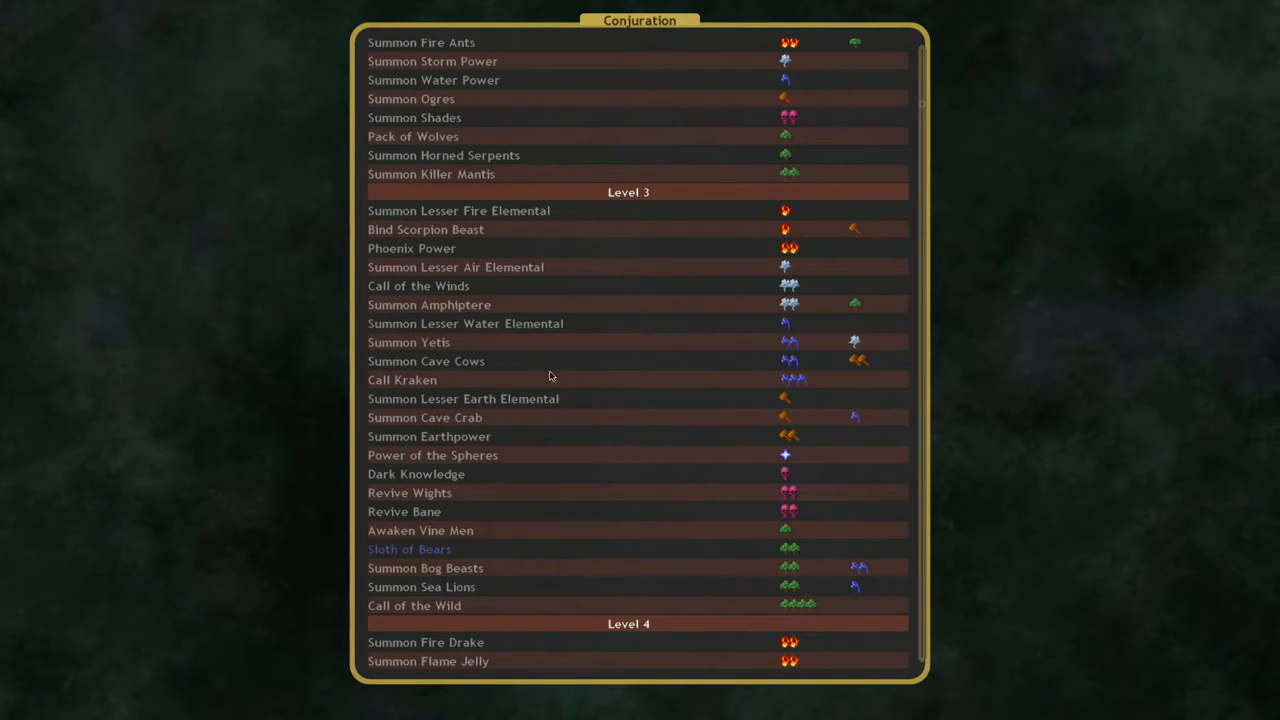
{"action": "mouse_move", "coordinate": [458, 210]}
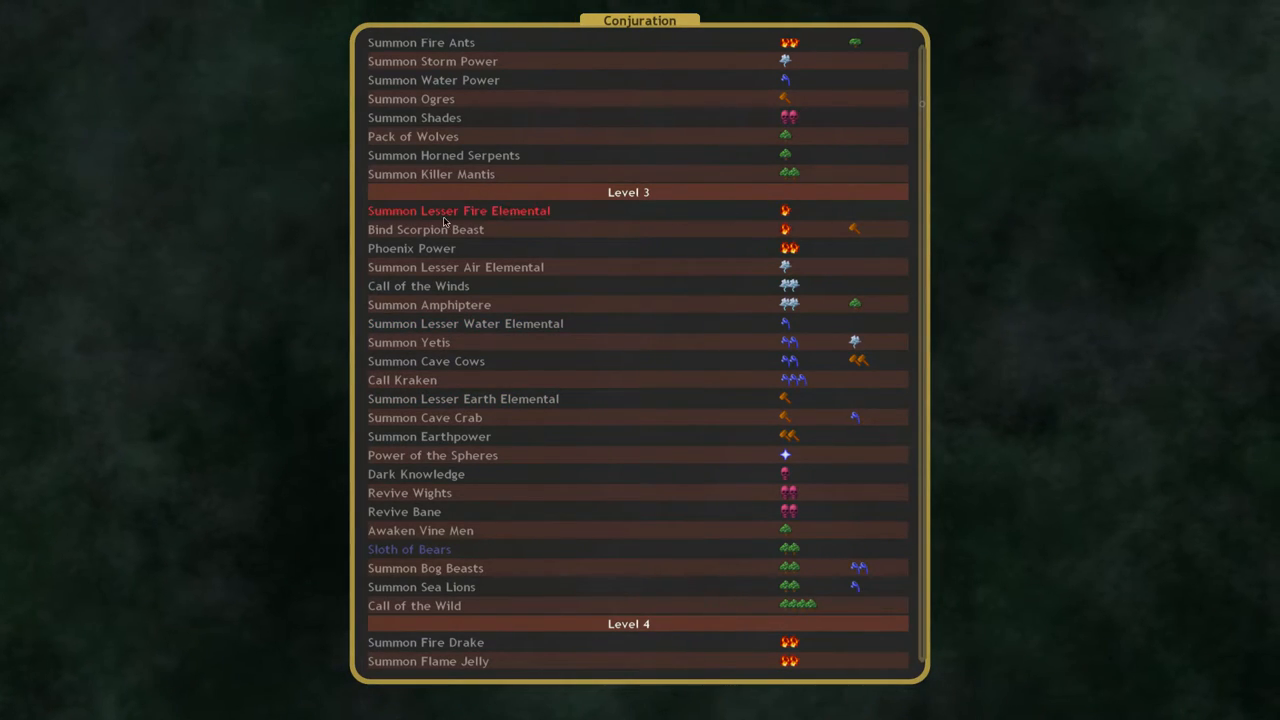
{"action": "mouse_move", "coordinate": [822, 222]}
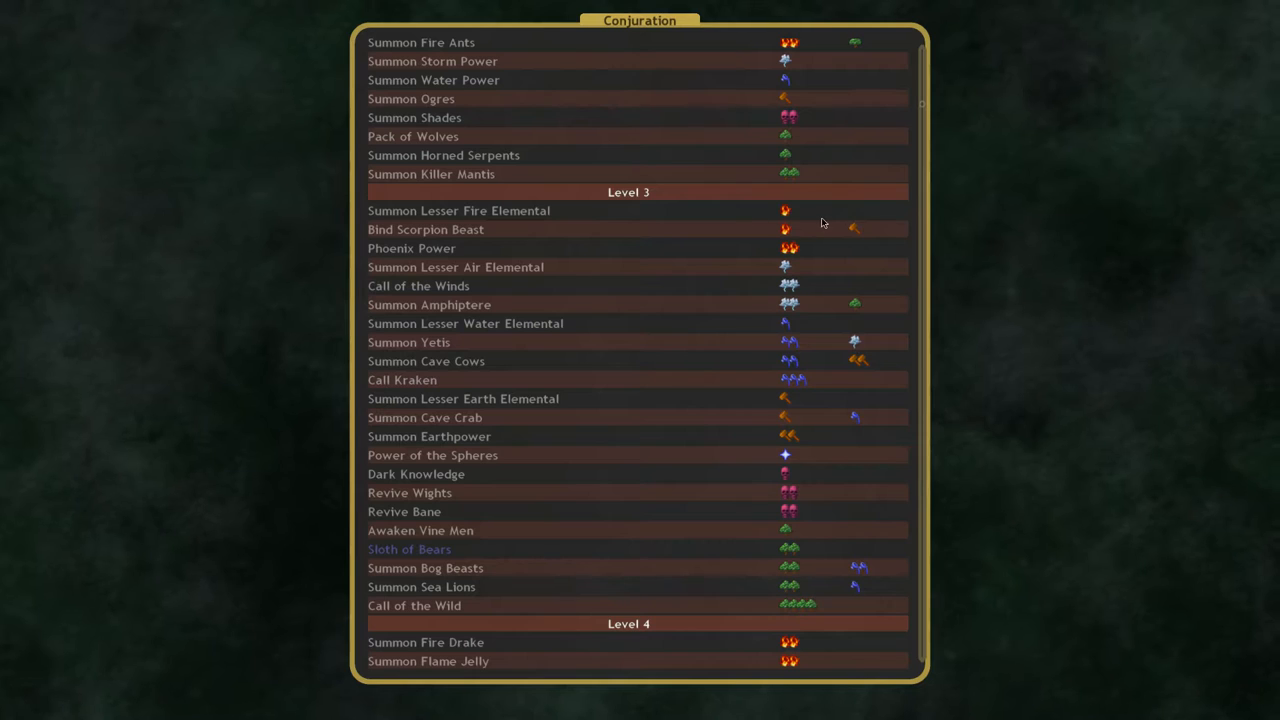
{"action": "left_click", "coordinate": [459, 210]}
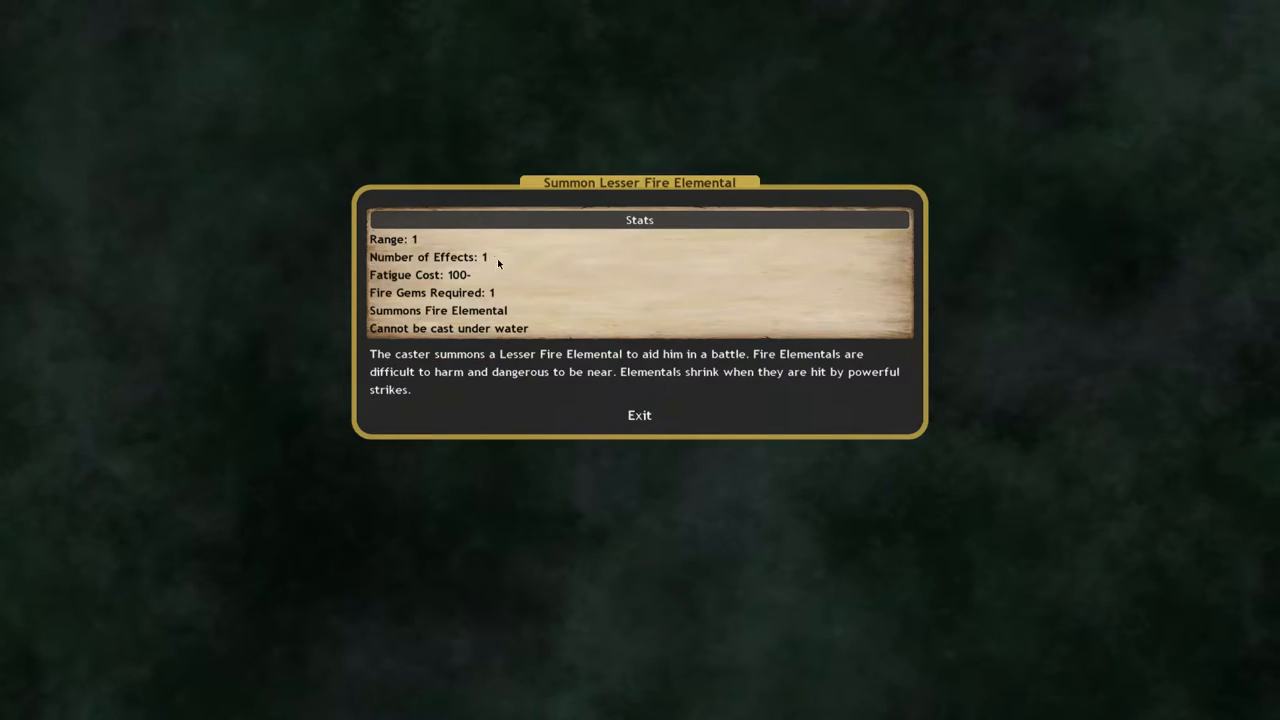
{"action": "mouse_move", "coordinate": [475, 247]}
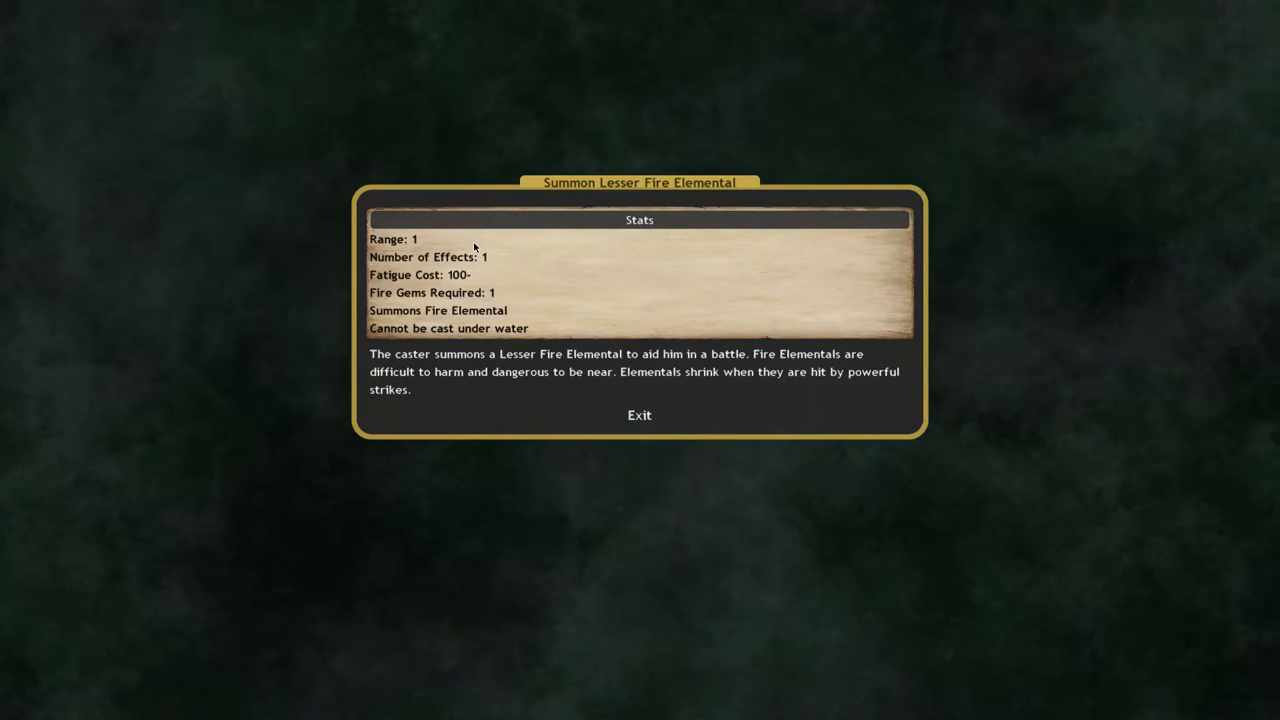
{"action": "left_click", "coordinate": [639, 415]}
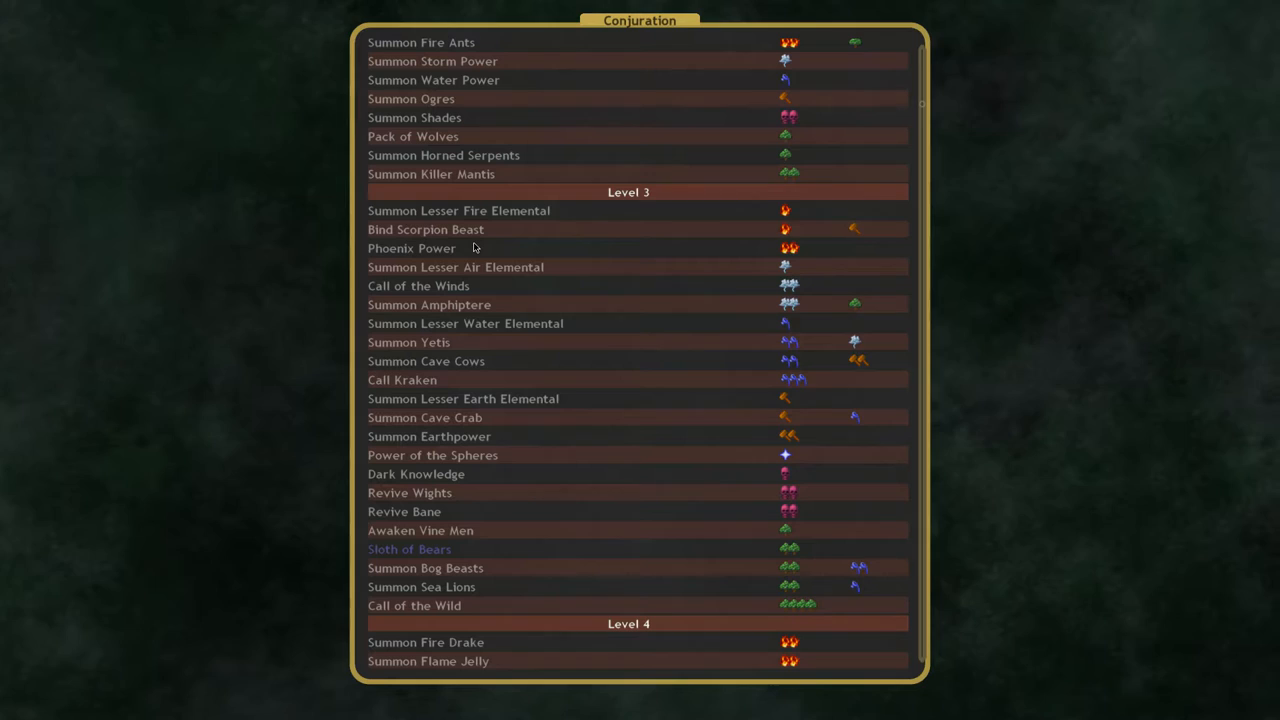
{"action": "scroll", "scroll_direction": "down", "scroll_amount": 3}
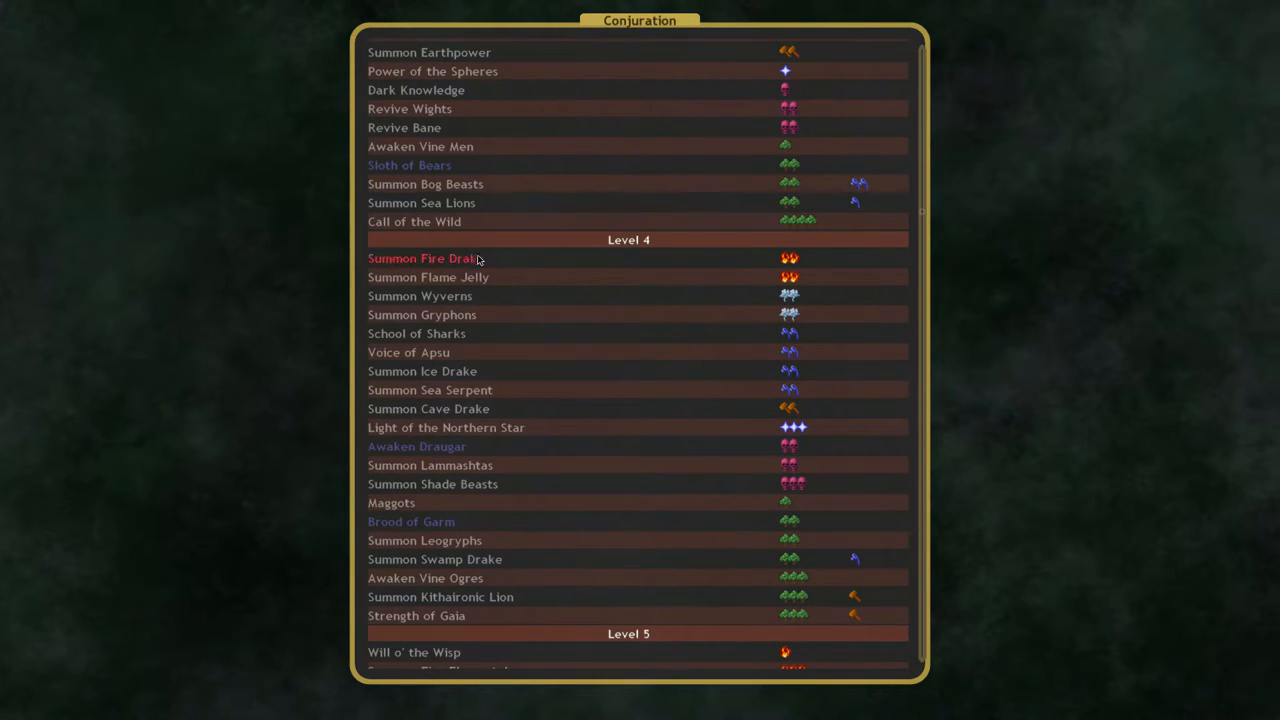
{"action": "mouse_move", "coordinate": [521, 336]}
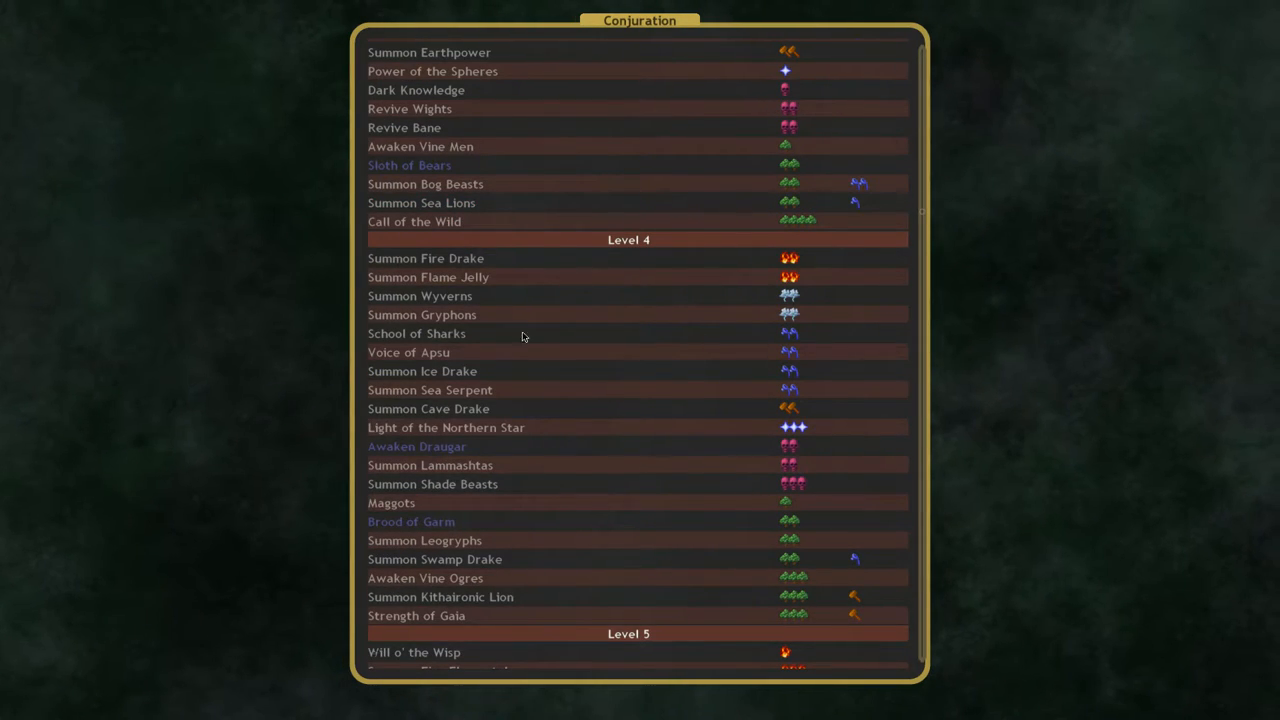
{"action": "scroll", "scroll_direction": "down", "scroll_amount": 3}
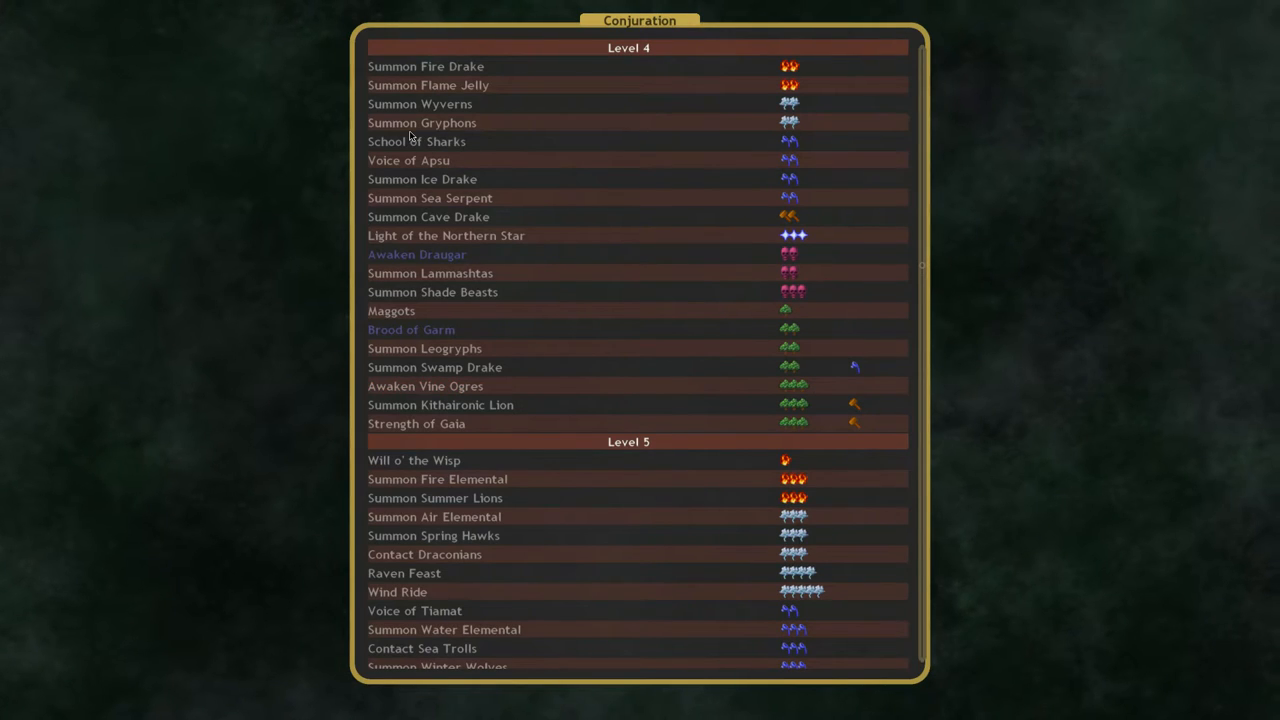
{"action": "mouse_move", "coordinate": [635, 386]}
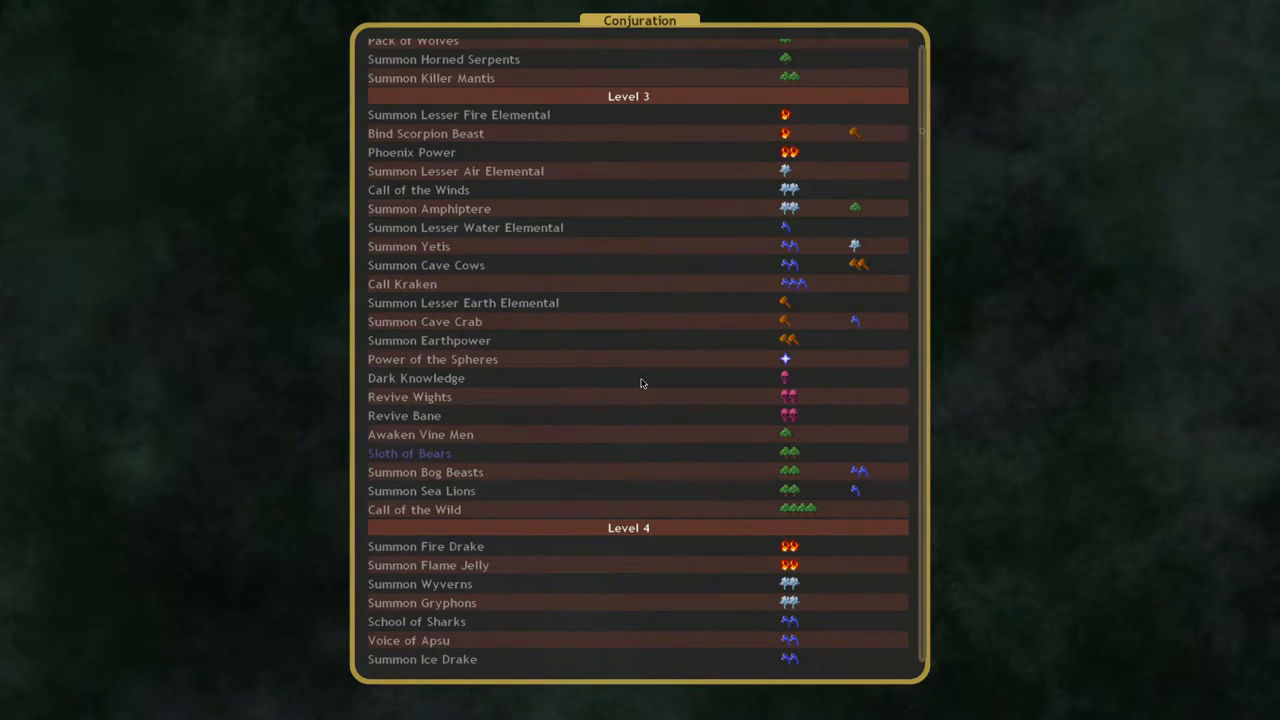
{"action": "mouse_move", "coordinate": [470, 302]}
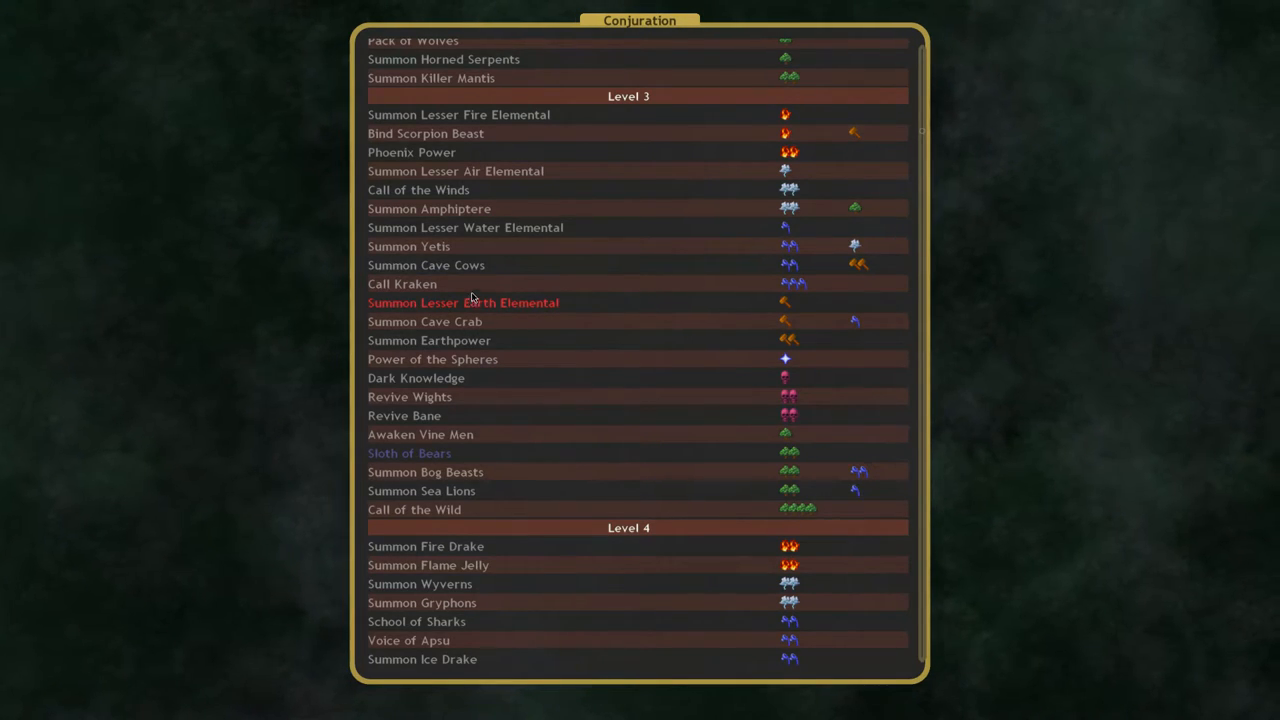
{"action": "mouse_move", "coordinate": [485, 359]}
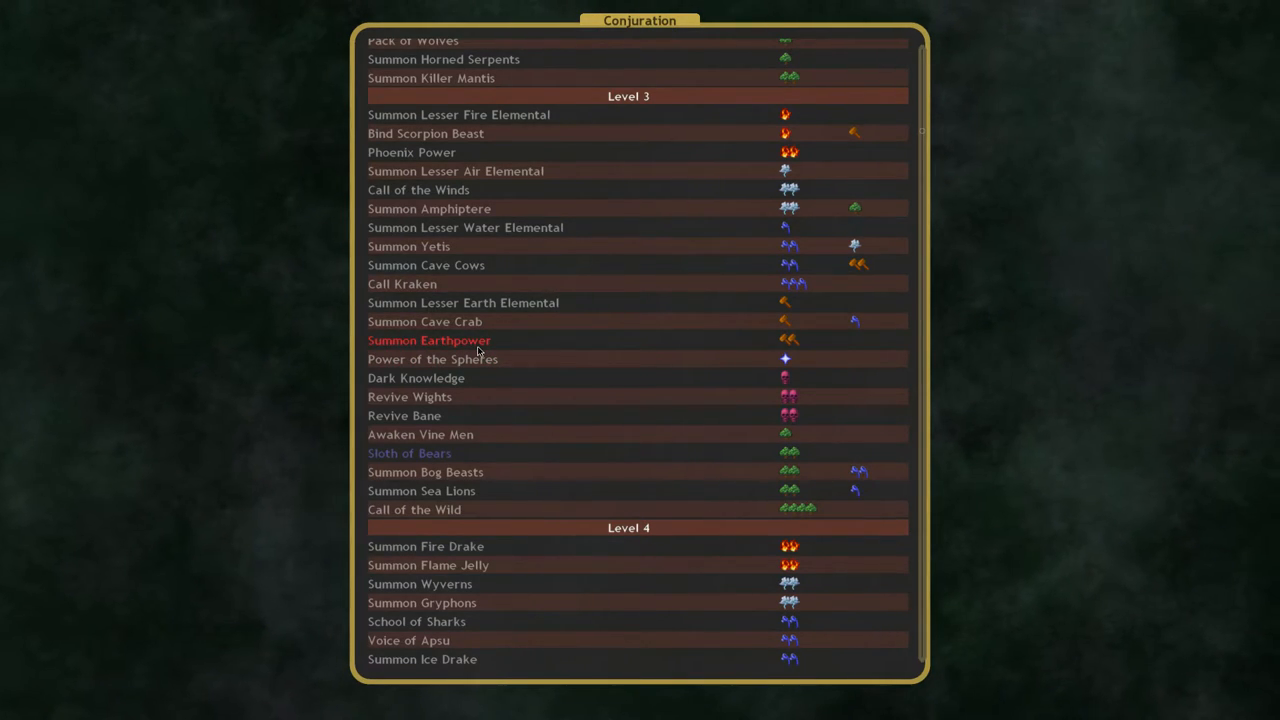
{"action": "left_click", "coordinate": [428, 340]}
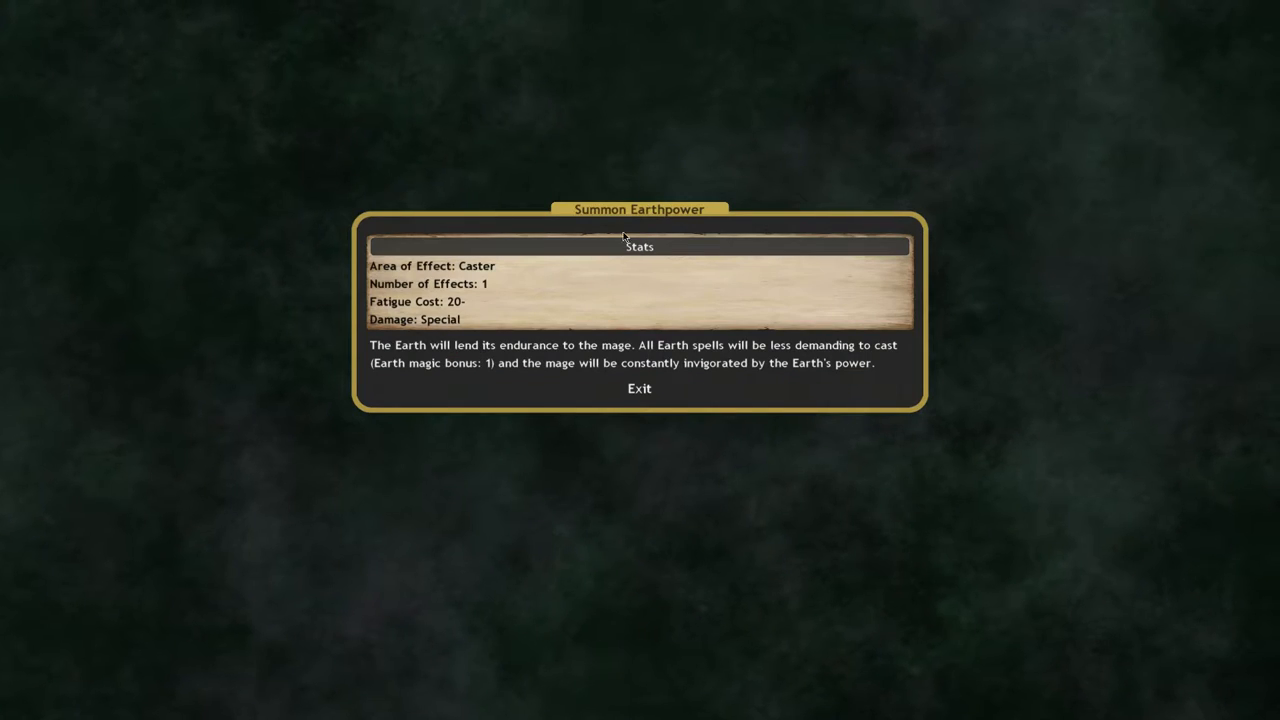
{"action": "mouse_move", "coordinate": [632, 362]}
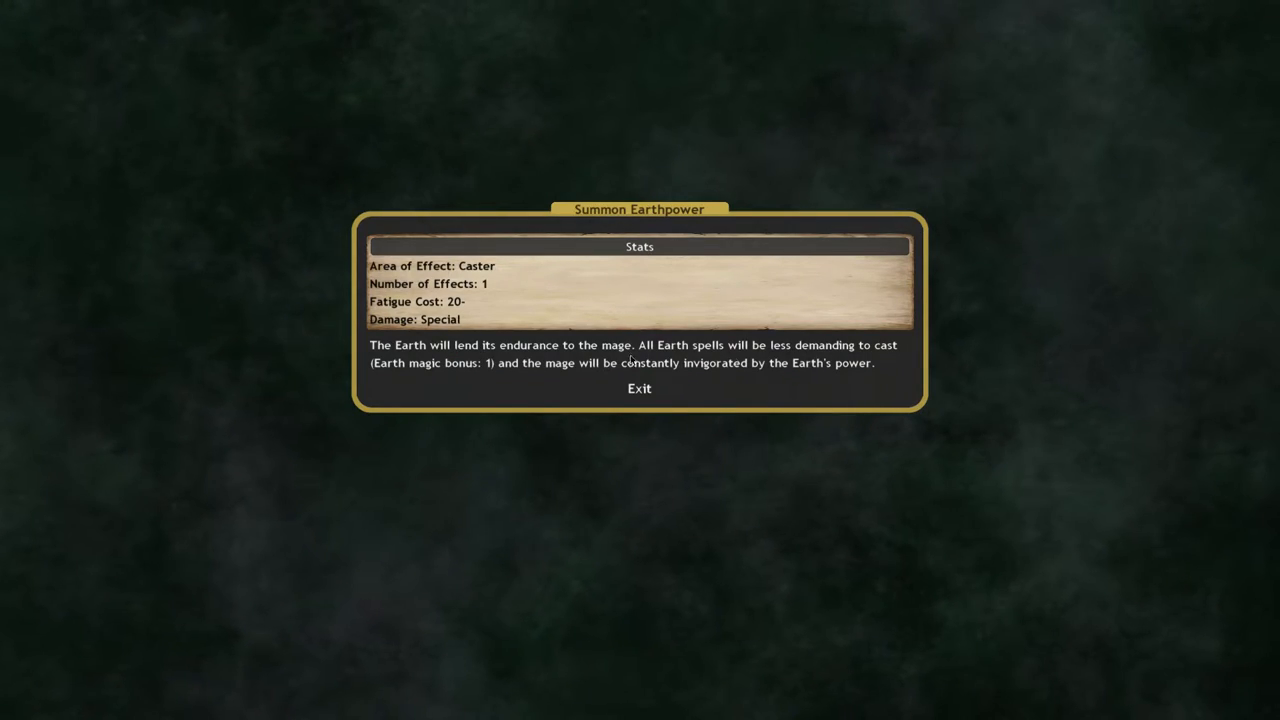
{"action": "mouse_move", "coordinate": [857, 358]}
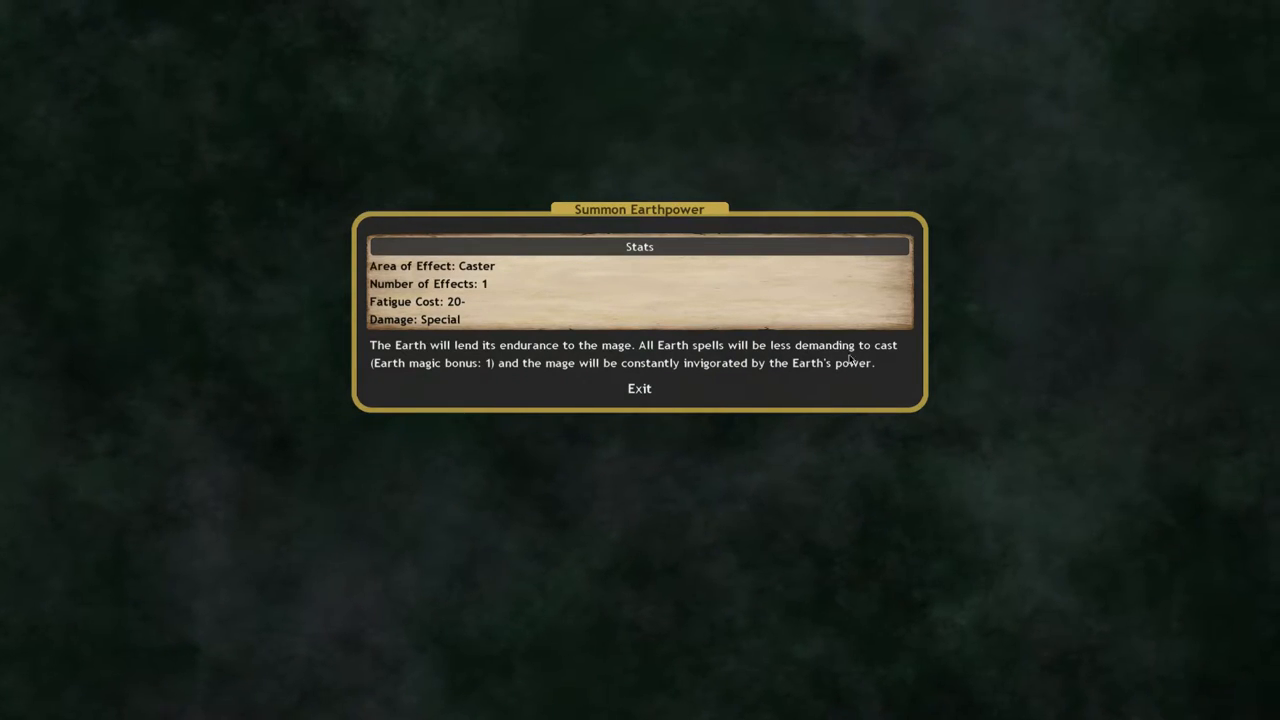
{"action": "left_click", "coordinate": [639, 388]}
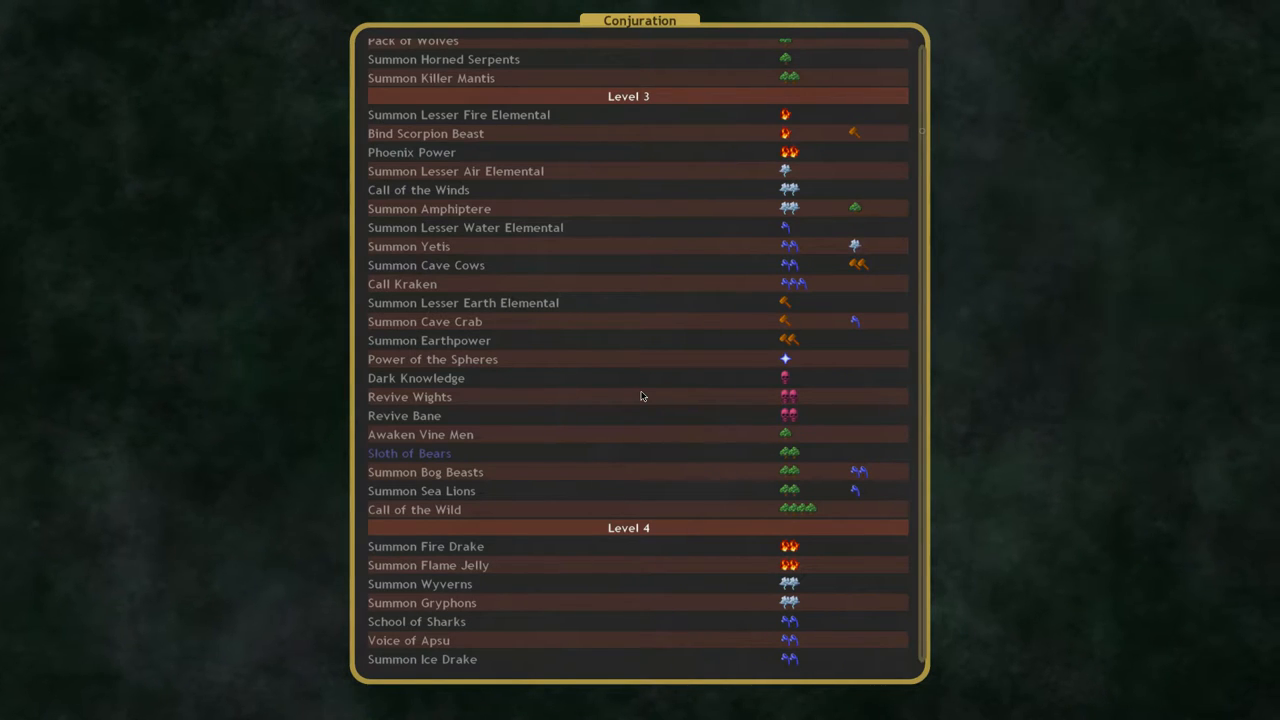
{"action": "mouse_move", "coordinate": [547, 354]}
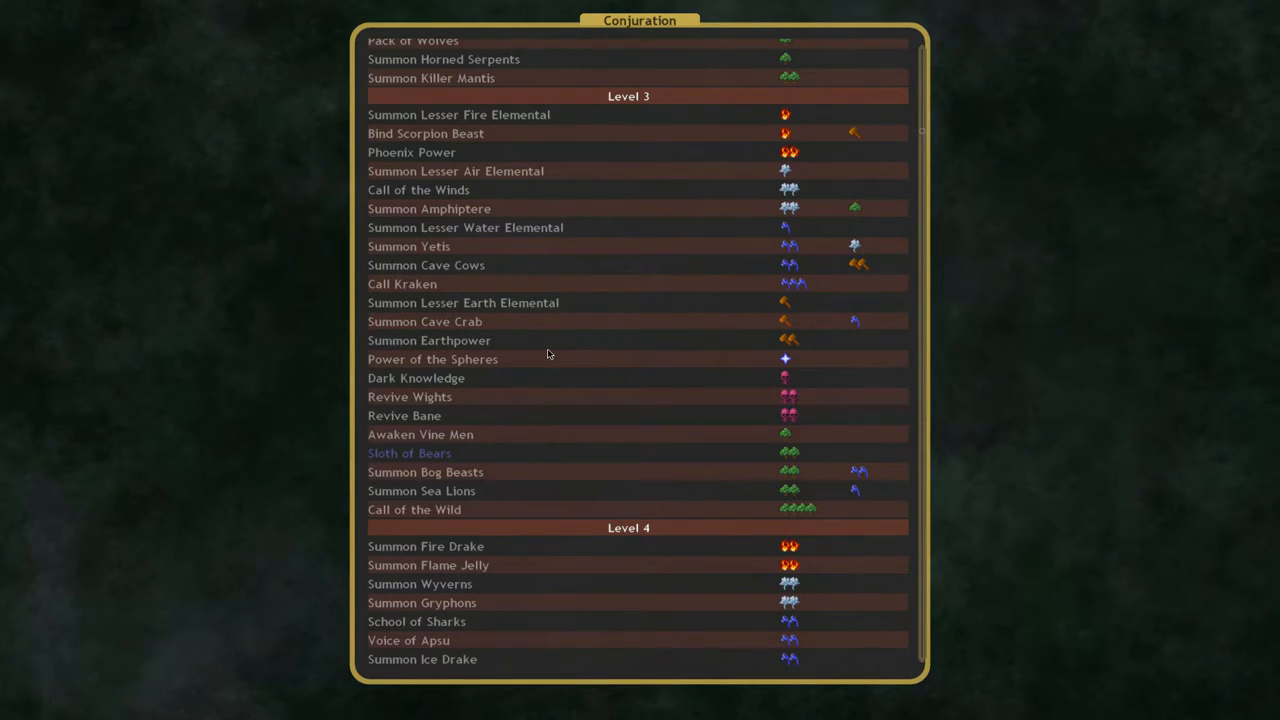
{"action": "mouse_move", "coordinate": [430, 340]}
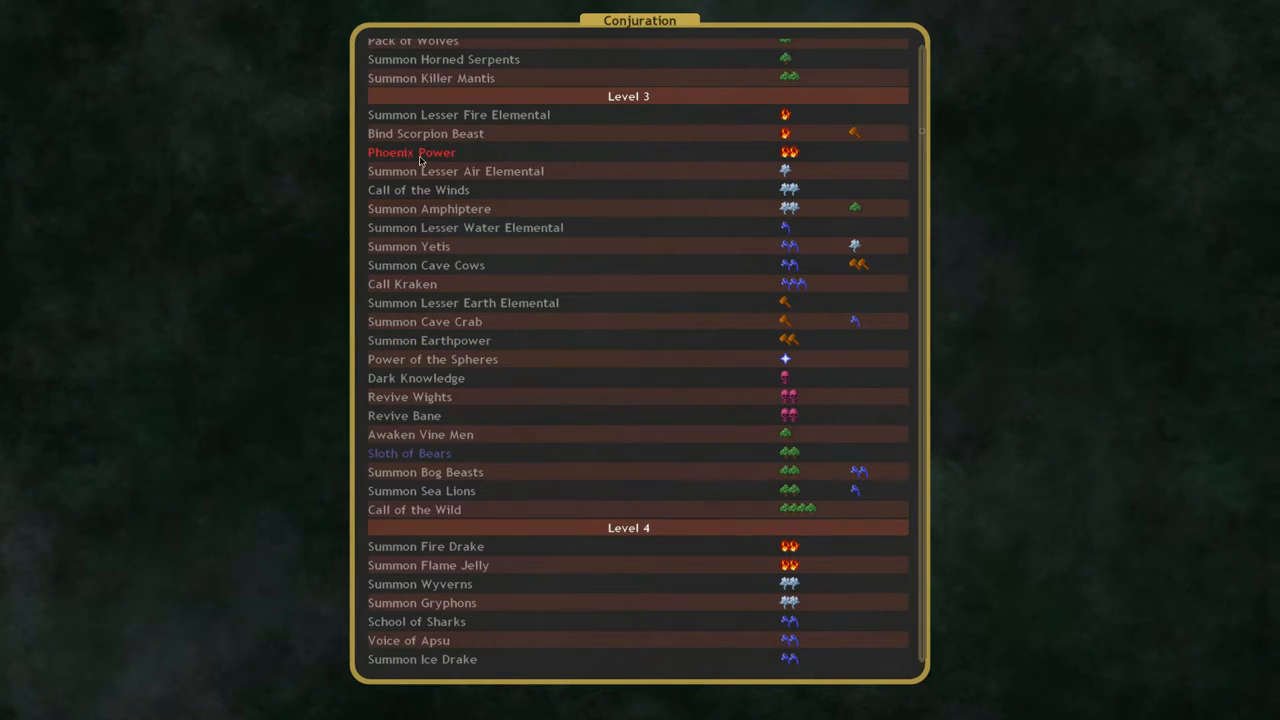
{"action": "mouse_move", "coordinate": [800, 162]}
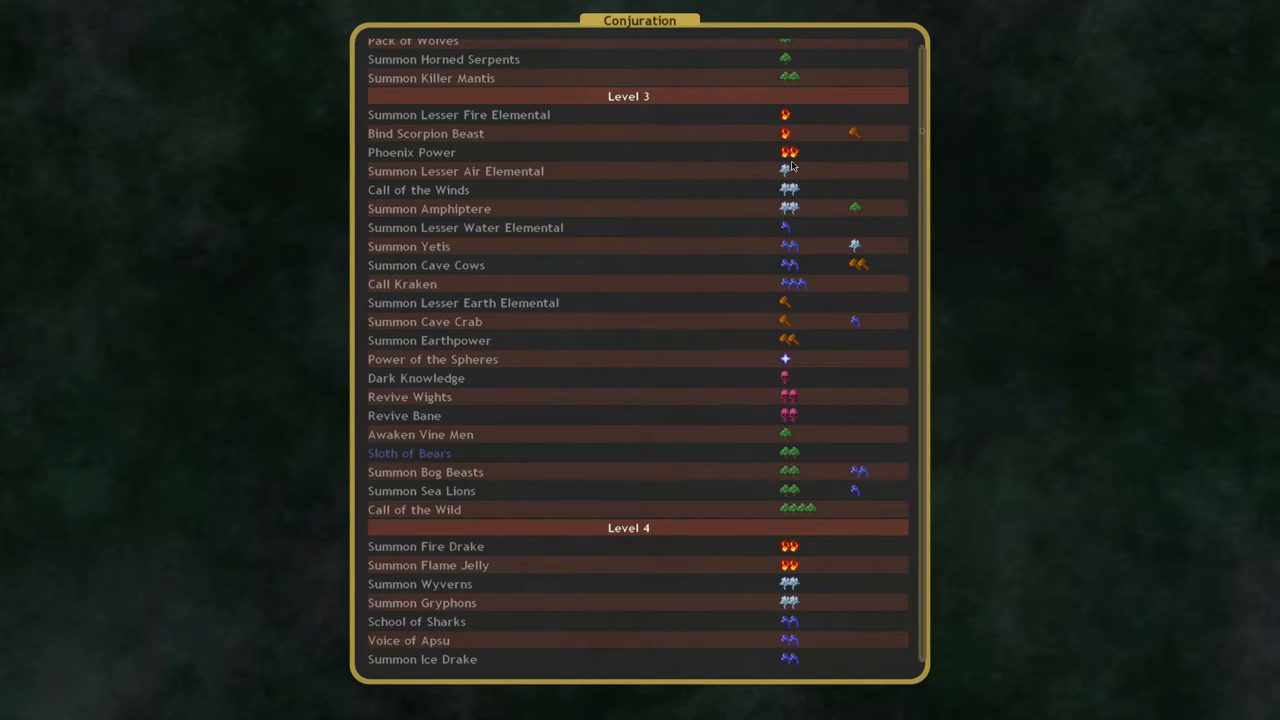
Step: Scroll to level 4 and view the details of Strength of Gaia
{"action": "scroll", "scroll_direction": "down", "scroll_amount": 3}
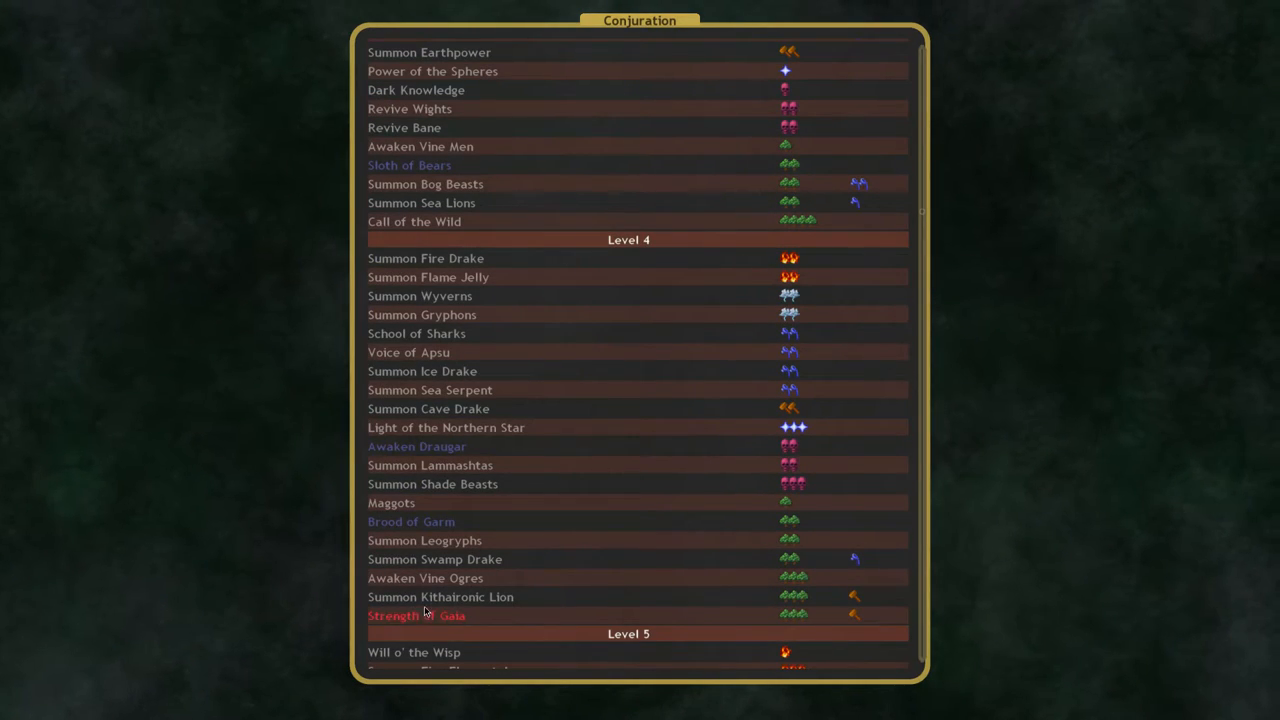
{"action": "left_click", "coordinate": [416, 615]}
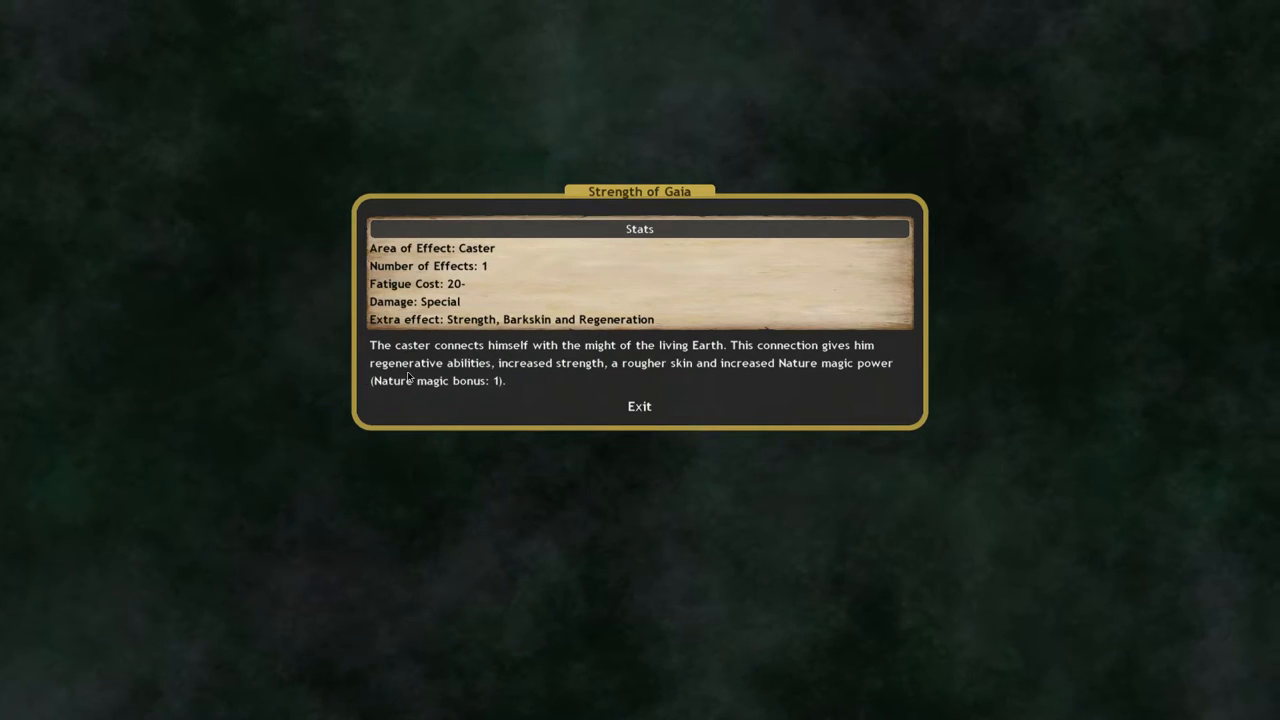
{"action": "mouse_move", "coordinate": [667, 370]}
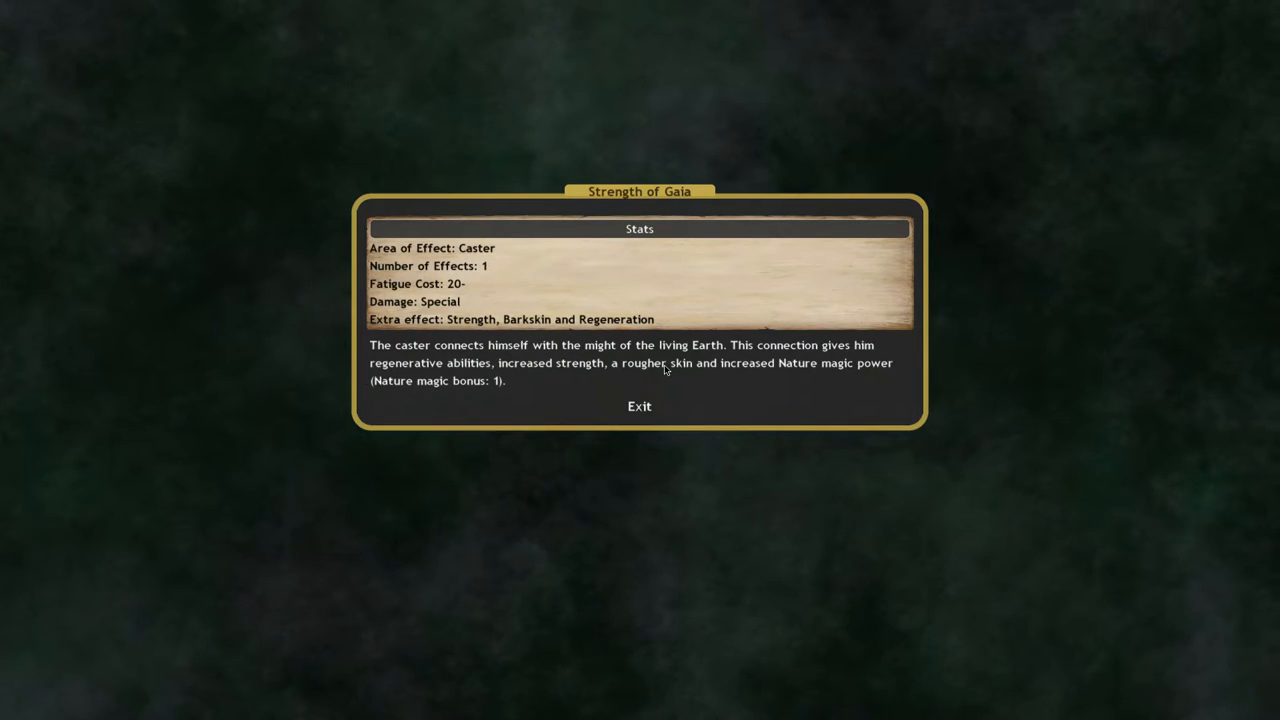
{"action": "mouse_move", "coordinate": [467, 325]}
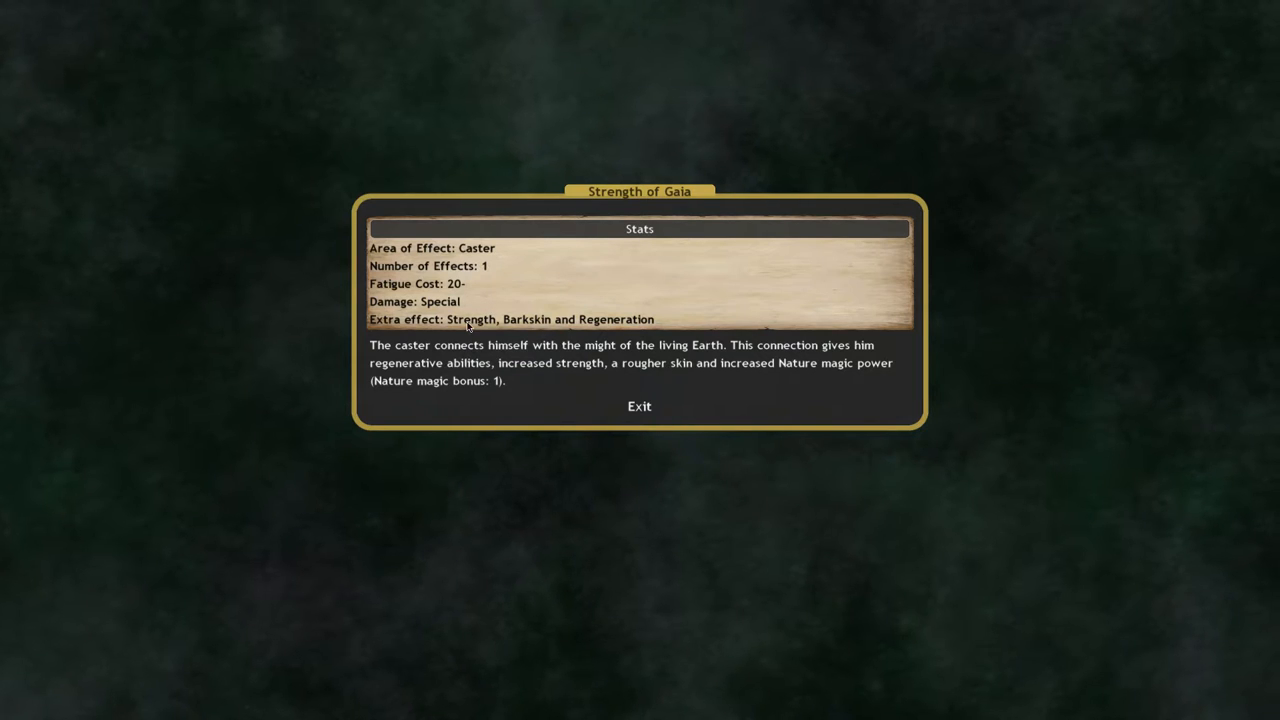
{"action": "mouse_move", "coordinate": [623, 322]}
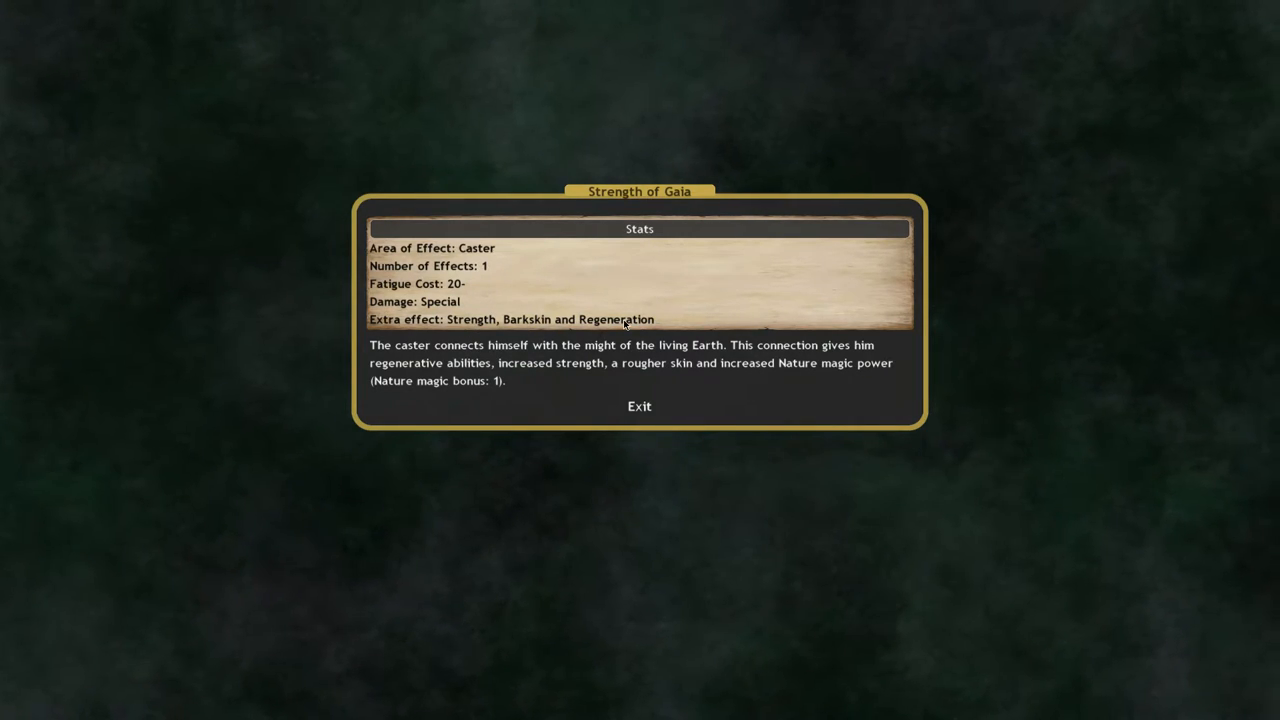
Step: Close Strength of Gaia and scroll the list past level 4 into level 5, around Howl
{"action": "left_click", "coordinate": [639, 406]}
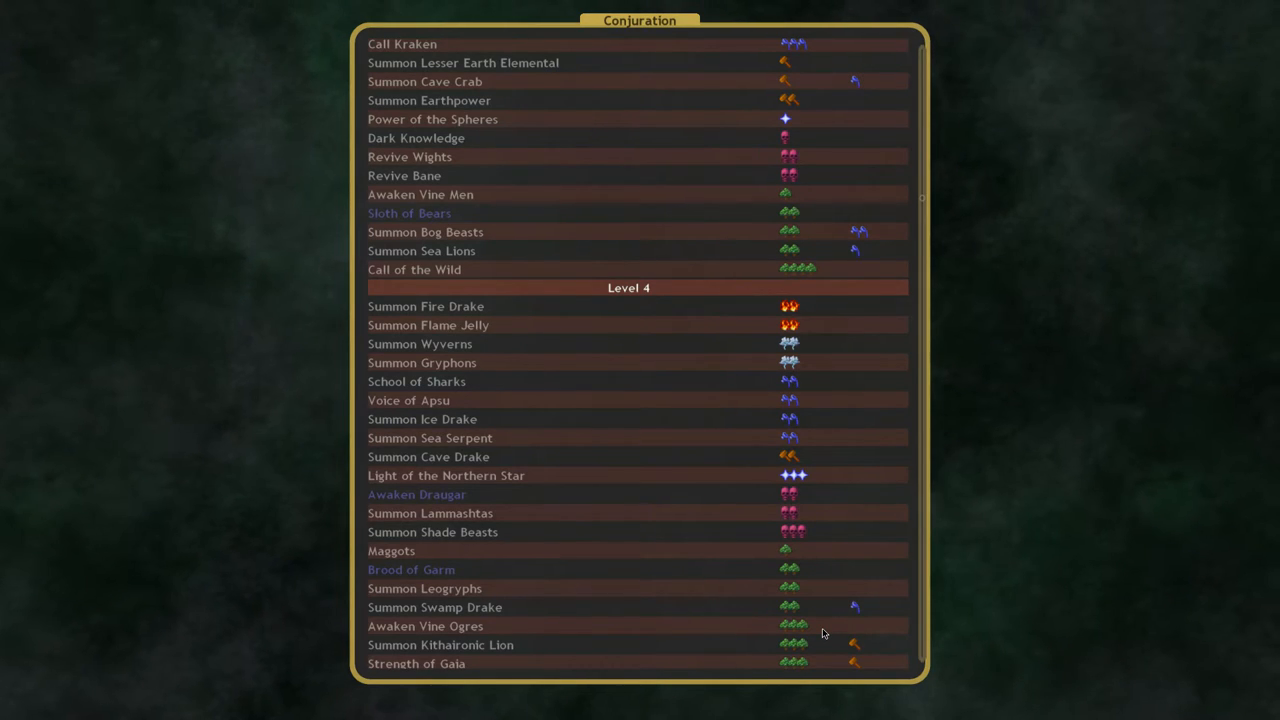
{"action": "mouse_move", "coordinate": [813, 596]}
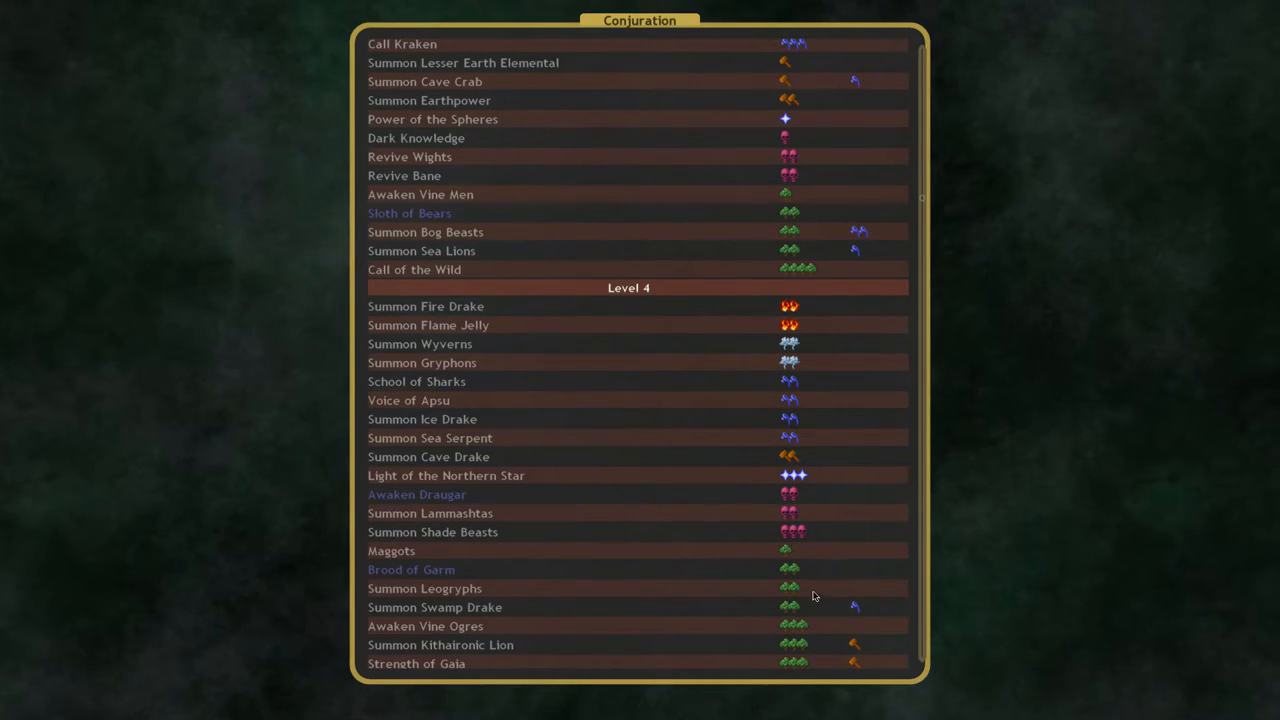
{"action": "mouse_move", "coordinate": [790, 584]}
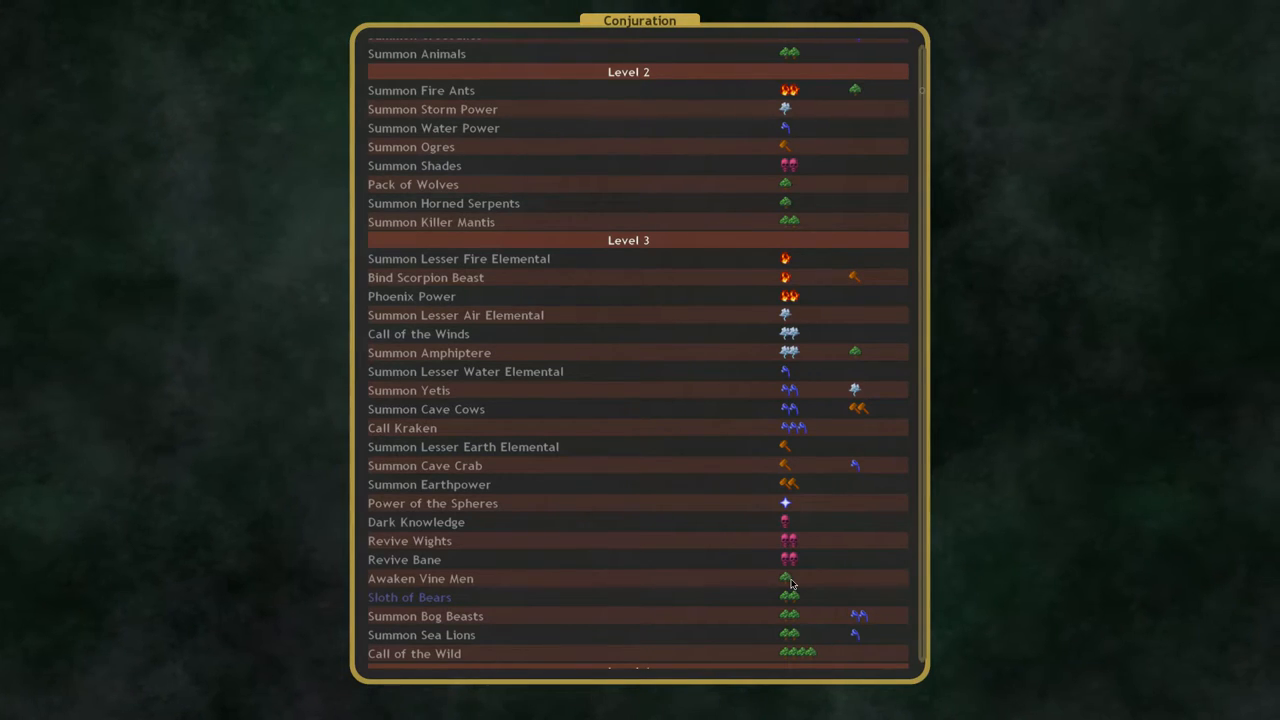
{"action": "scroll", "scroll_direction": "down", "scroll_amount": 3}
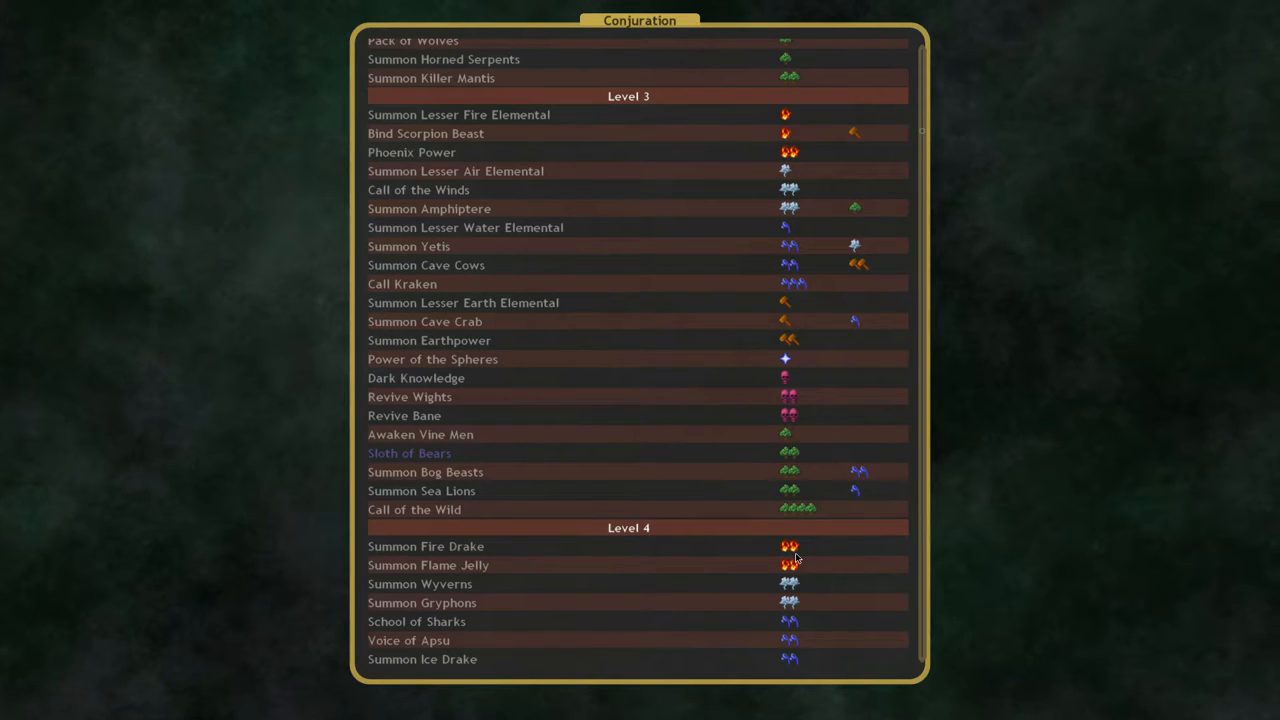
{"action": "scroll", "scroll_direction": "down", "scroll_amount": 3}
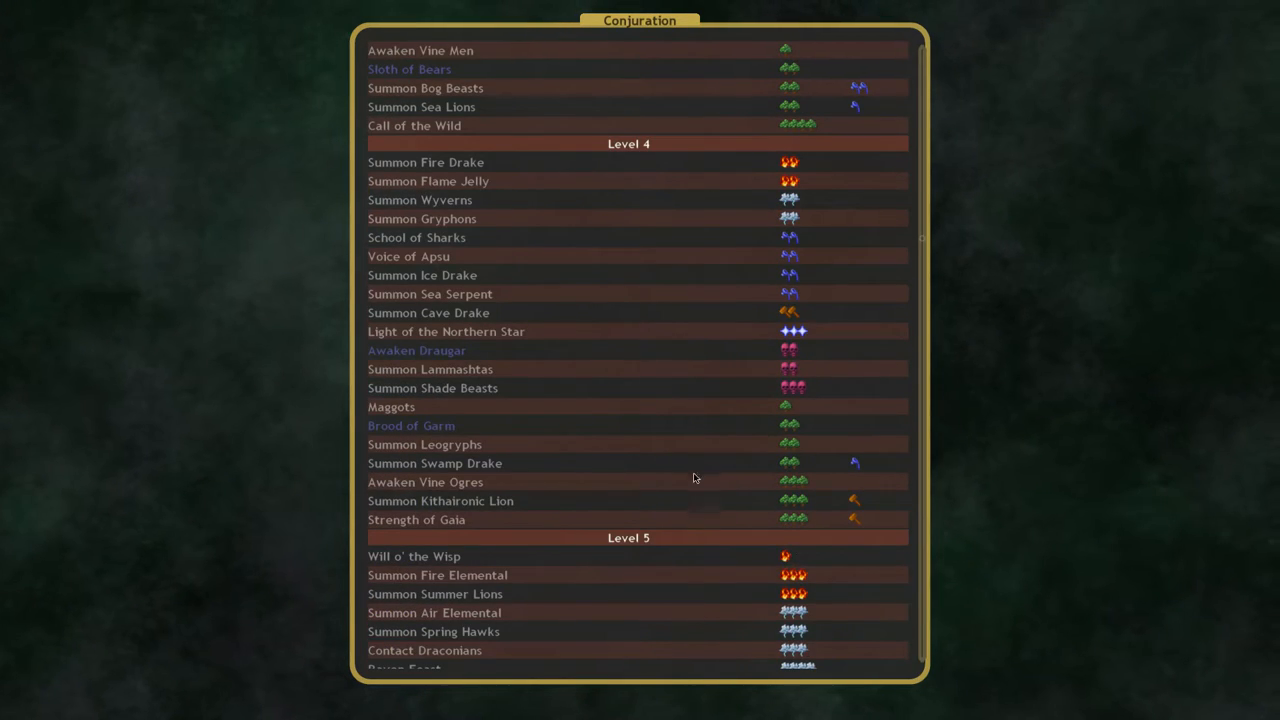
{"action": "mouse_move", "coordinate": [502, 96]}
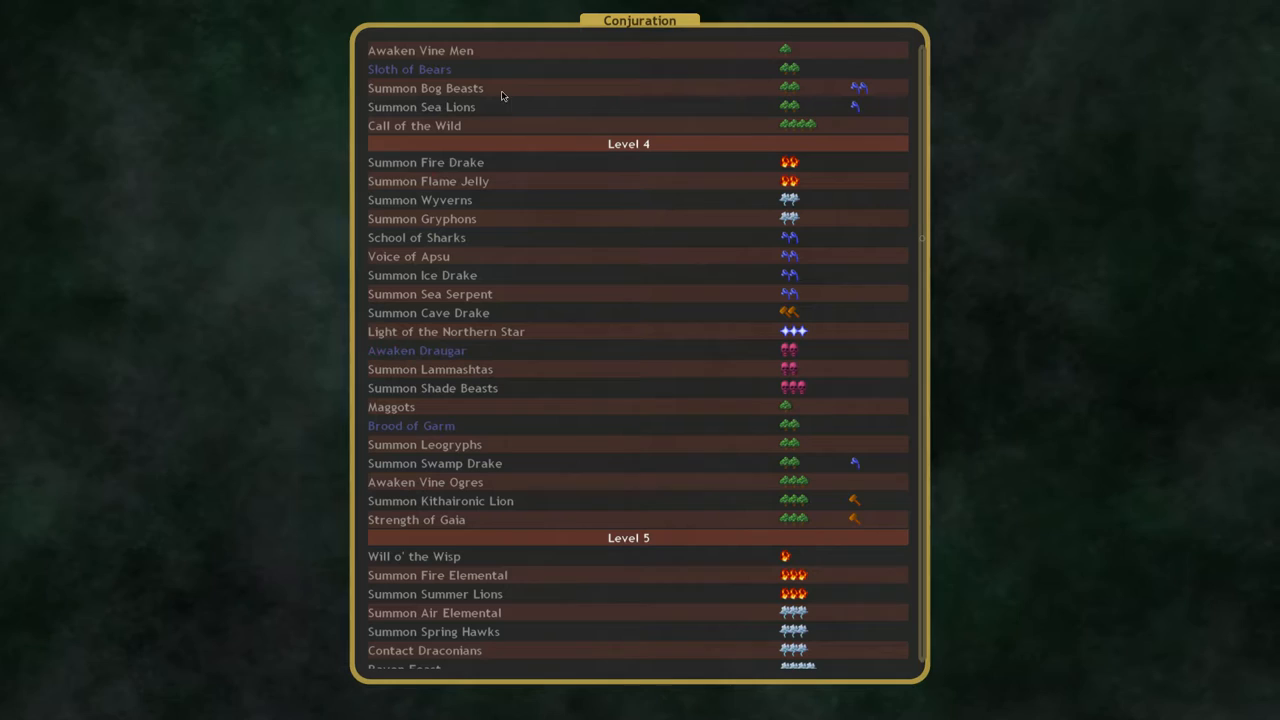
{"action": "mouse_move", "coordinate": [535, 320]}
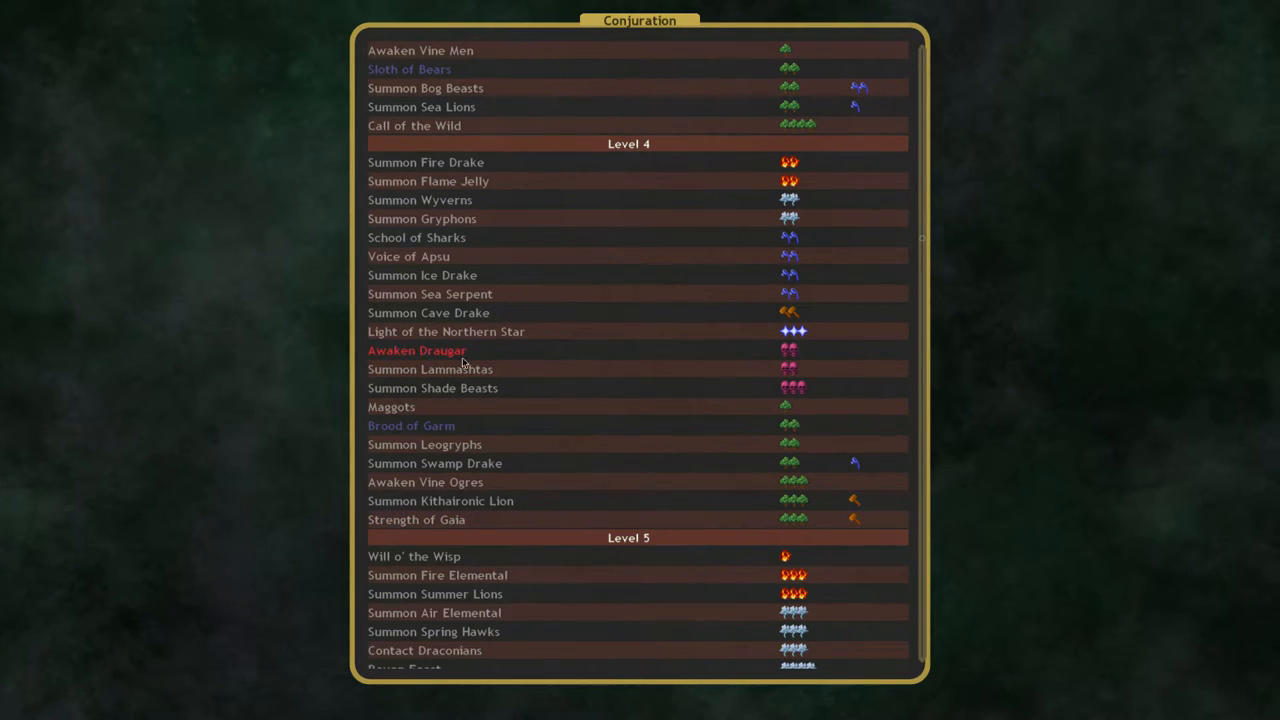
{"action": "mouse_move", "coordinate": [512, 300]}
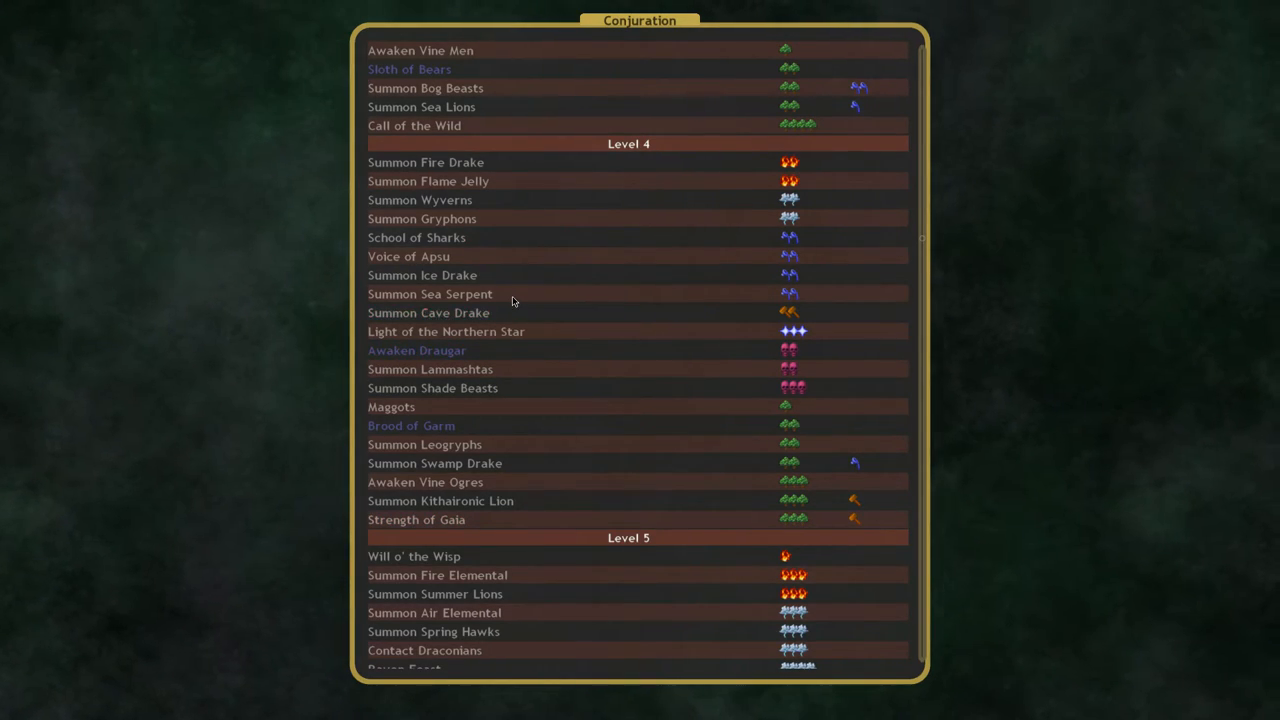
{"action": "mouse_move", "coordinate": [570, 307]}
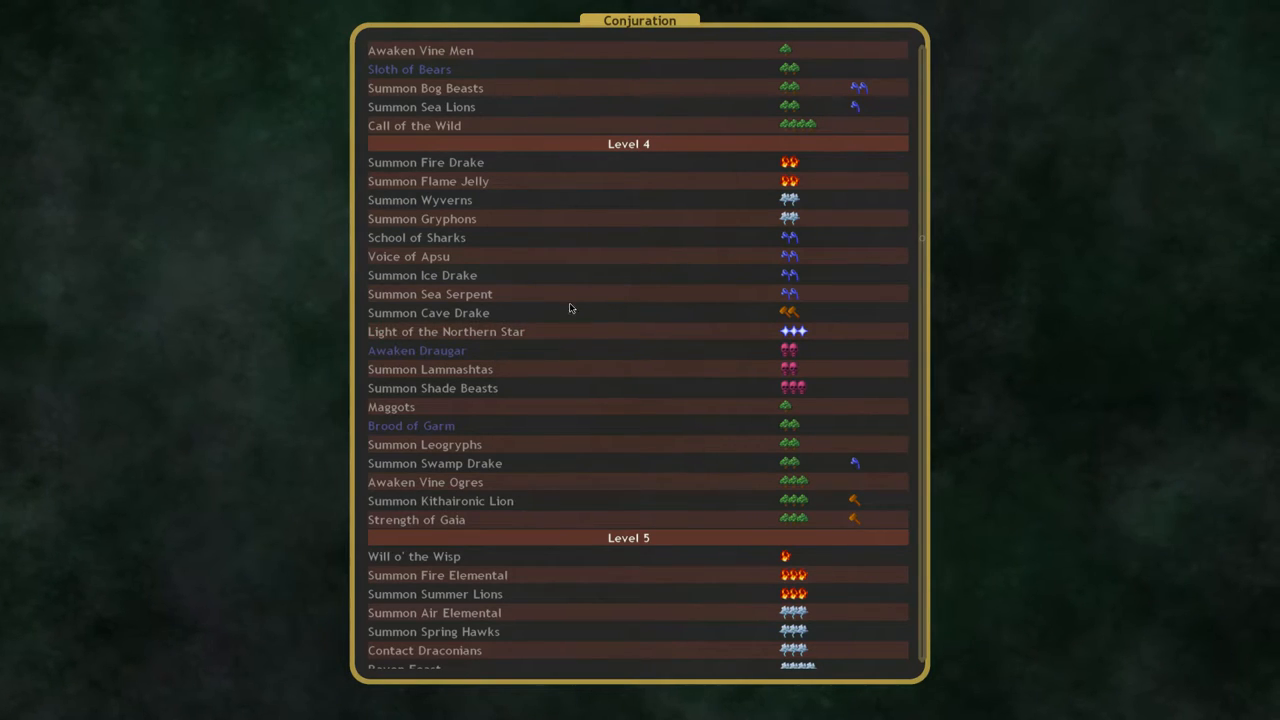
{"action": "mouse_move", "coordinate": [490, 490]}
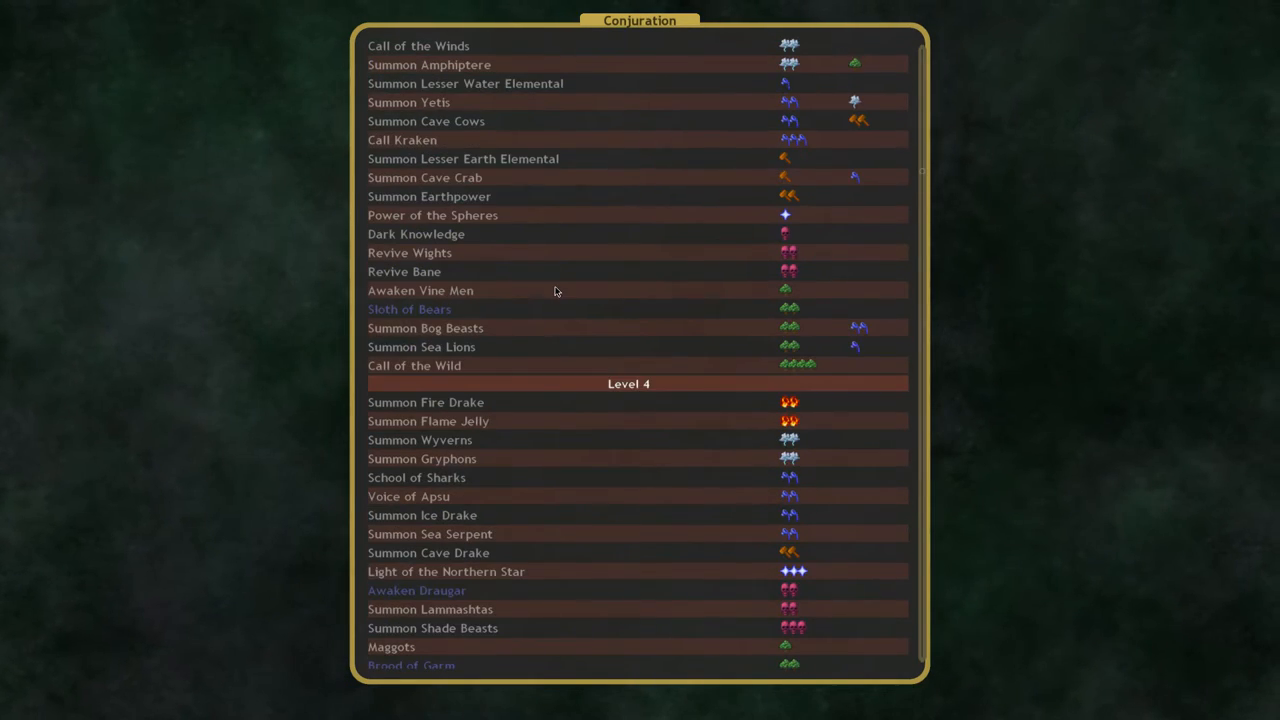
{"action": "scroll", "scroll_direction": "down", "scroll_amount": 3}
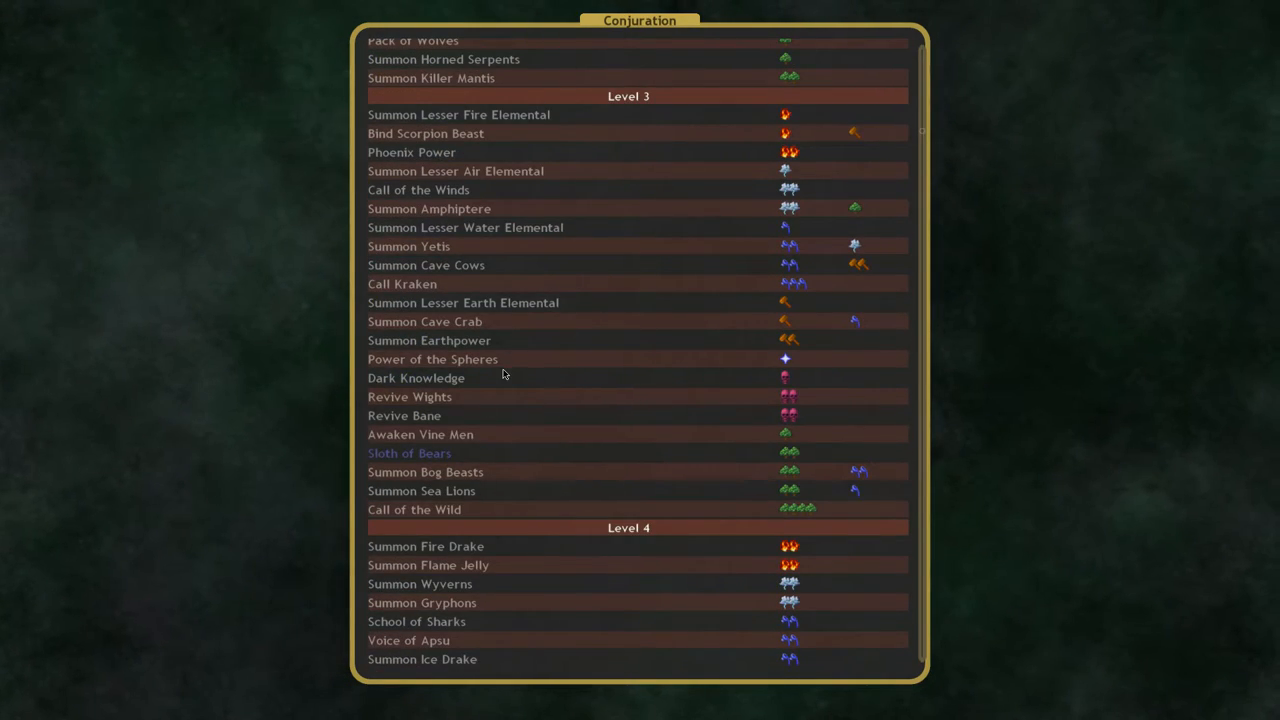
{"action": "mouse_move", "coordinate": [843, 225]}
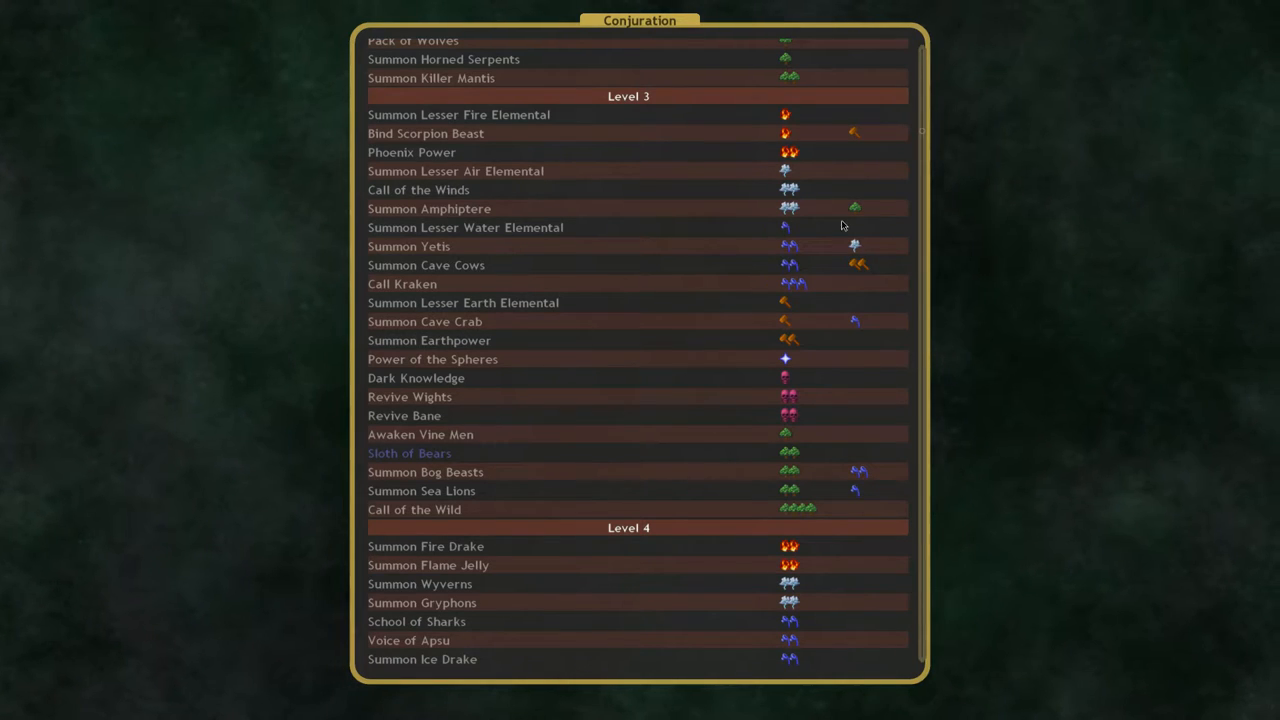
{"action": "mouse_move", "coordinate": [545, 132]}
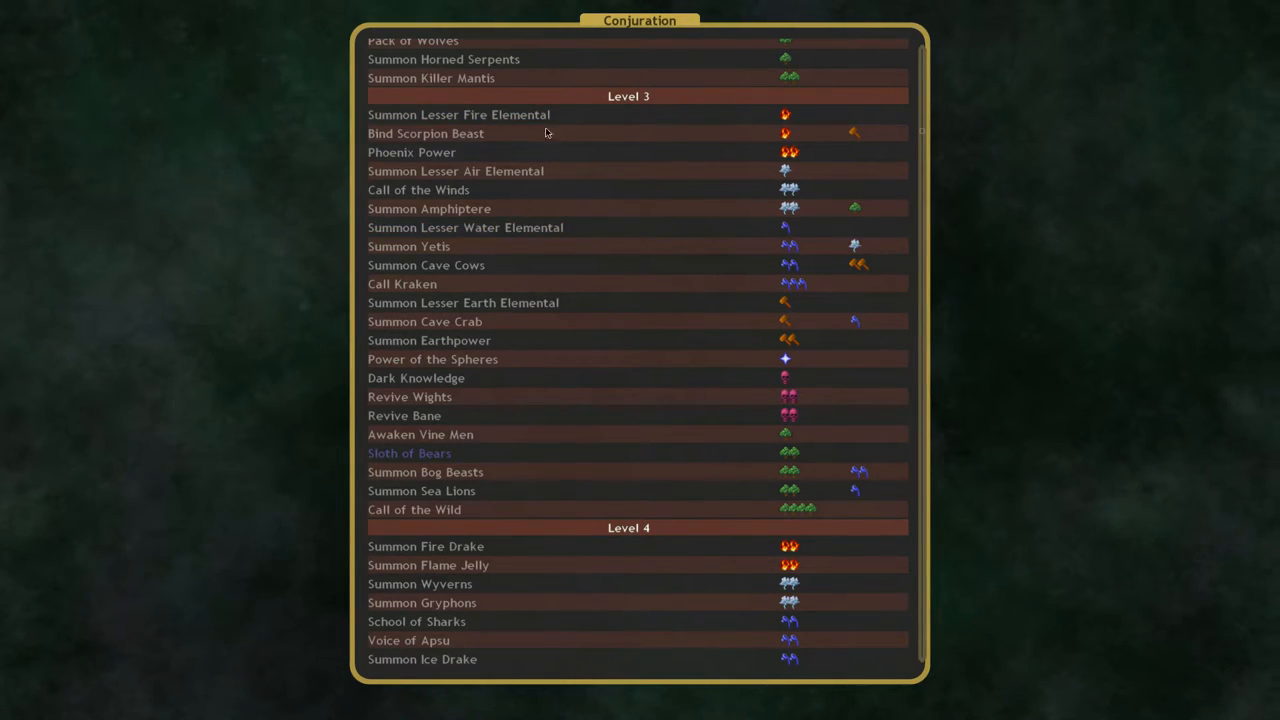
{"action": "mouse_move", "coordinate": [562, 356]}
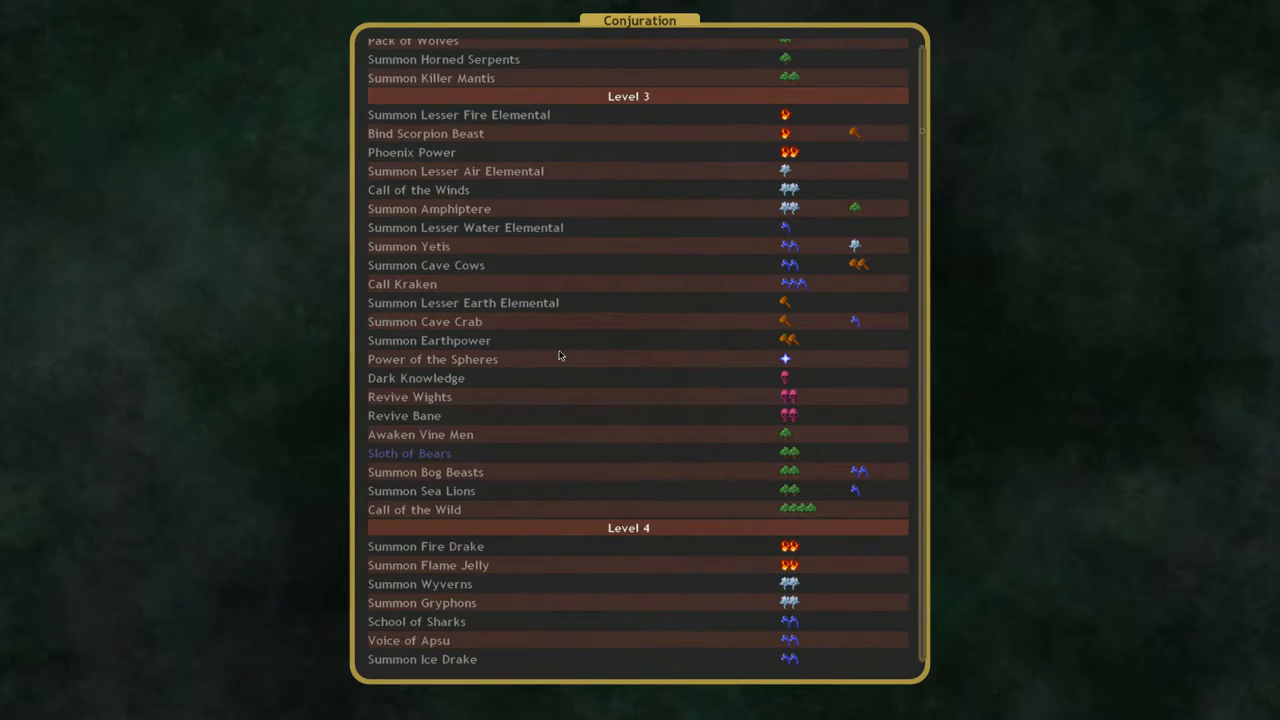
{"action": "scroll", "scroll_direction": "down", "scroll_amount": 3}
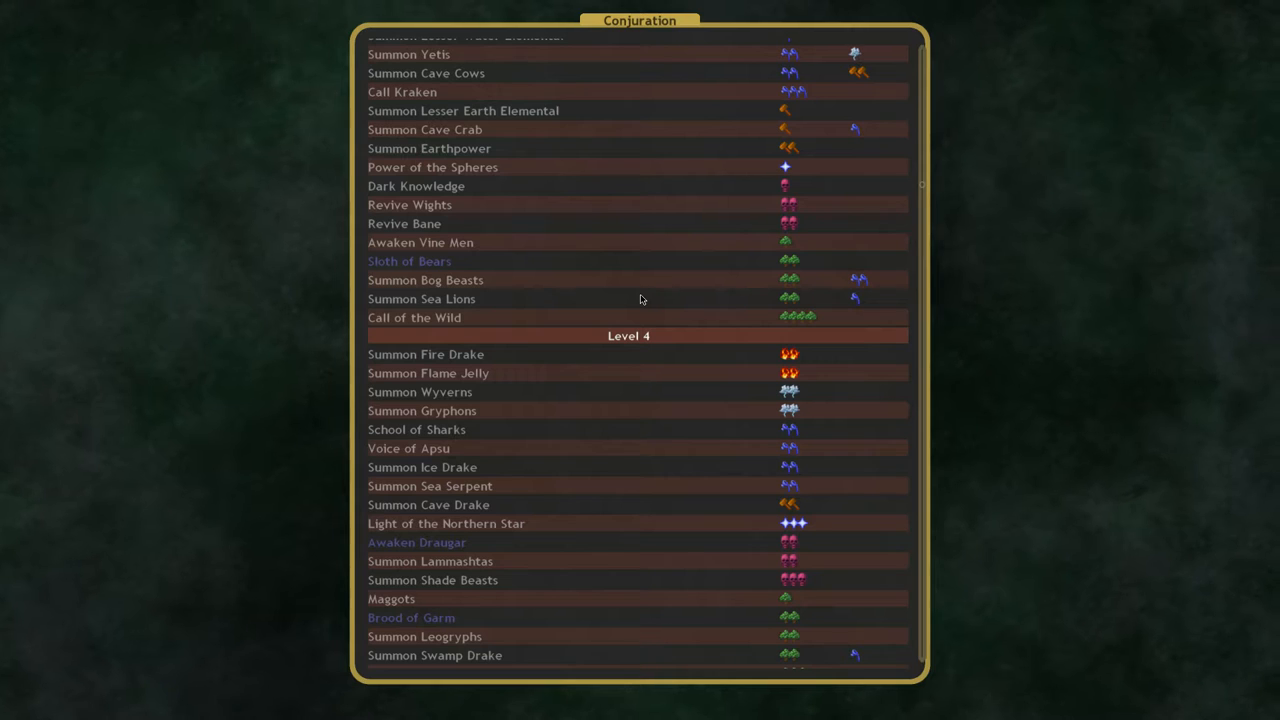
{"action": "scroll", "scroll_direction": "down", "scroll_amount": 3}
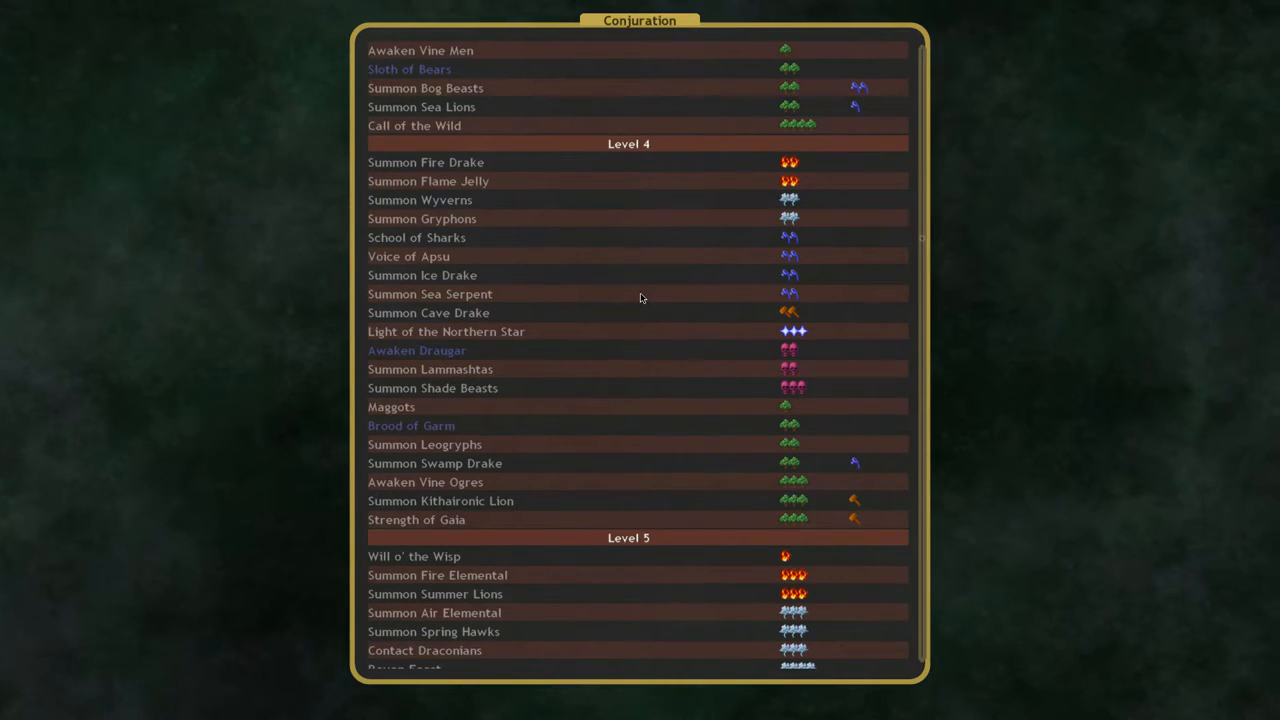
{"action": "scroll", "scroll_direction": "down", "scroll_amount": 3}
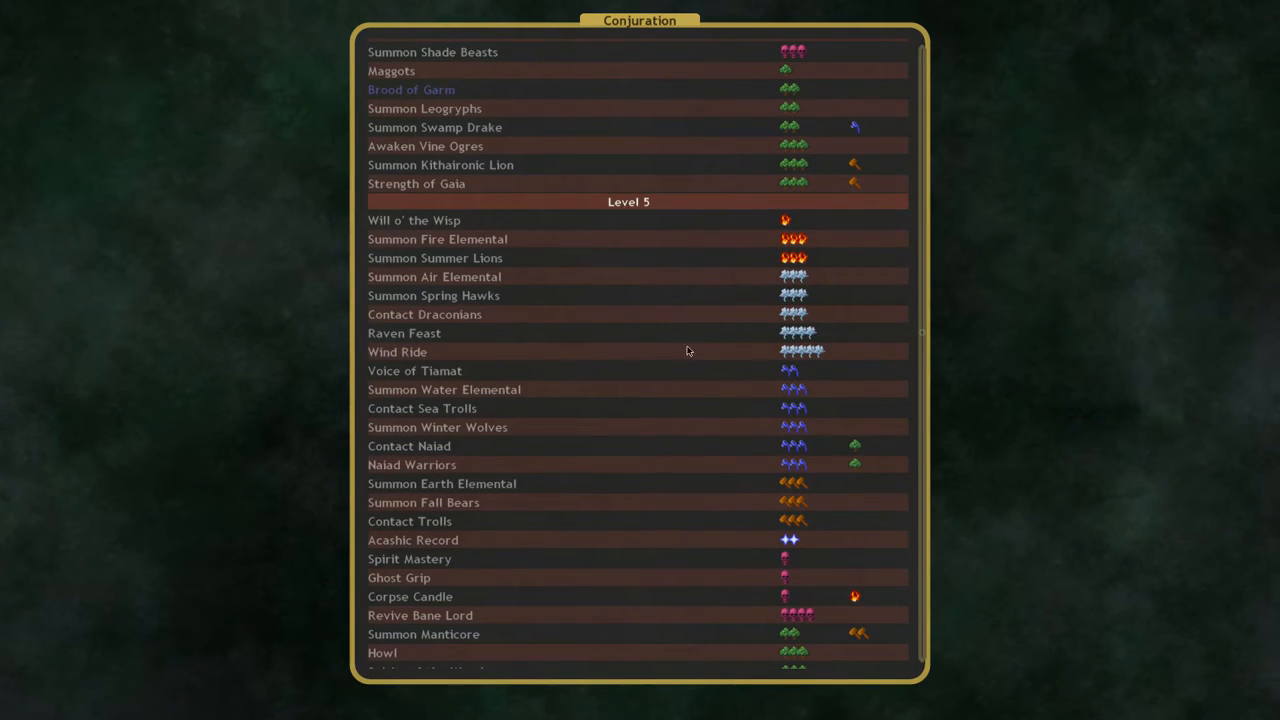
{"action": "mouse_move", "coordinate": [486, 337]}
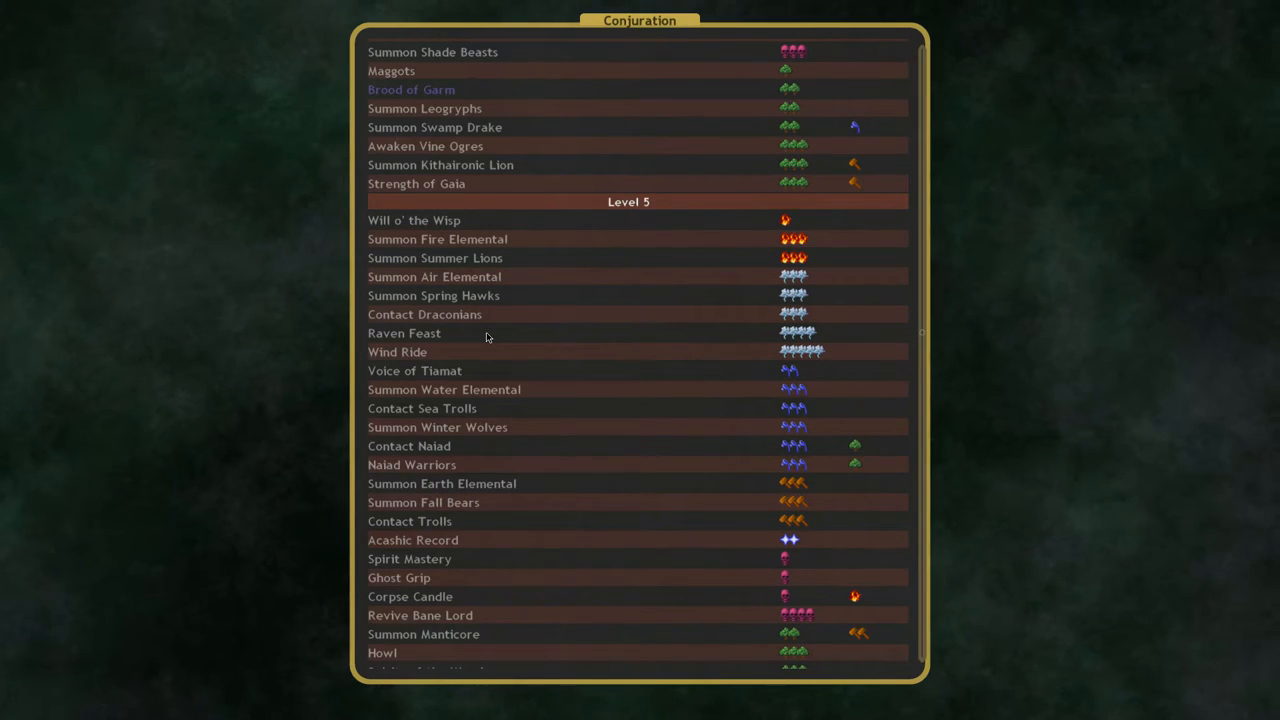
Step: Scroll to level 5, view Voice of Tiamat's details, then close them again
{"action": "scroll", "scroll_direction": "down", "scroll_amount": 3}
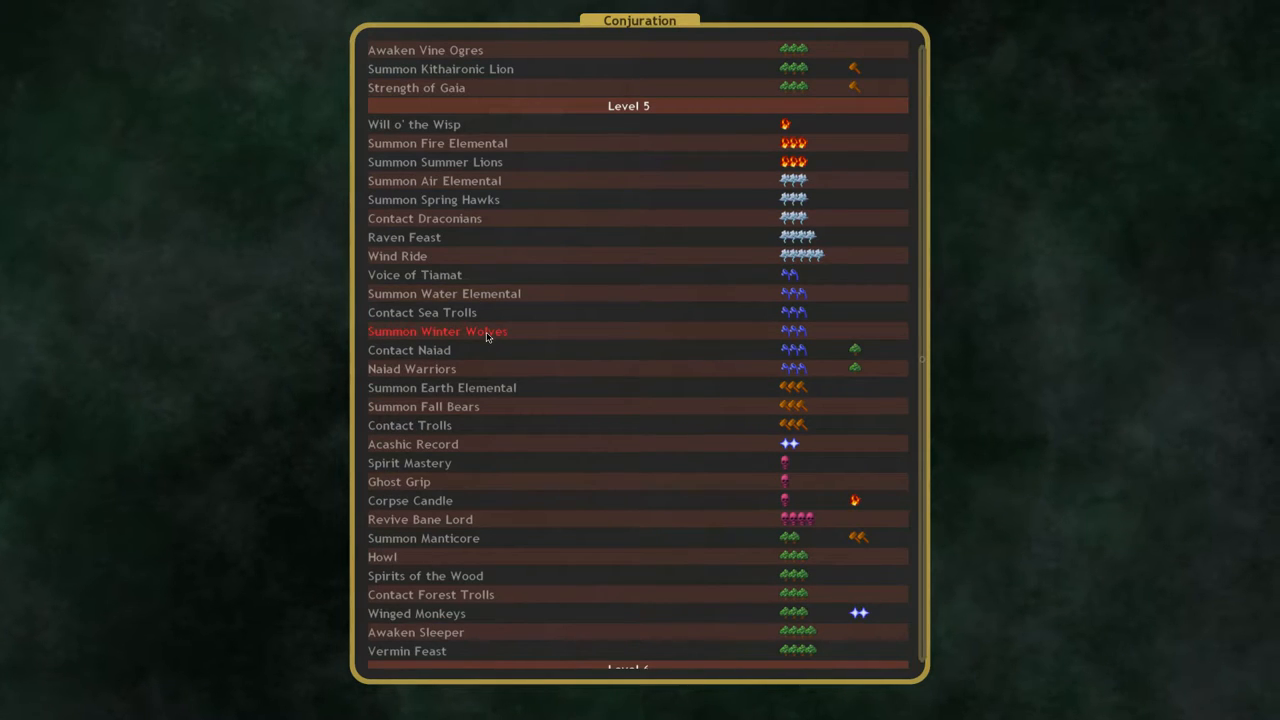
{"action": "mouse_move", "coordinate": [407, 651]}
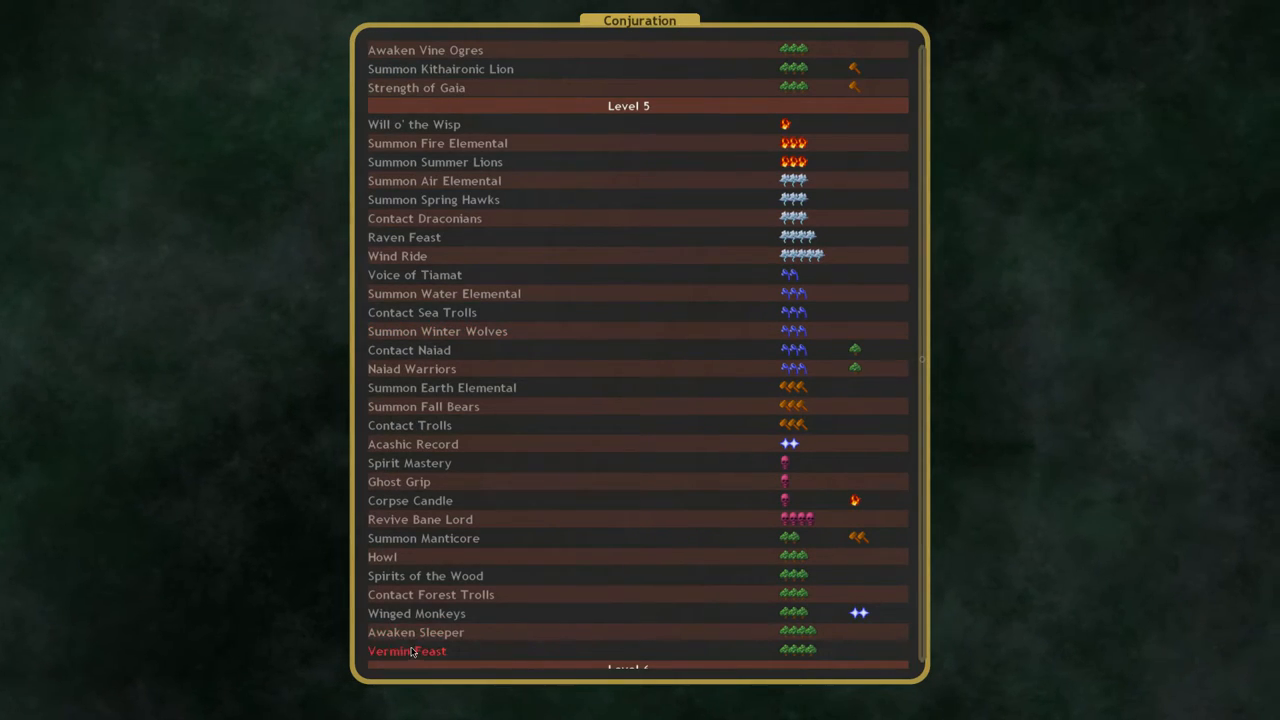
{"action": "mouse_move", "coordinate": [414, 124]}
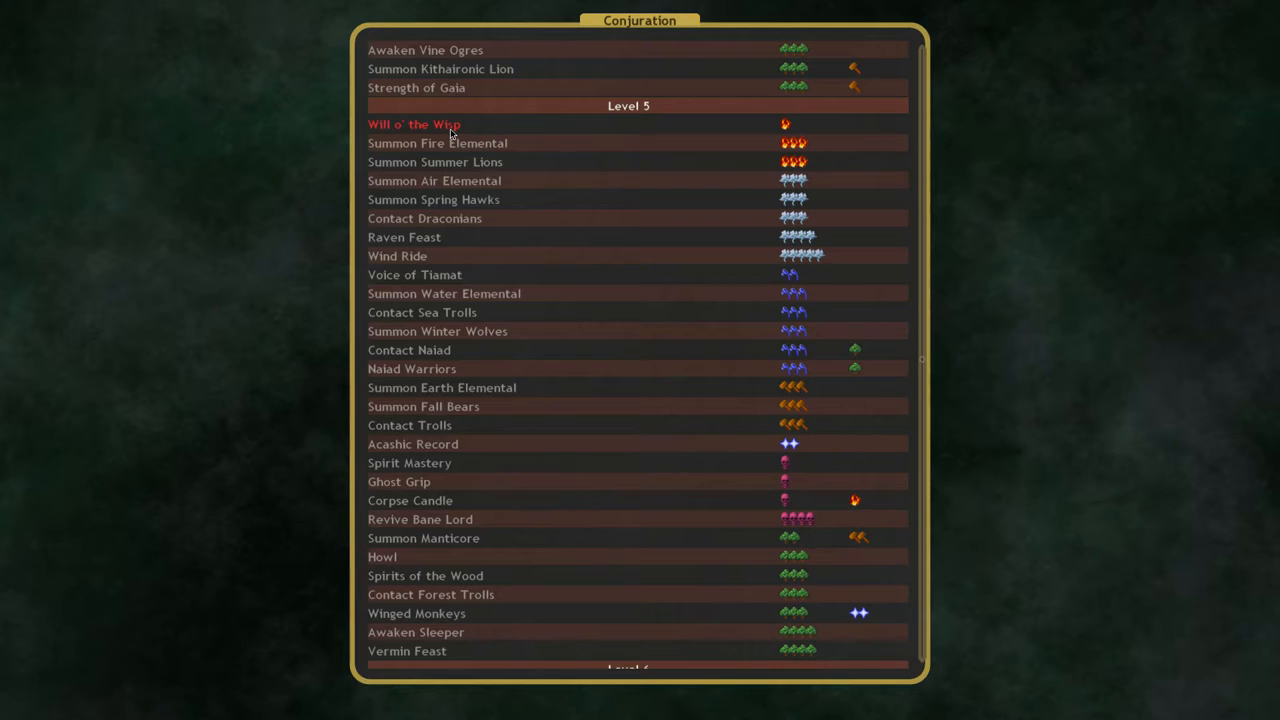
{"action": "mouse_move", "coordinate": [434, 275]}
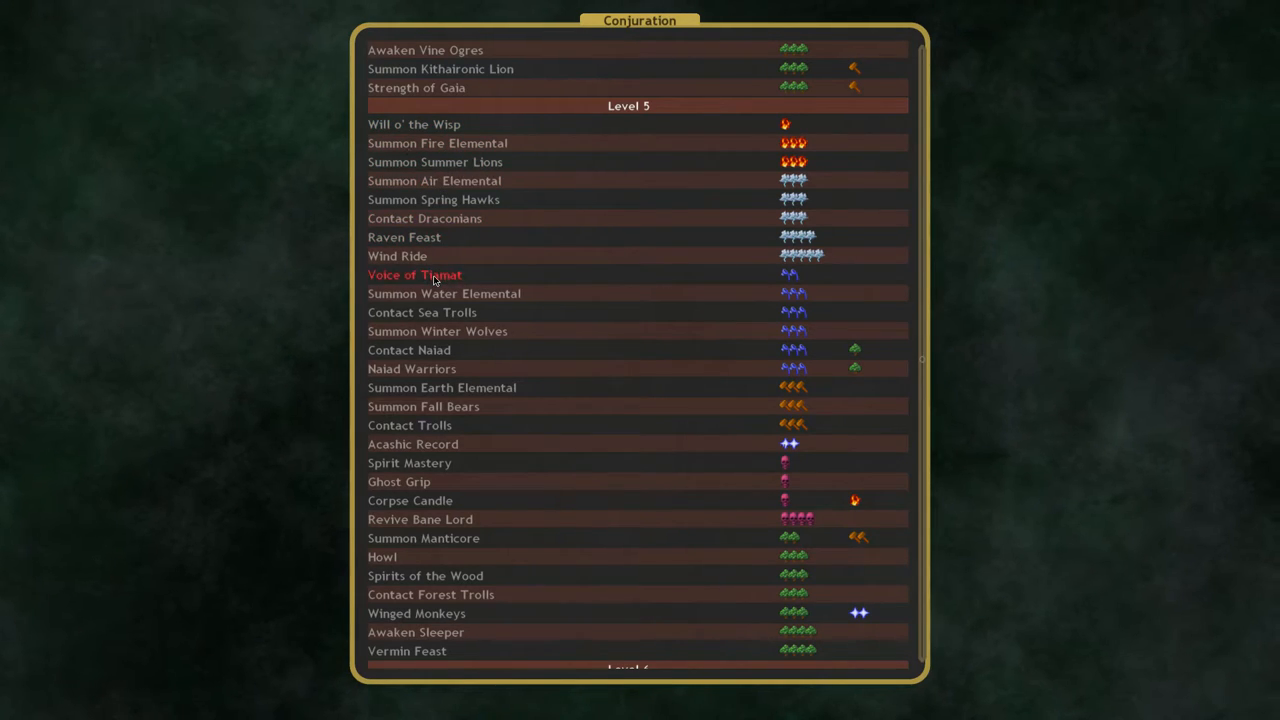
{"action": "left_click", "coordinate": [415, 275]}
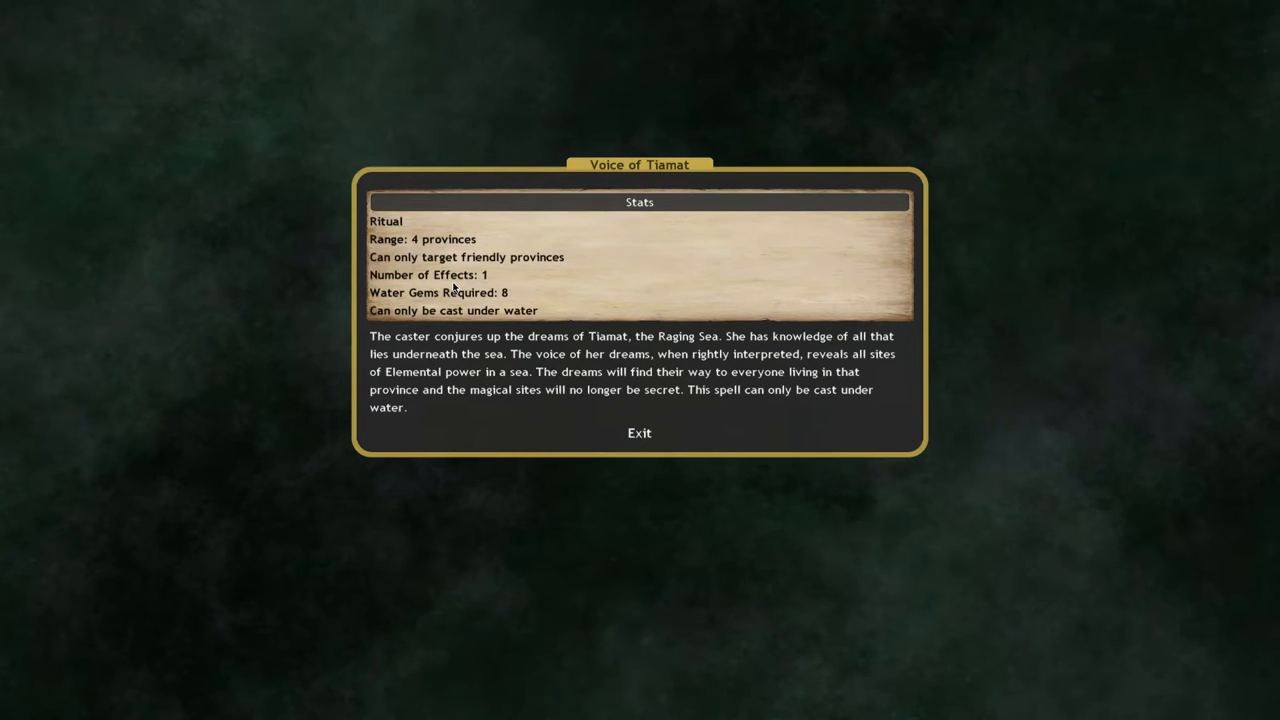
{"action": "left_click", "coordinate": [639, 433]}
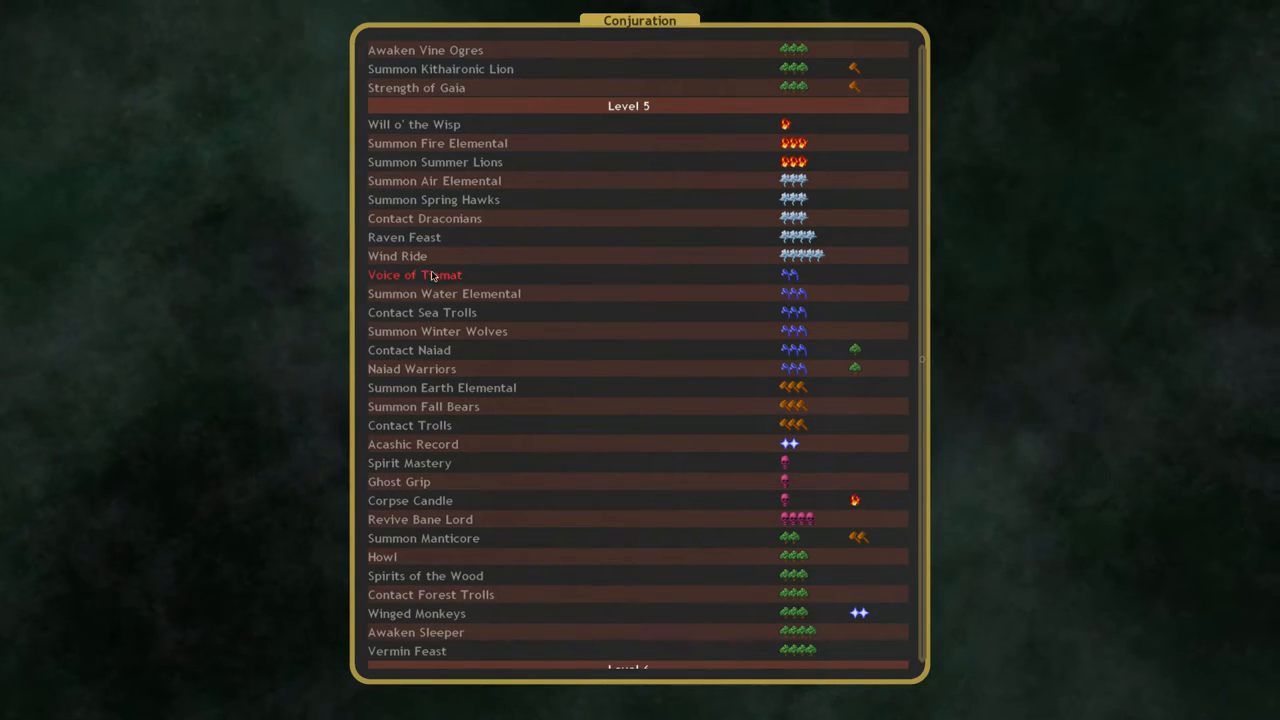
{"action": "mouse_move", "coordinate": [398, 256]}
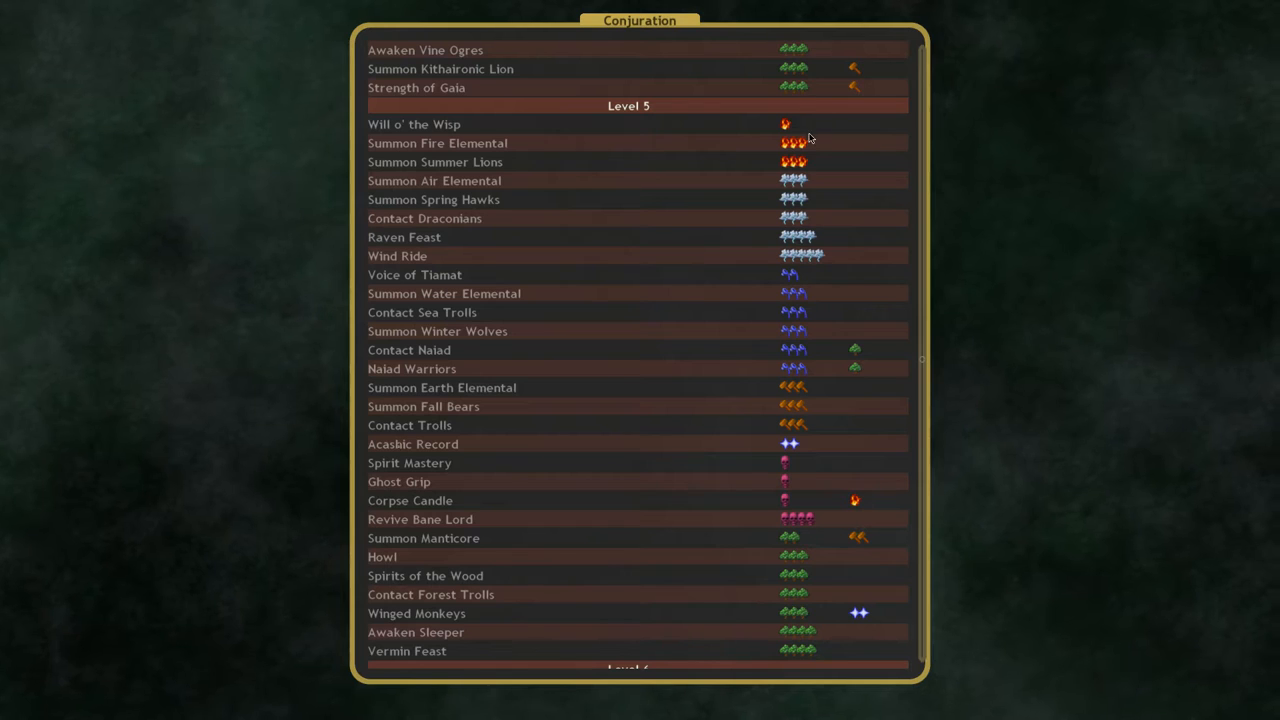
{"action": "mouse_move", "coordinate": [818, 394]}
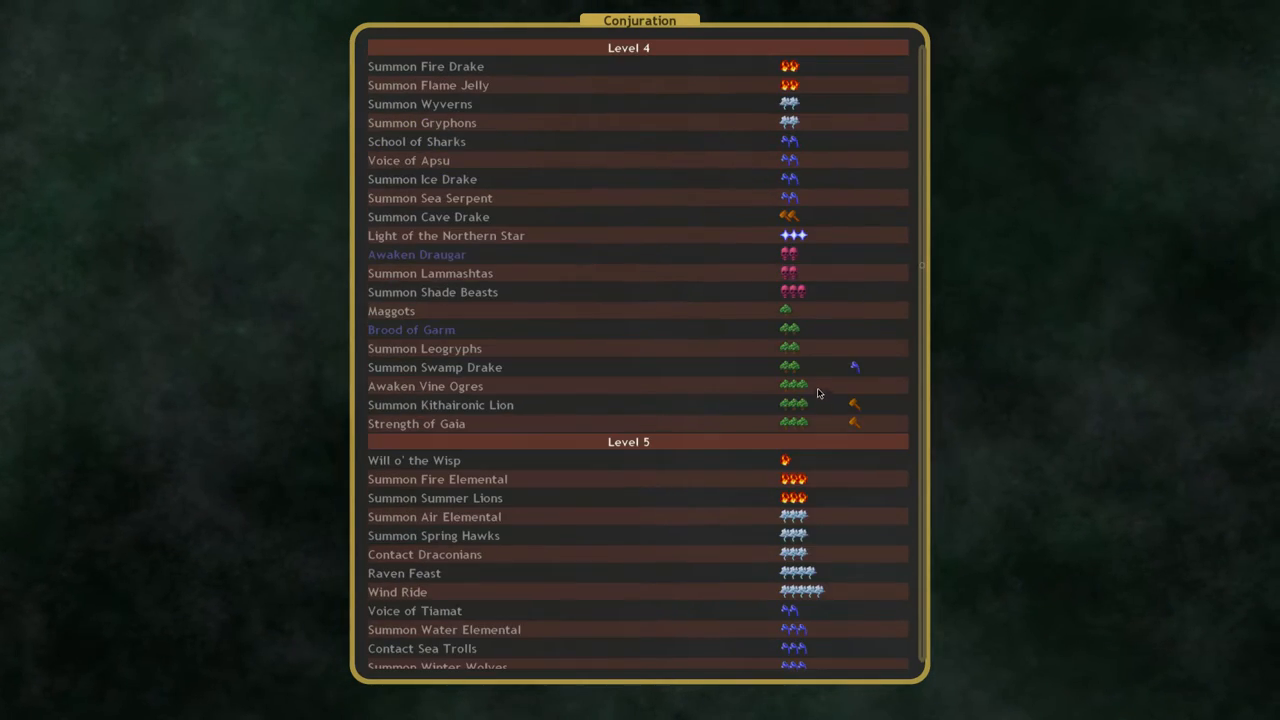
{"action": "mouse_move", "coordinate": [835, 345]}
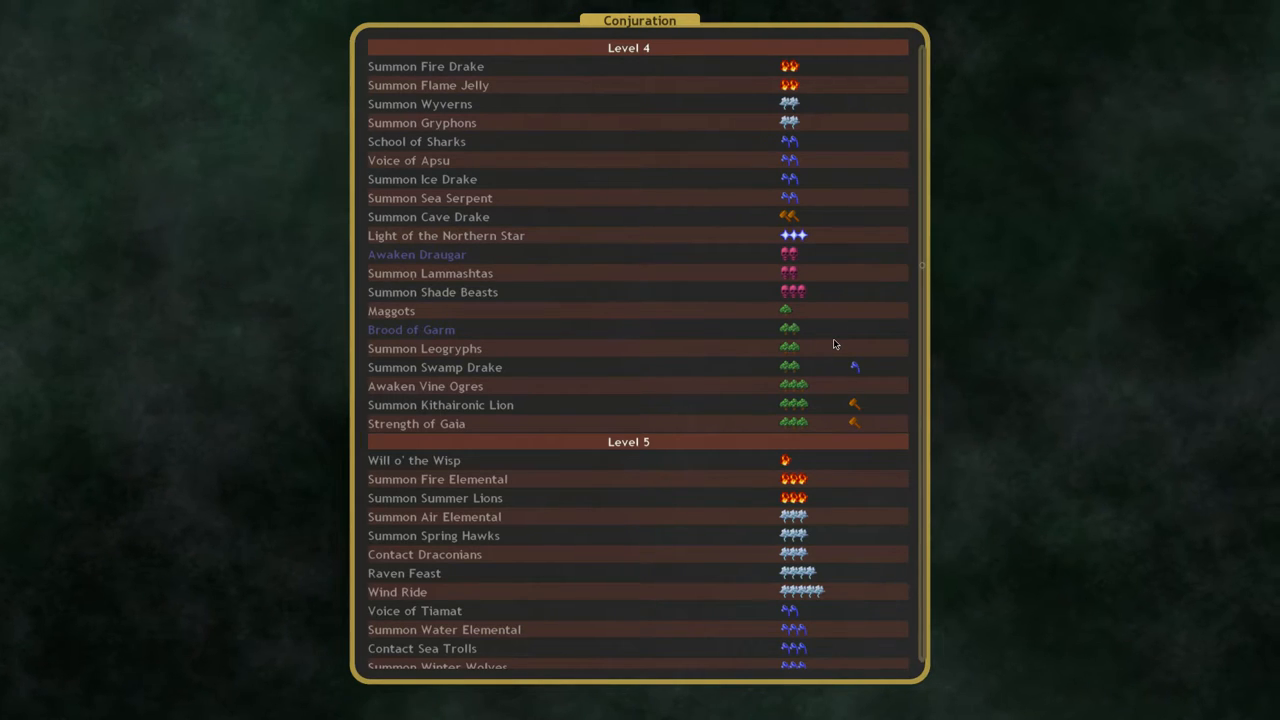
{"action": "scroll", "scroll_direction": "down", "scroll_amount": 3}
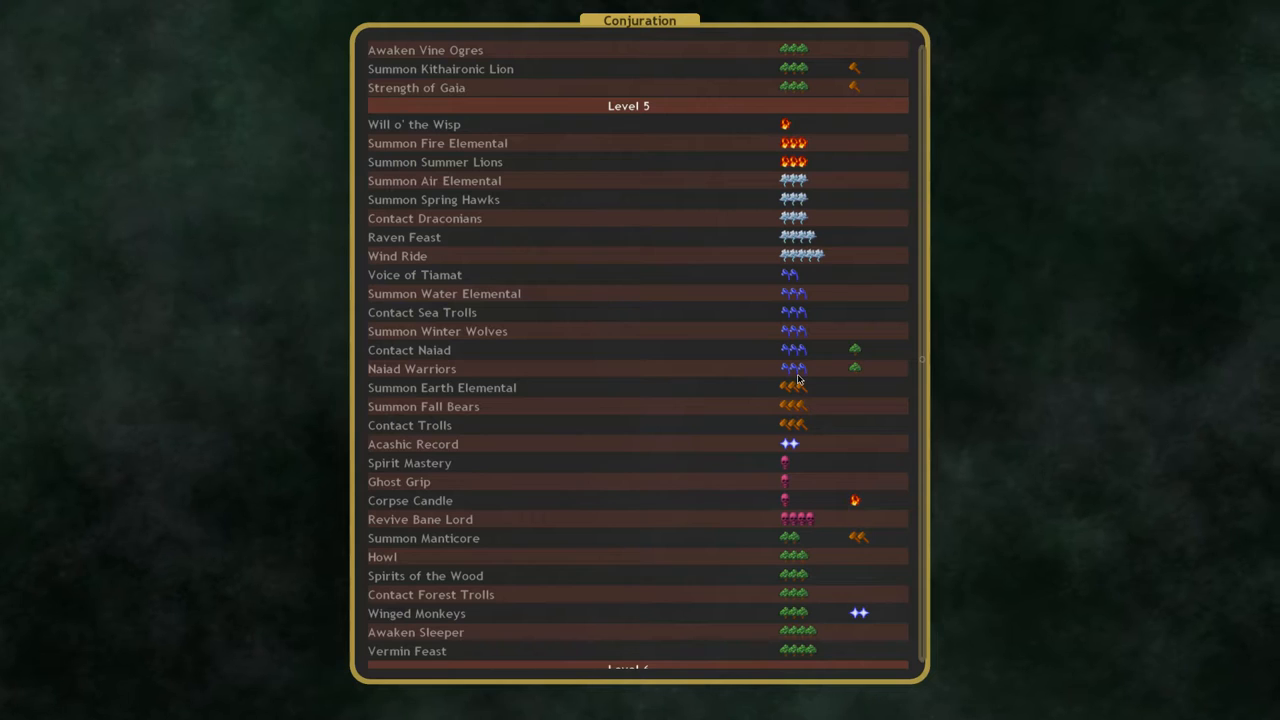
{"action": "scroll", "scroll_direction": "down", "scroll_amount": 3}
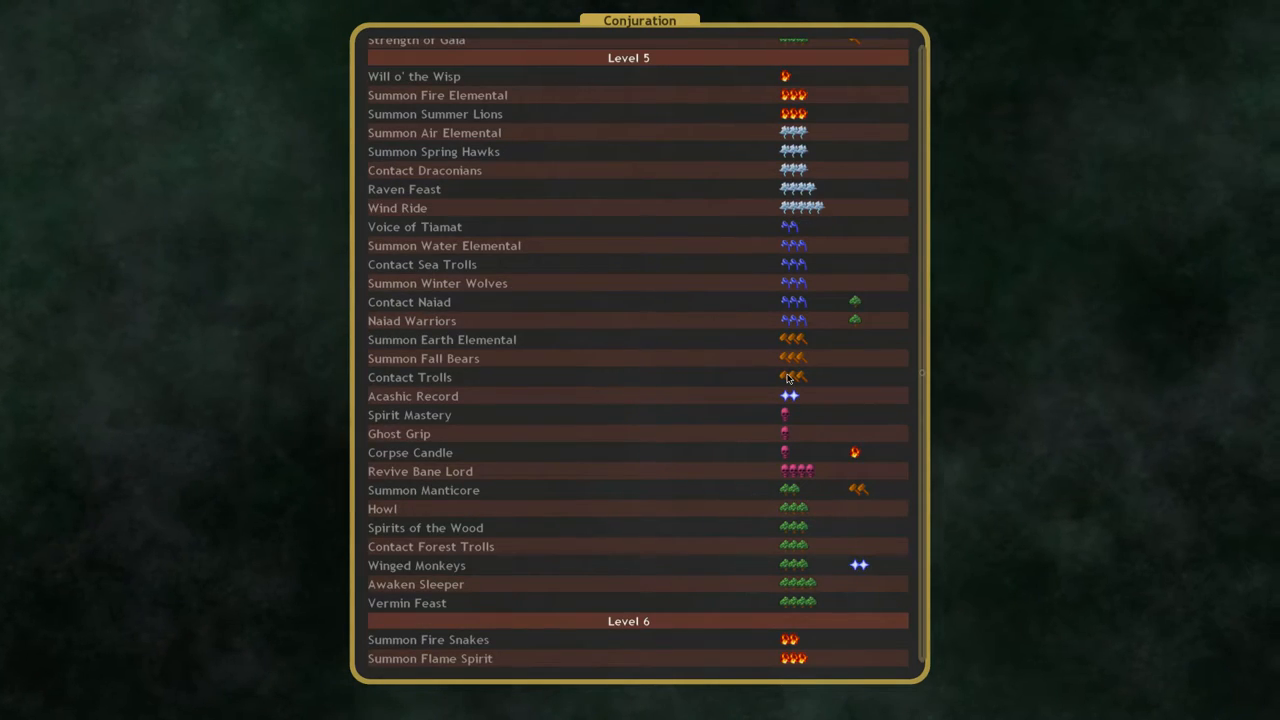
{"action": "mouse_move", "coordinate": [336, 326]}
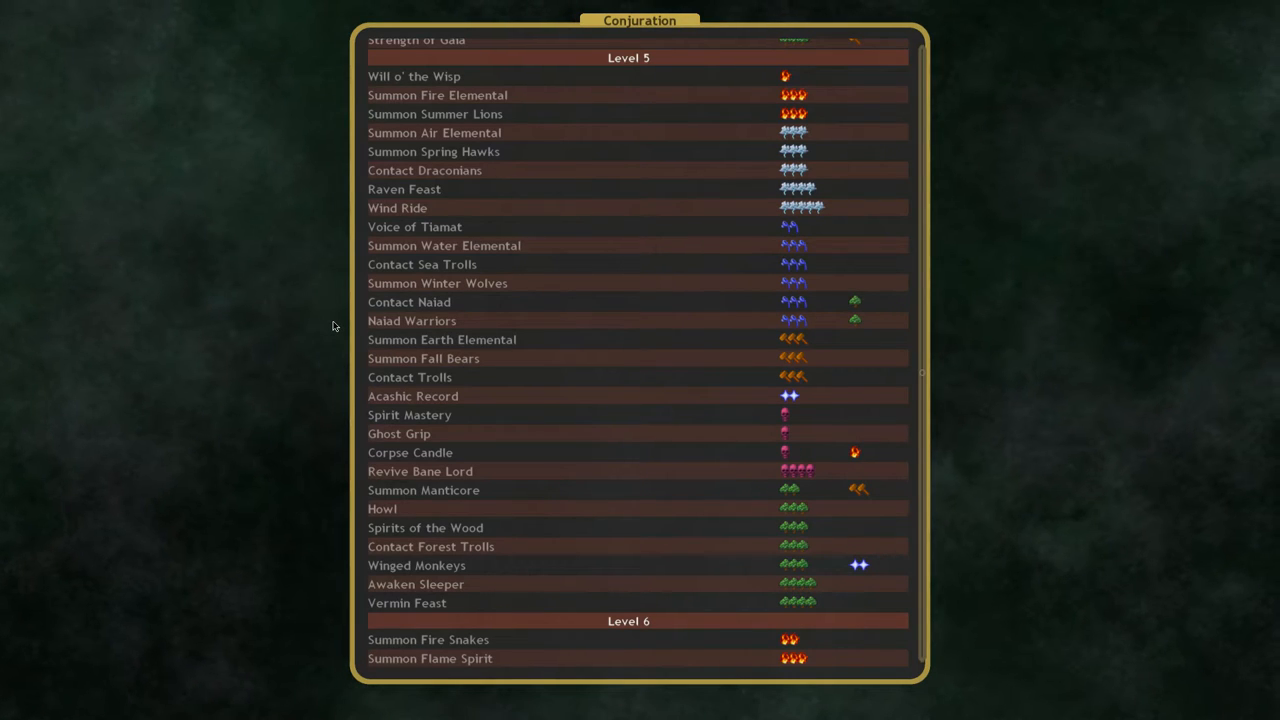
{"action": "mouse_move", "coordinate": [517, 277]}
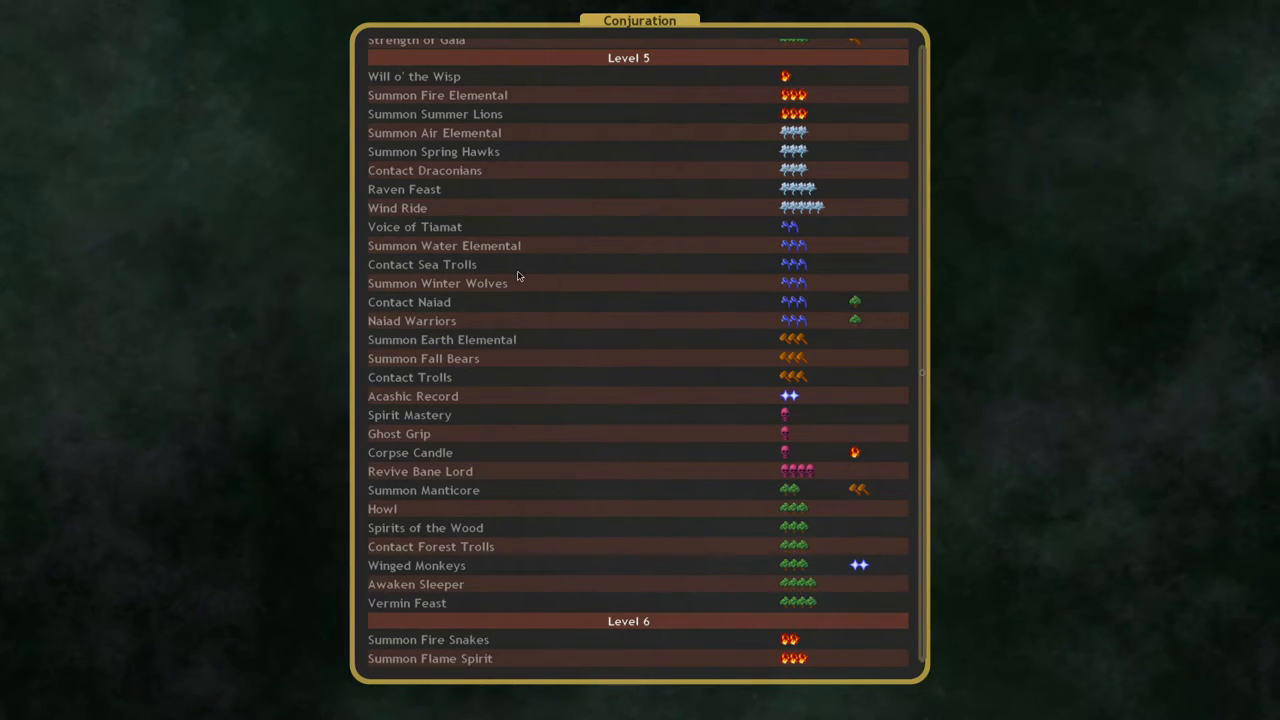
{"action": "mouse_move", "coordinate": [420, 471]}
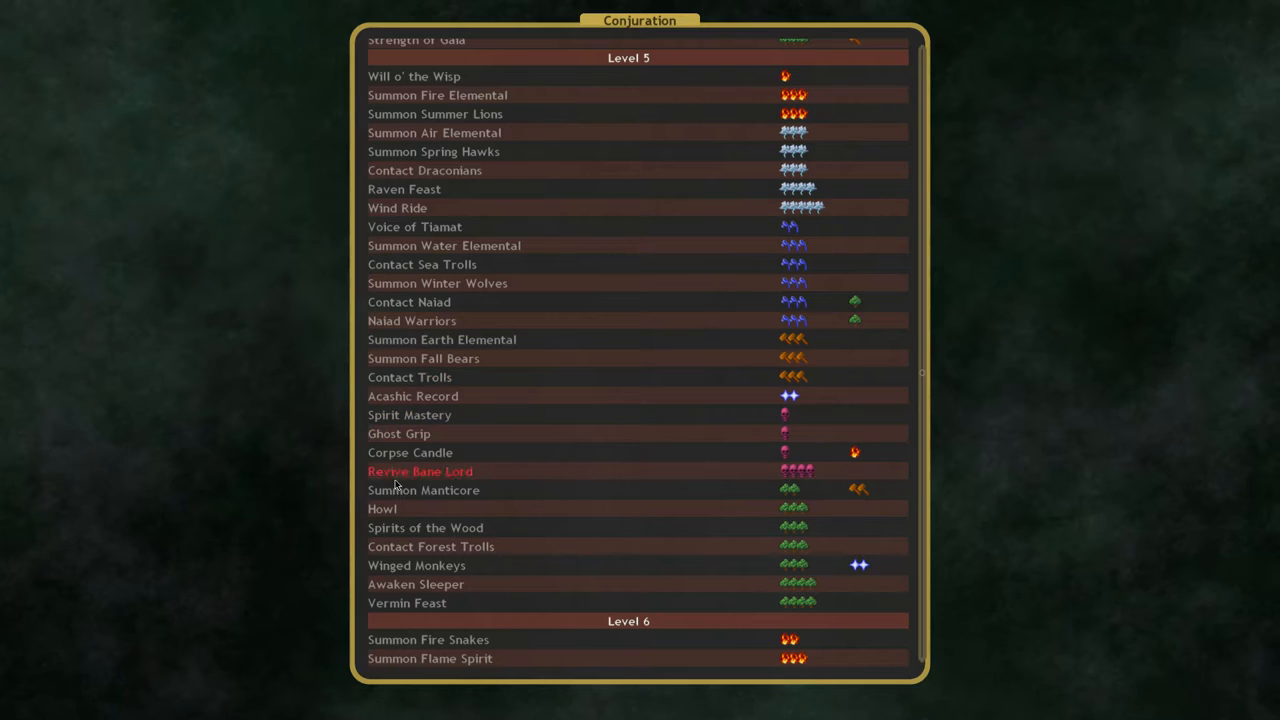
{"action": "scroll", "scroll_direction": "down", "scroll_amount": 3}
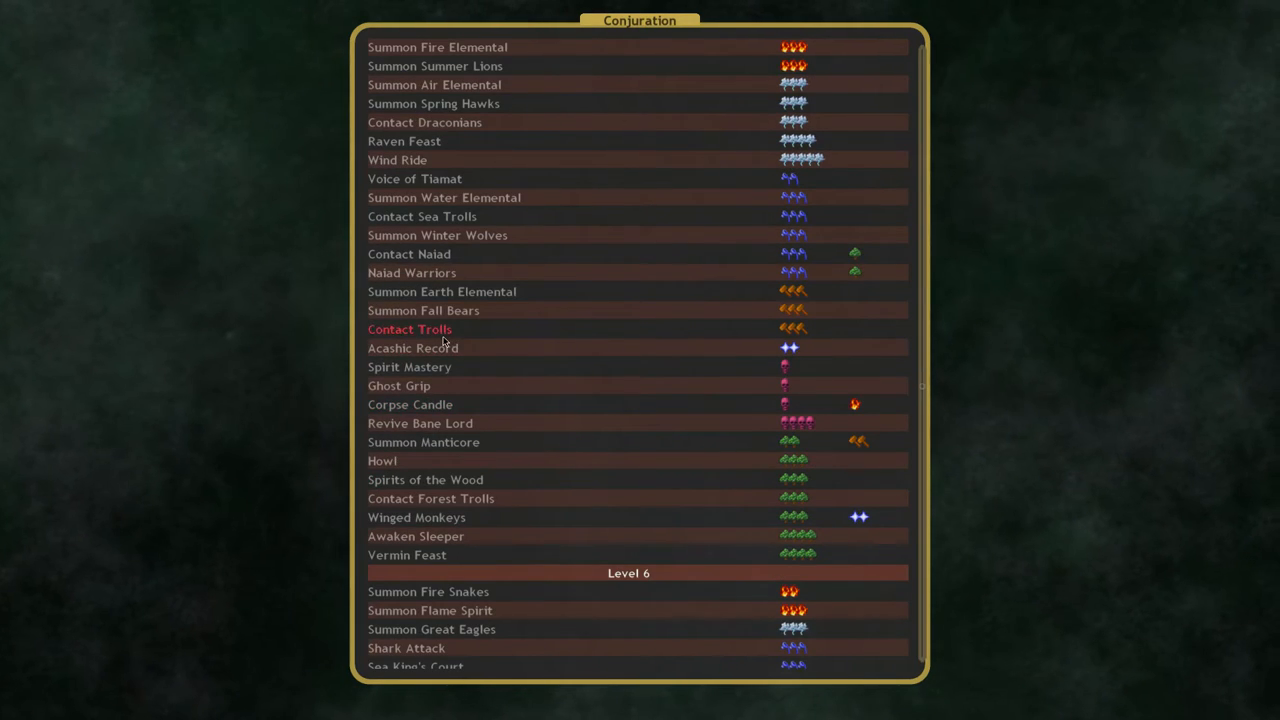
{"action": "left_click", "coordinate": [409, 329]}
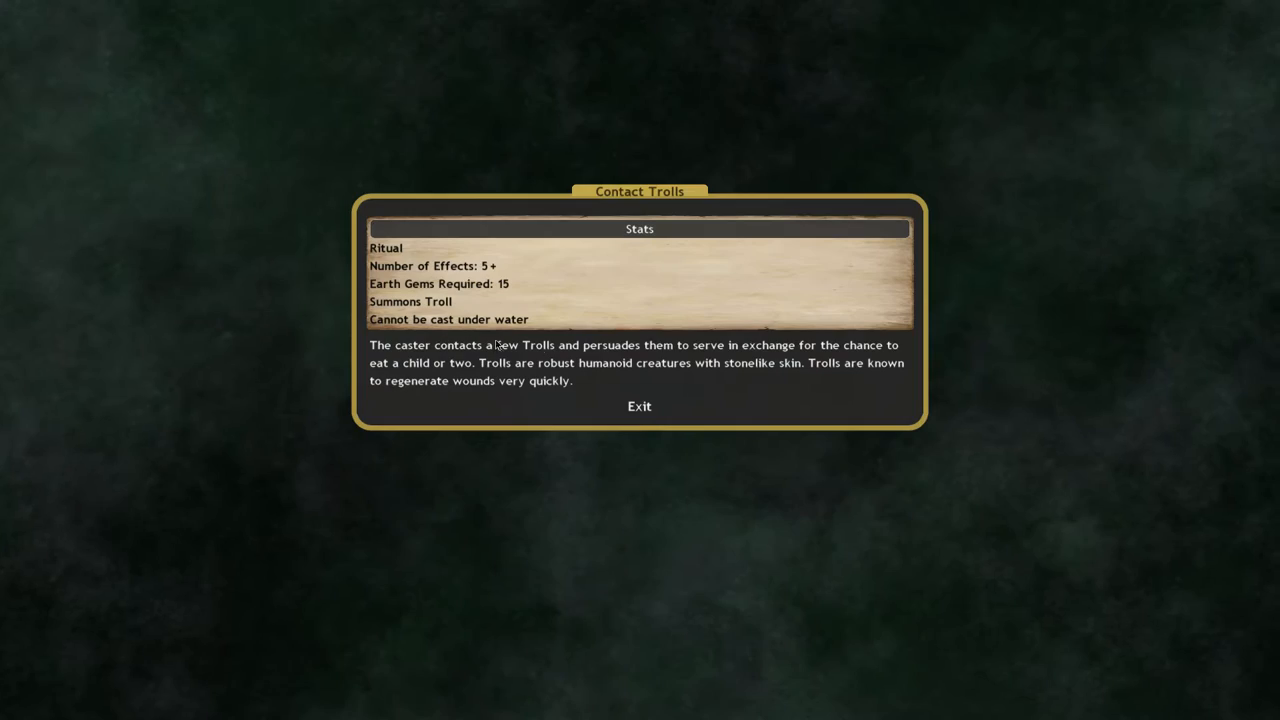
{"action": "left_click", "coordinate": [639, 406]}
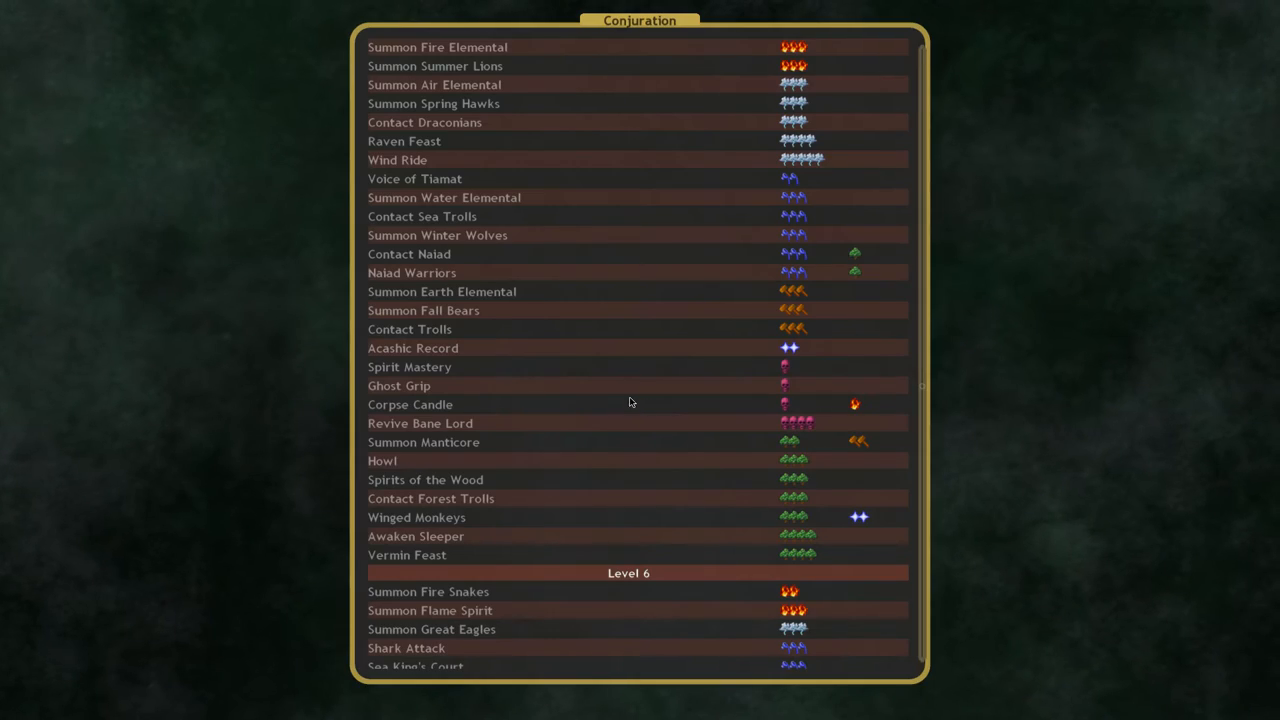
{"action": "scroll", "scroll_direction": "down", "scroll_amount": 3}
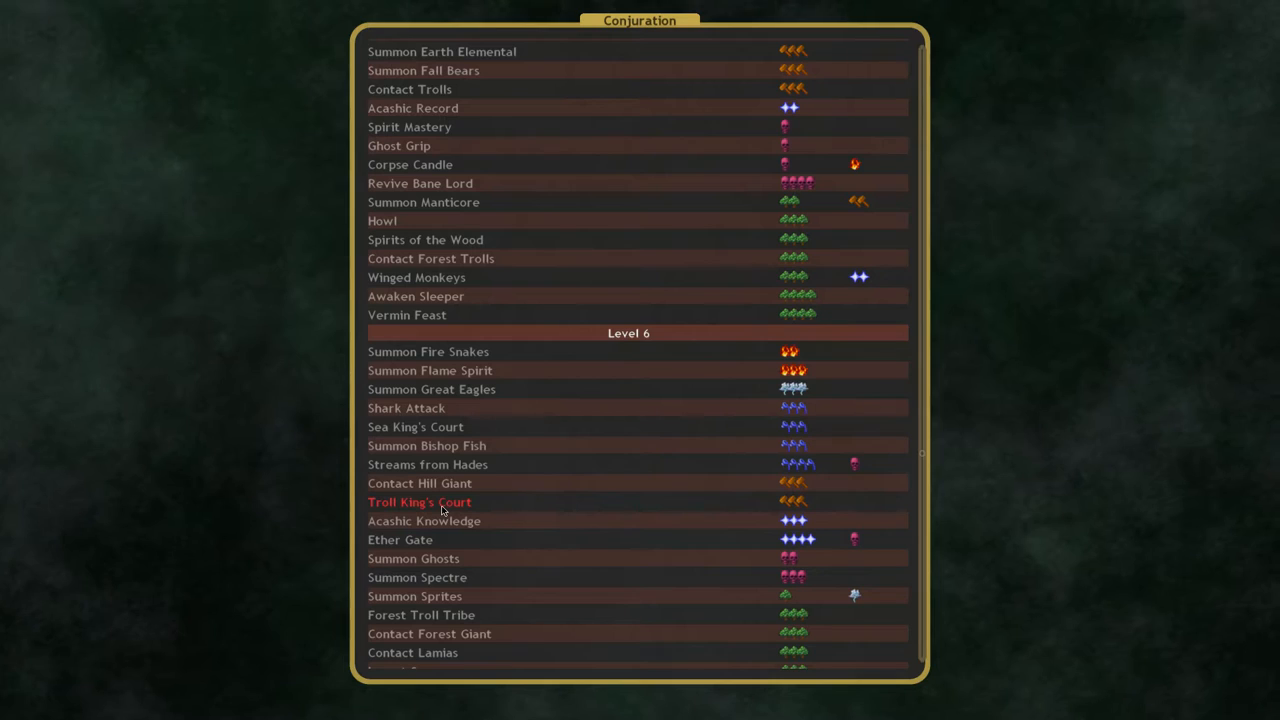
{"action": "left_click", "coordinate": [420, 502]}
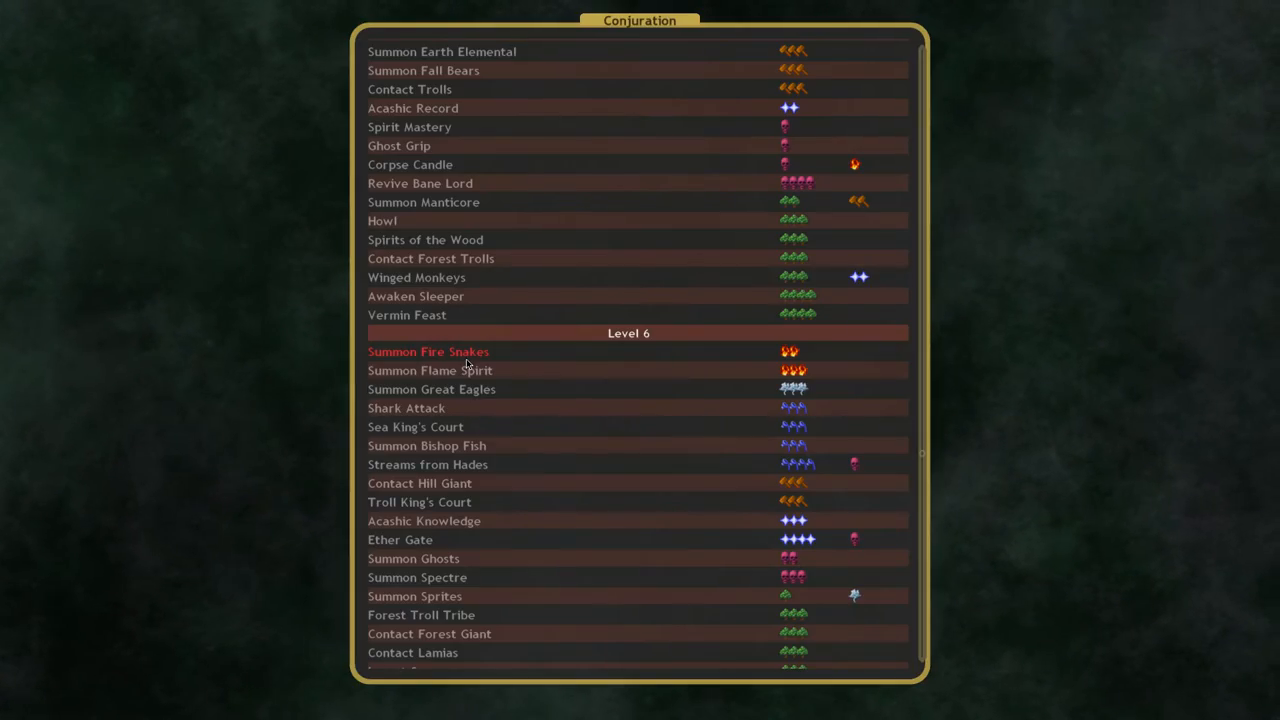
{"action": "mouse_move", "coordinate": [525, 319]}
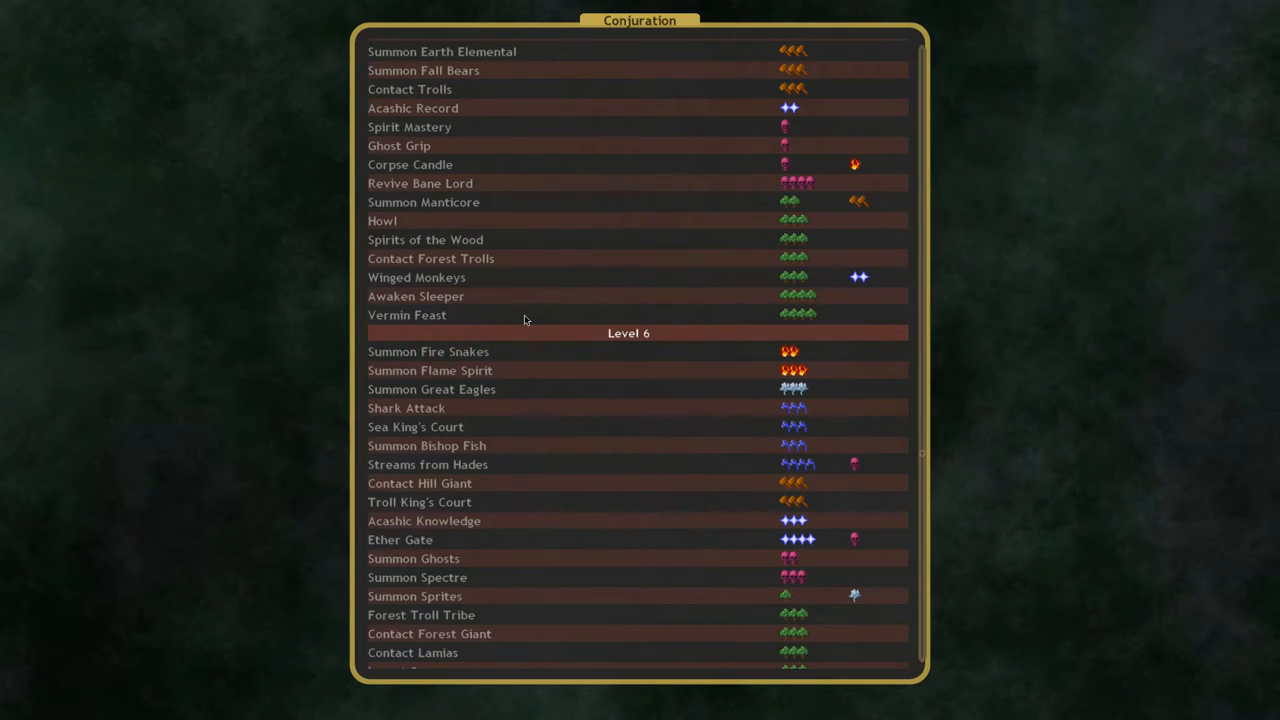
{"action": "mouse_move", "coordinate": [425, 239]}
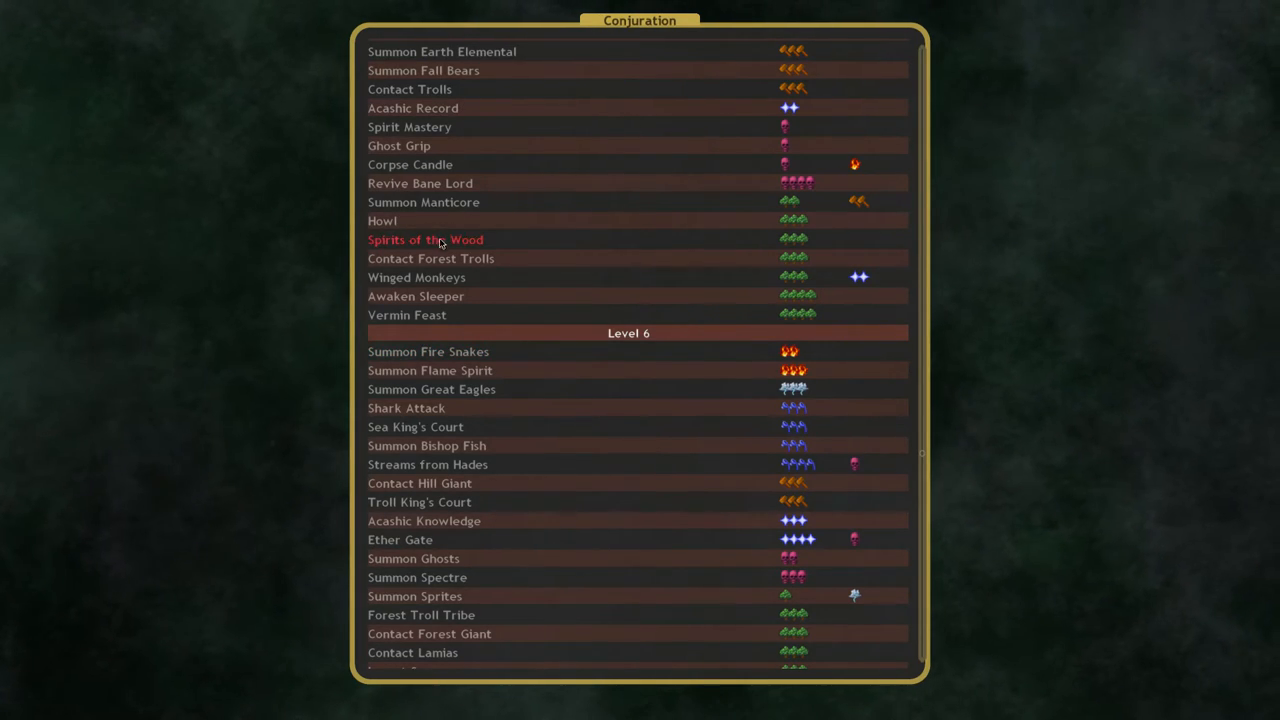
{"action": "mouse_move", "coordinate": [424, 521]}
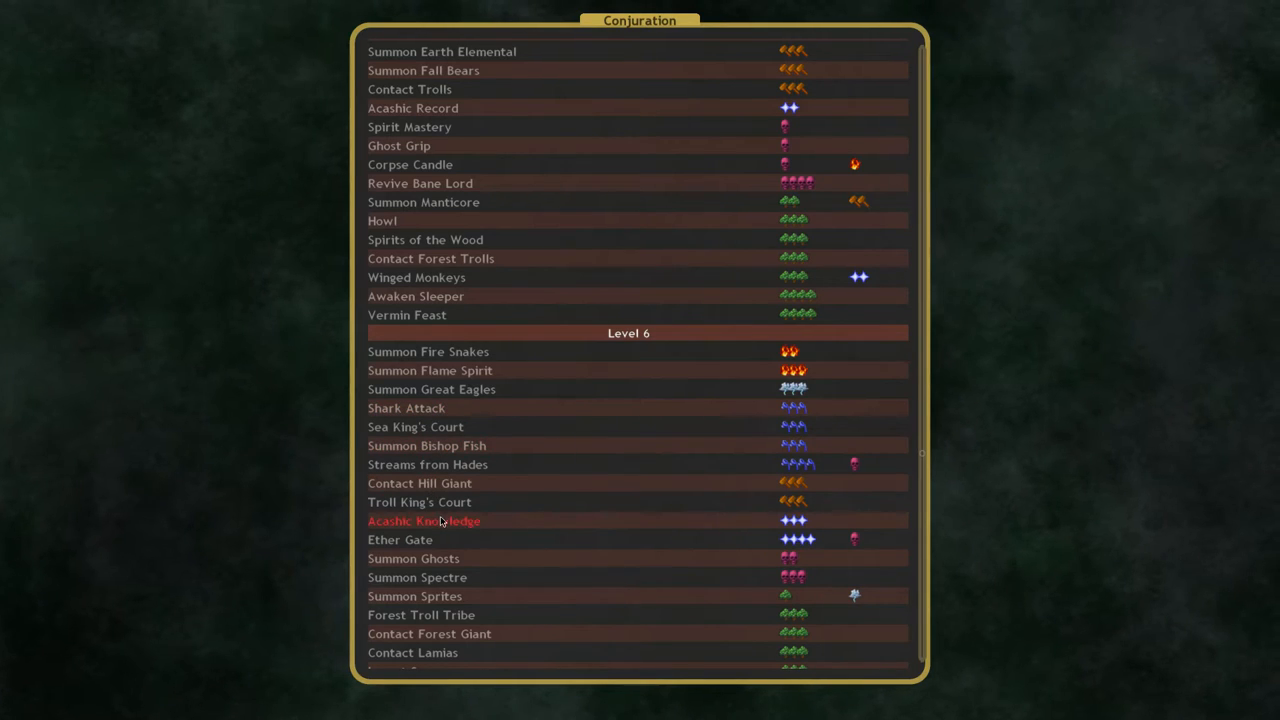
{"action": "scroll", "scroll_direction": "down", "scroll_amount": 3}
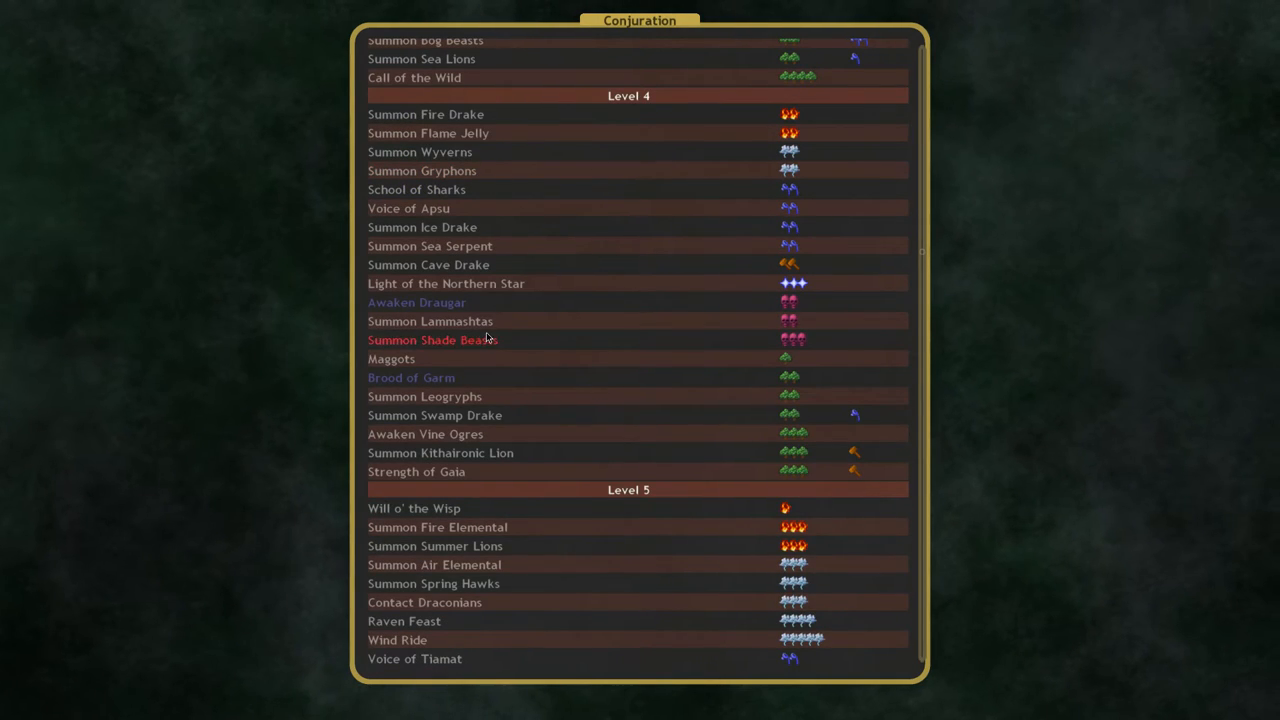
{"action": "scroll", "scroll_direction": "down", "scroll_amount": 3}
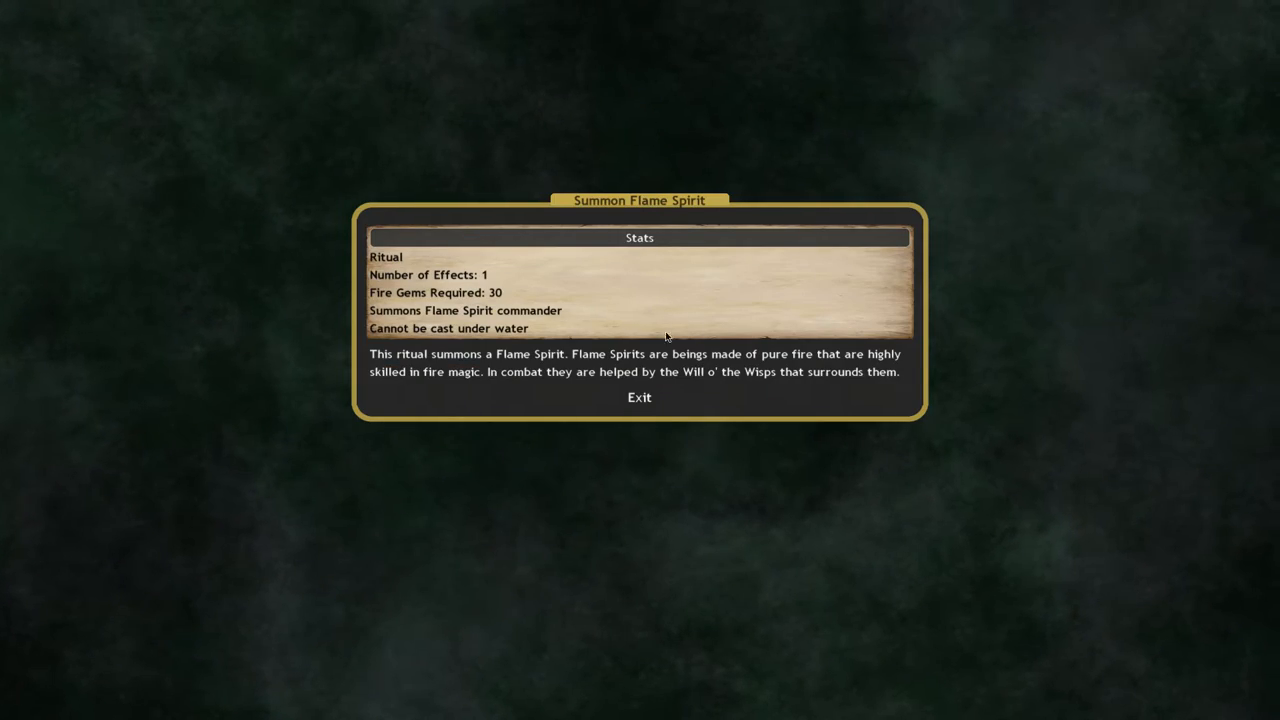
{"action": "left_click", "coordinate": [639, 397]}
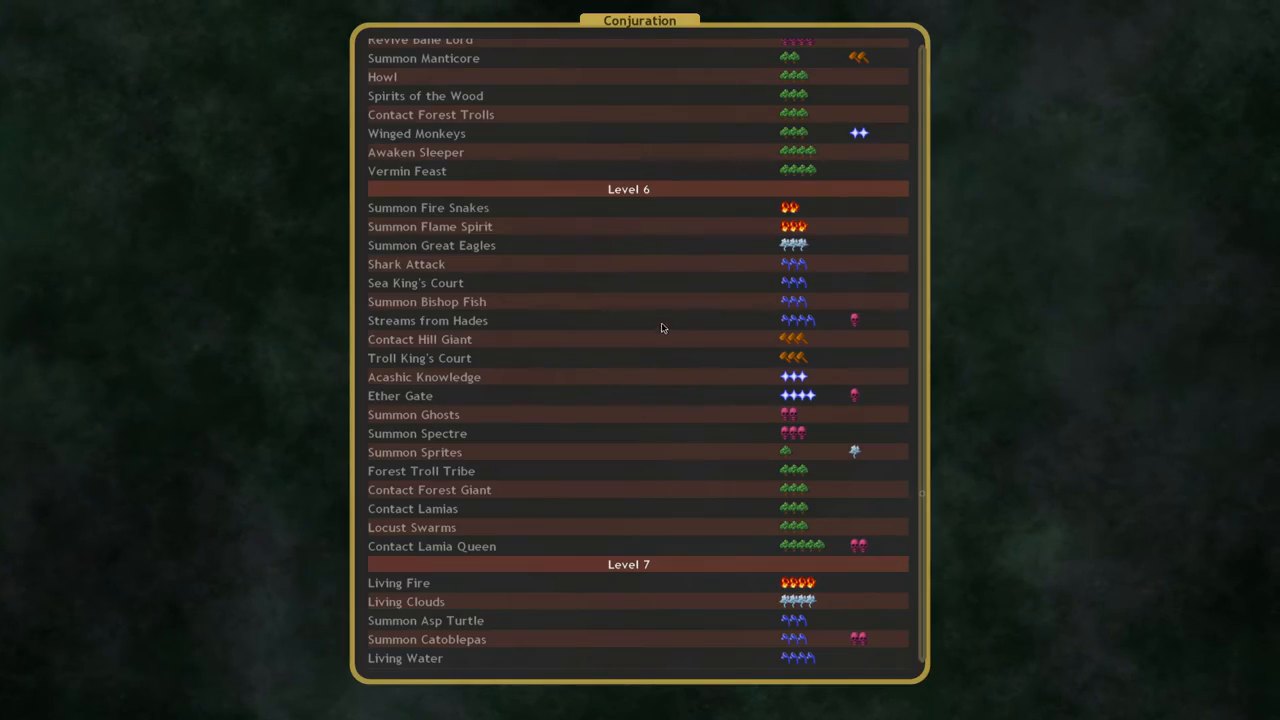
{"action": "mouse_move", "coordinate": [545, 224]}
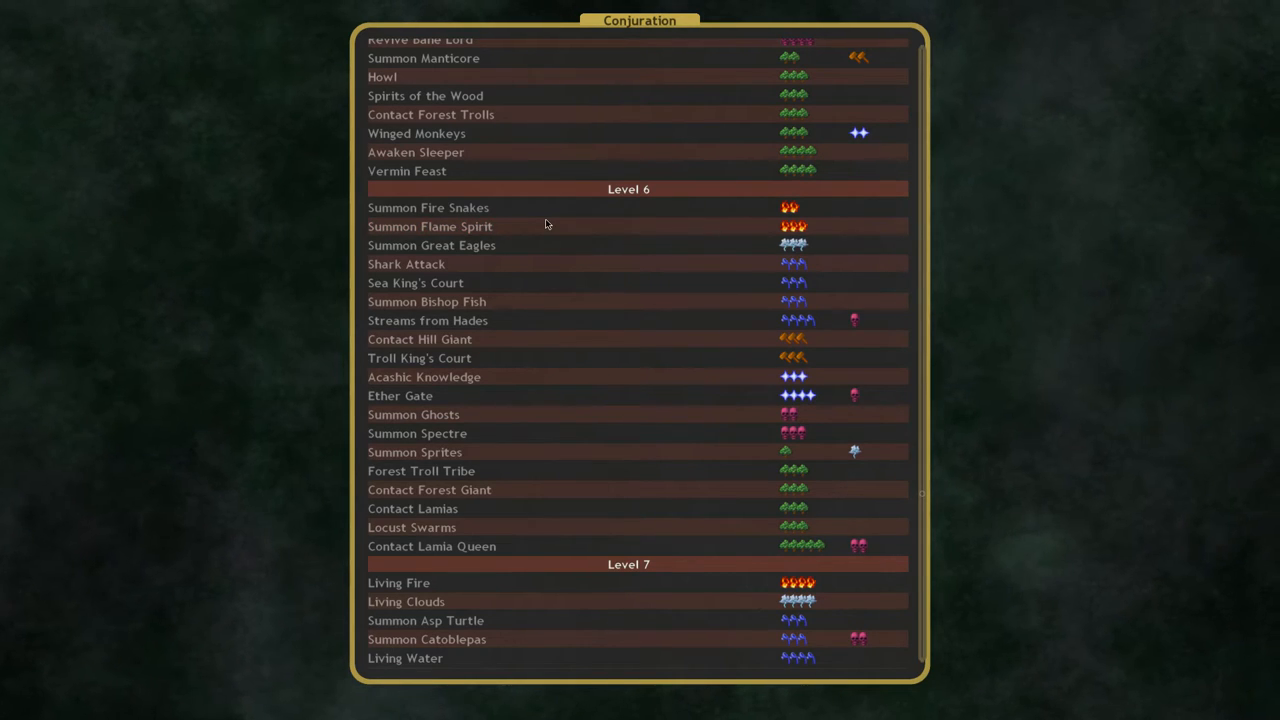
{"action": "mouse_move", "coordinate": [541, 224]}
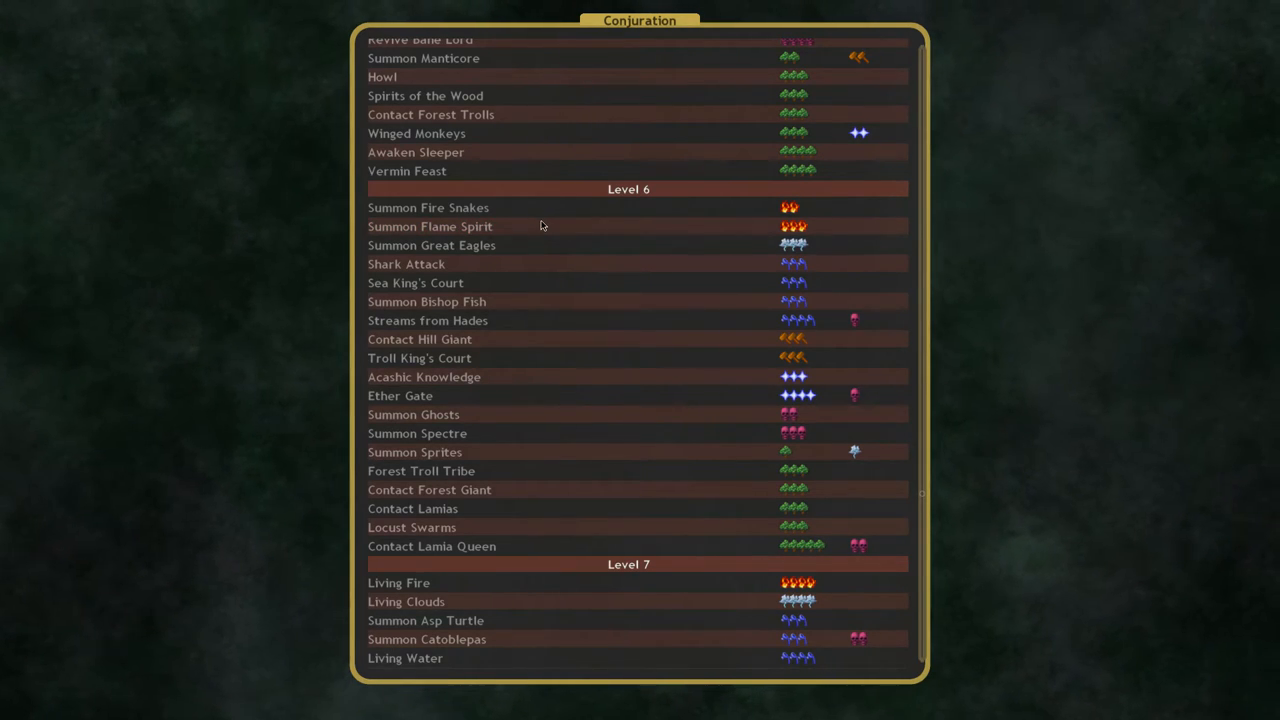
{"action": "mouse_move", "coordinate": [538, 261]}
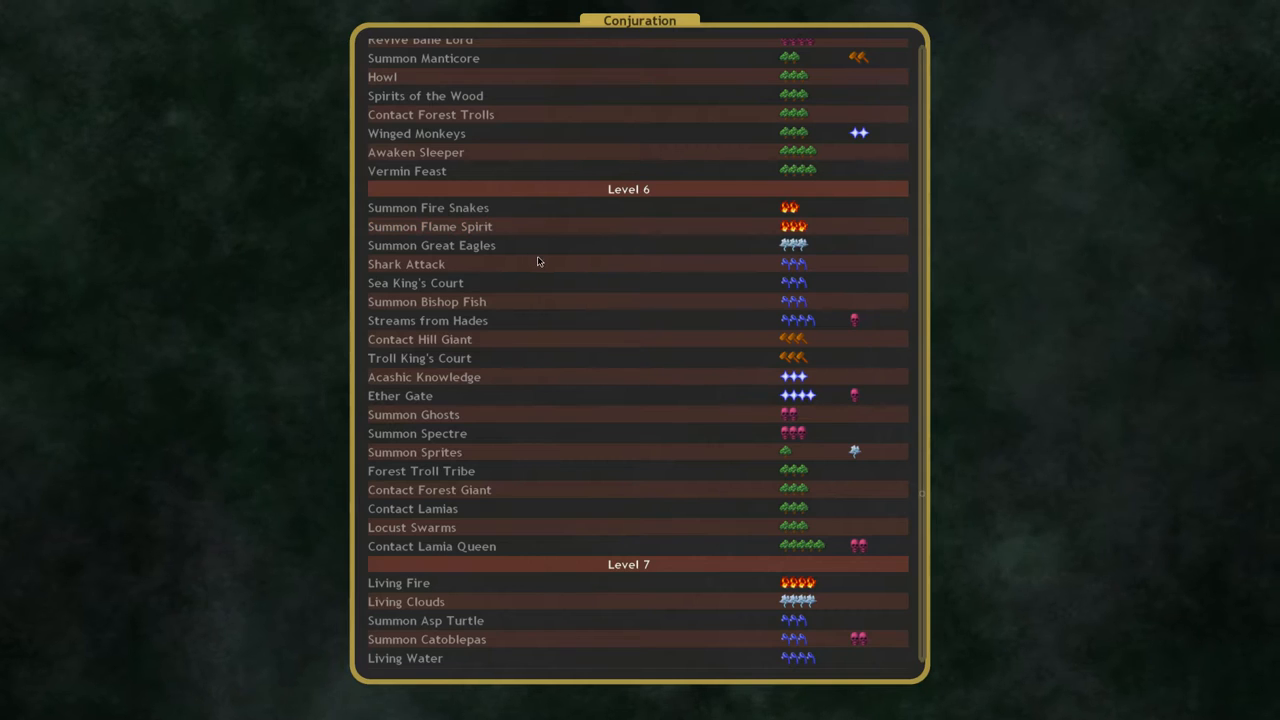
Step: Read the details of the level 6 Sea King's Court ritual needing 55 water gems
{"action": "left_click", "coordinate": [415, 282]}
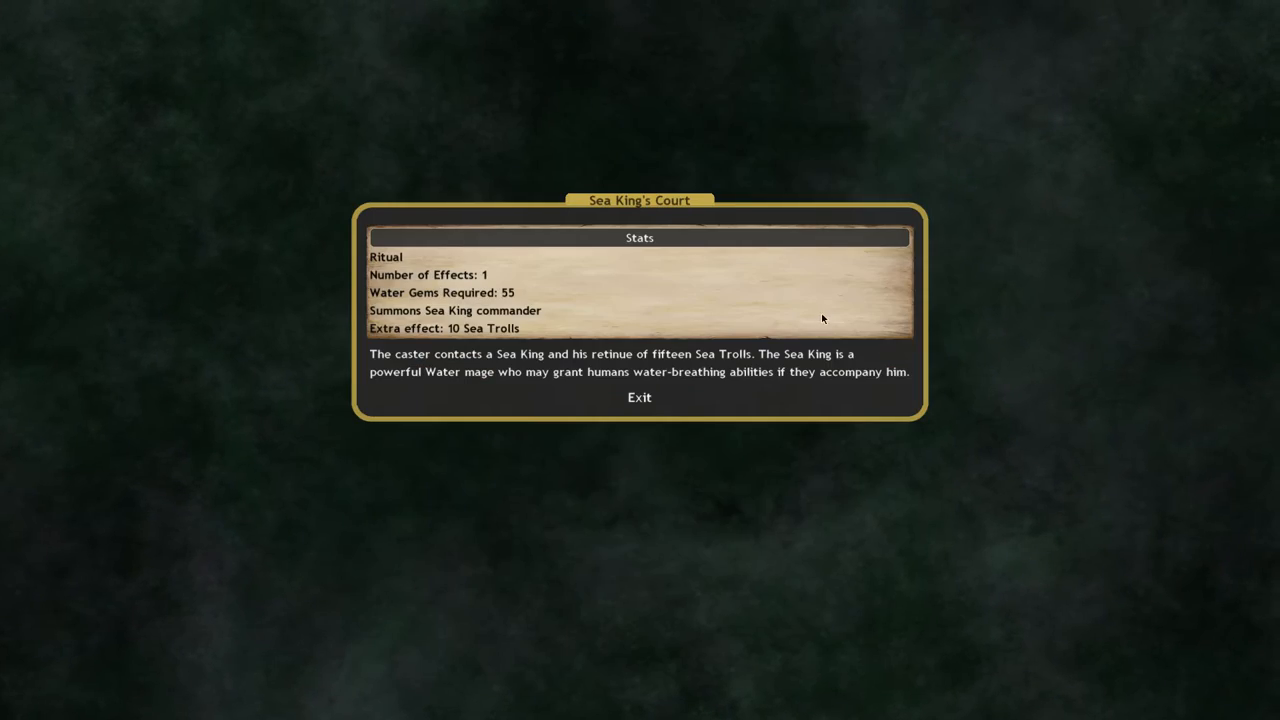
{"action": "mouse_move", "coordinate": [548, 362]}
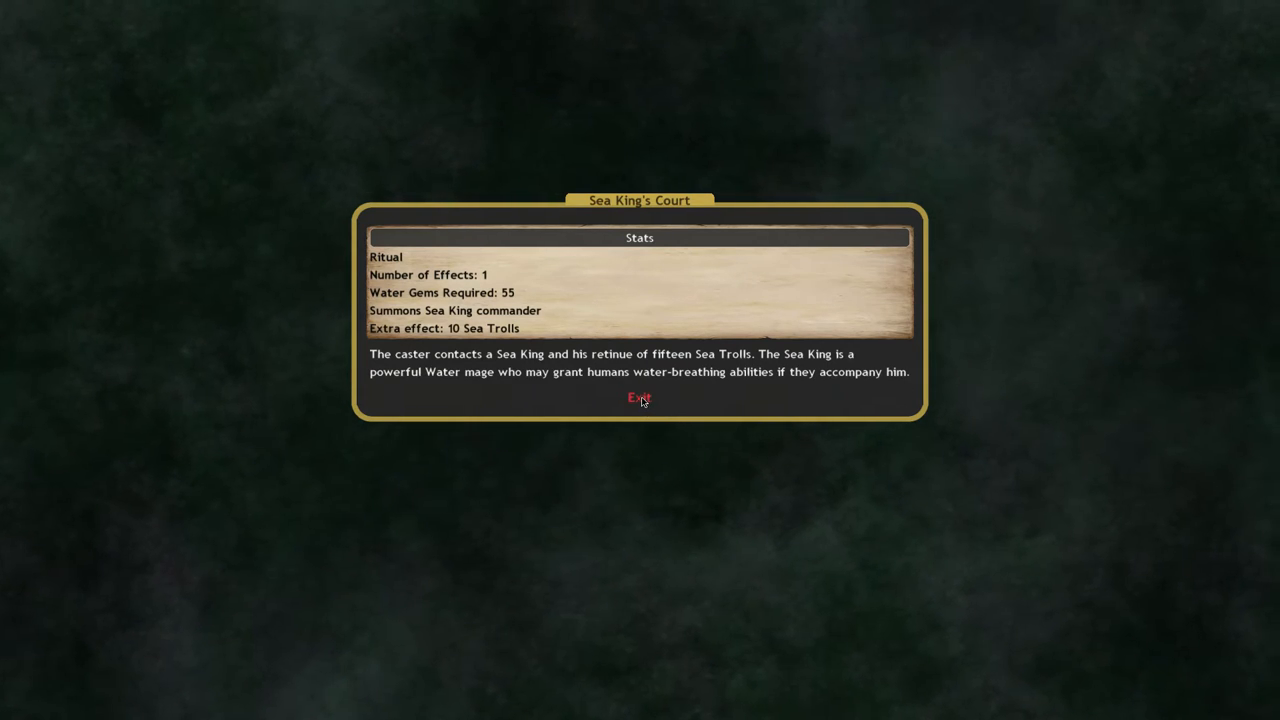
Step: Exit the Sea King's Court details back to the Conjuration list
{"action": "left_click", "coordinate": [639, 398]}
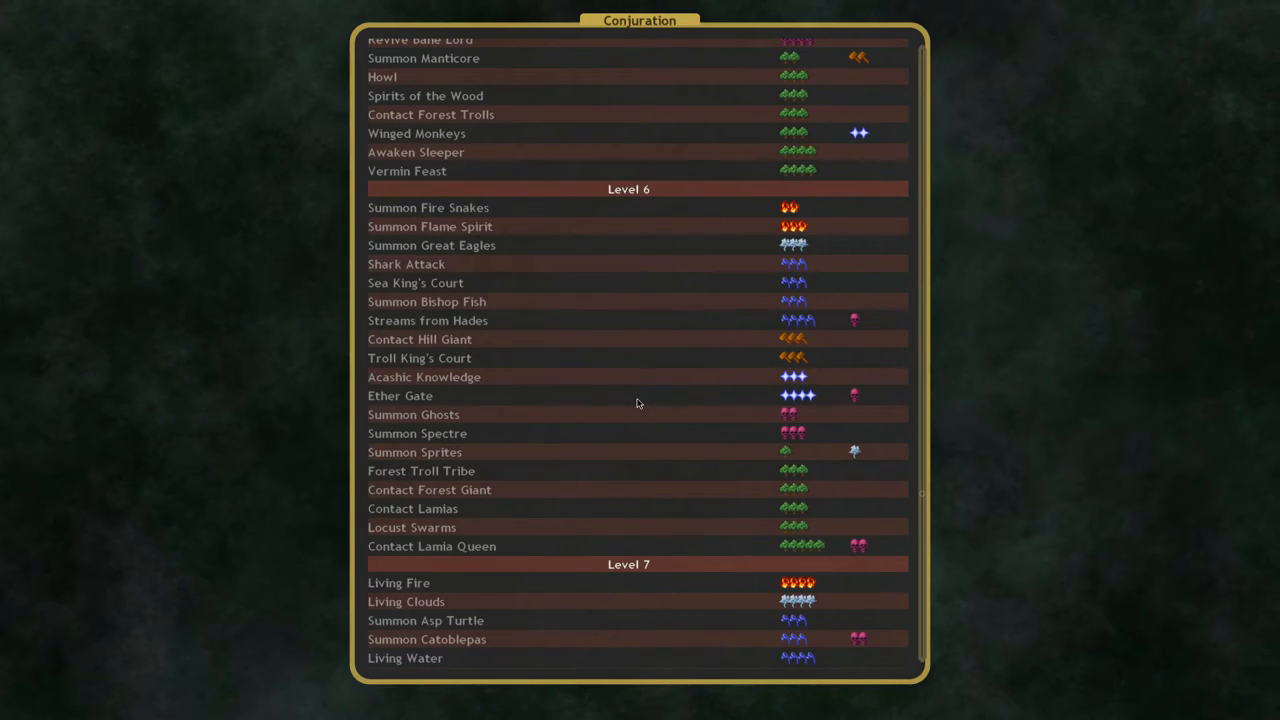
{"action": "mouse_move", "coordinate": [604, 422]}
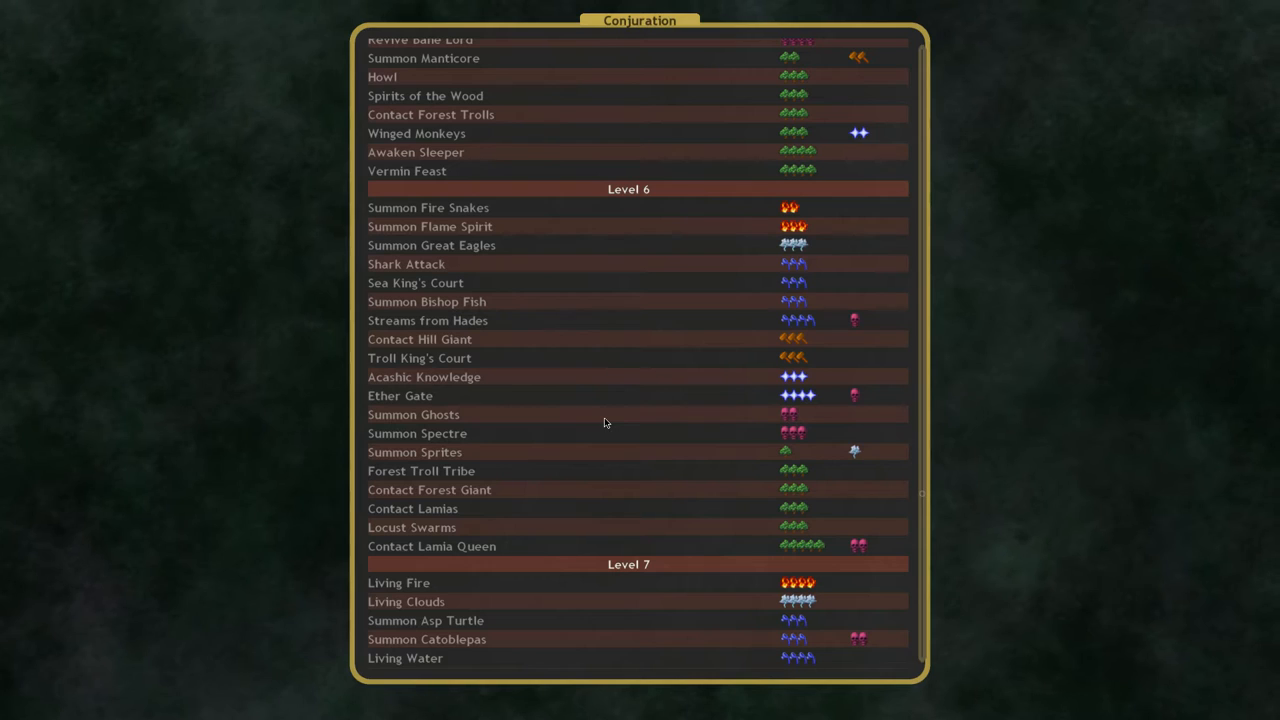
{"action": "mouse_move", "coordinate": [419, 358]}
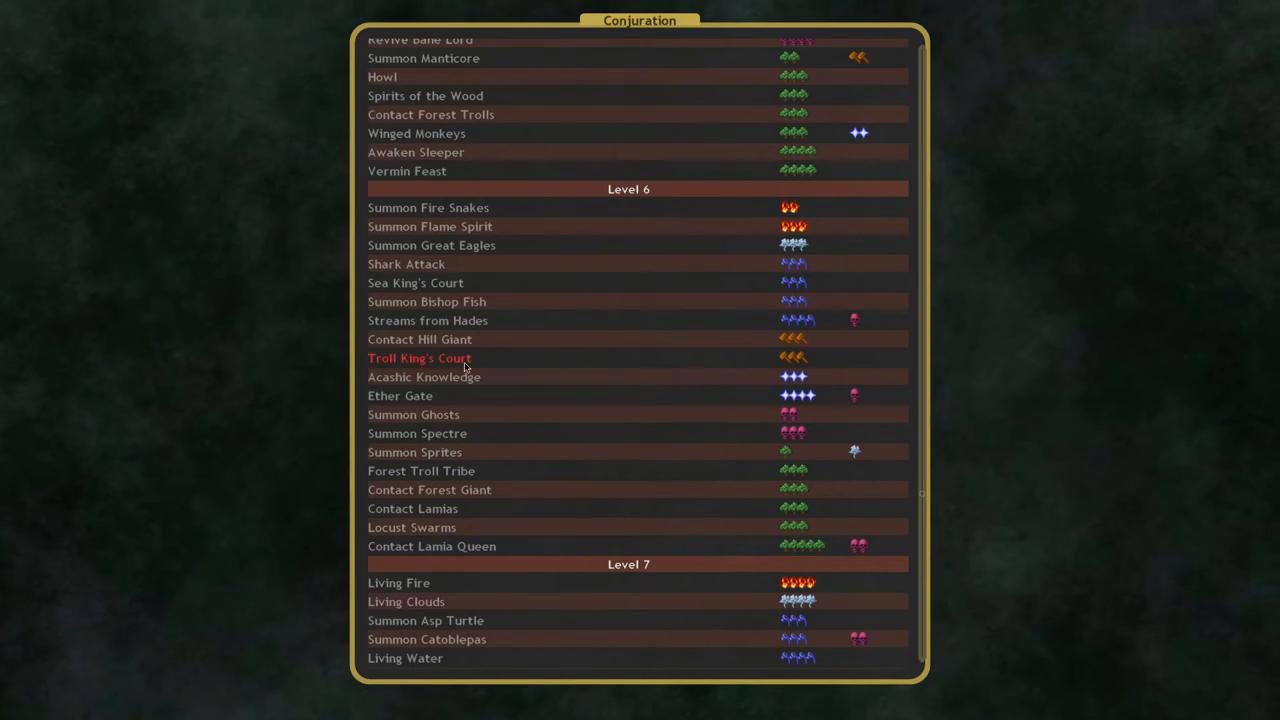
{"action": "mouse_move", "coordinate": [473, 448]}
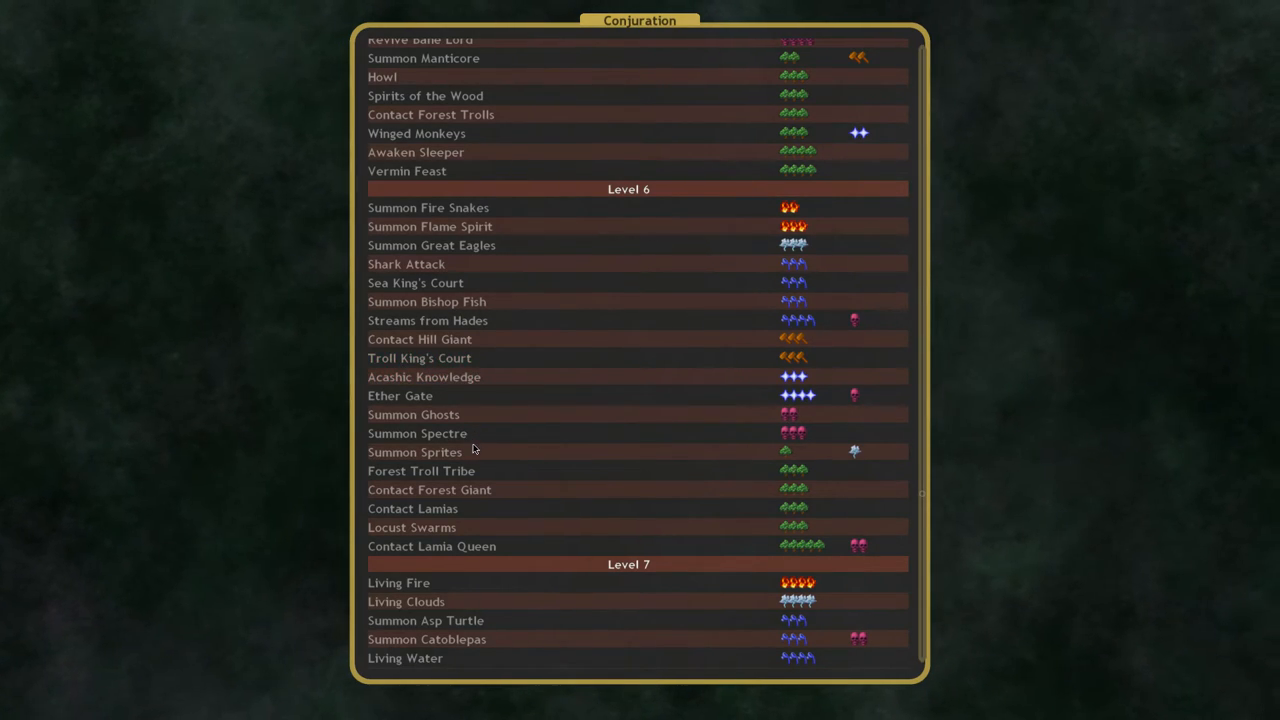
{"action": "mouse_move", "coordinate": [428, 489]}
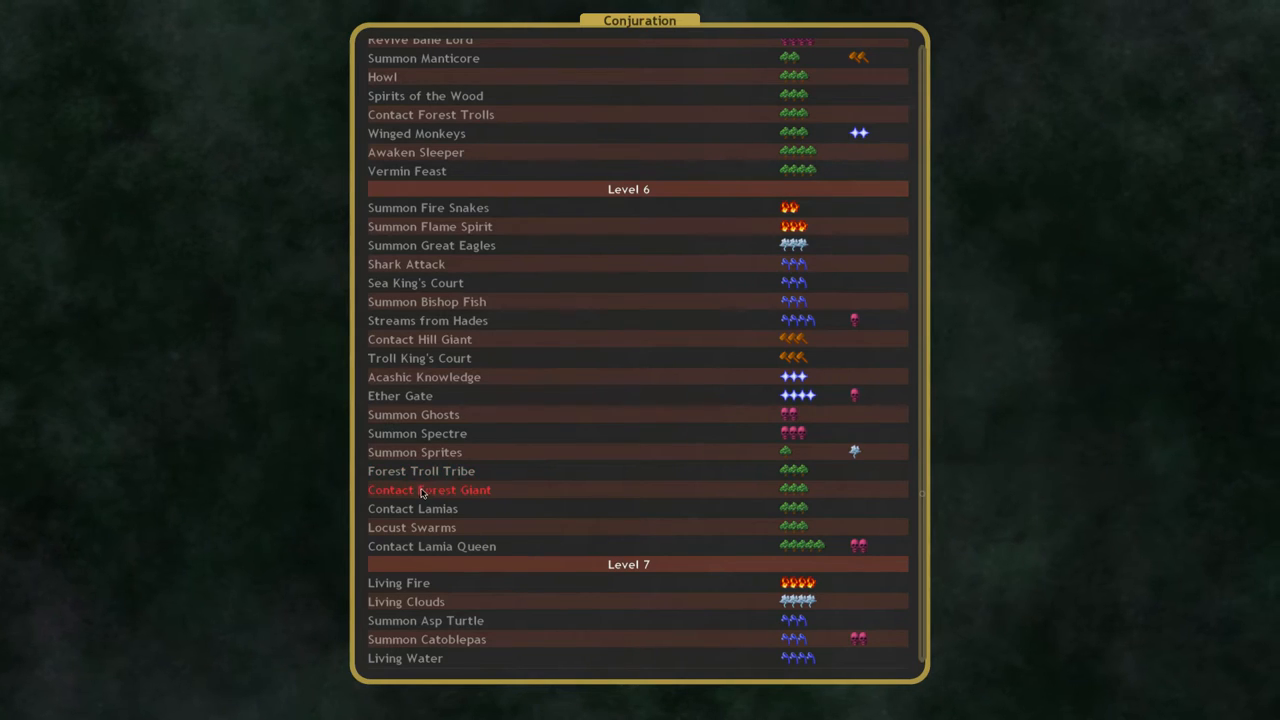
{"action": "mouse_move", "coordinate": [432, 546]}
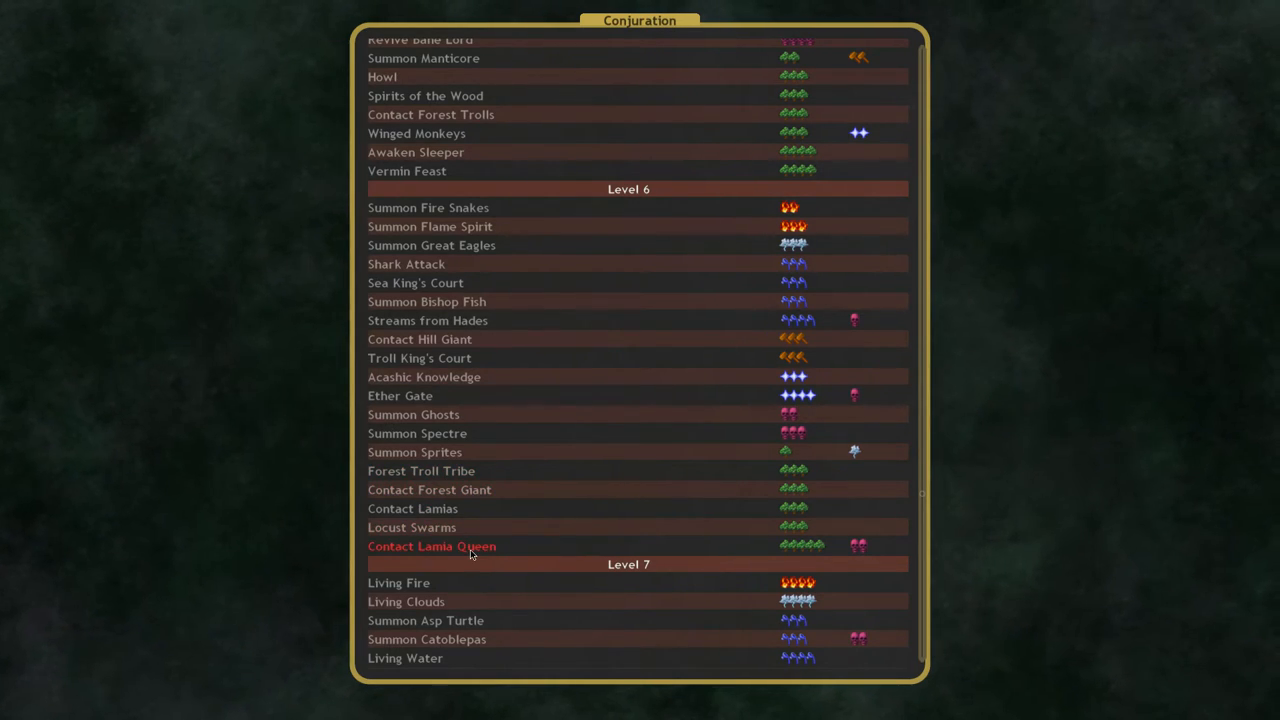
Step: View Contact Lamia Queen's details, a 25 nature gem ritual summoning a Lamia Queen
{"action": "left_click", "coordinate": [432, 546]}
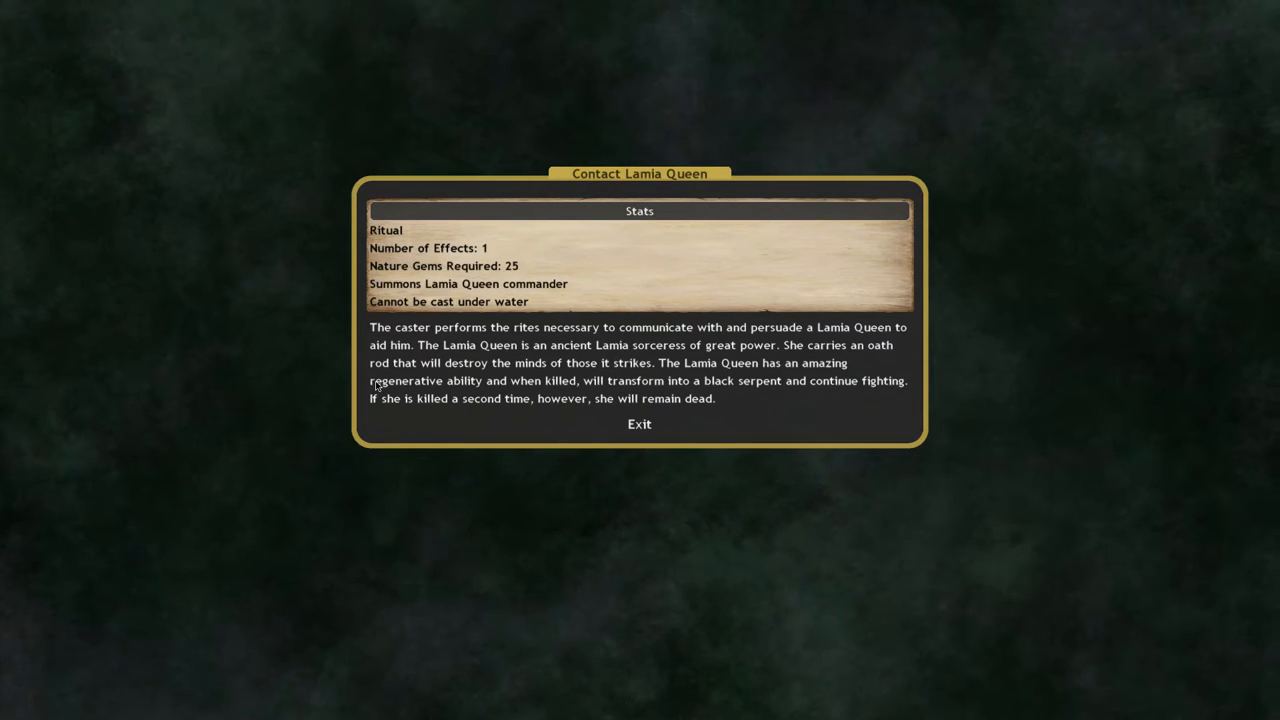
{"action": "mouse_move", "coordinate": [480, 390]}
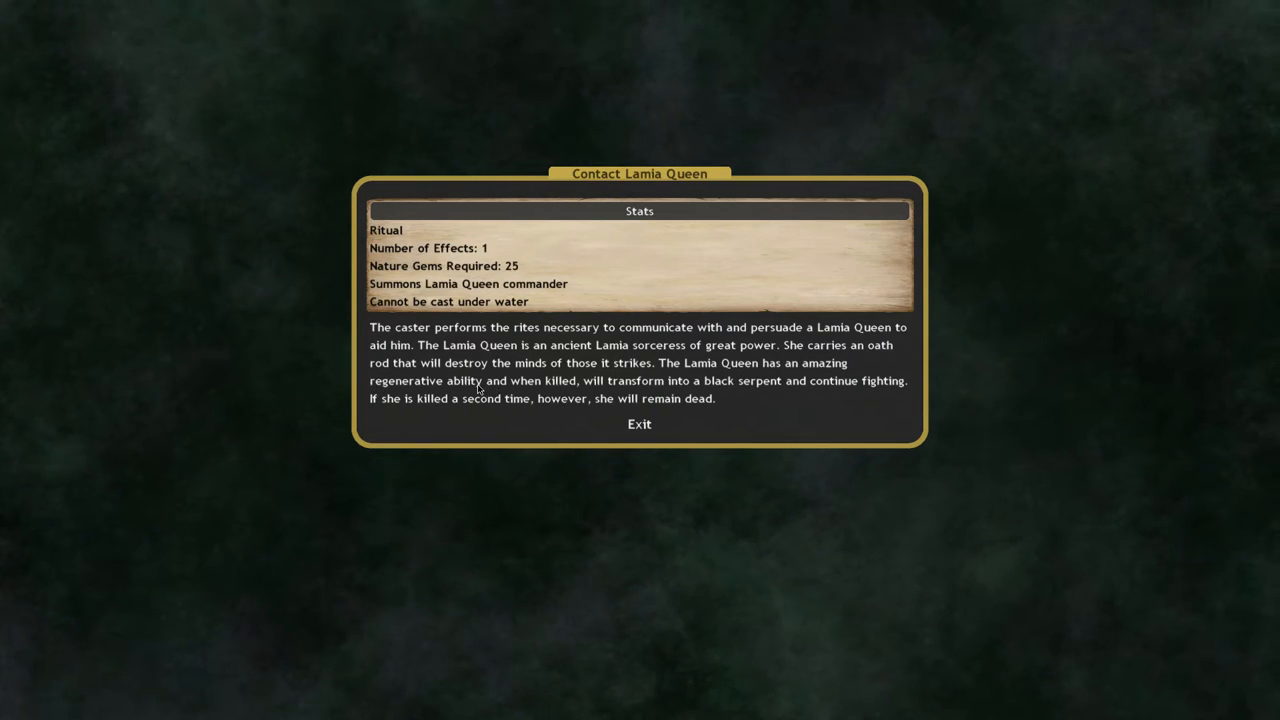
{"action": "mouse_move", "coordinate": [448, 358]}
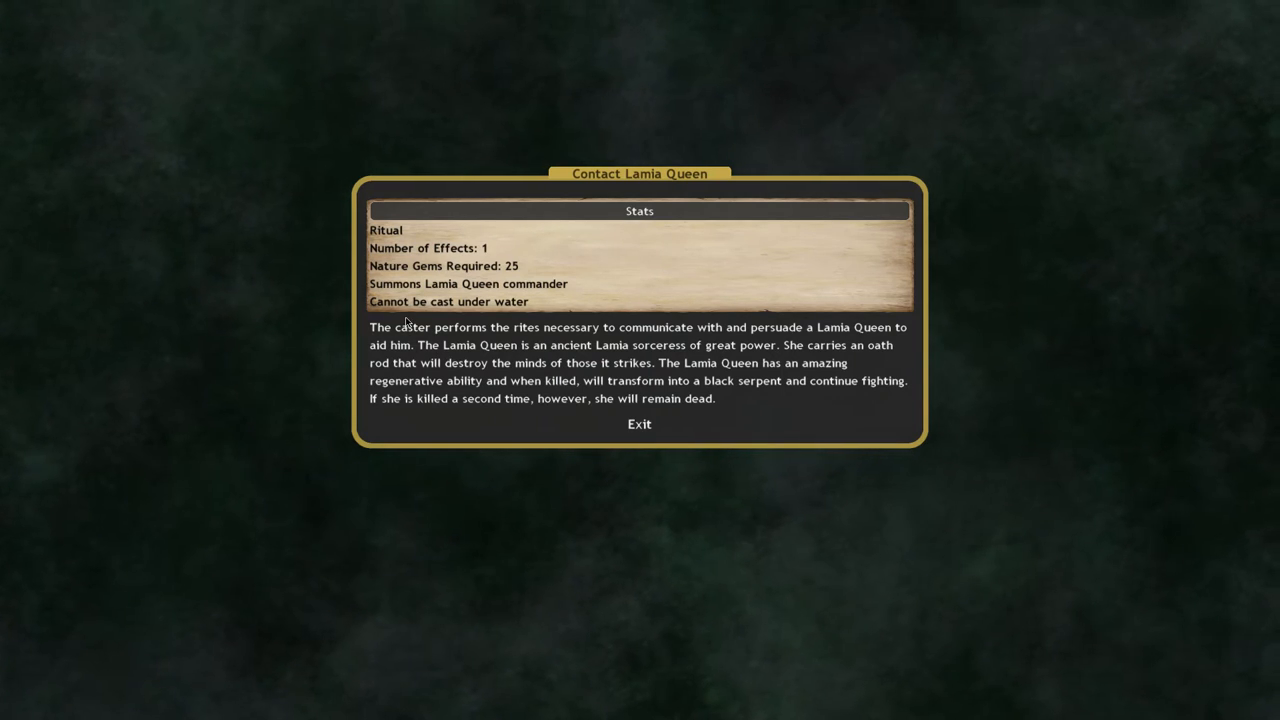
{"action": "mouse_move", "coordinate": [816, 368]}
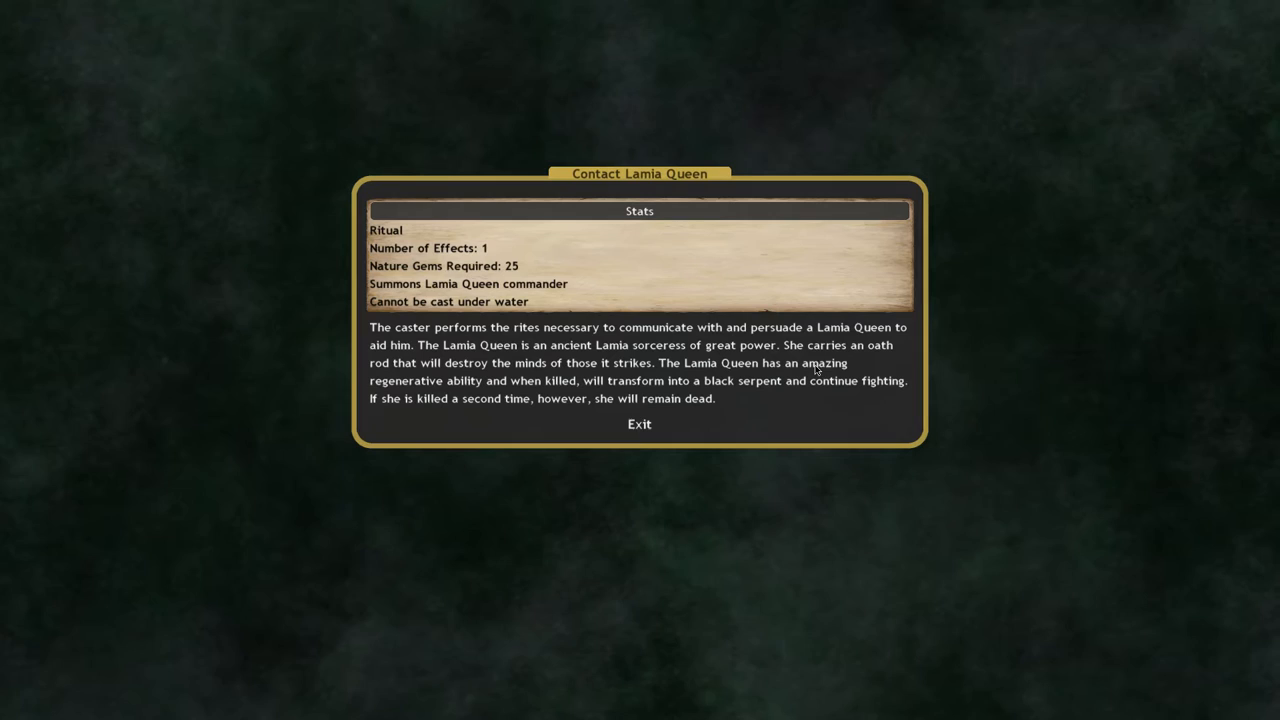
Step: Close Contact Lamia Queen's details and scroll down into the level 8 spells
{"action": "left_click", "coordinate": [638, 424]}
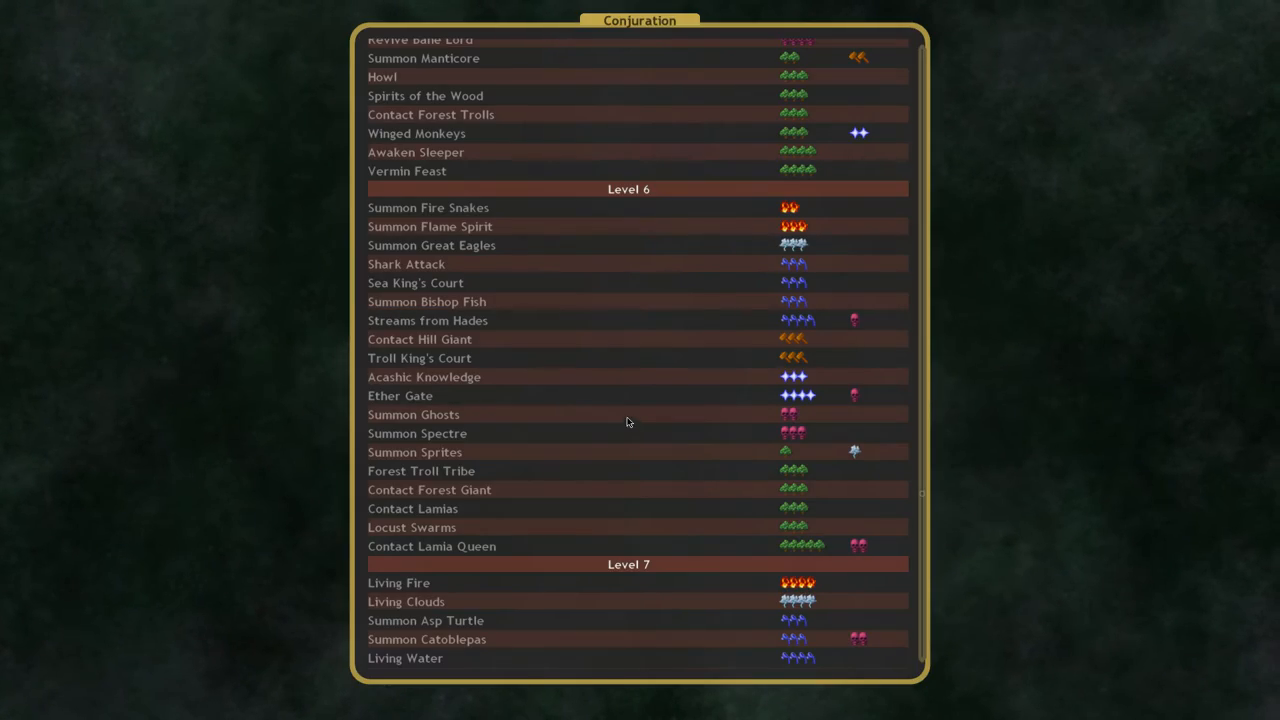
{"action": "mouse_move", "coordinate": [601, 405]}
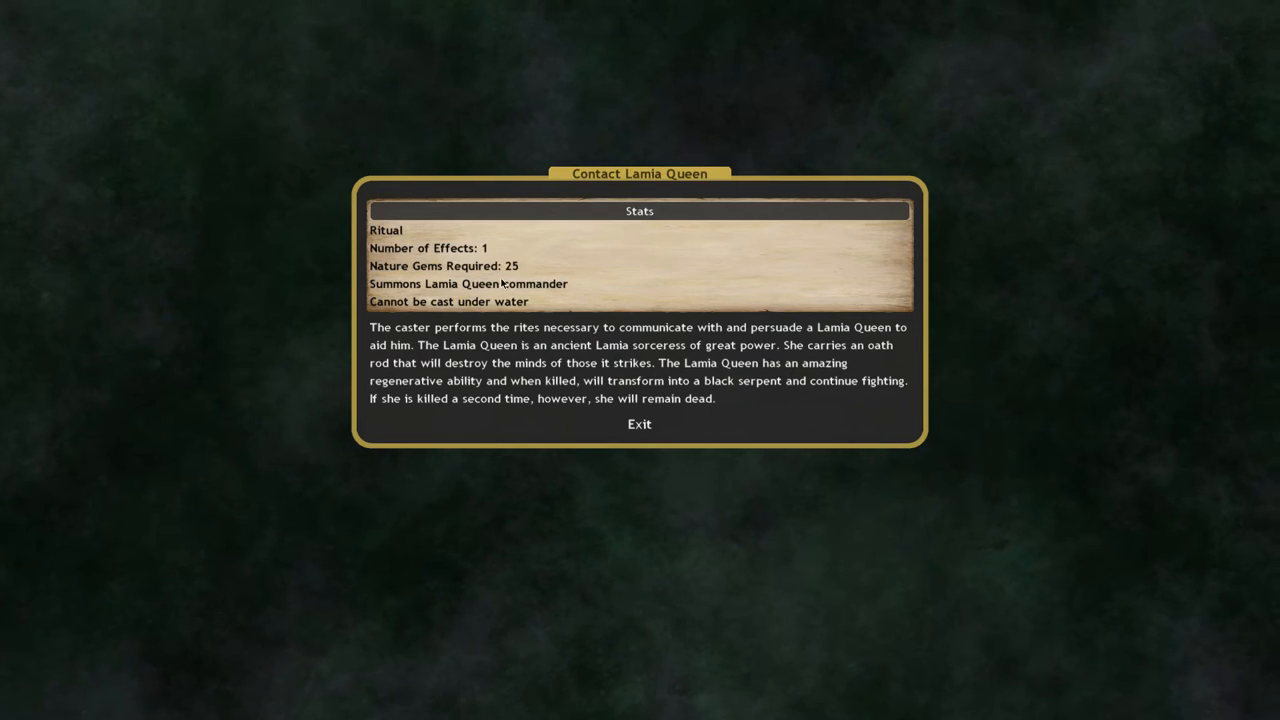
{"action": "left_click", "coordinate": [639, 423]}
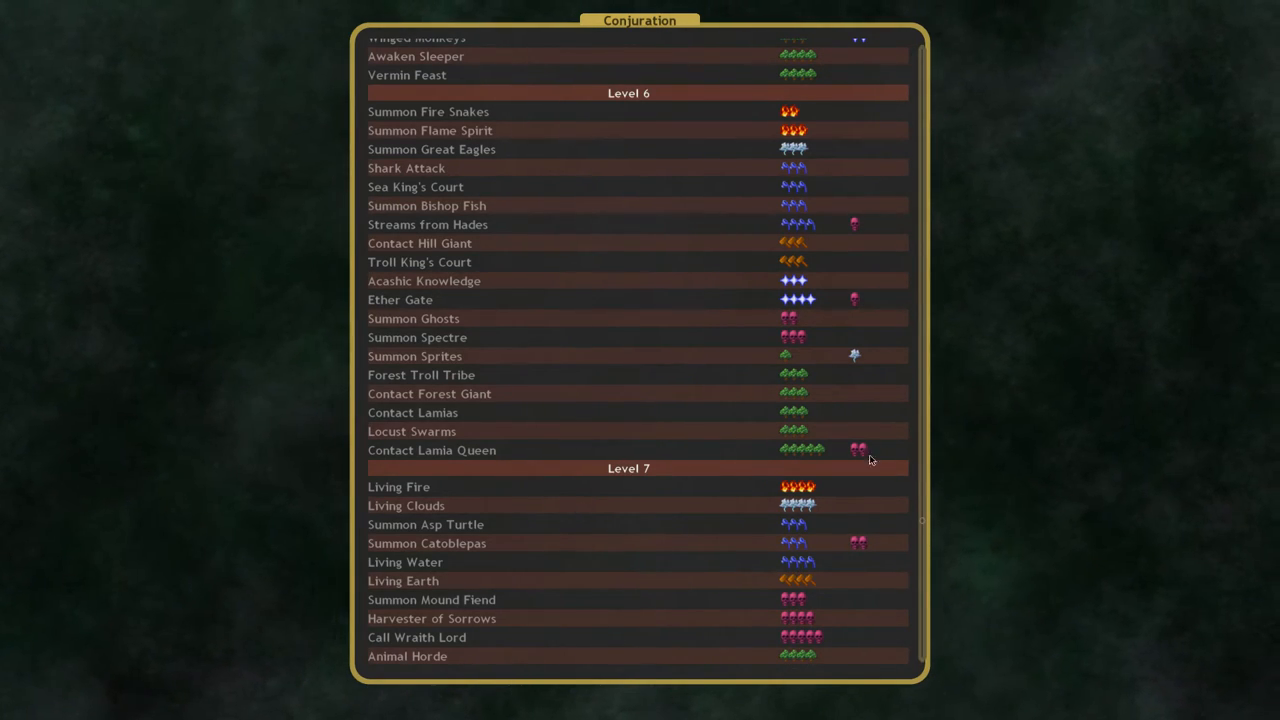
{"action": "mouse_move", "coordinate": [876, 465]}
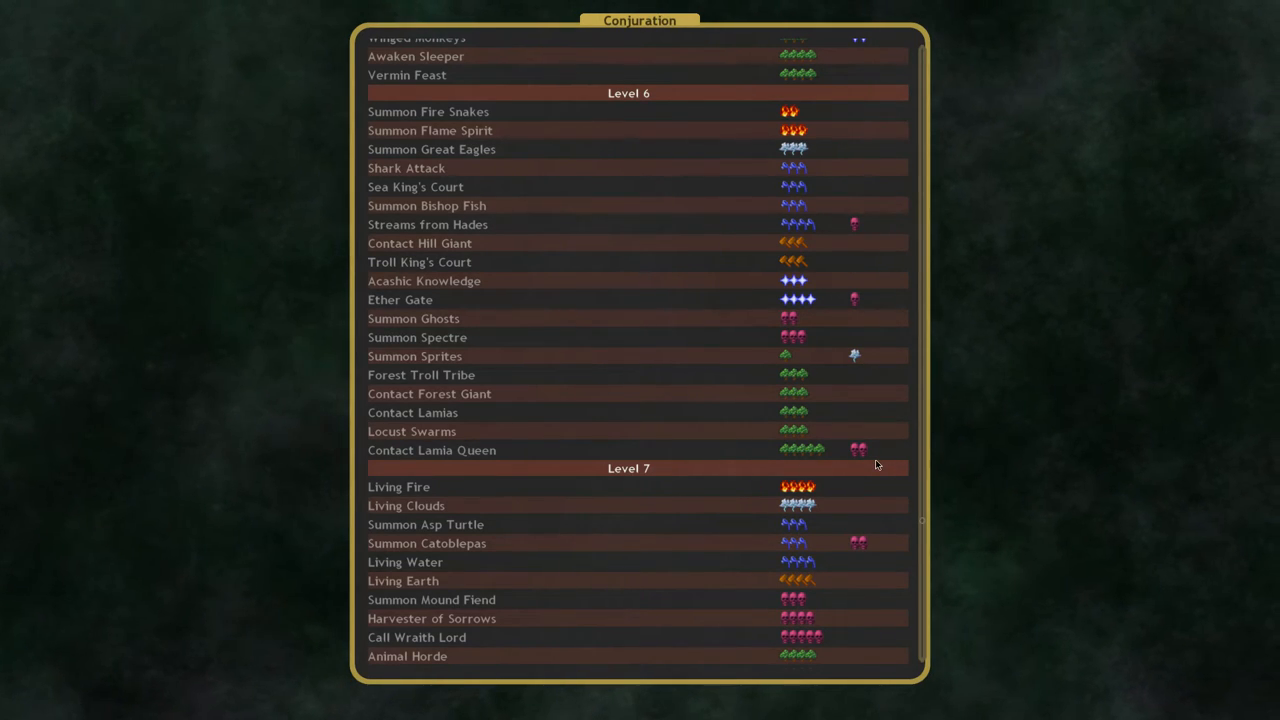
{"action": "mouse_move", "coordinate": [782, 447]}
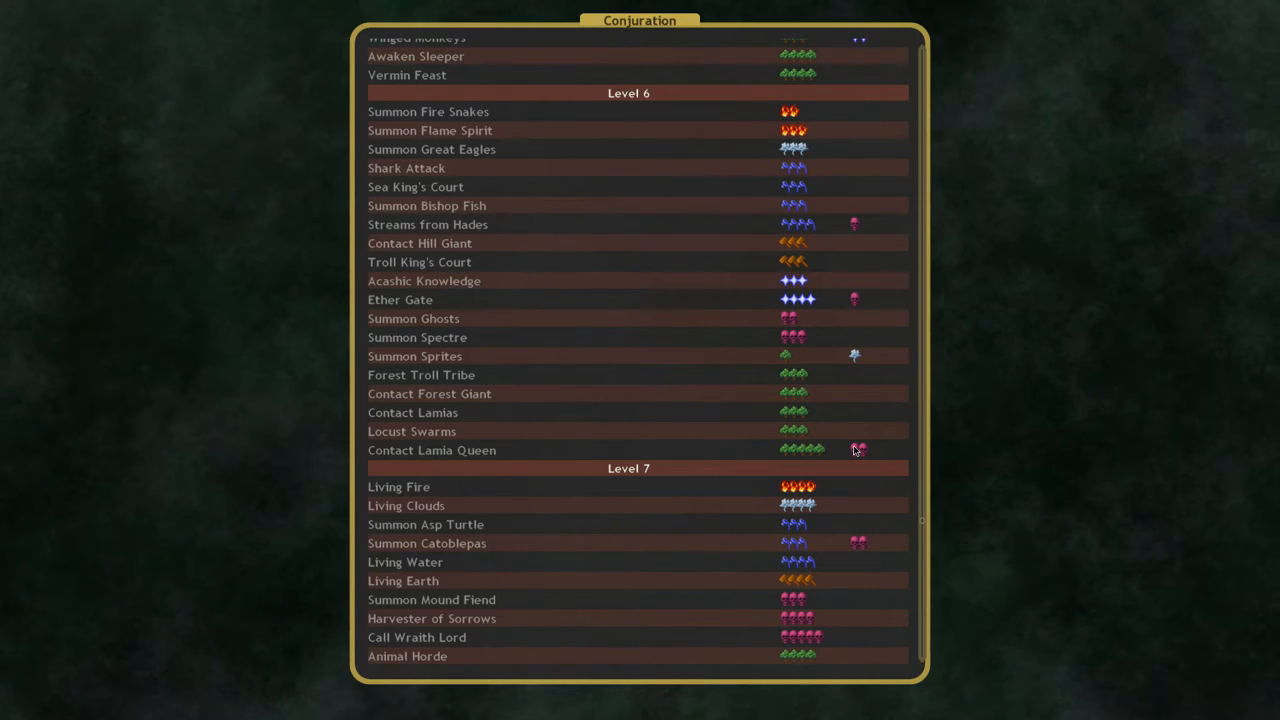
{"action": "mouse_move", "coordinate": [822, 459]}
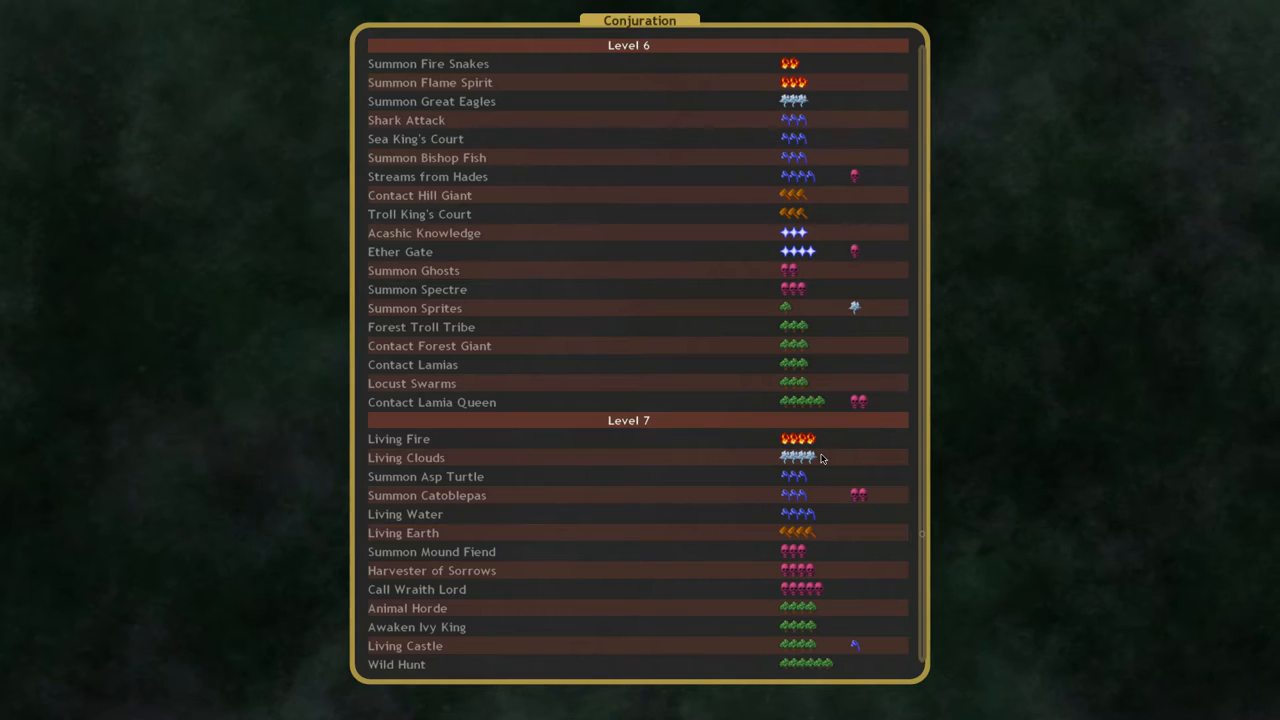
{"action": "scroll", "scroll_direction": "down", "scroll_amount": 3}
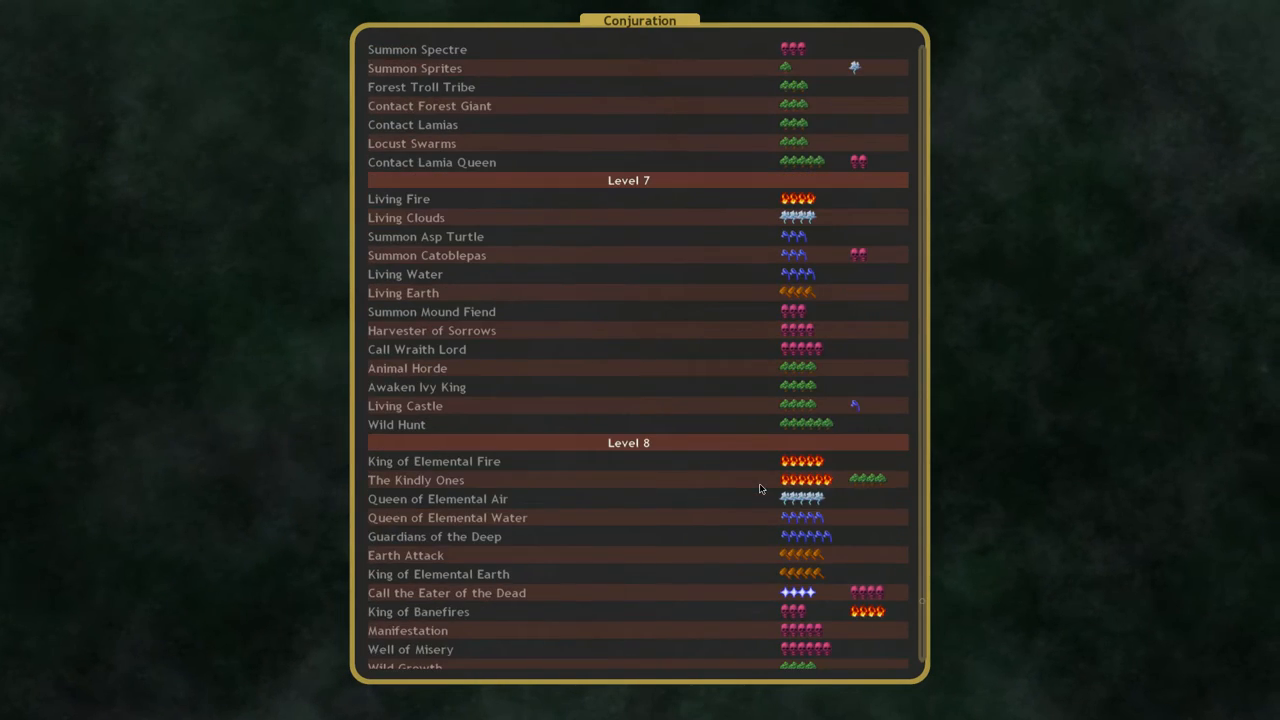
{"action": "mouse_move", "coordinate": [843, 493]}
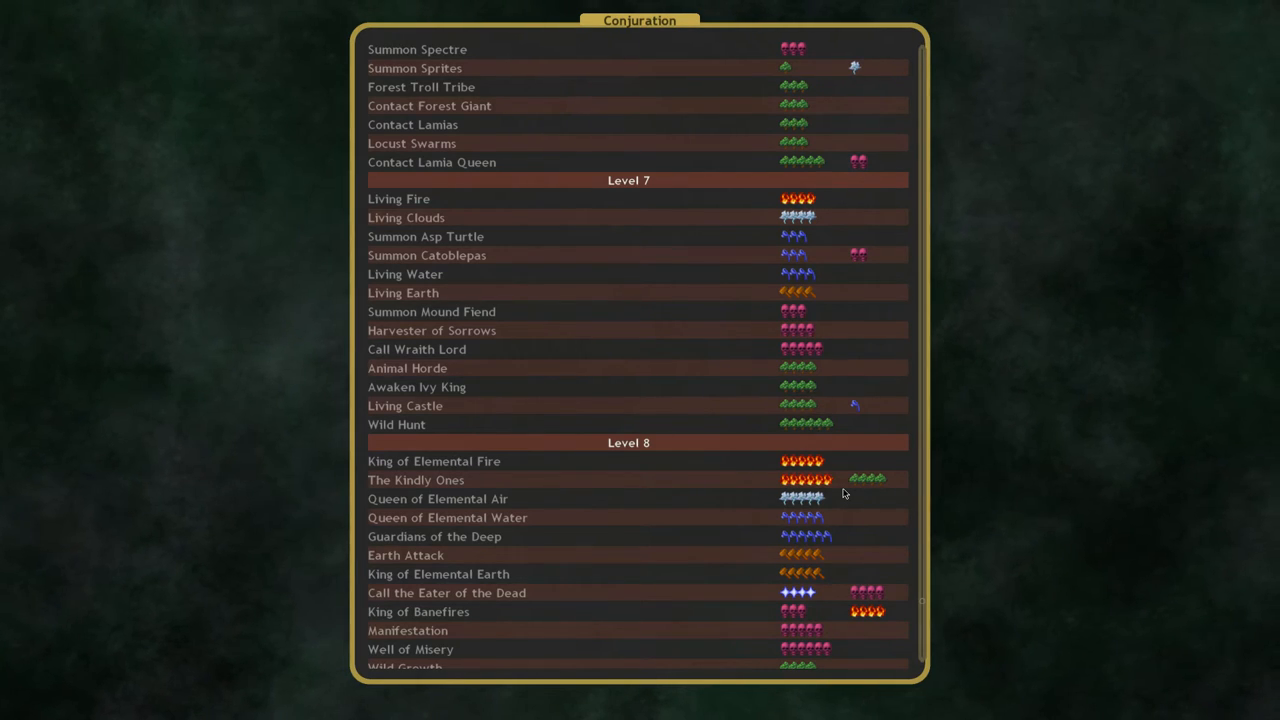
Step: Scroll to level 9 and view Well of Misery, an 80 death gem global enchantment
{"action": "scroll", "scroll_direction": "down", "scroll_amount": 3}
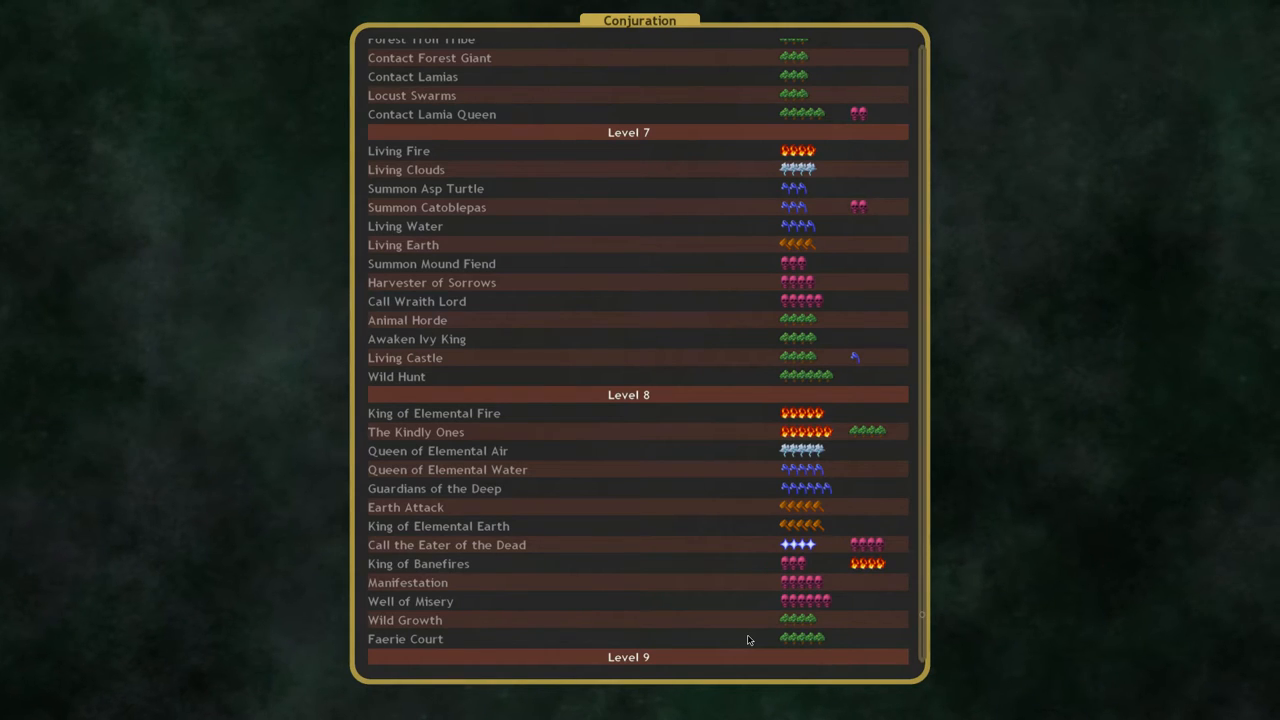
{"action": "mouse_move", "coordinate": [508, 460]}
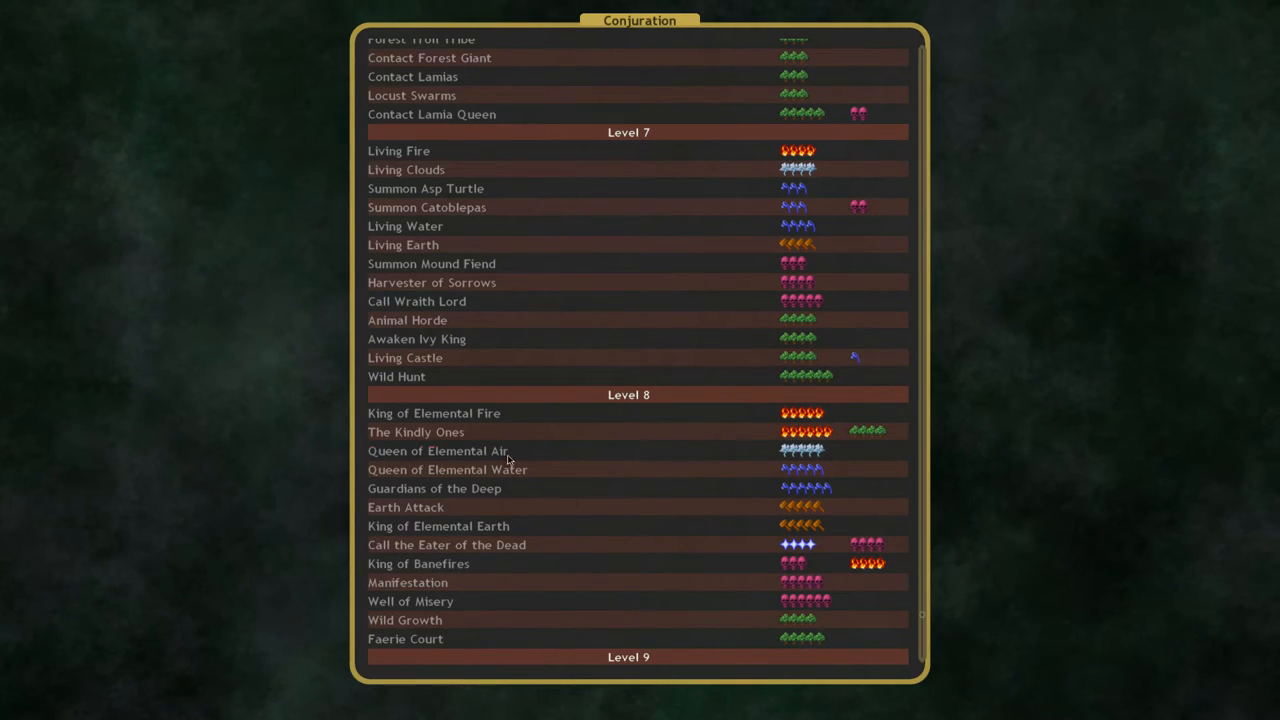
{"action": "mouse_move", "coordinate": [405, 507]}
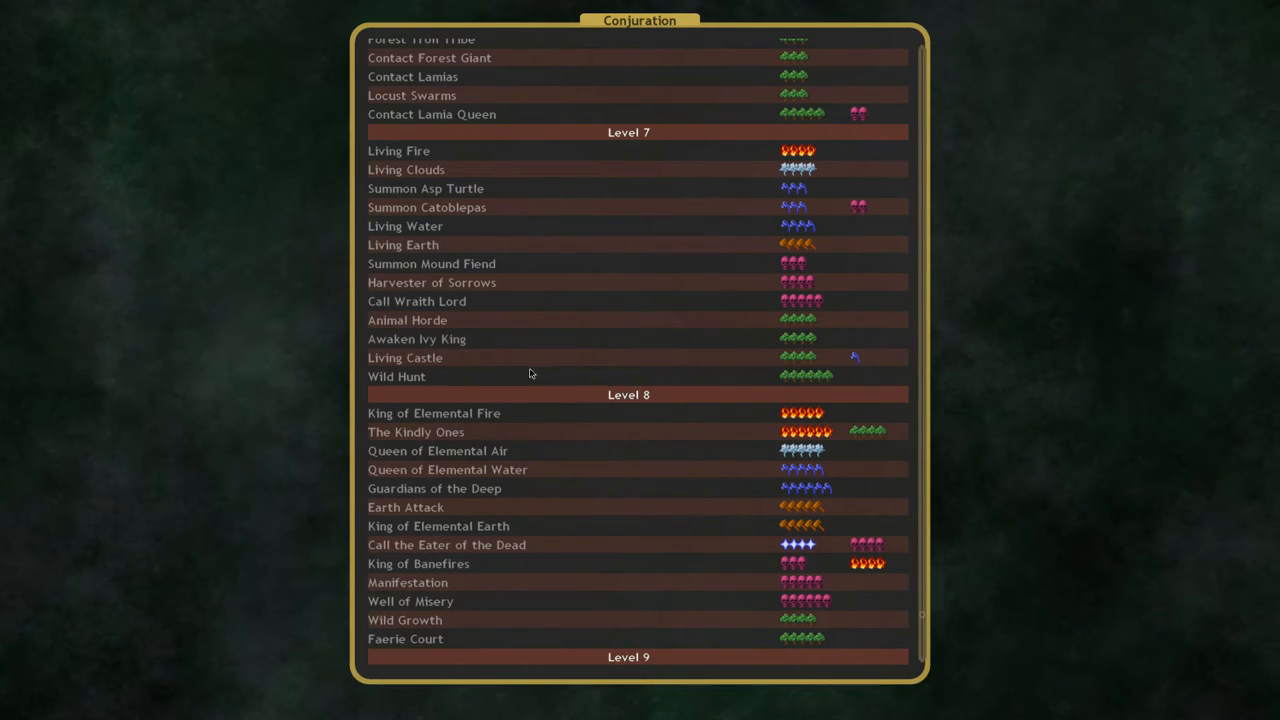
{"action": "mouse_move", "coordinate": [470, 444]}
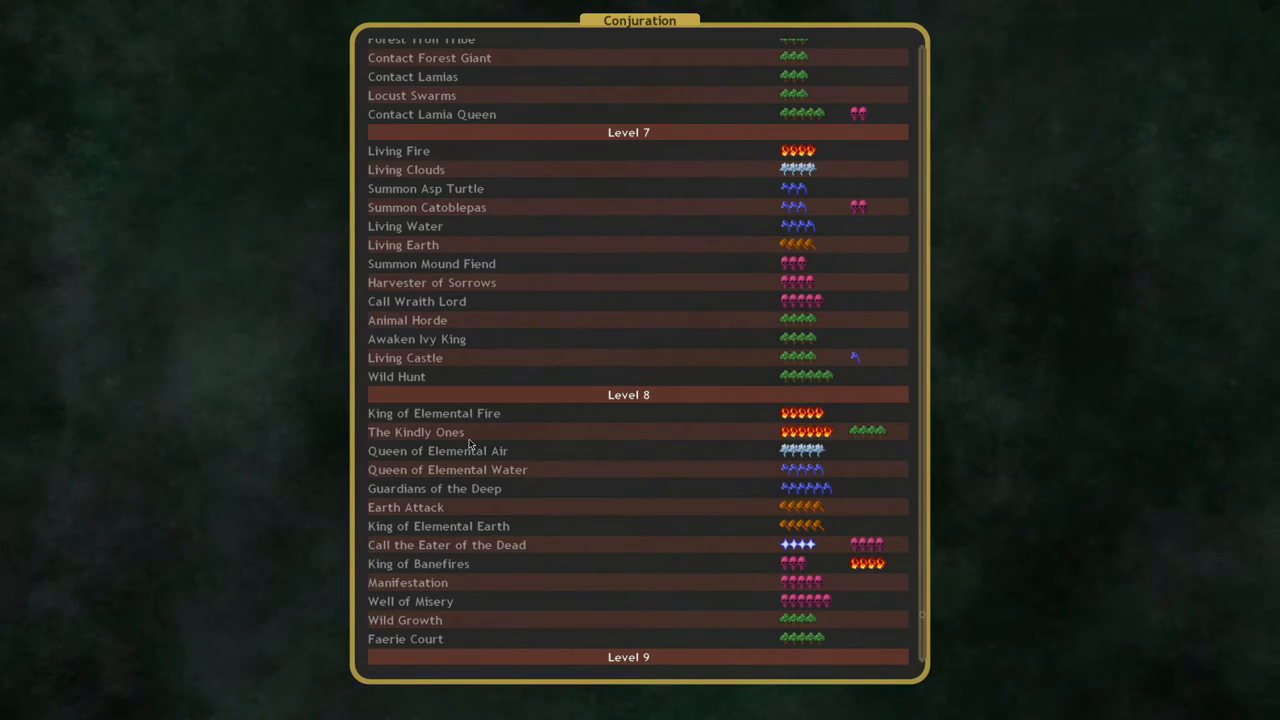
{"action": "scroll", "scroll_direction": "down", "scroll_amount": 3}
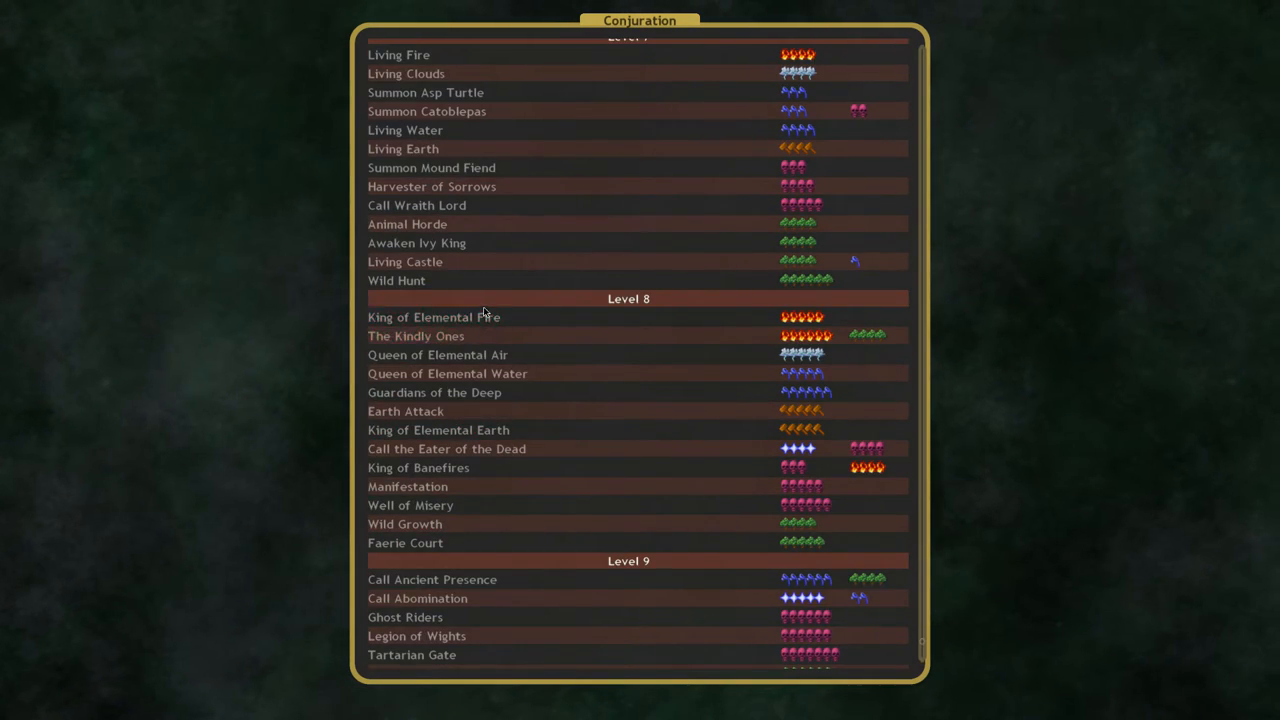
{"action": "mouse_move", "coordinate": [768, 323]}
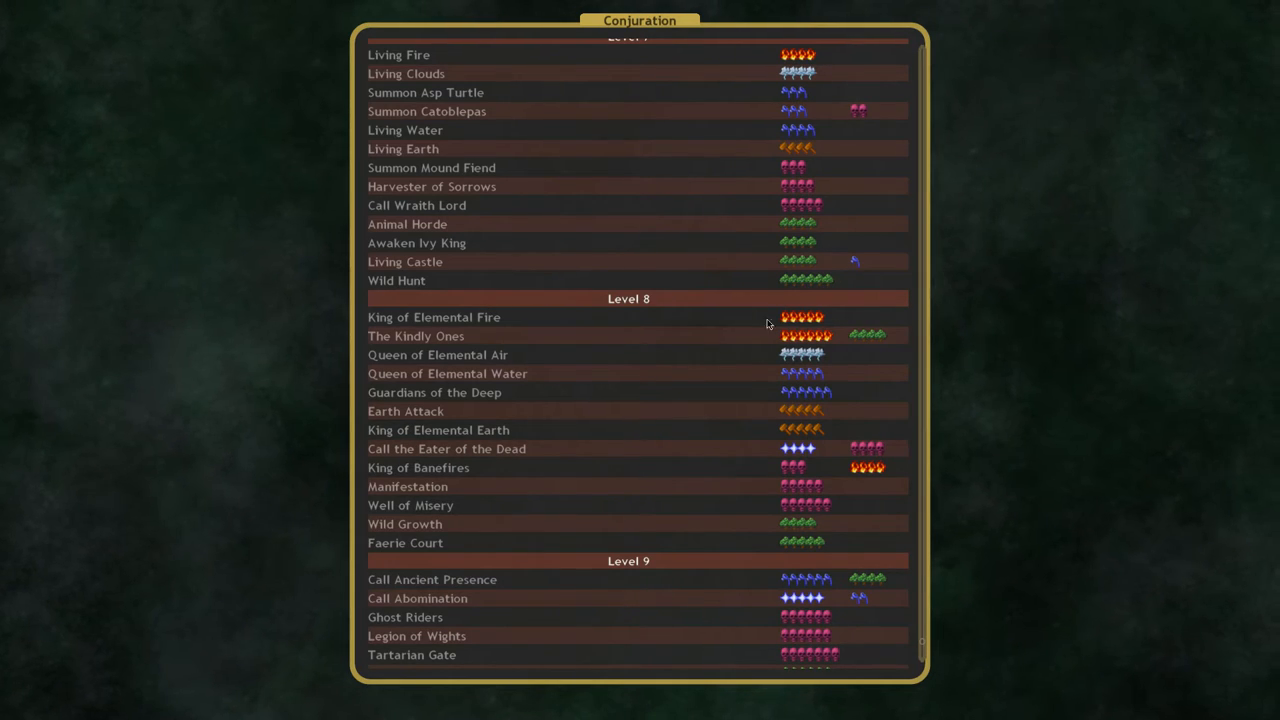
{"action": "mouse_move", "coordinate": [415, 336]}
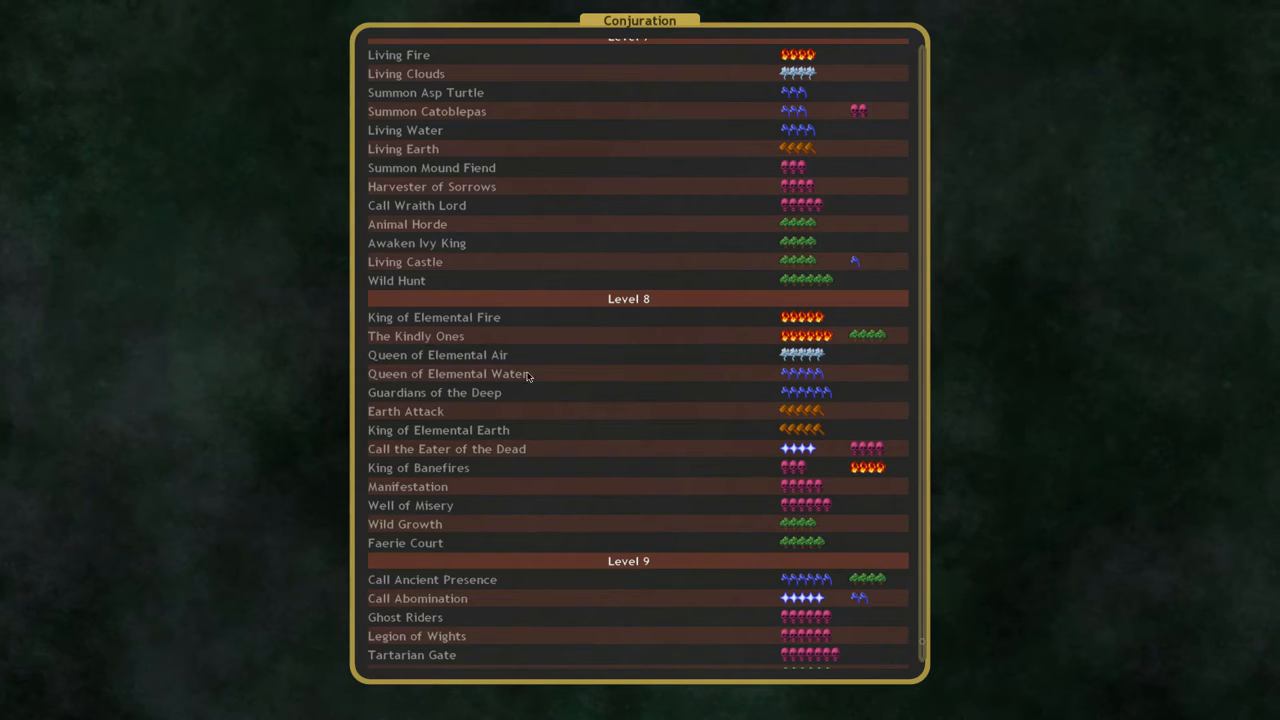
{"action": "mouse_move", "coordinate": [448, 540]}
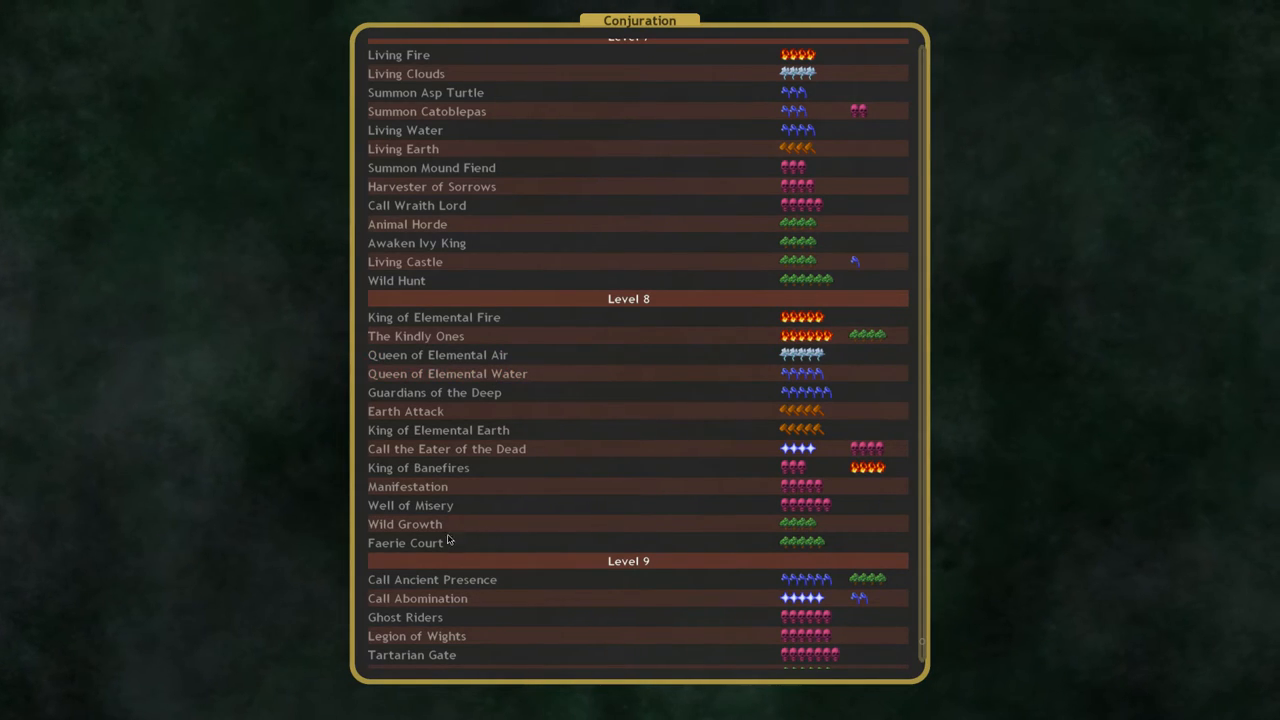
{"action": "mouse_move", "coordinate": [685, 520]}
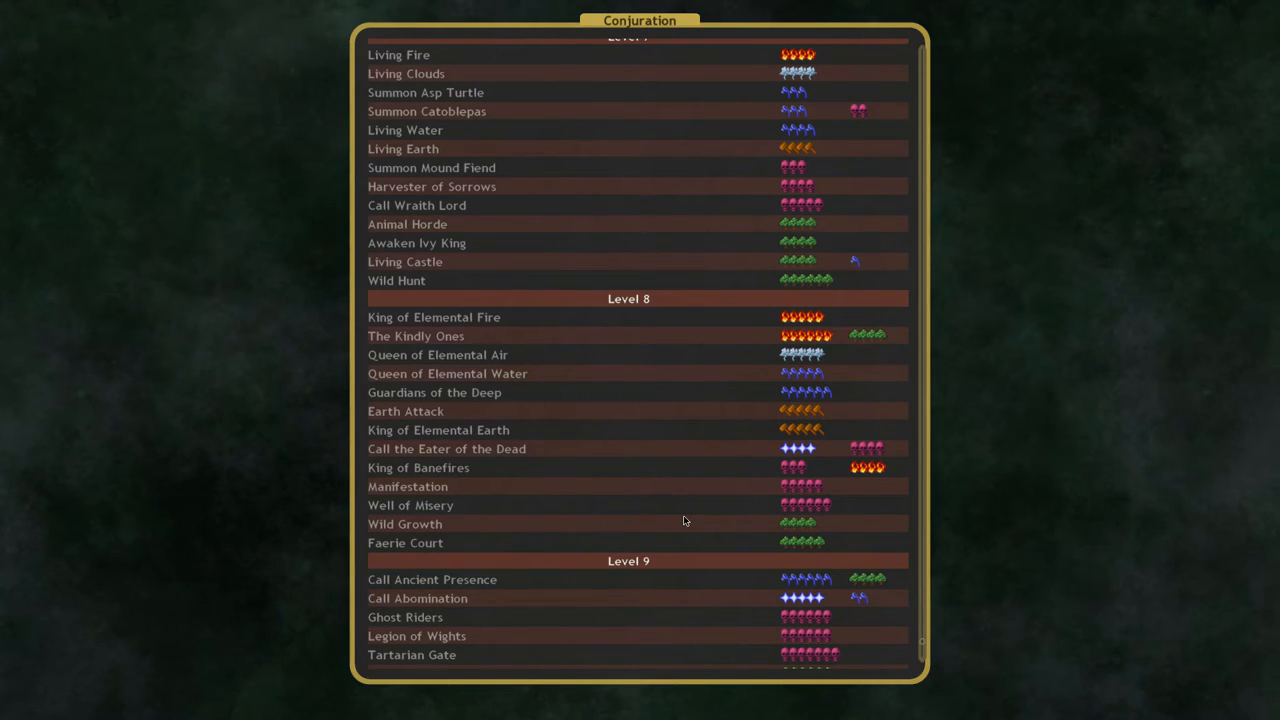
{"action": "left_click", "coordinate": [410, 505]}
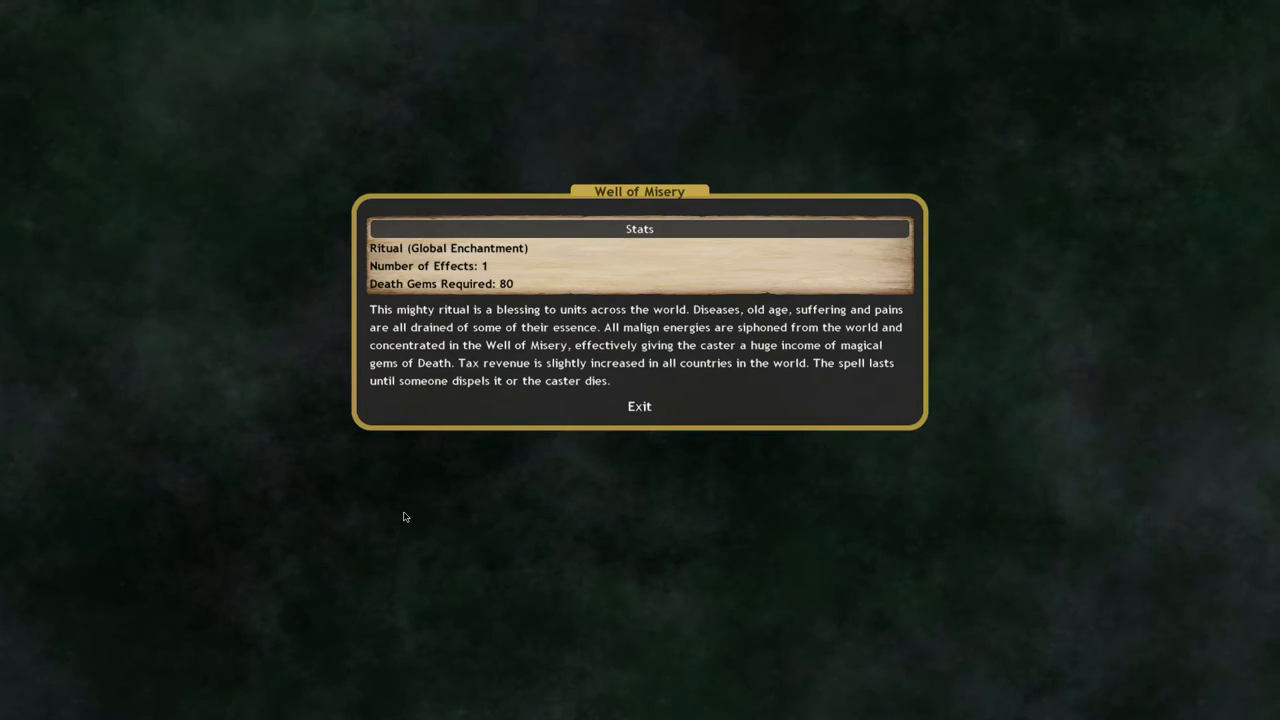
{"action": "mouse_move", "coordinate": [510, 471]}
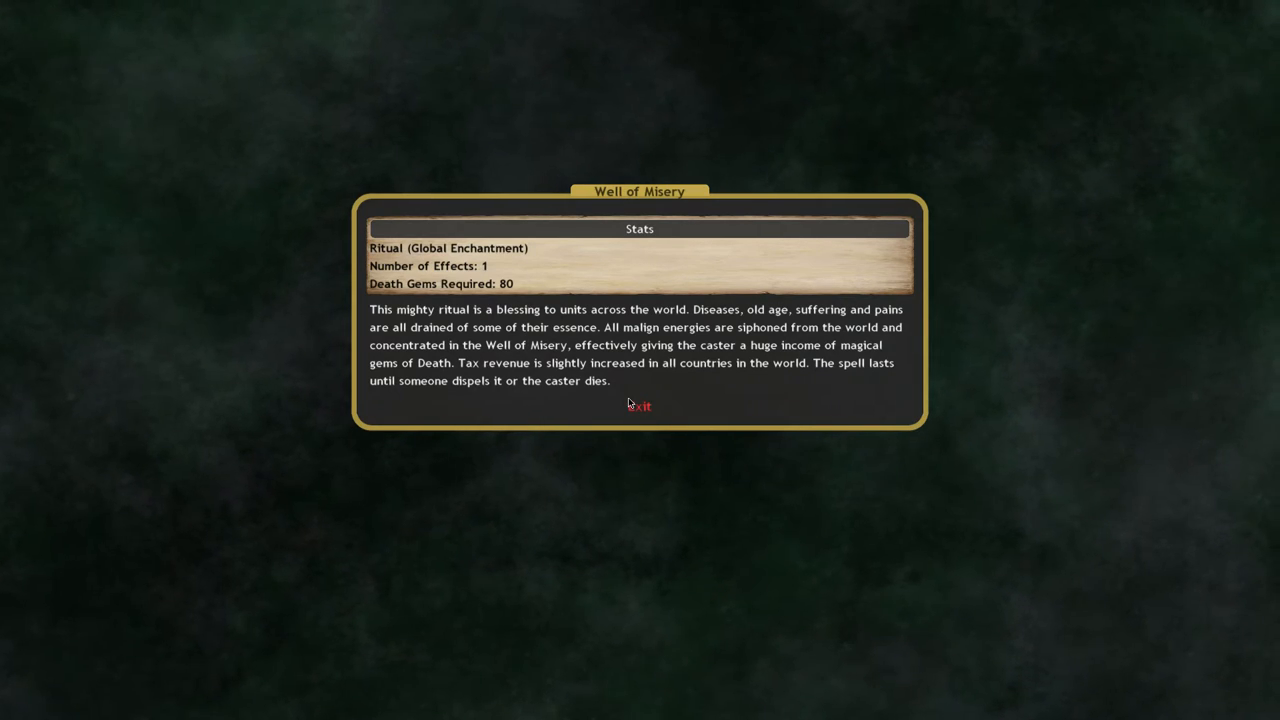
Step: Close the Well of Misery details and return to the Conjuration list
{"action": "left_click", "coordinate": [638, 406]}
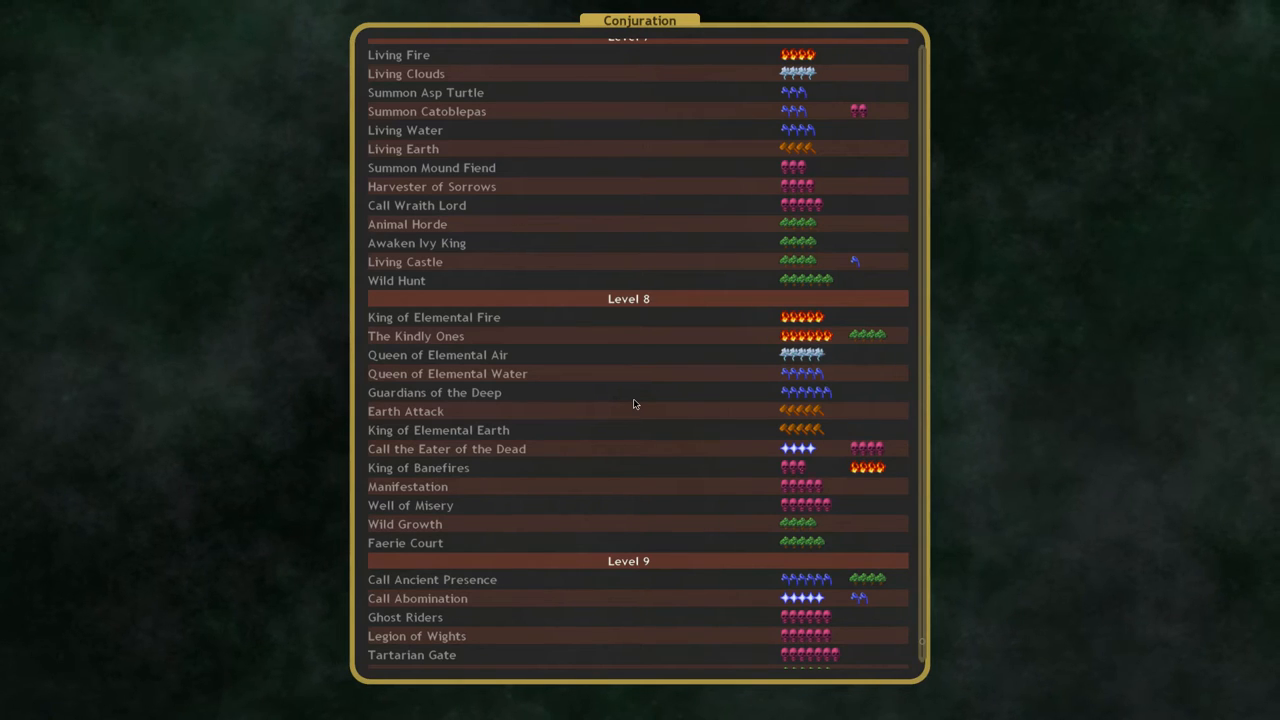
{"action": "mouse_move", "coordinate": [631, 403]}
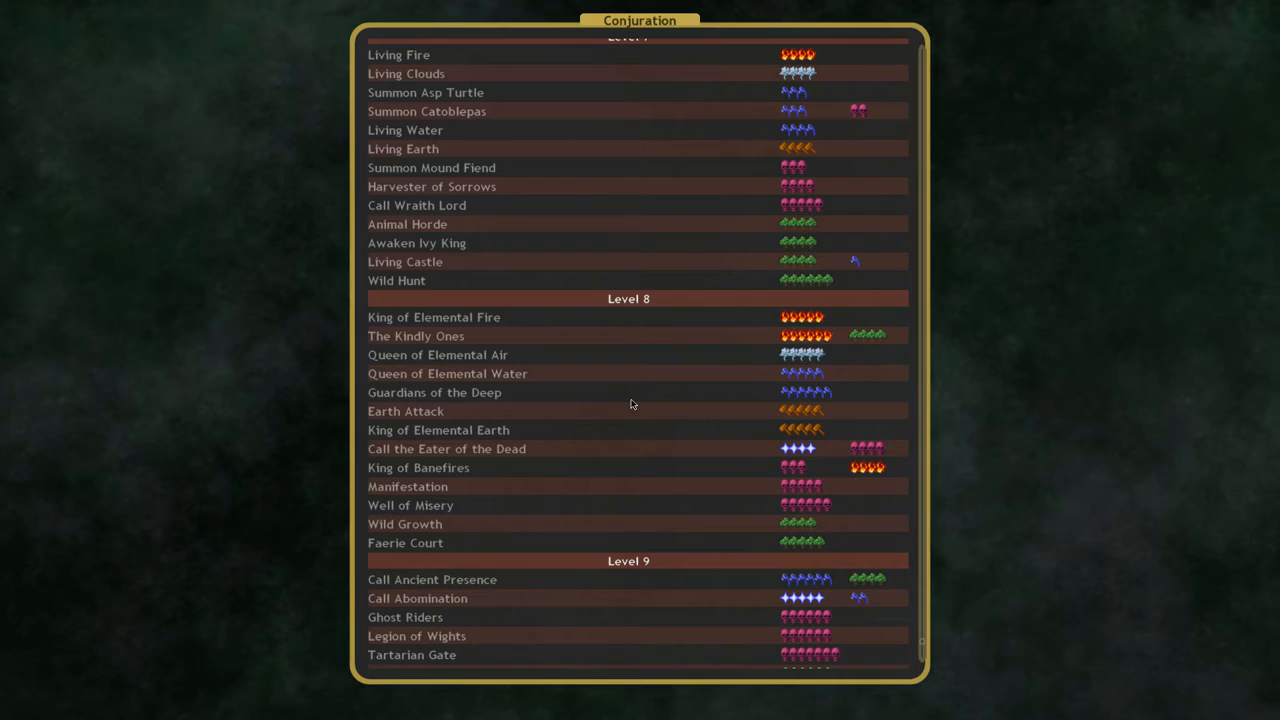
{"action": "mouse_move", "coordinate": [608, 410]}
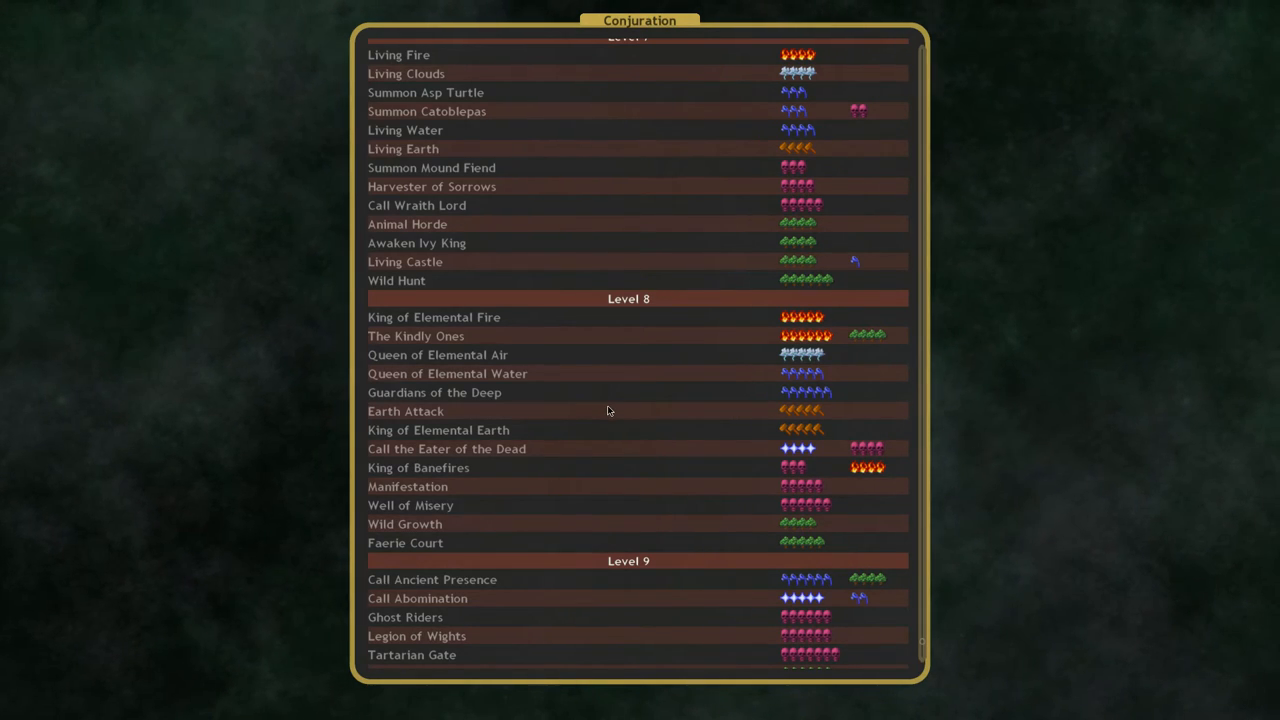
{"action": "mouse_move", "coordinate": [463, 294]}
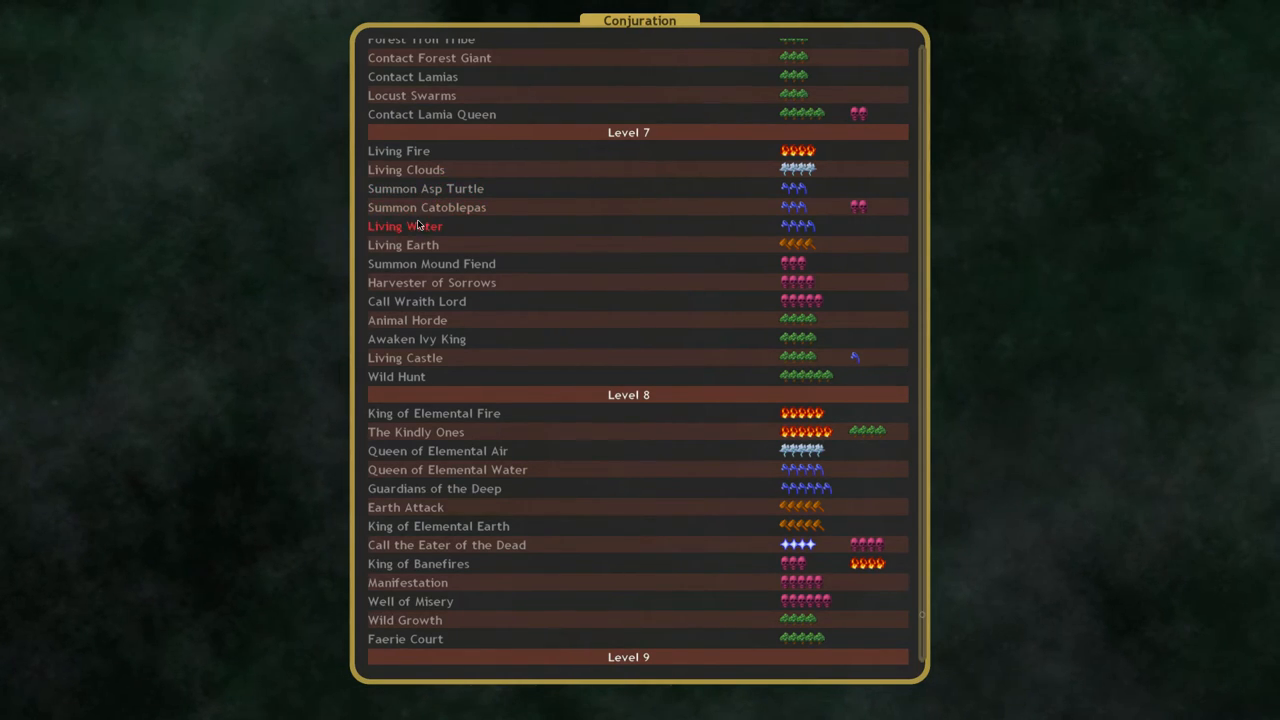
{"action": "mouse_move", "coordinate": [415, 301]}
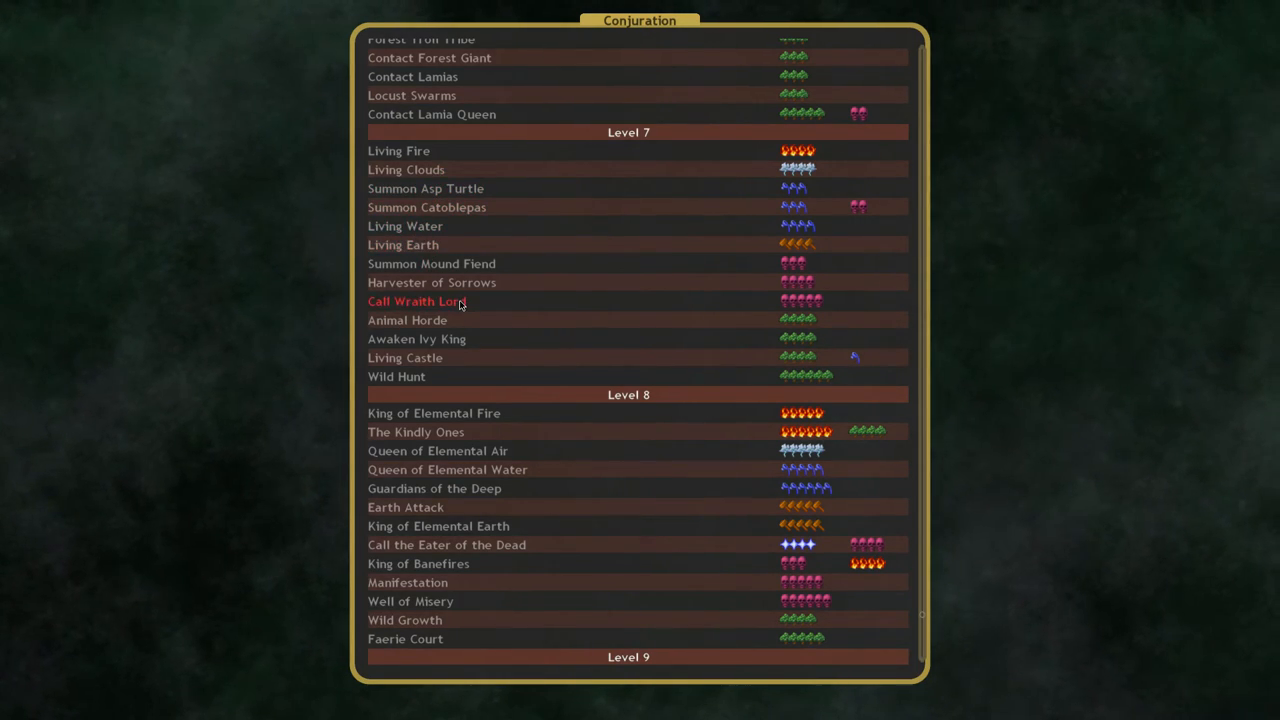
{"action": "mouse_move", "coordinate": [431, 263]}
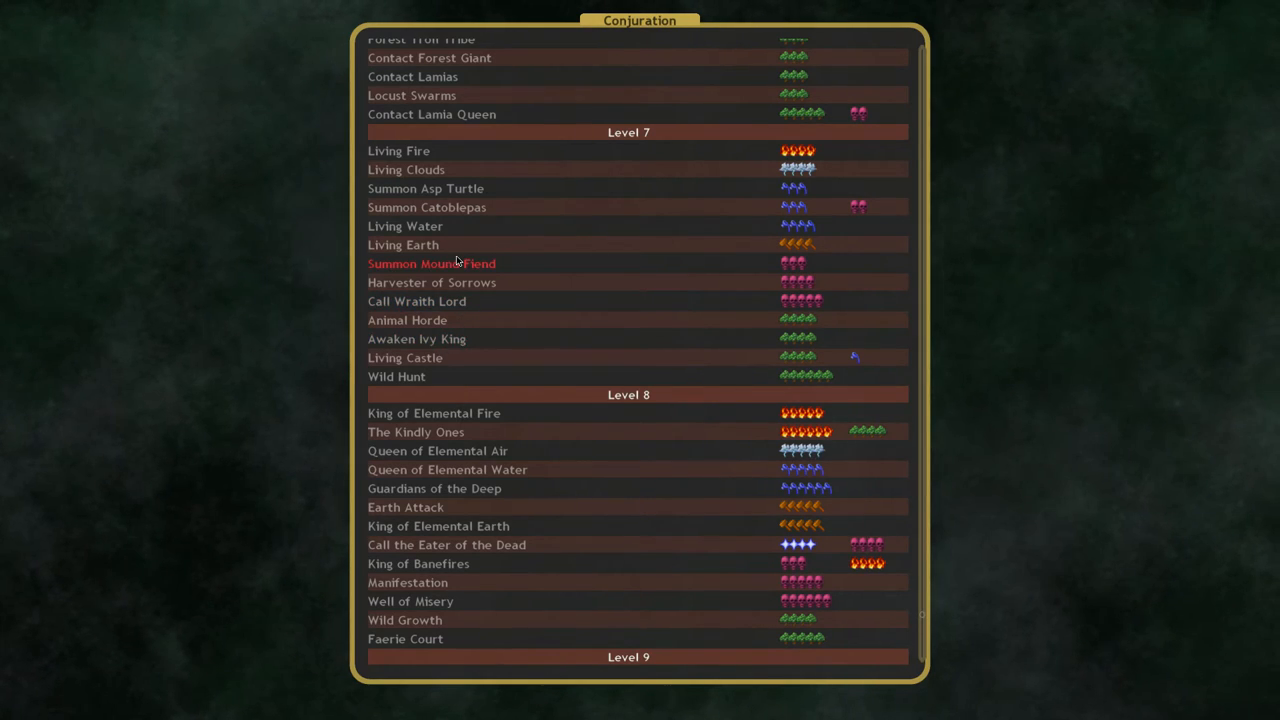
{"action": "mouse_move", "coordinate": [417, 301]}
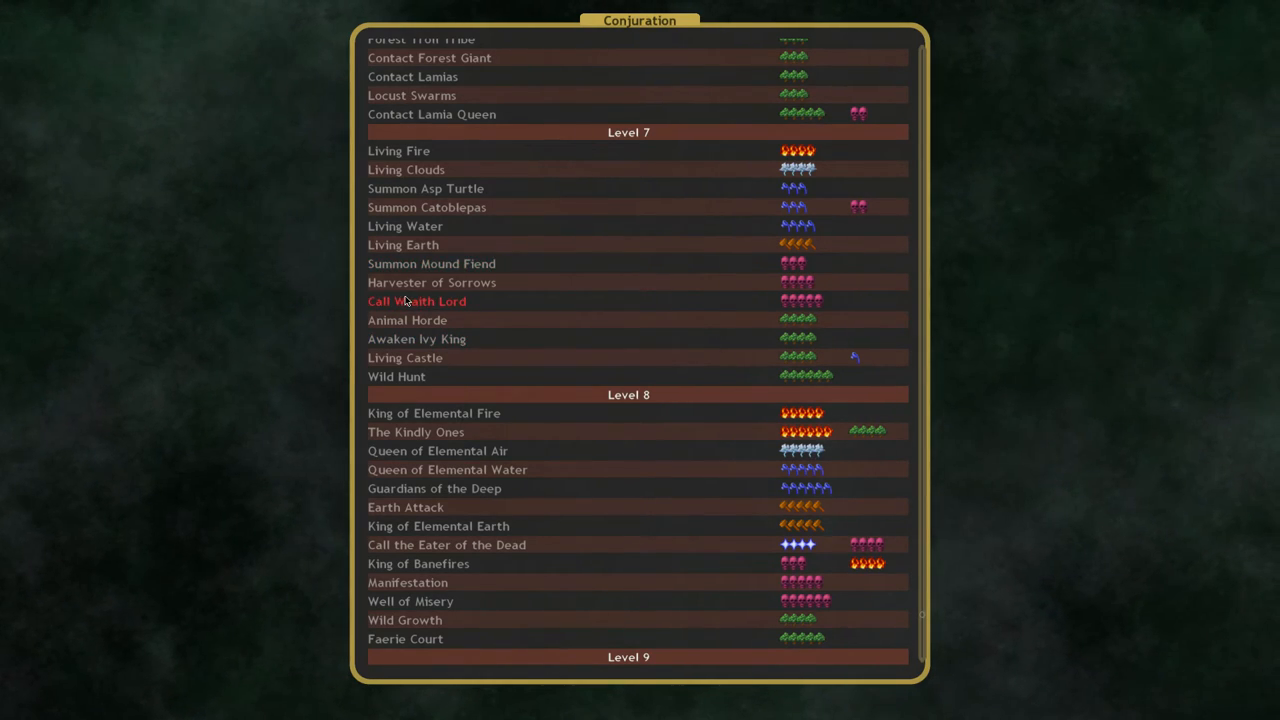
{"action": "left_click", "coordinate": [431, 263]}
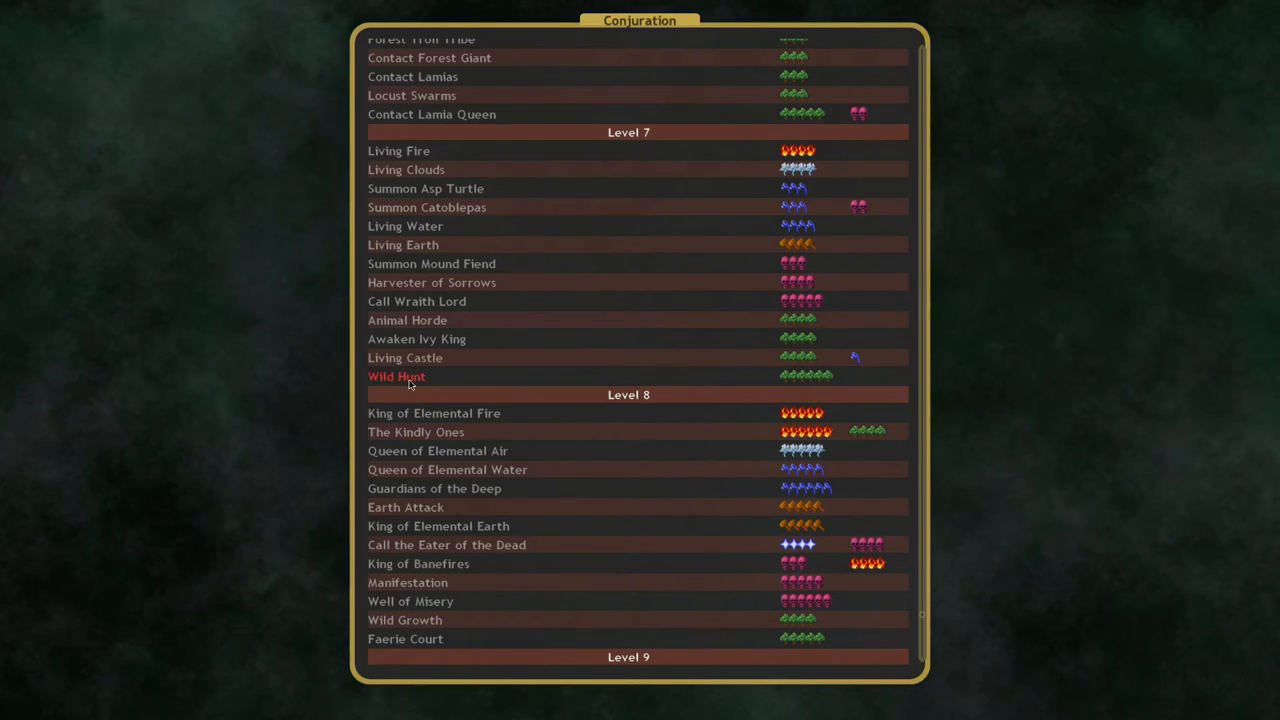
Step: View the Wild Hunt global enchantment ritual, which requires 50 nature gems
{"action": "left_click", "coordinate": [396, 376]}
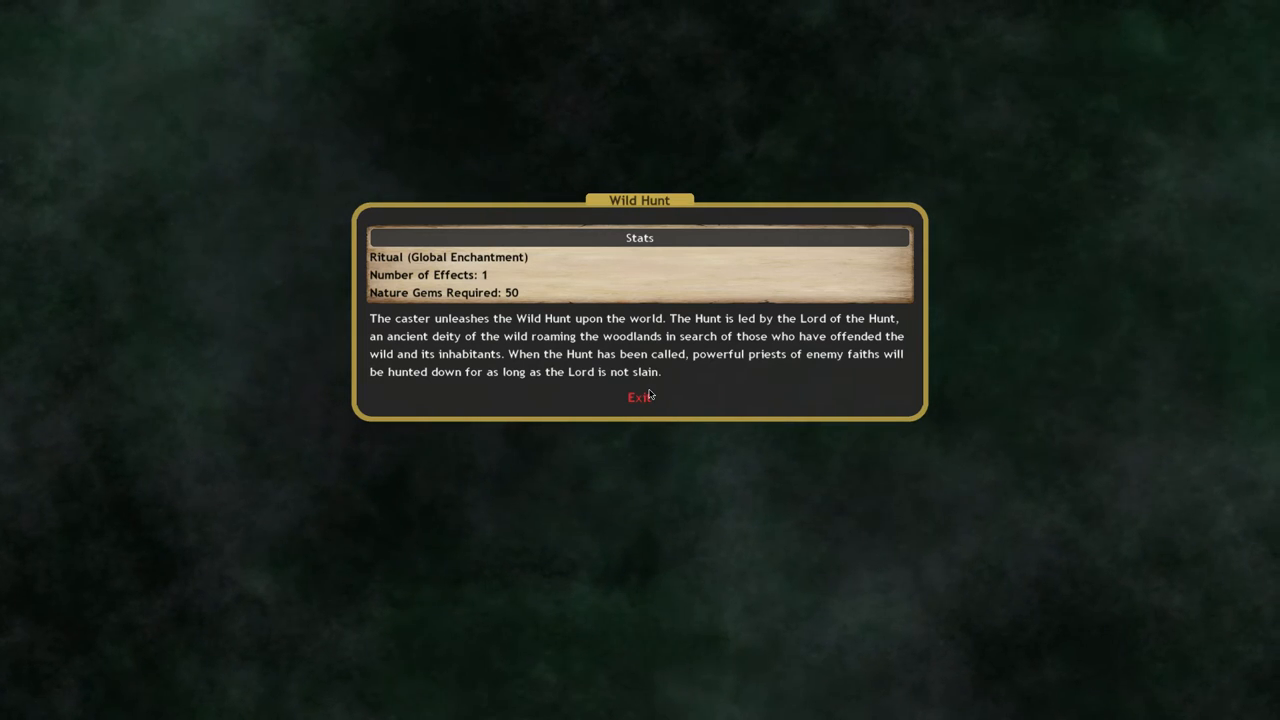
{"action": "mouse_move", "coordinate": [505, 377]}
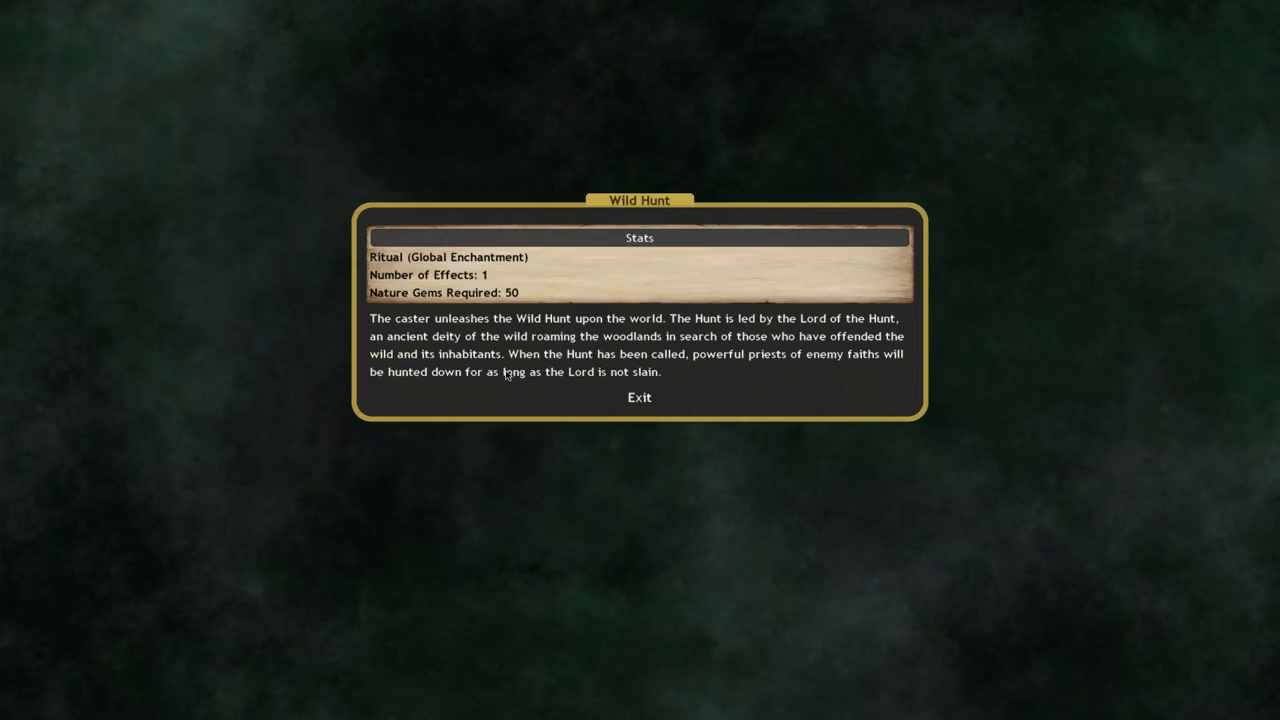
Step: Close Wild Hunt, then review Summon Catoblepas (15 water gems) and return to the list
{"action": "left_click", "coordinate": [639, 397]}
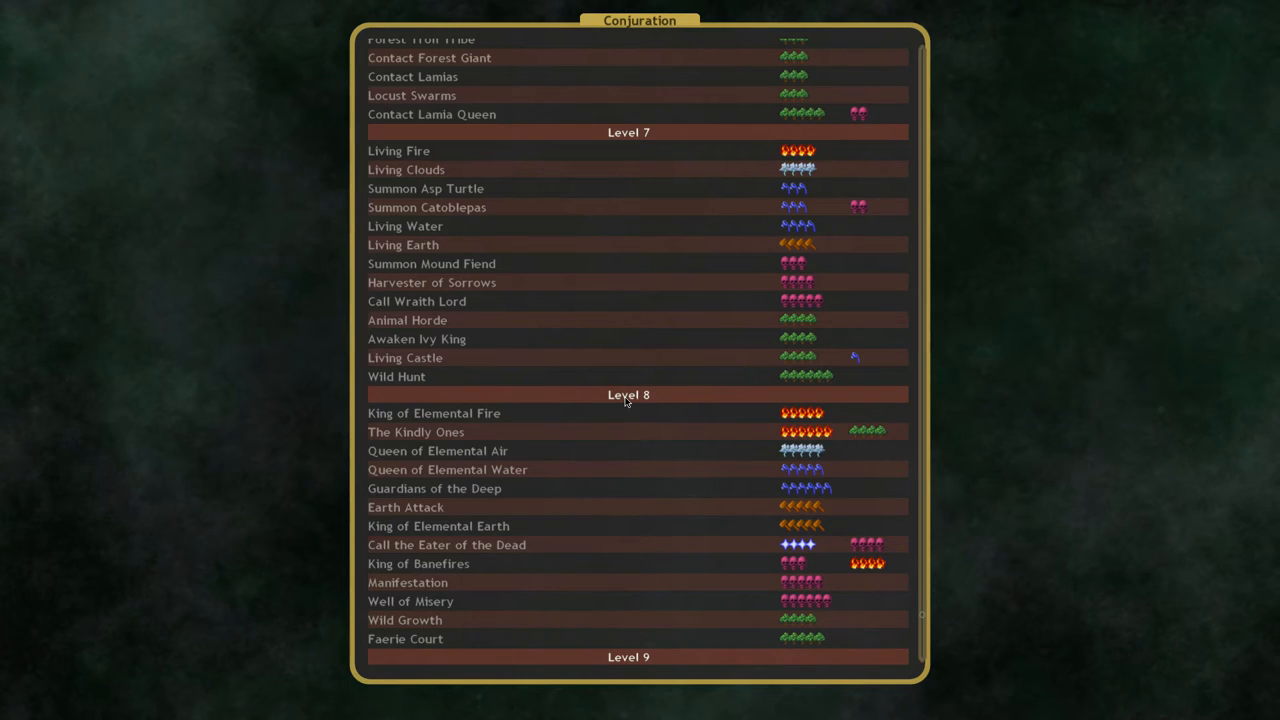
{"action": "mouse_move", "coordinate": [657, 383]}
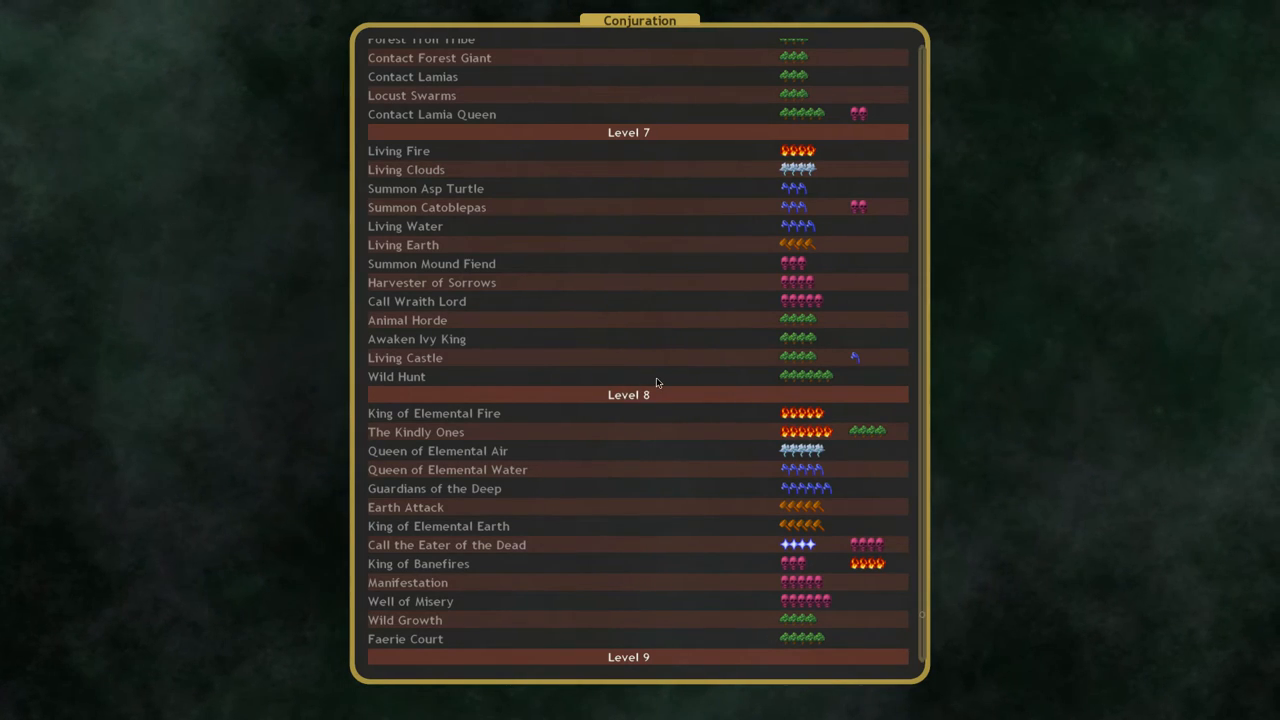
{"action": "mouse_move", "coordinate": [533, 283]}
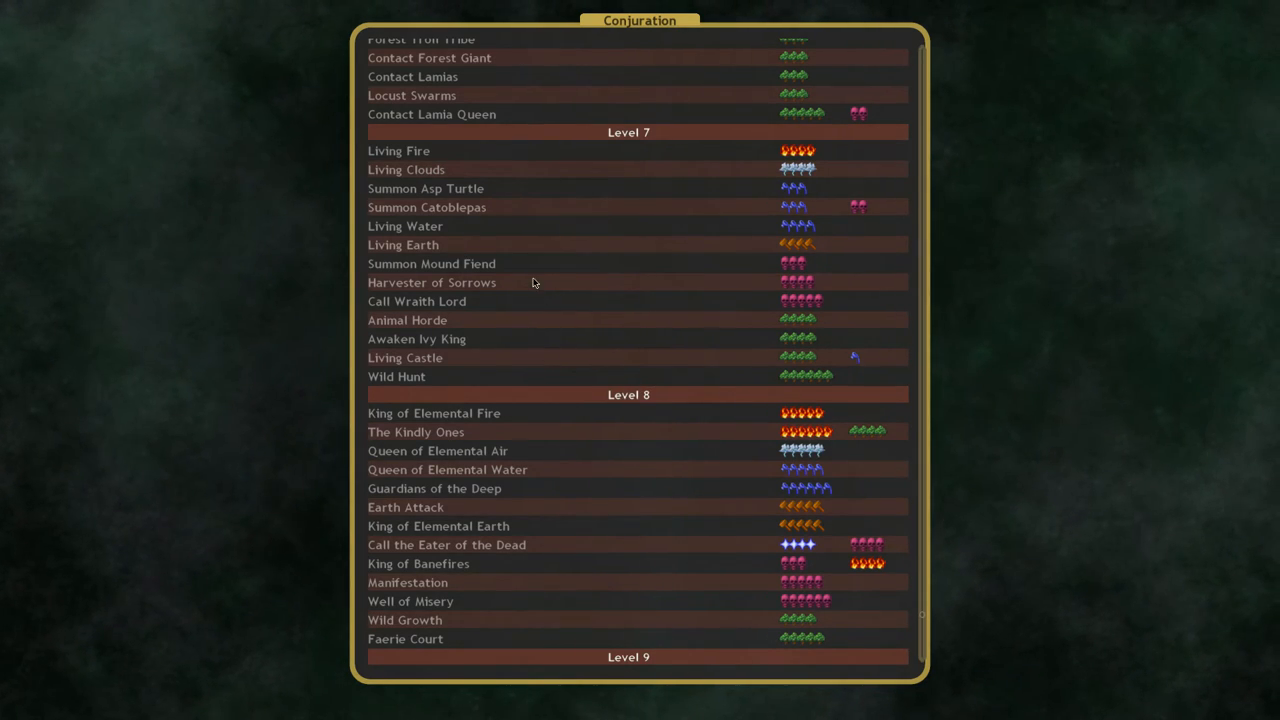
{"action": "mouse_move", "coordinate": [425, 188]}
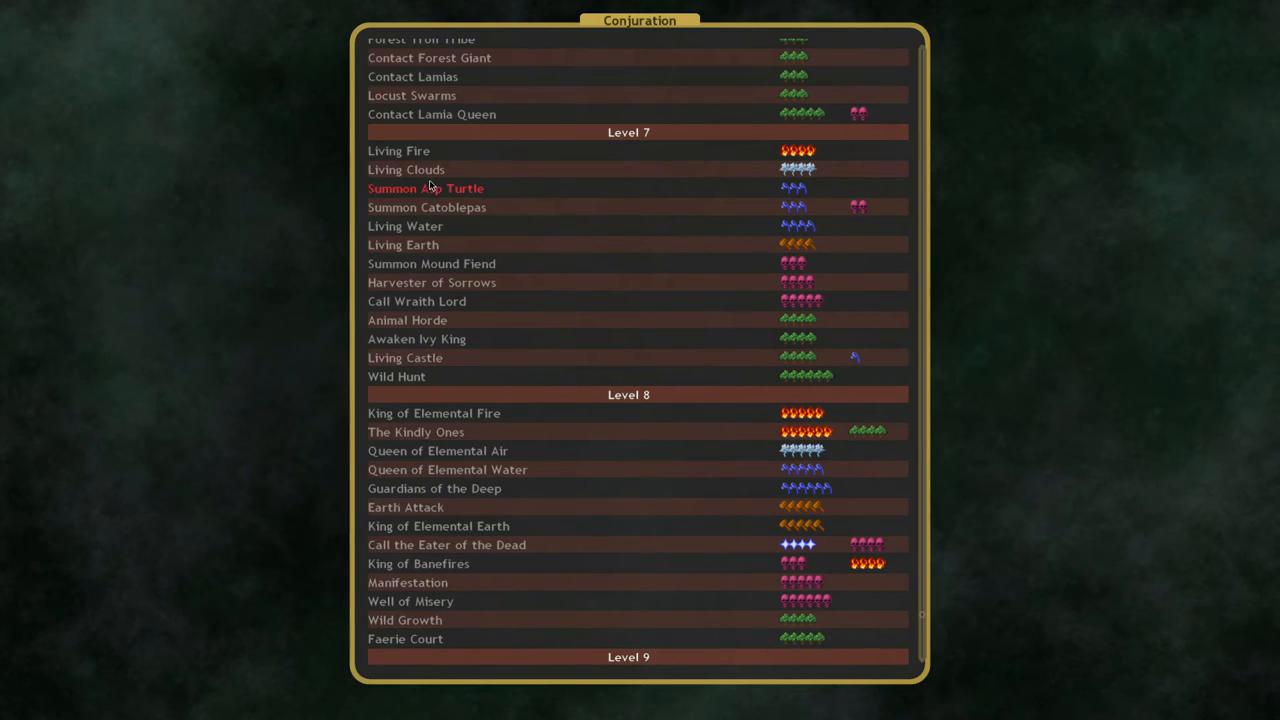
{"action": "left_click", "coordinate": [426, 207]}
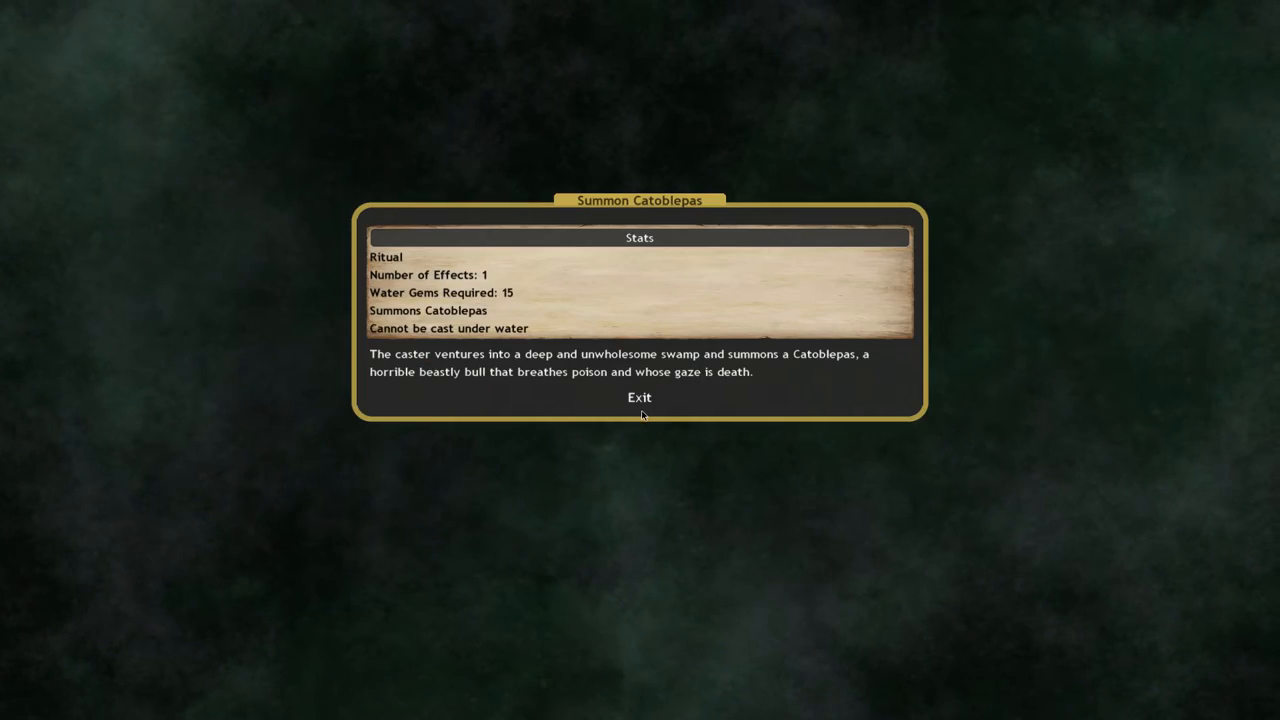
{"action": "left_click", "coordinate": [639, 397]}
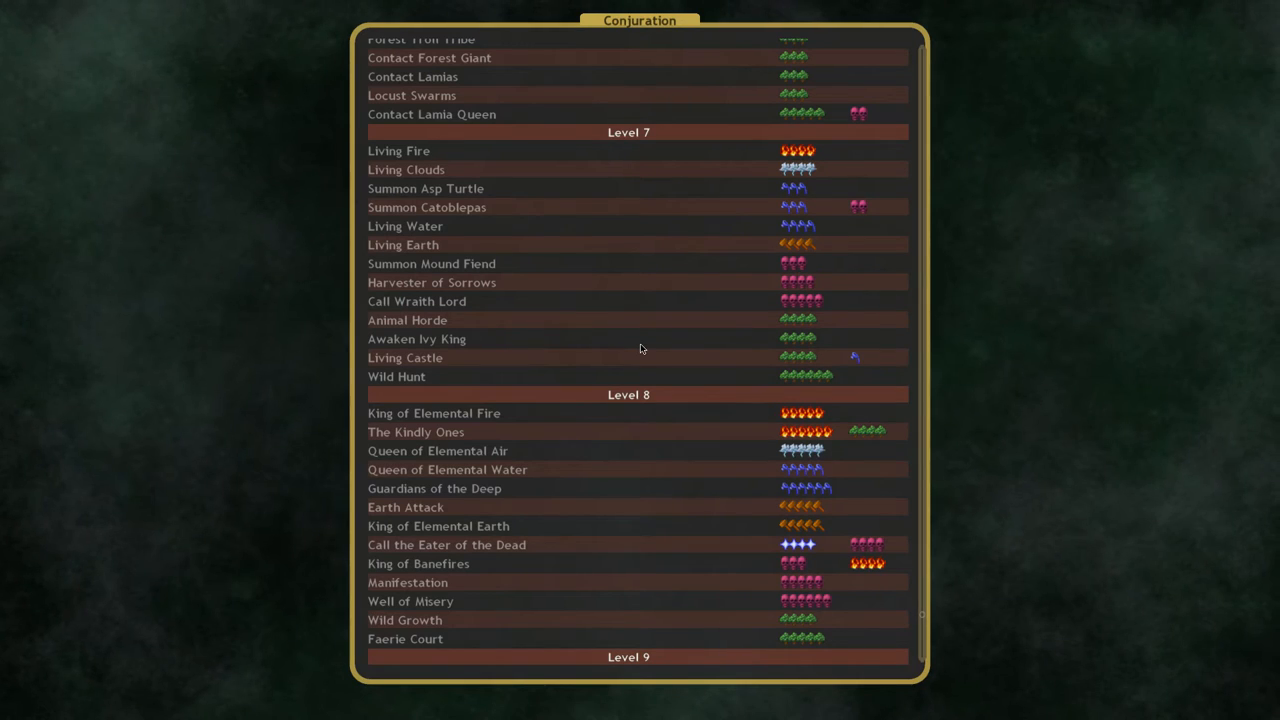
{"action": "mouse_move", "coordinate": [652, 274]}
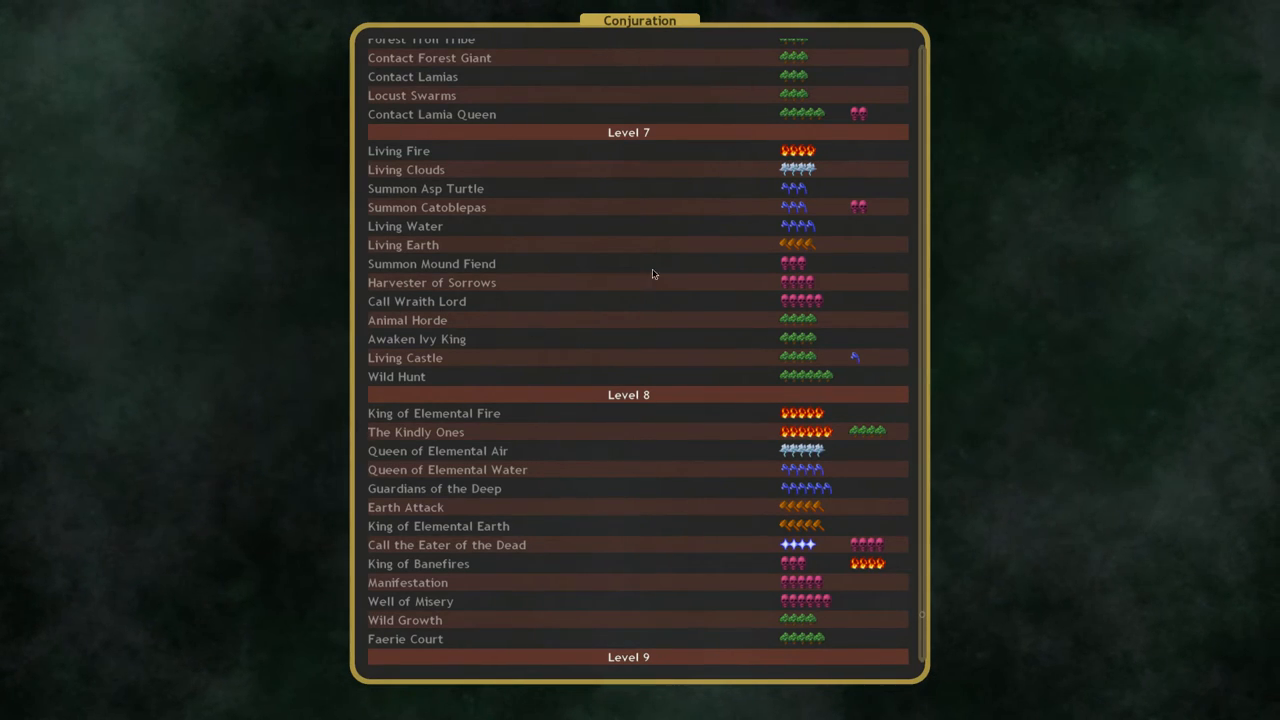
Step: Scroll to Level 9 and review Guardians of the Deep, an underwater-only enchantment needing 60 water gems
{"action": "scroll", "scroll_direction": "down", "scroll_amount": 3}
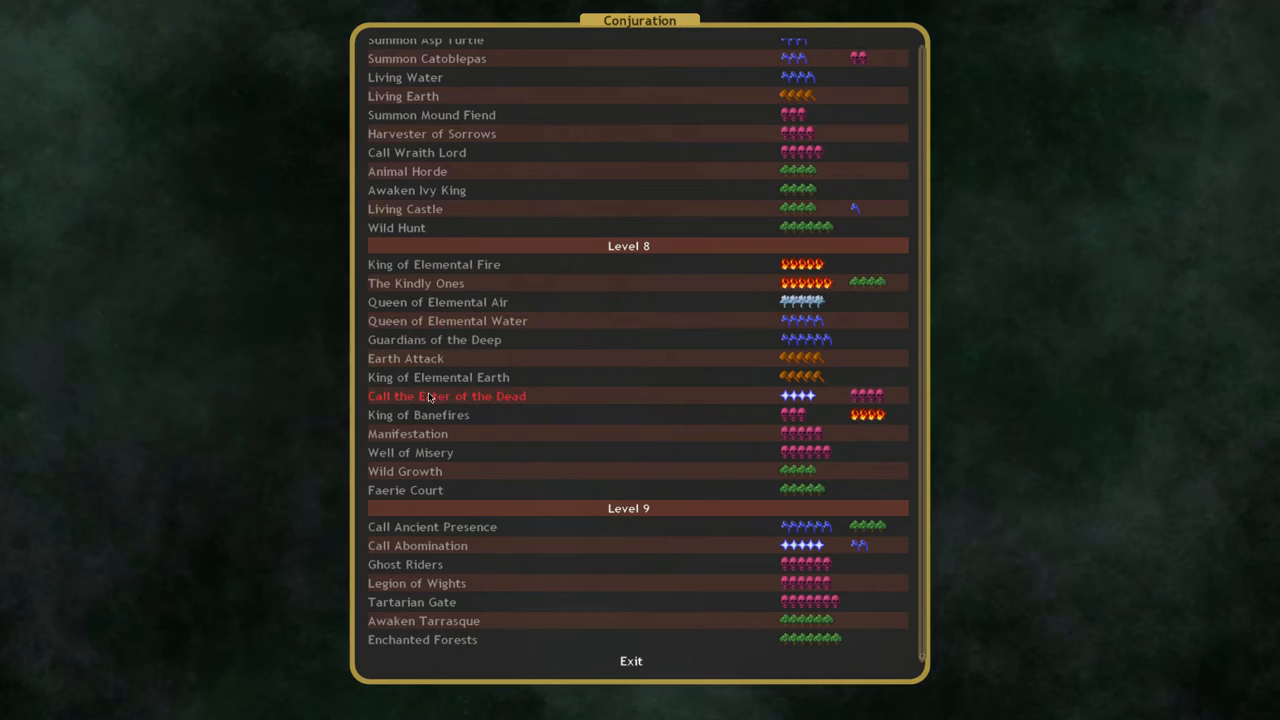
{"action": "mouse_move", "coordinate": [470, 264]}
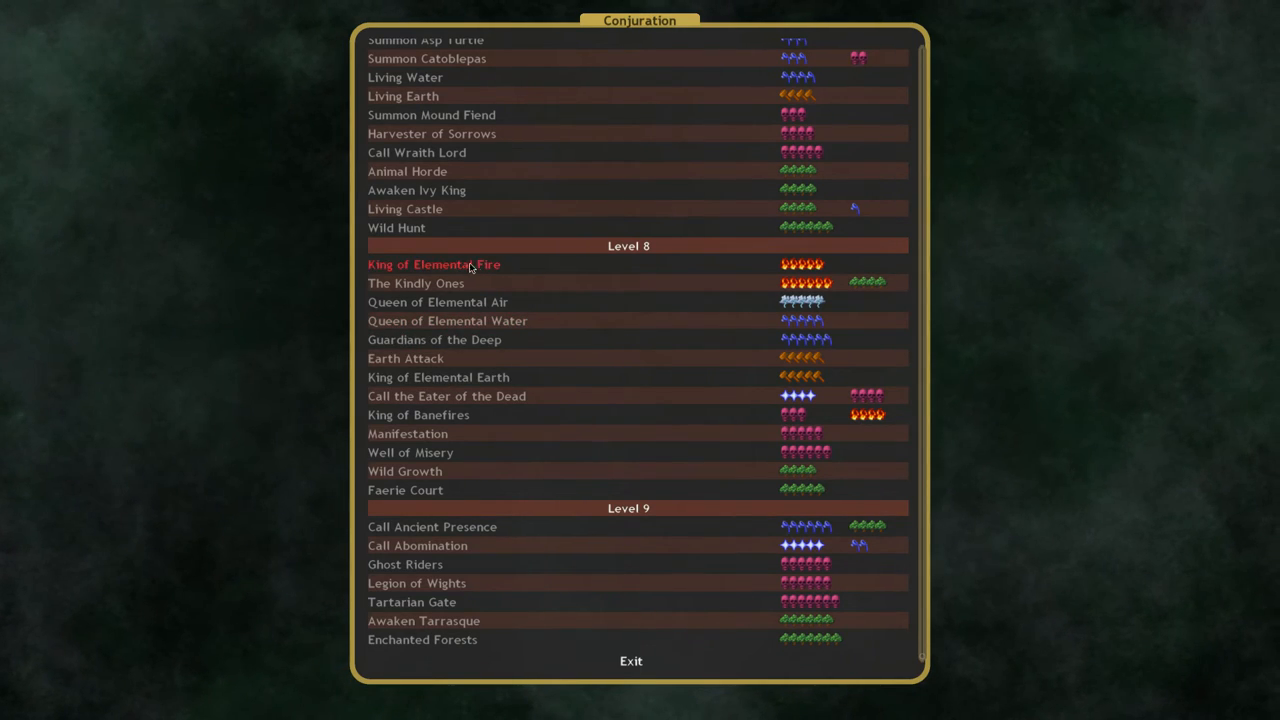
{"action": "mouse_move", "coordinate": [420, 283]}
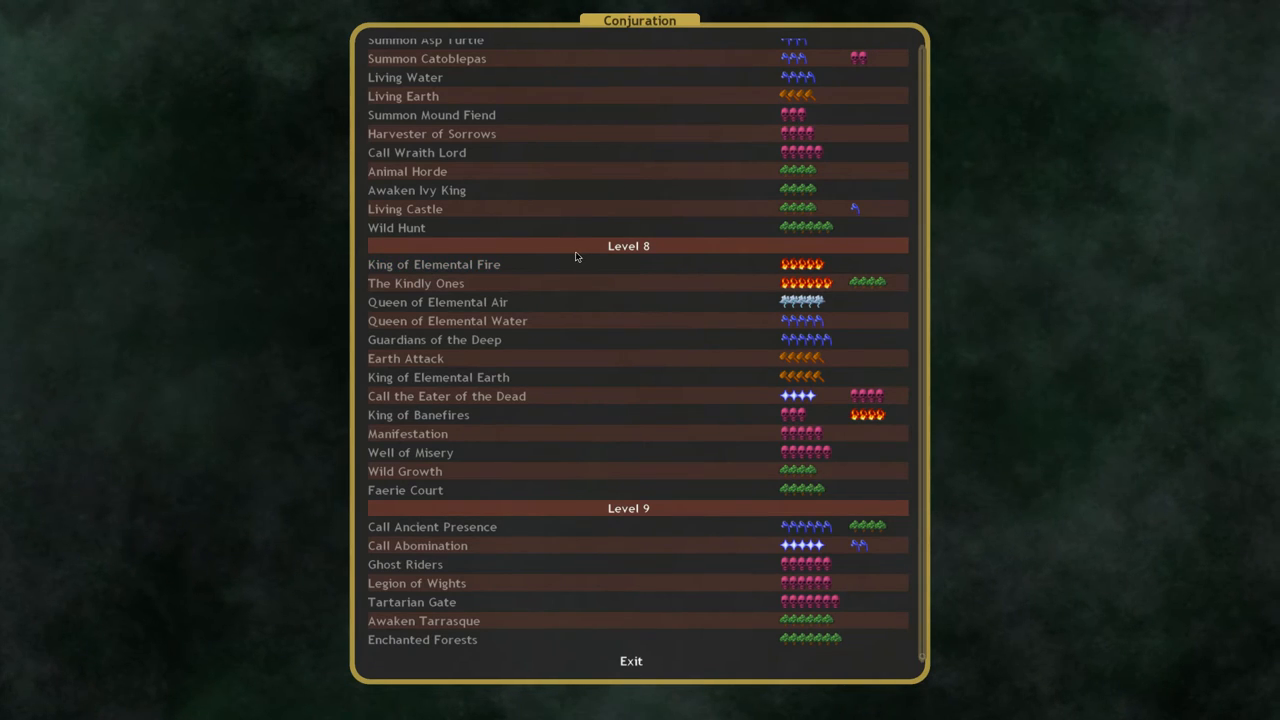
{"action": "mouse_move", "coordinate": [410, 283]}
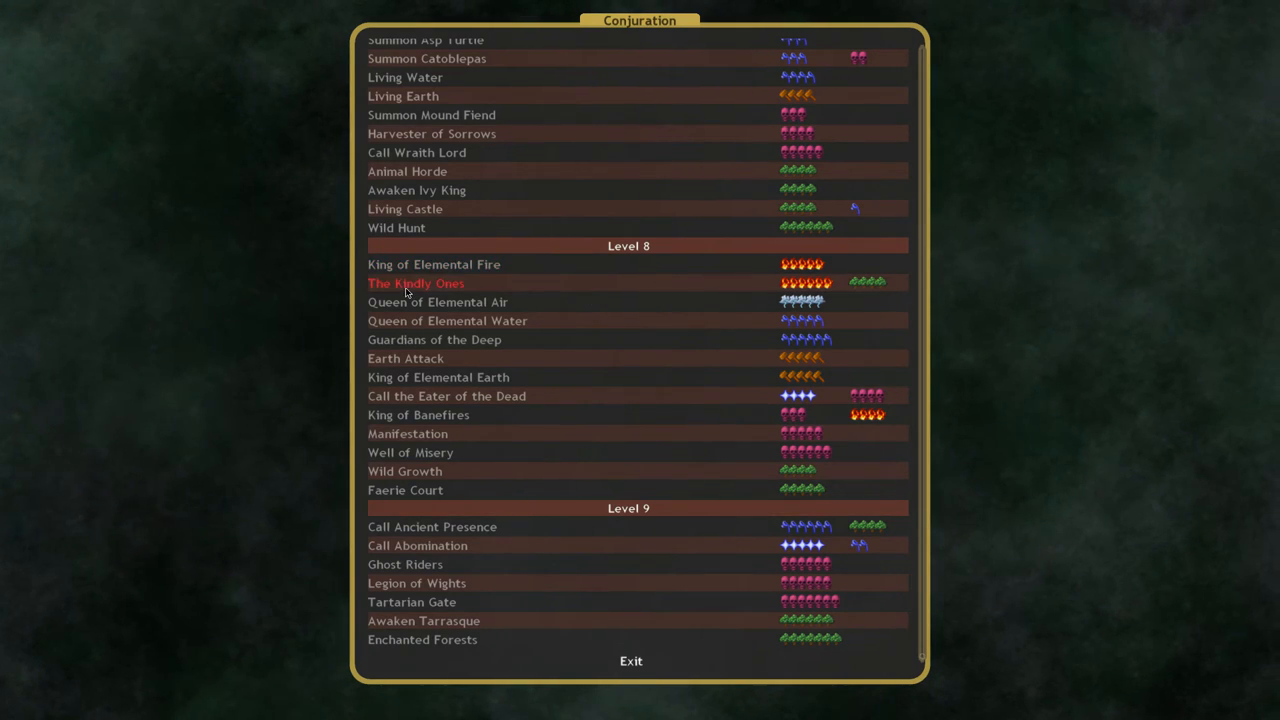
{"action": "mouse_move", "coordinate": [657, 317]}
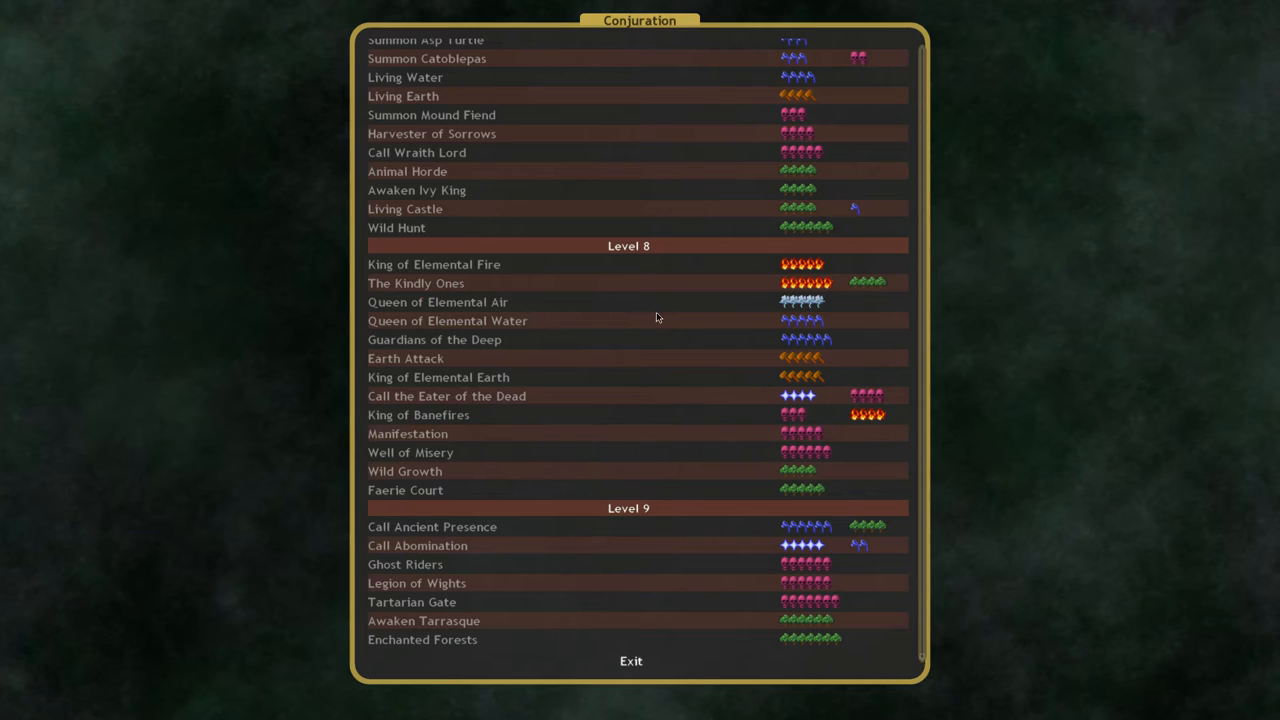
{"action": "left_click", "coordinate": [434, 339]}
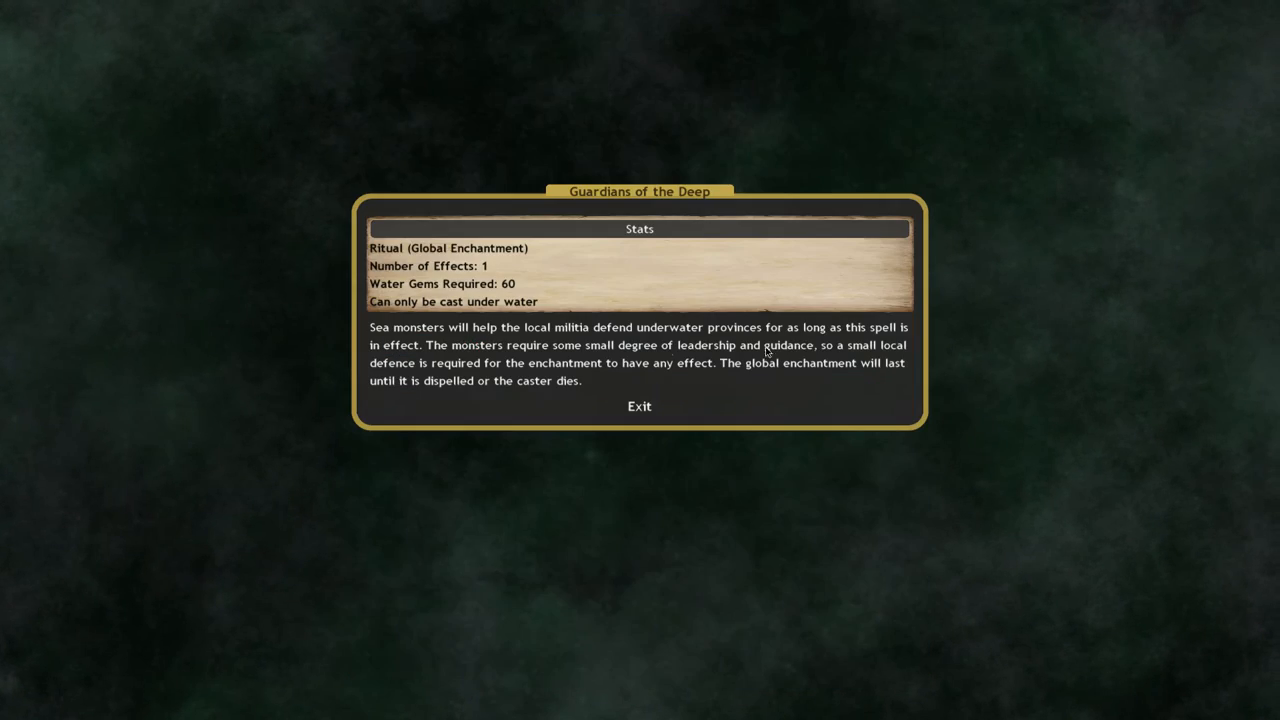
{"action": "mouse_move", "coordinate": [677, 400]}
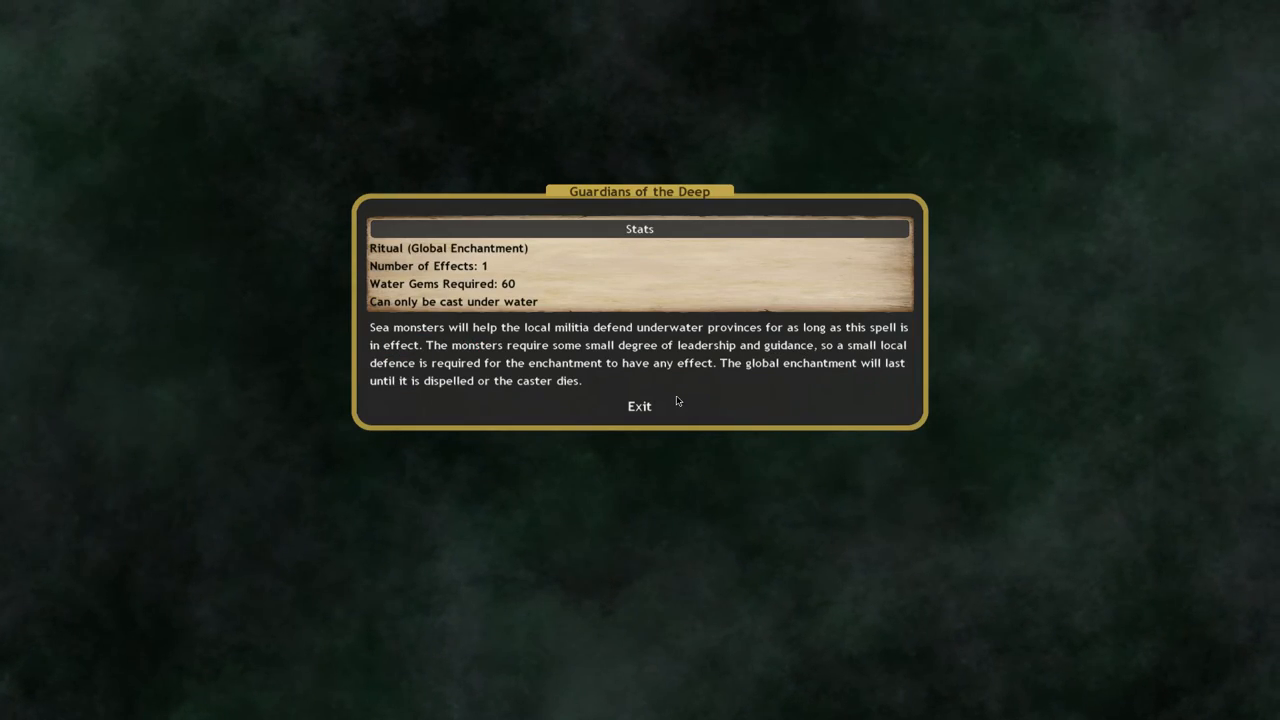
{"action": "left_click", "coordinate": [639, 406]}
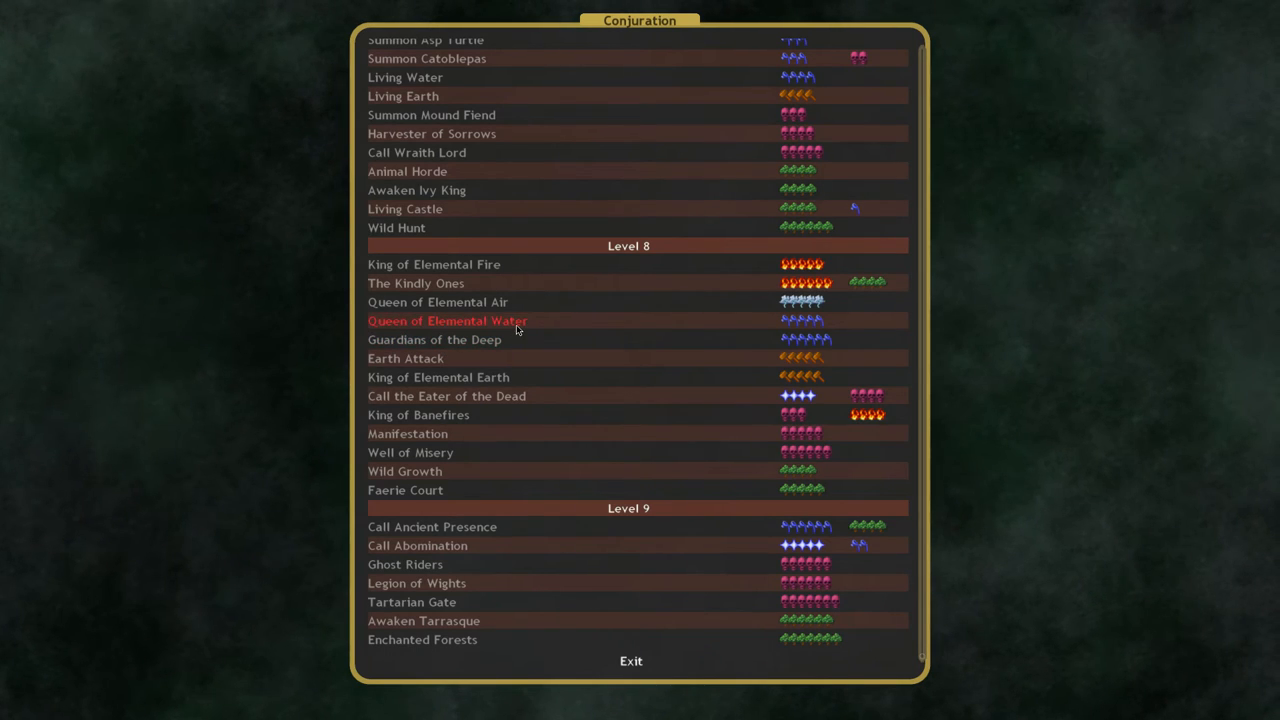
{"action": "left_click", "coordinate": [405, 358]}
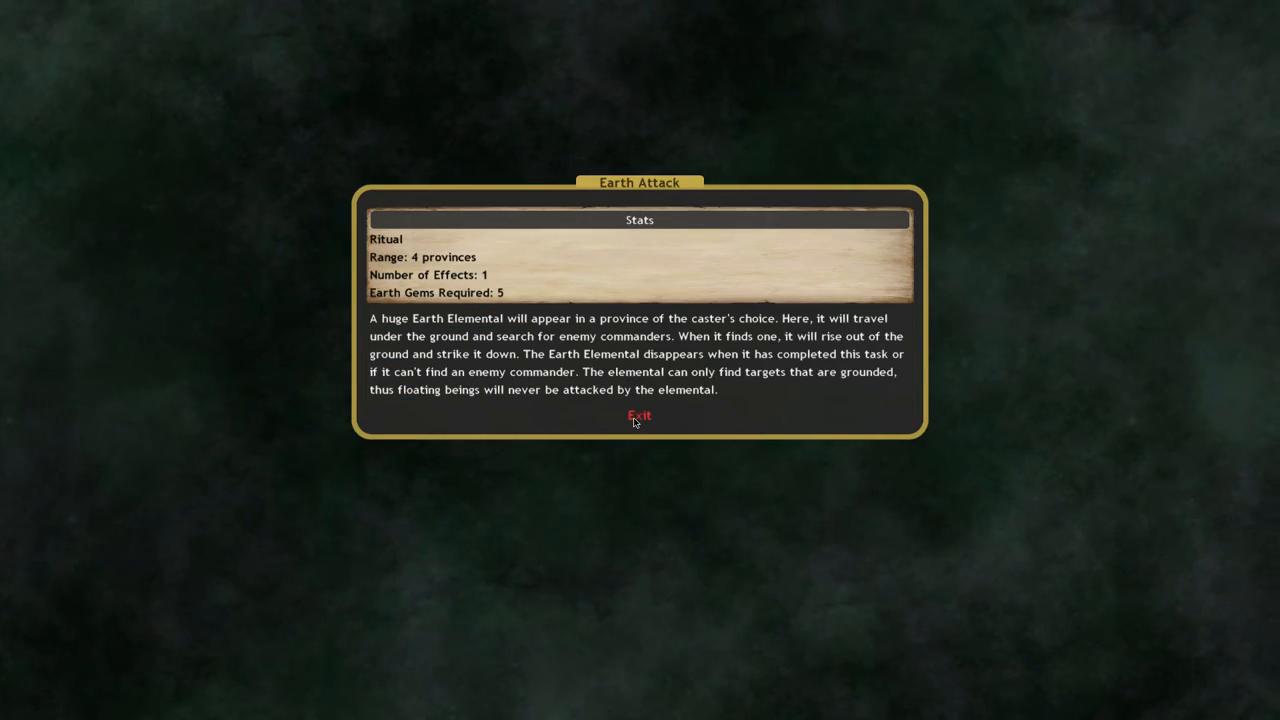
{"action": "left_click", "coordinate": [639, 416]}
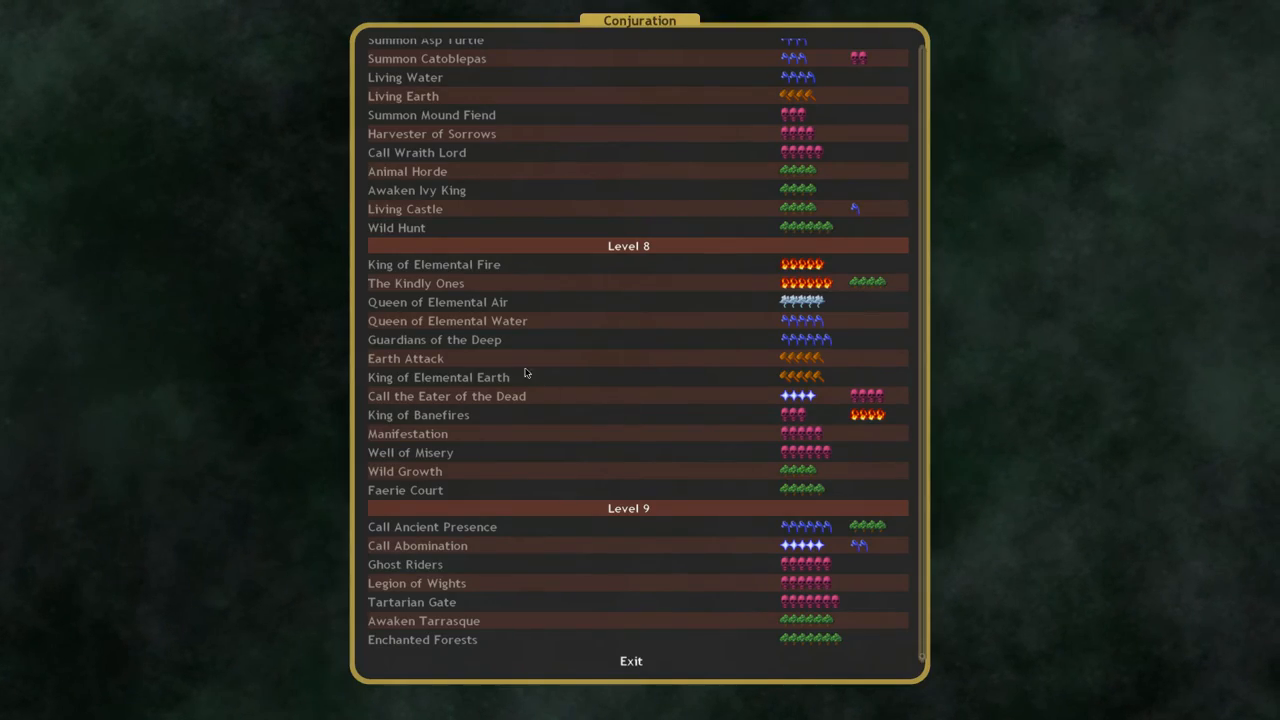
{"action": "mouse_move", "coordinate": [460, 373]}
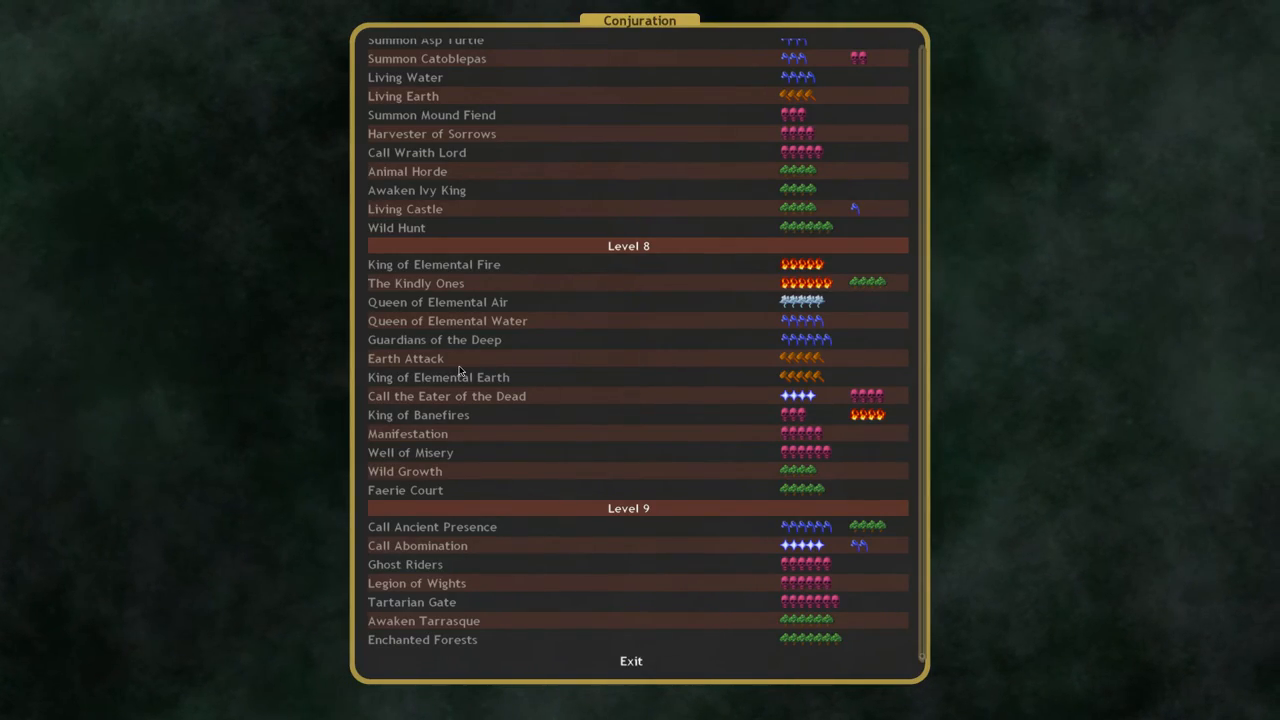
{"action": "mouse_move", "coordinate": [405, 358]}
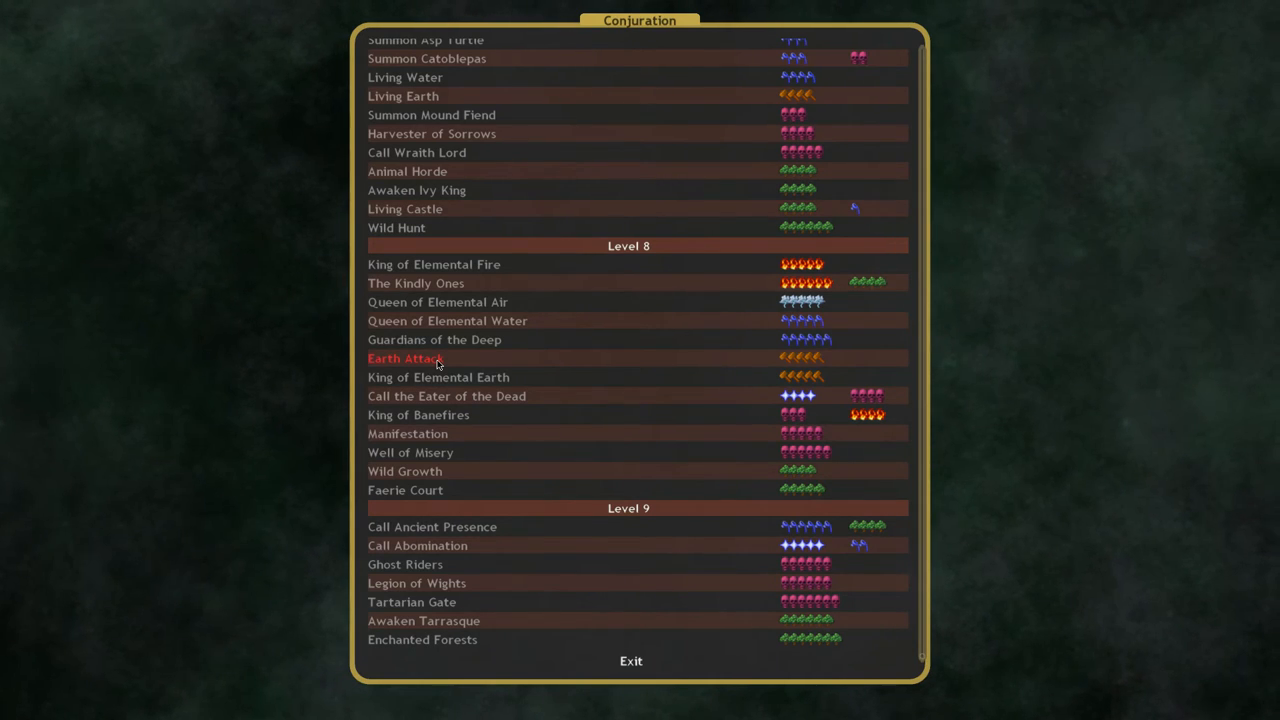
{"action": "mouse_move", "coordinate": [489, 377]}
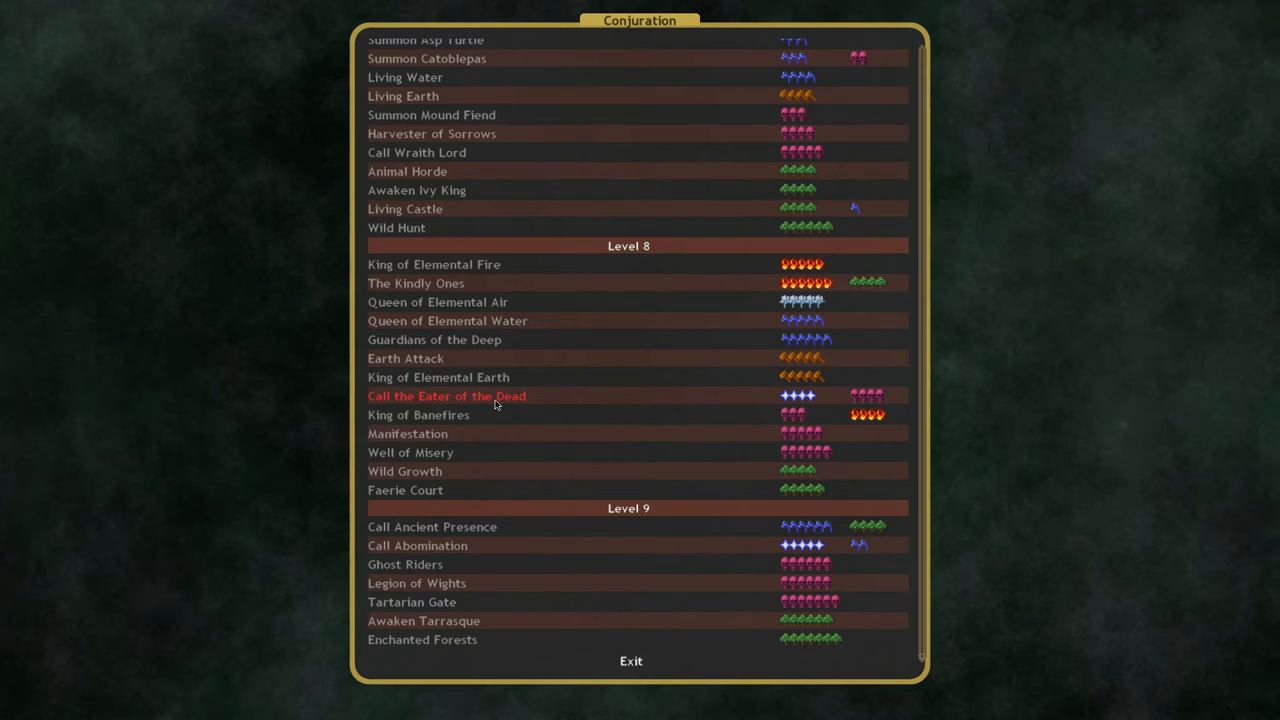
{"action": "left_click", "coordinate": [446, 396]}
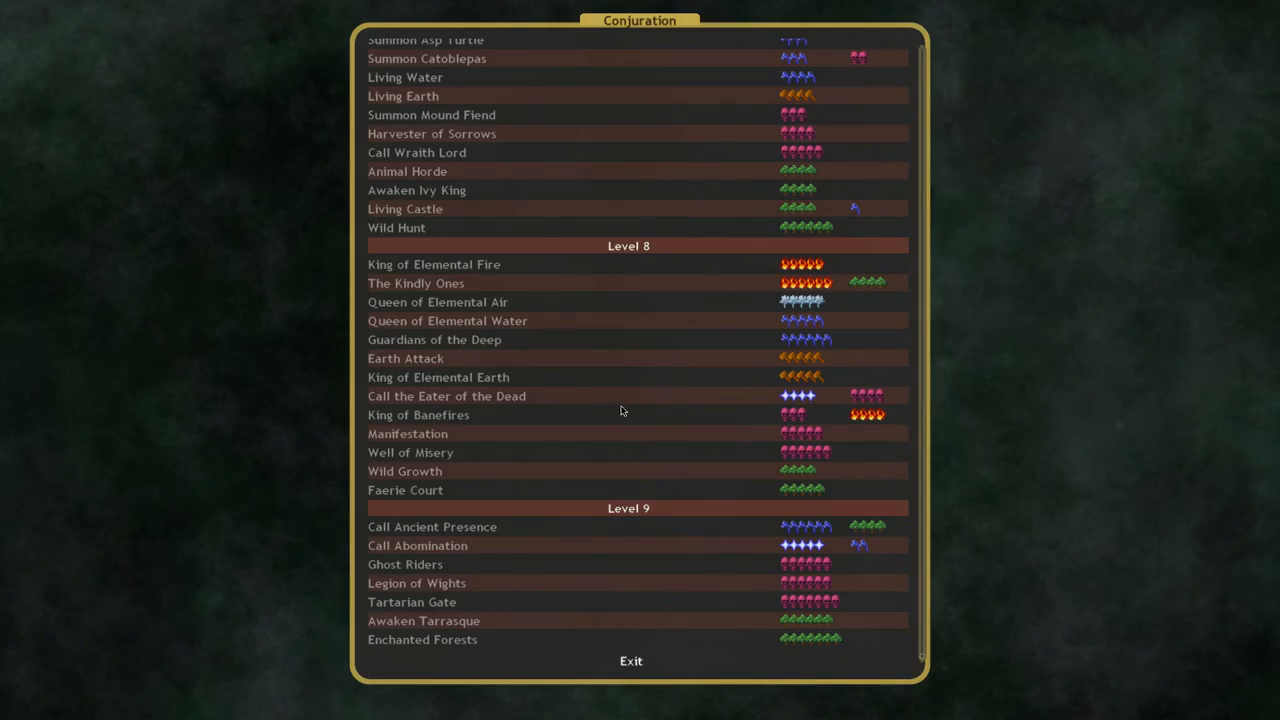
{"action": "mouse_move", "coordinate": [447, 396]}
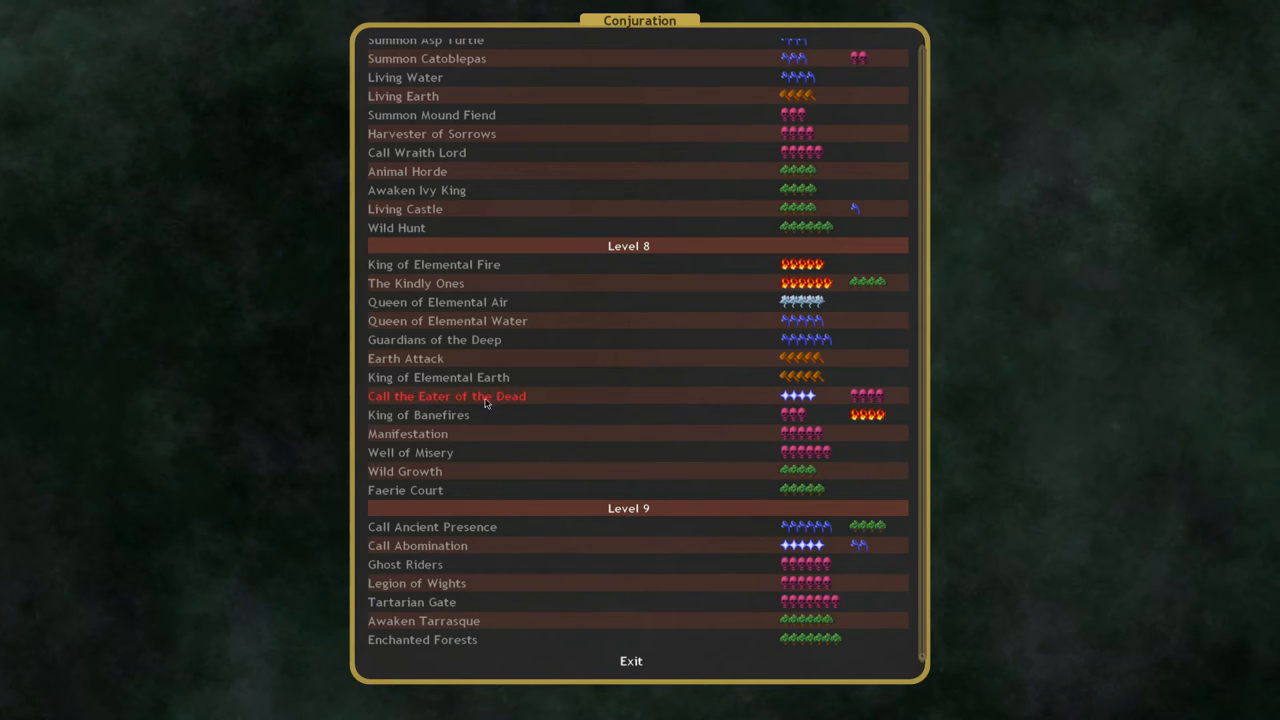
{"action": "mouse_move", "coordinate": [418, 414]}
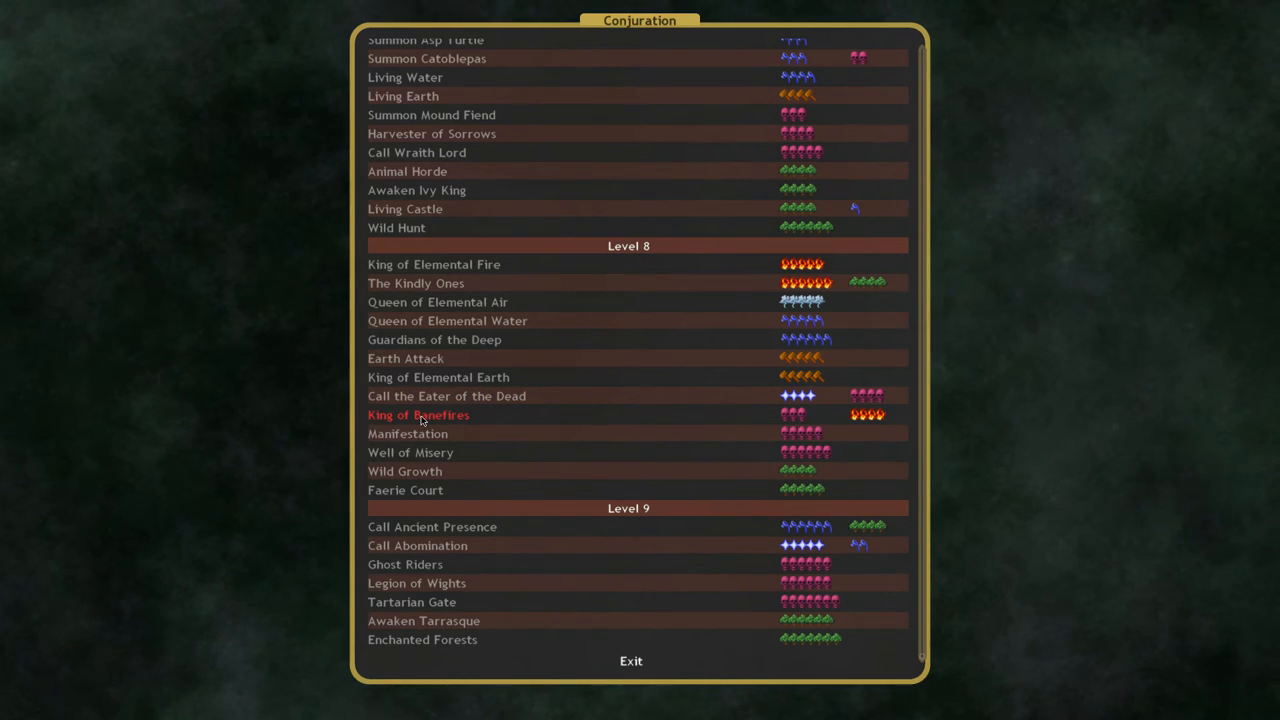
{"action": "mouse_move", "coordinate": [475, 414]}
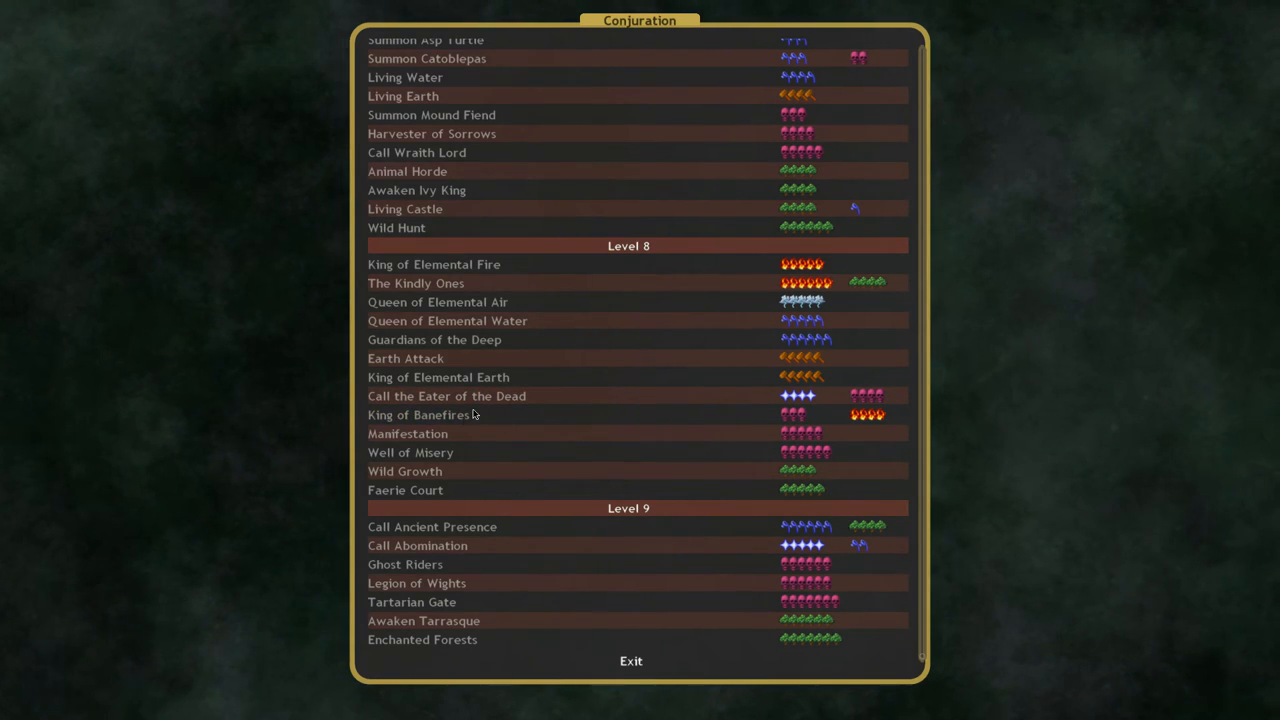
{"action": "mouse_move", "coordinate": [483, 442]}
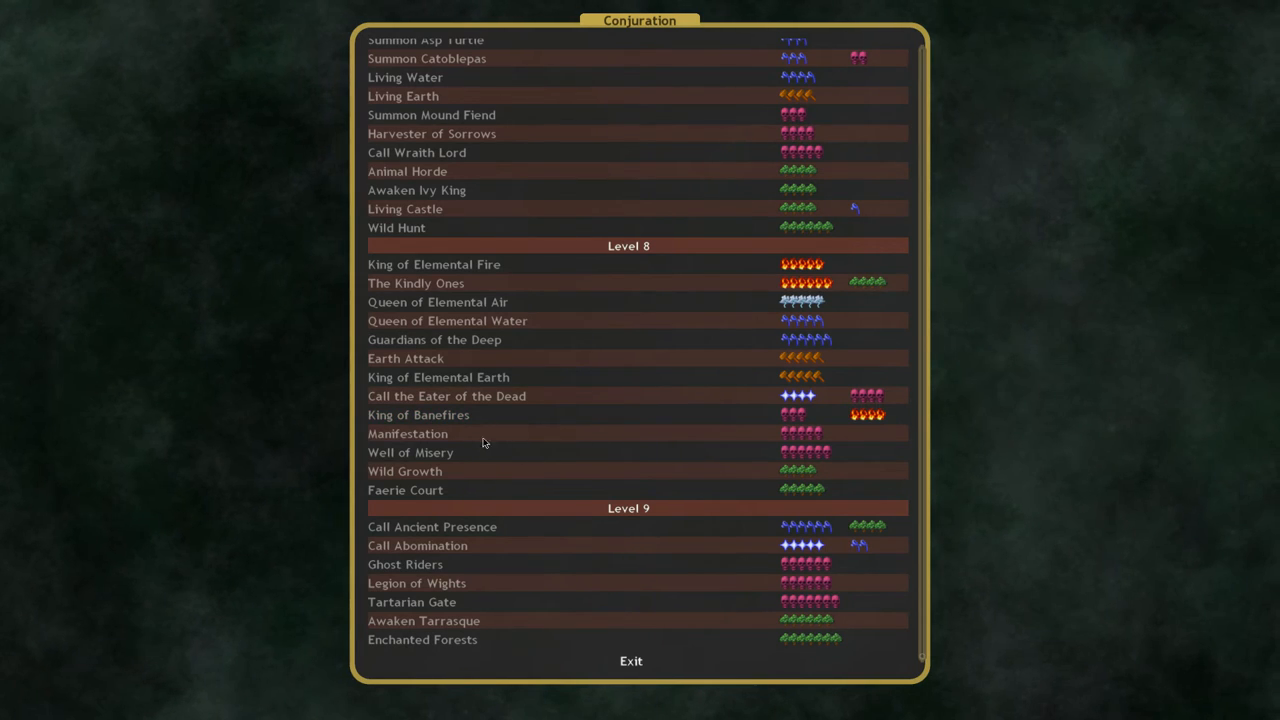
Step: Review Manifestation (4 death gems, Ashen Angel) and Wild Growth, then return to the list
{"action": "left_click", "coordinate": [408, 433]}
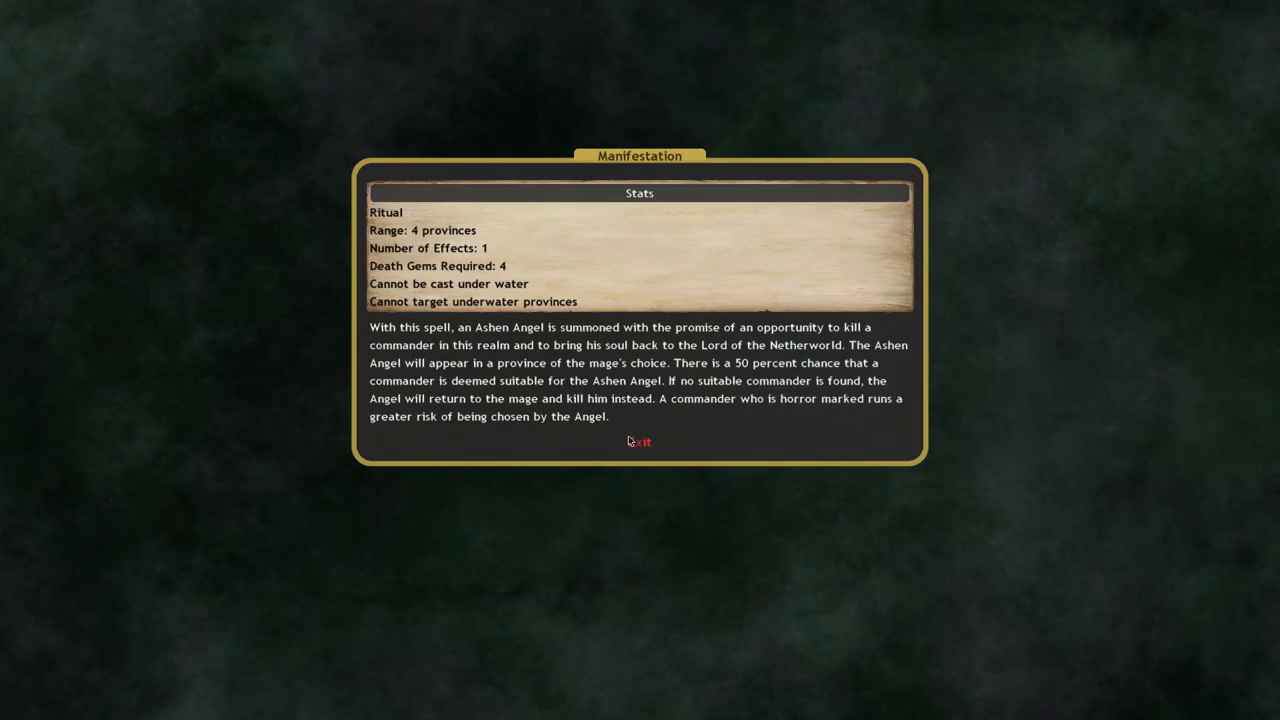
{"action": "left_click", "coordinate": [639, 442]}
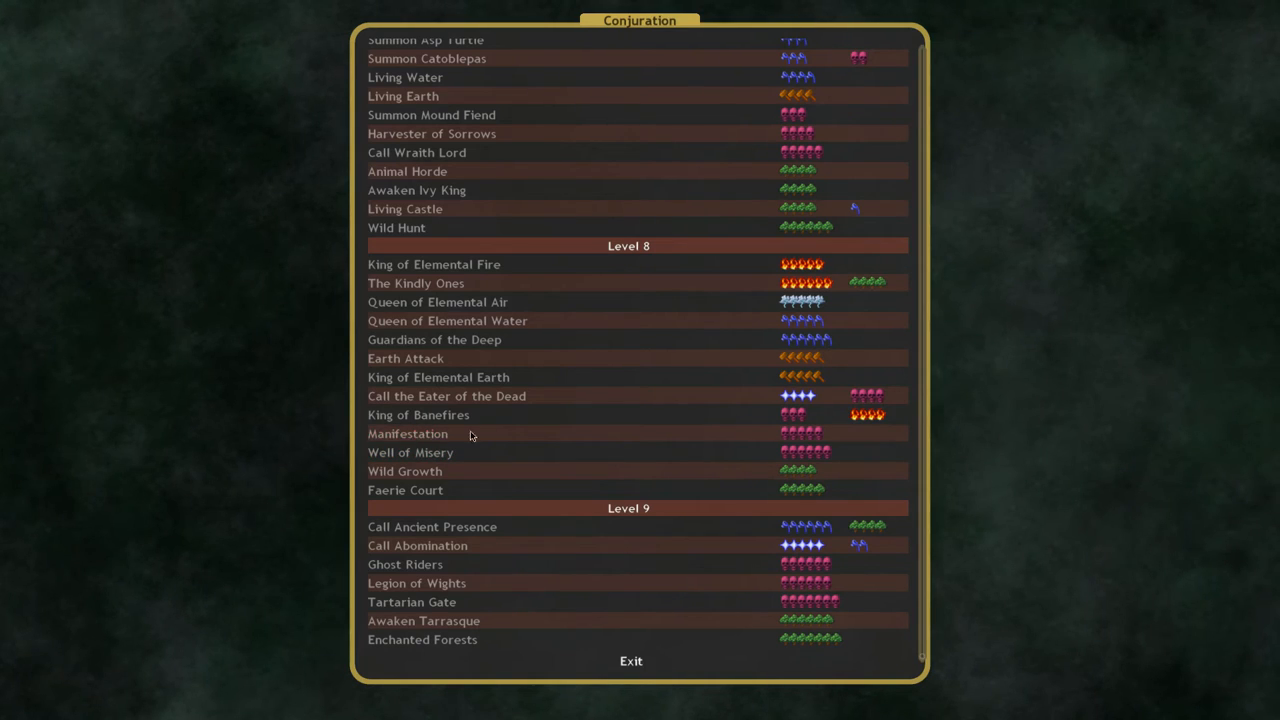
{"action": "mouse_move", "coordinate": [410, 452]}
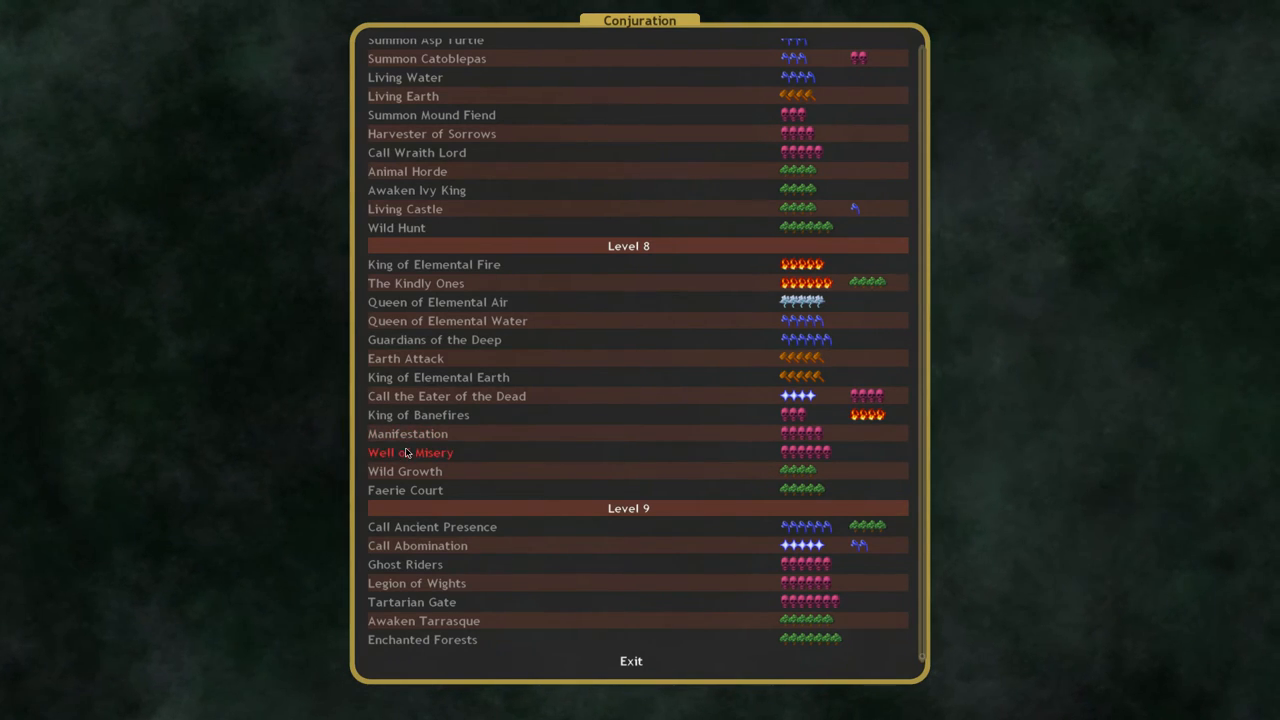
{"action": "mouse_move", "coordinate": [405, 471]}
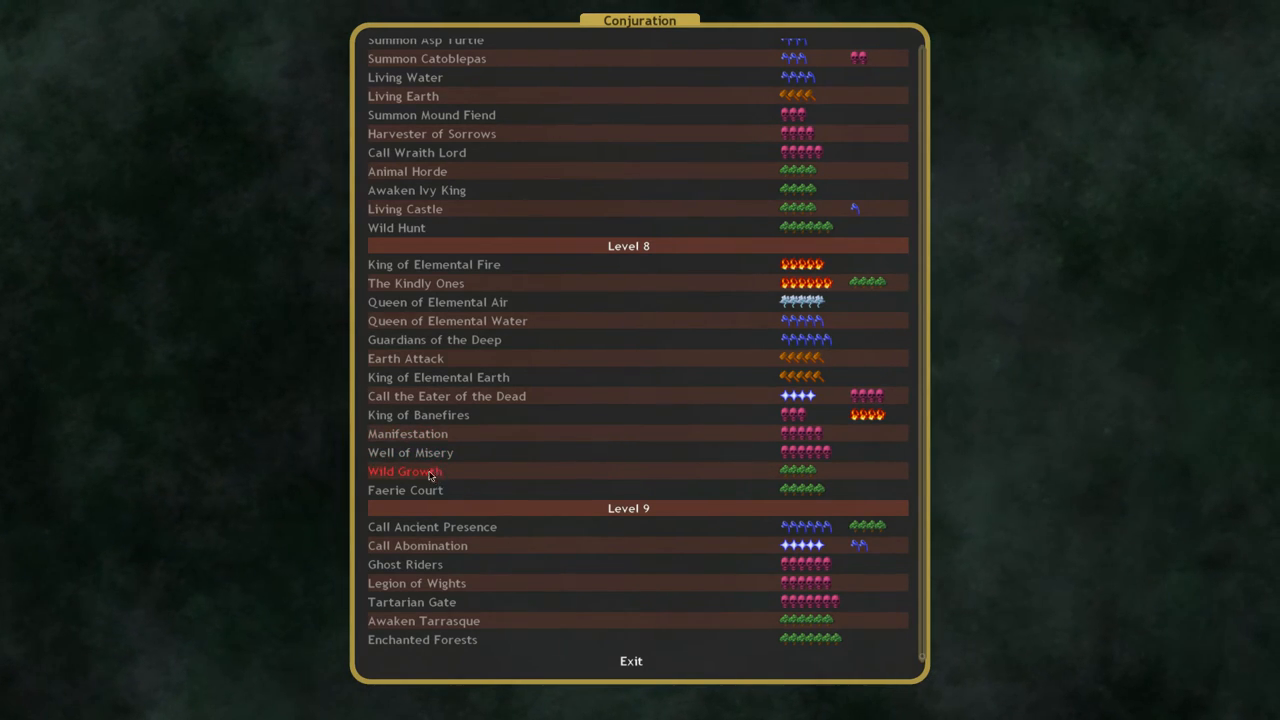
{"action": "left_click", "coordinate": [405, 471]}
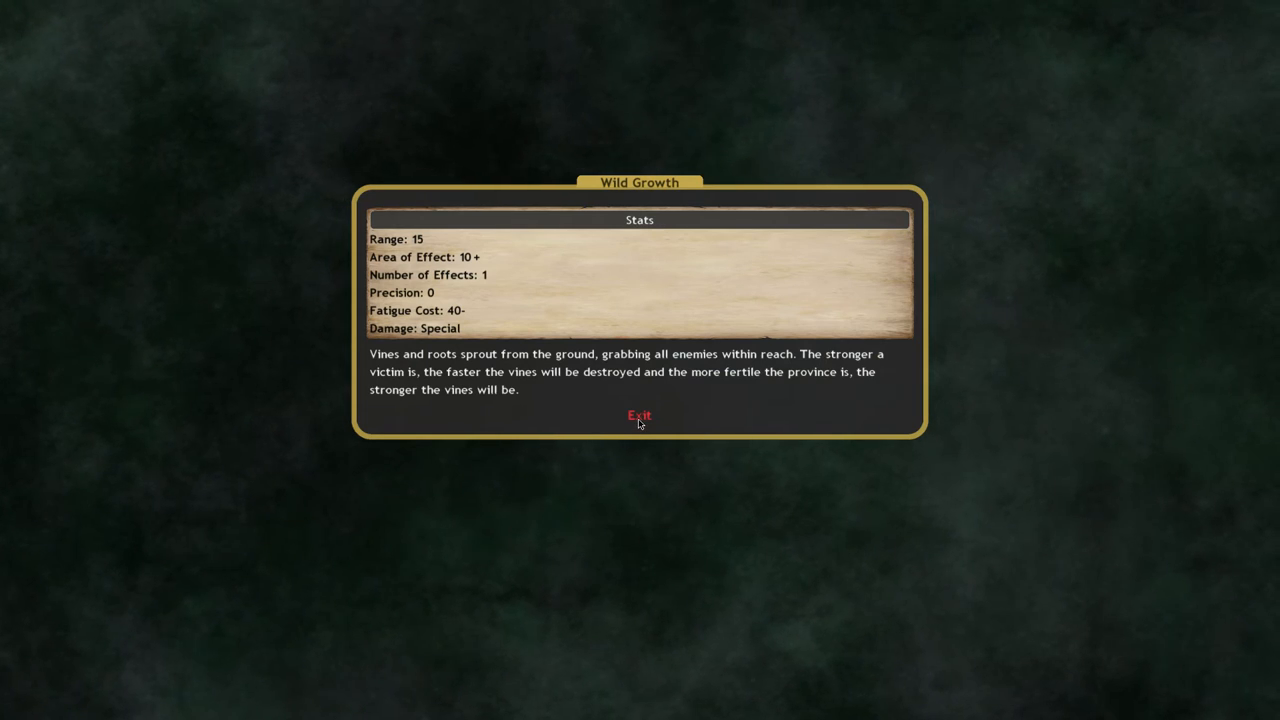
{"action": "left_click", "coordinate": [639, 415]}
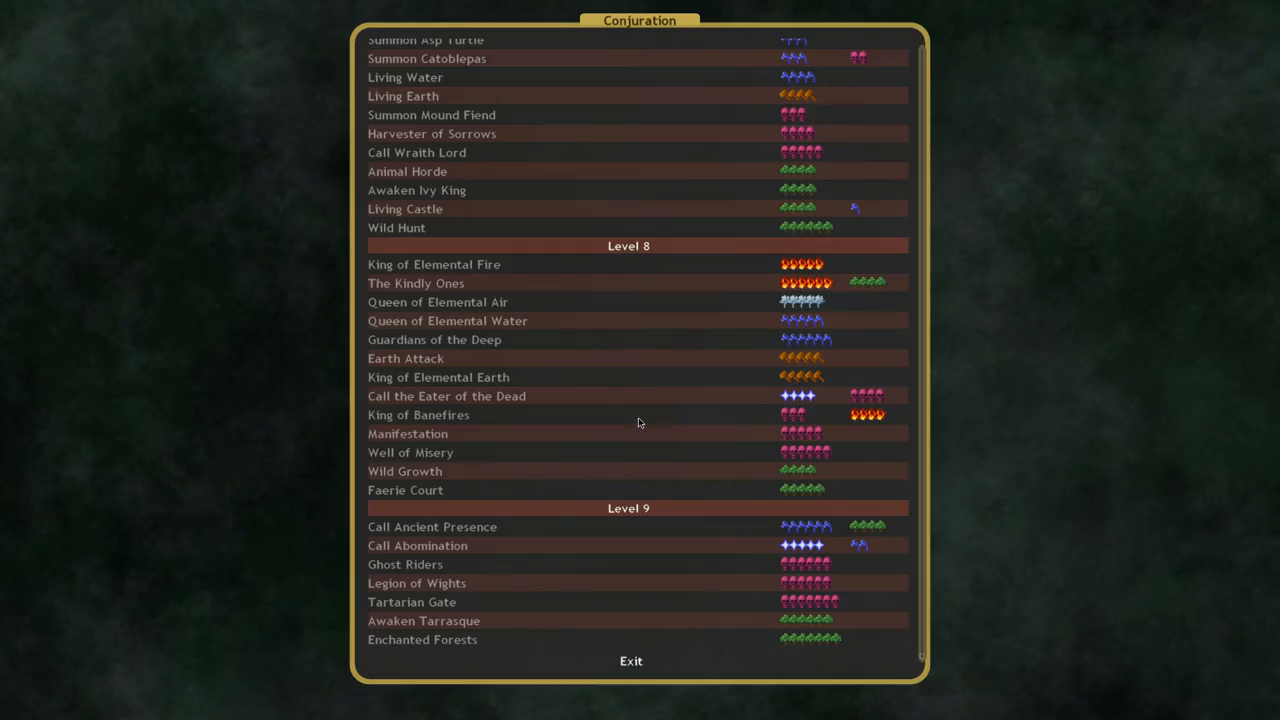
{"action": "mouse_move", "coordinate": [405, 490]}
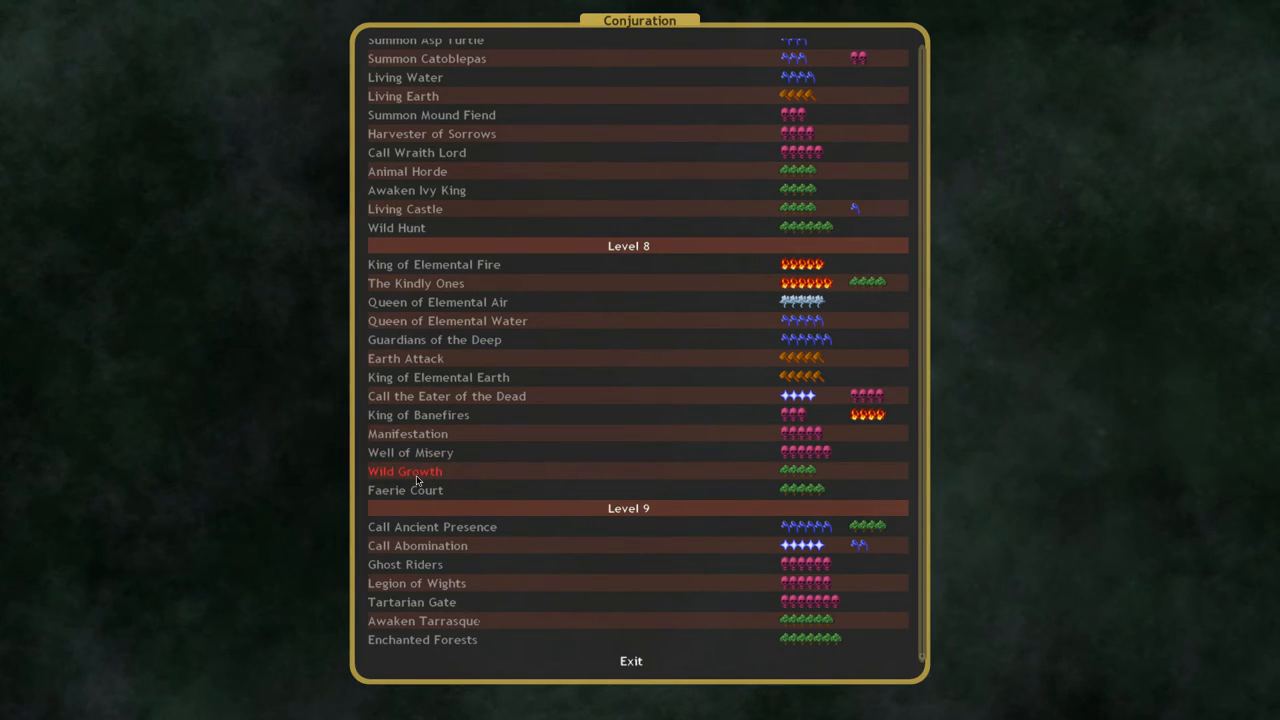
{"action": "mouse_move", "coordinate": [420, 490]}
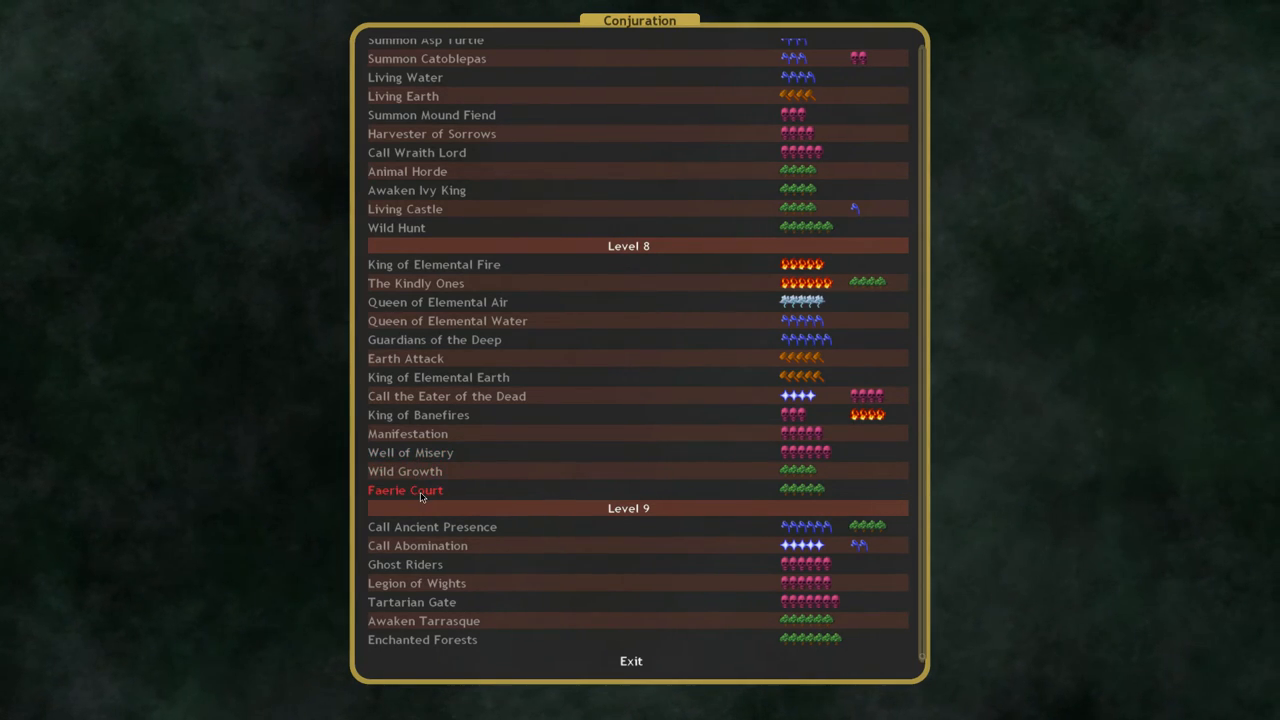
Step: Review Faerie Court, a 40 nature gem ritual summoning a Faery Queen, then return to the list
{"action": "left_click", "coordinate": [405, 490]}
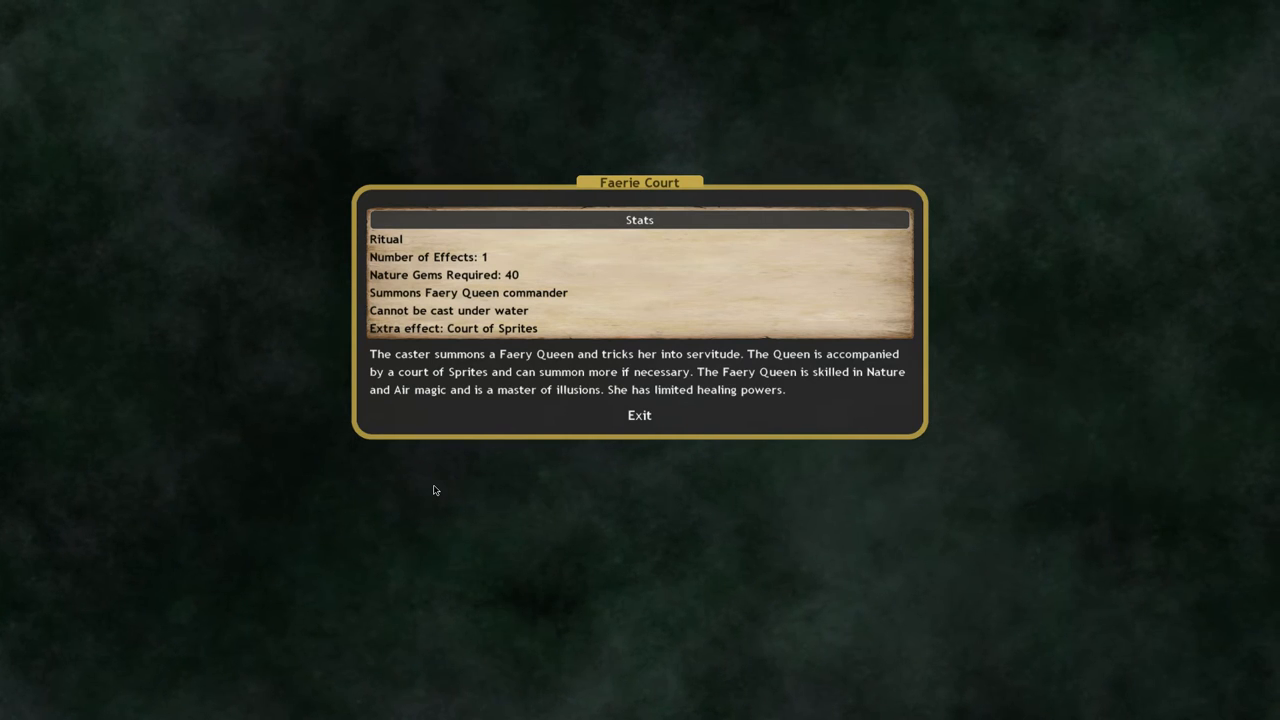
{"action": "mouse_move", "coordinate": [547, 381]}
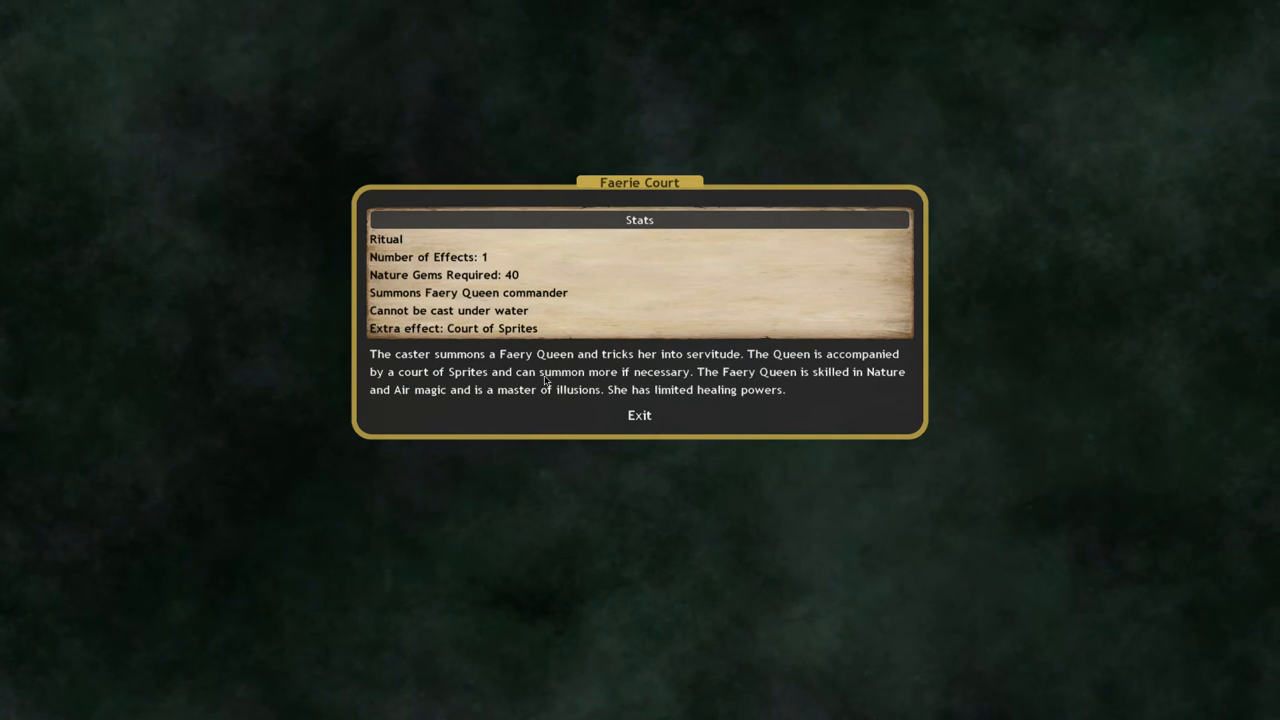
{"action": "mouse_move", "coordinate": [779, 407]}
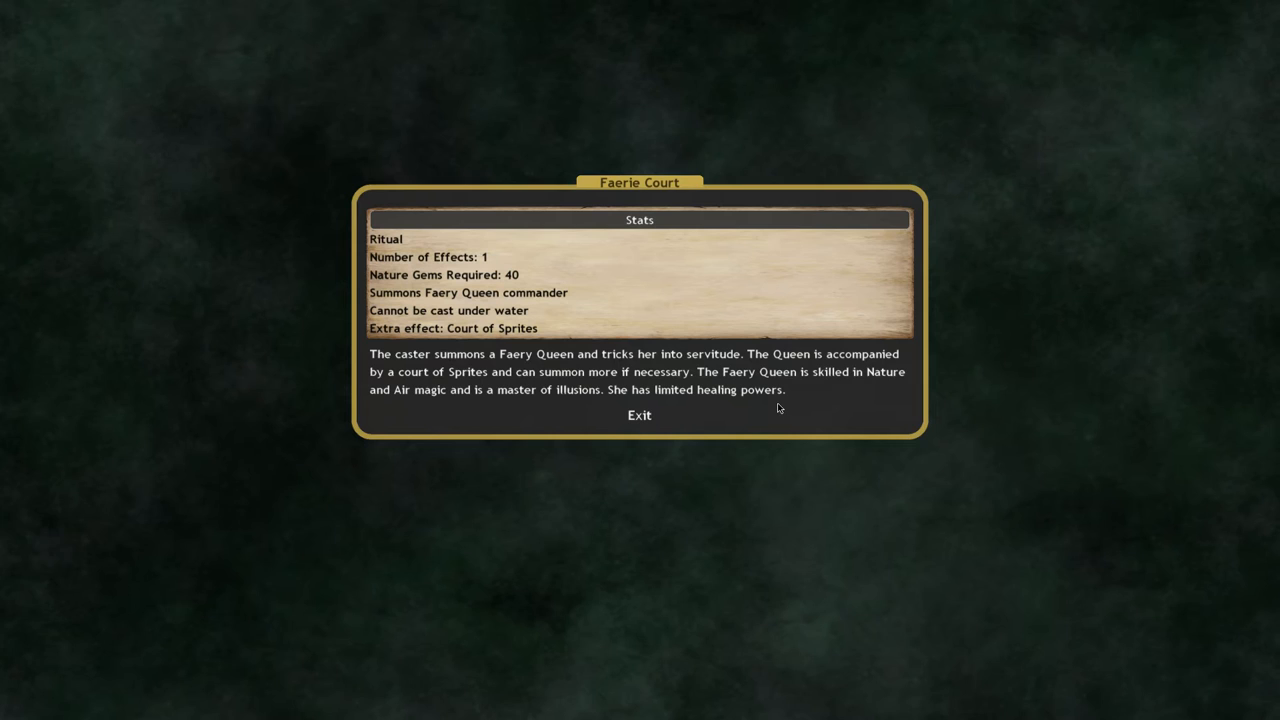
{"action": "mouse_move", "coordinate": [641, 410]}
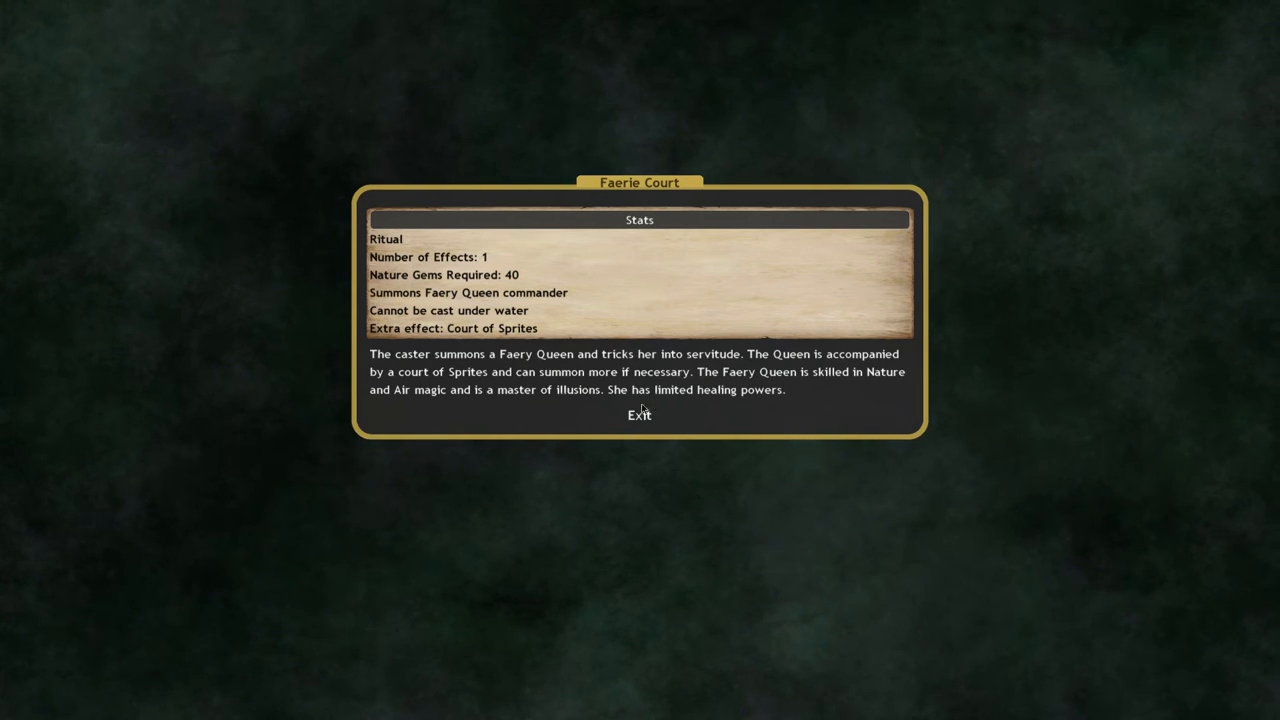
{"action": "mouse_move", "coordinate": [639, 415]}
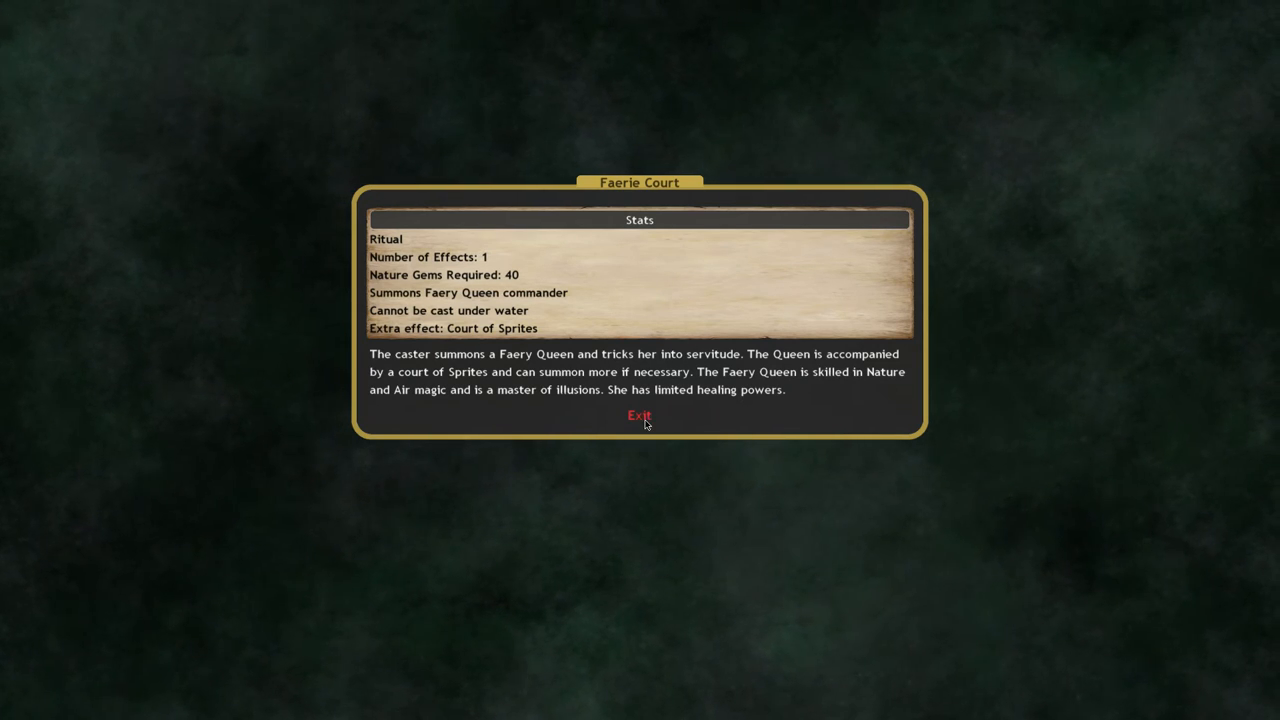
{"action": "left_click", "coordinate": [639, 415]}
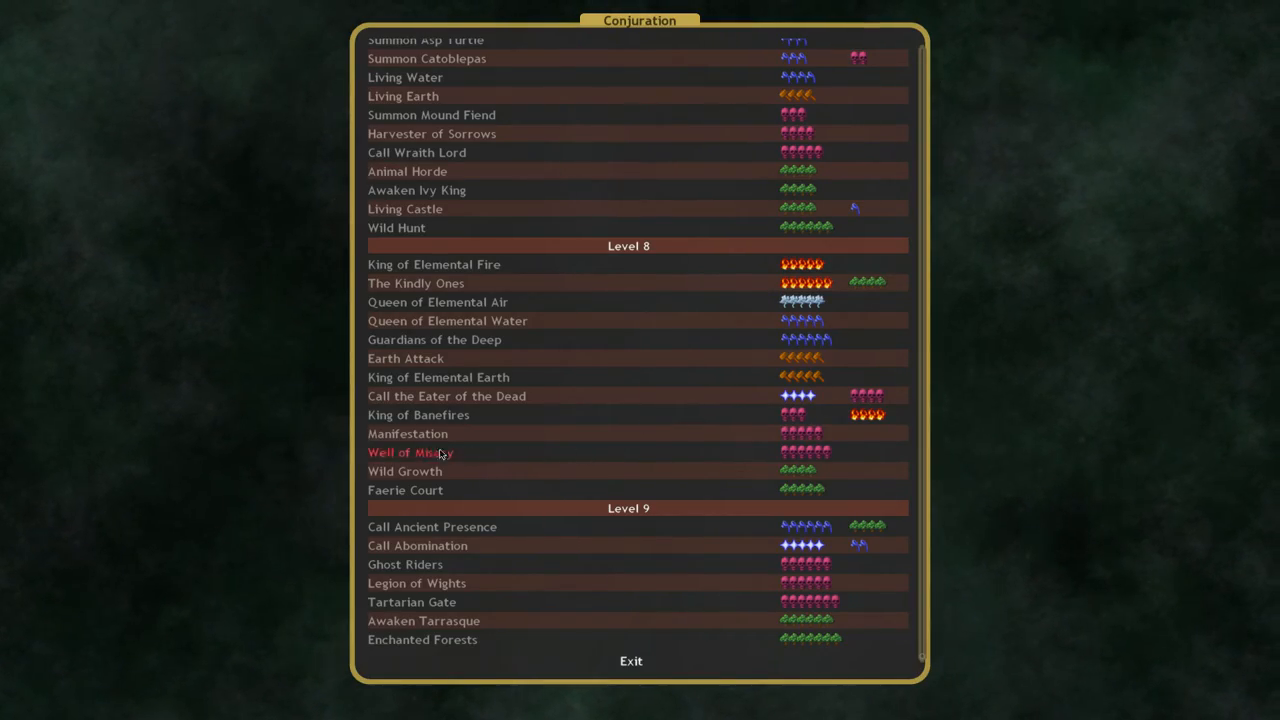
{"action": "mouse_move", "coordinate": [432, 526]}
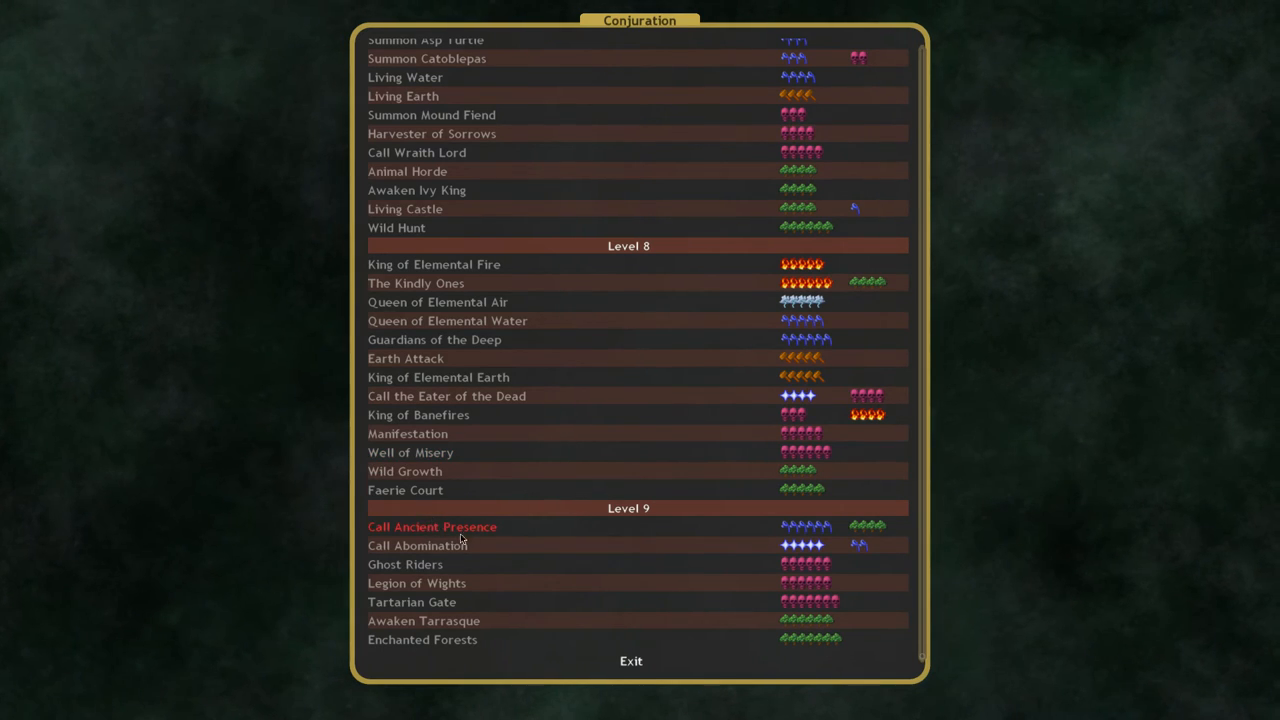
Step: View Call Ancient Presence, a swamp-only ritual needing 25 water gems
{"action": "left_click", "coordinate": [432, 526]}
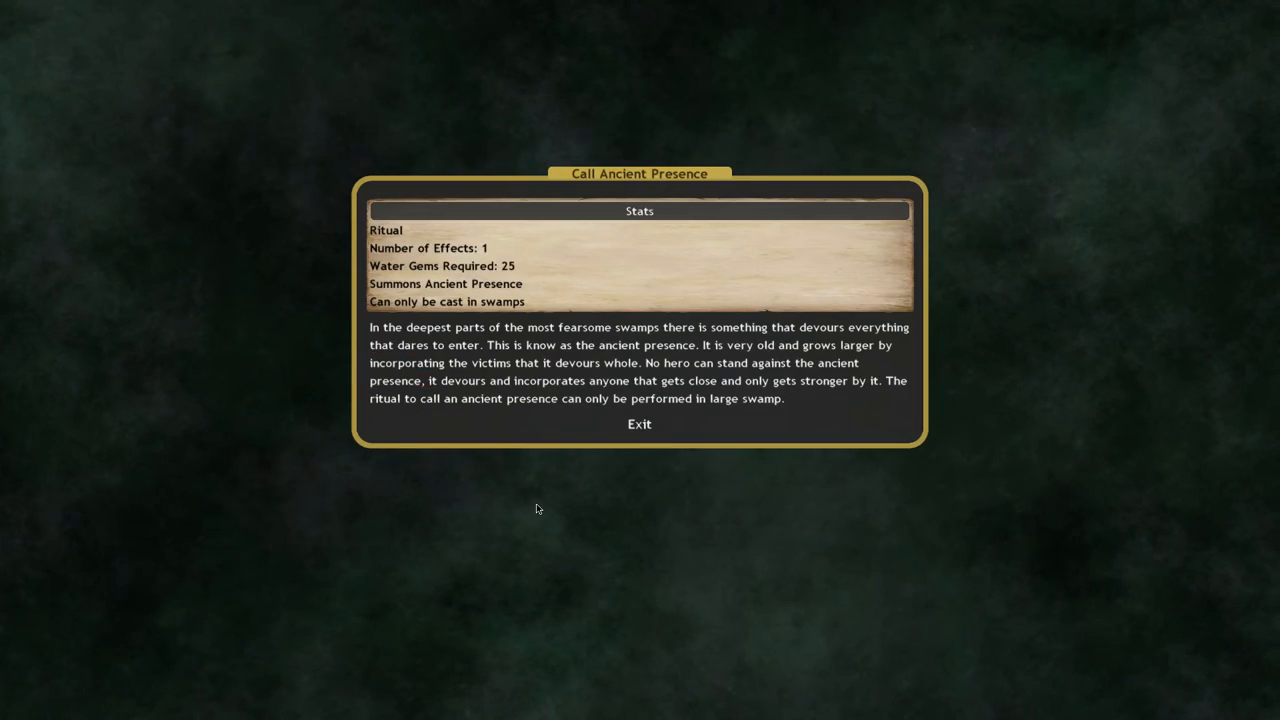
{"action": "mouse_move", "coordinate": [642, 439]}
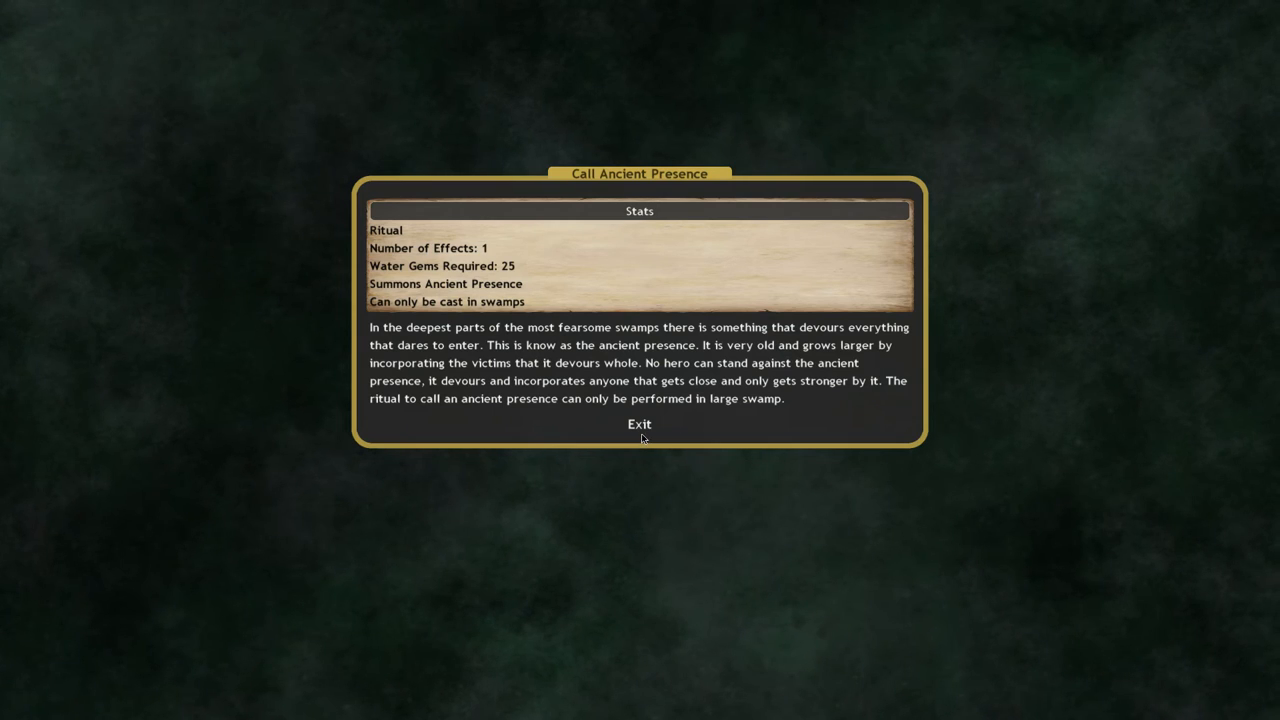
{"action": "mouse_move", "coordinate": [639, 424]}
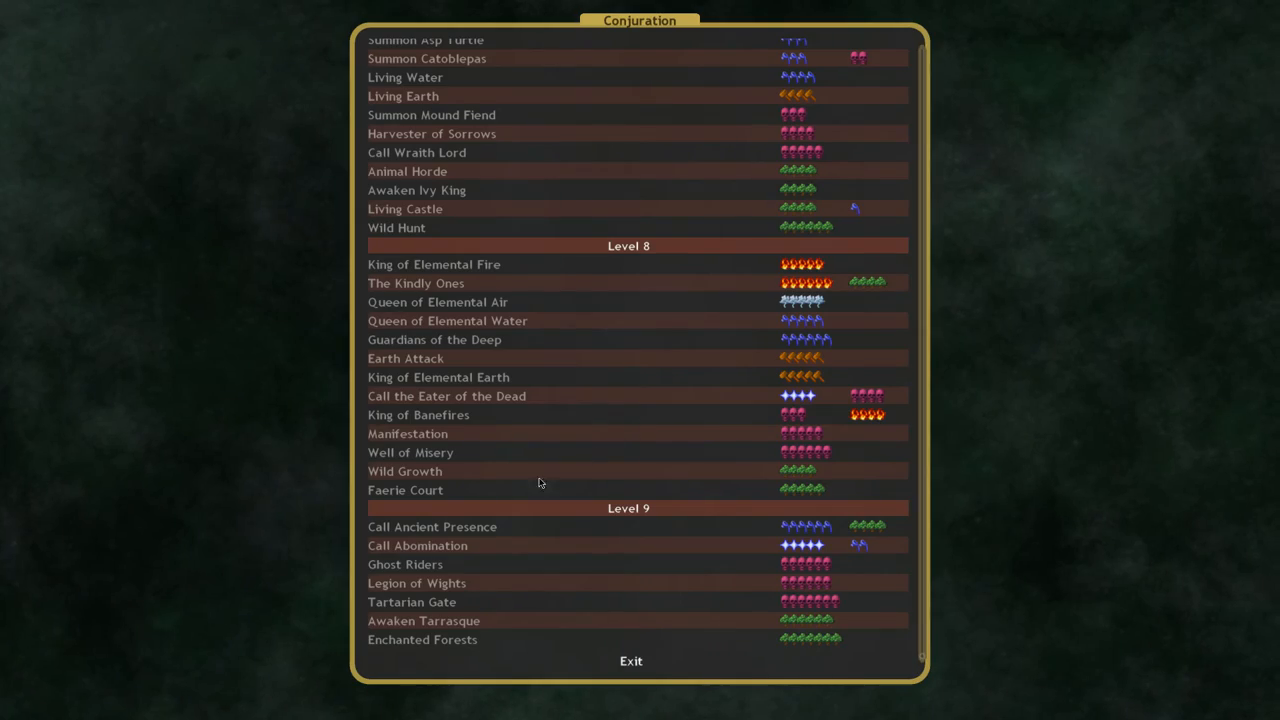
{"action": "mouse_move", "coordinate": [574, 424]}
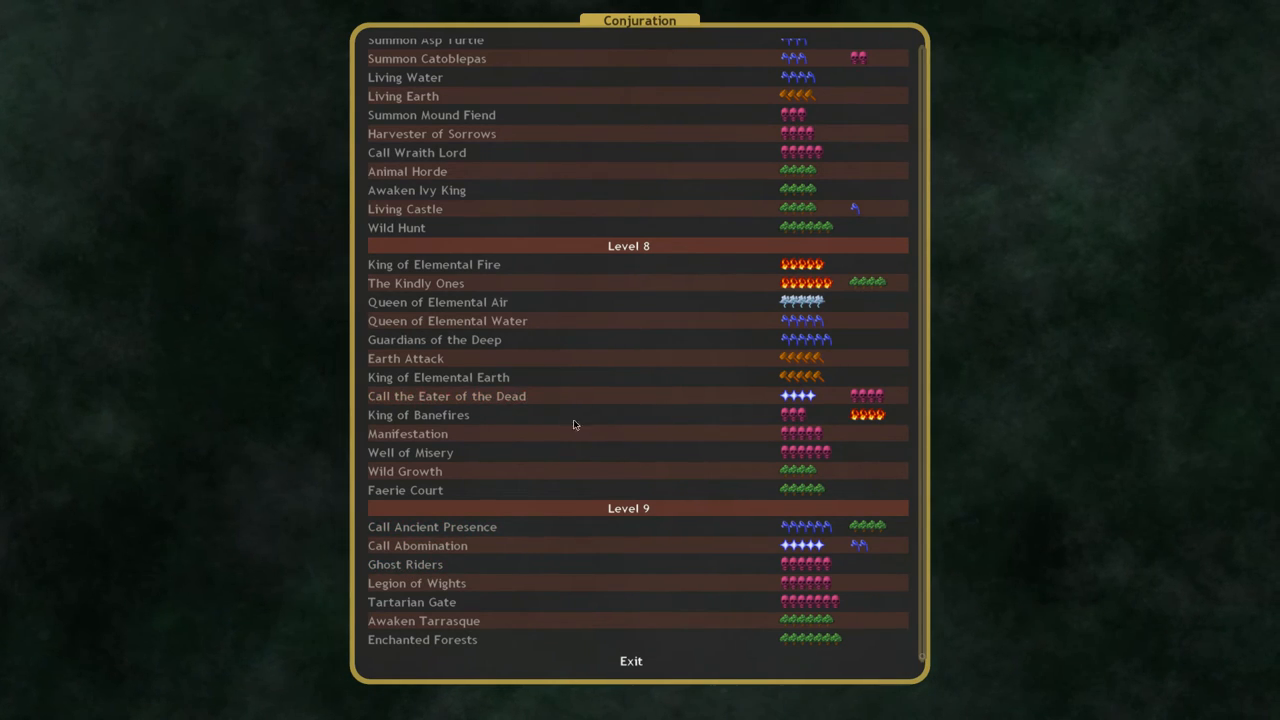
{"action": "mouse_move", "coordinate": [417, 545]}
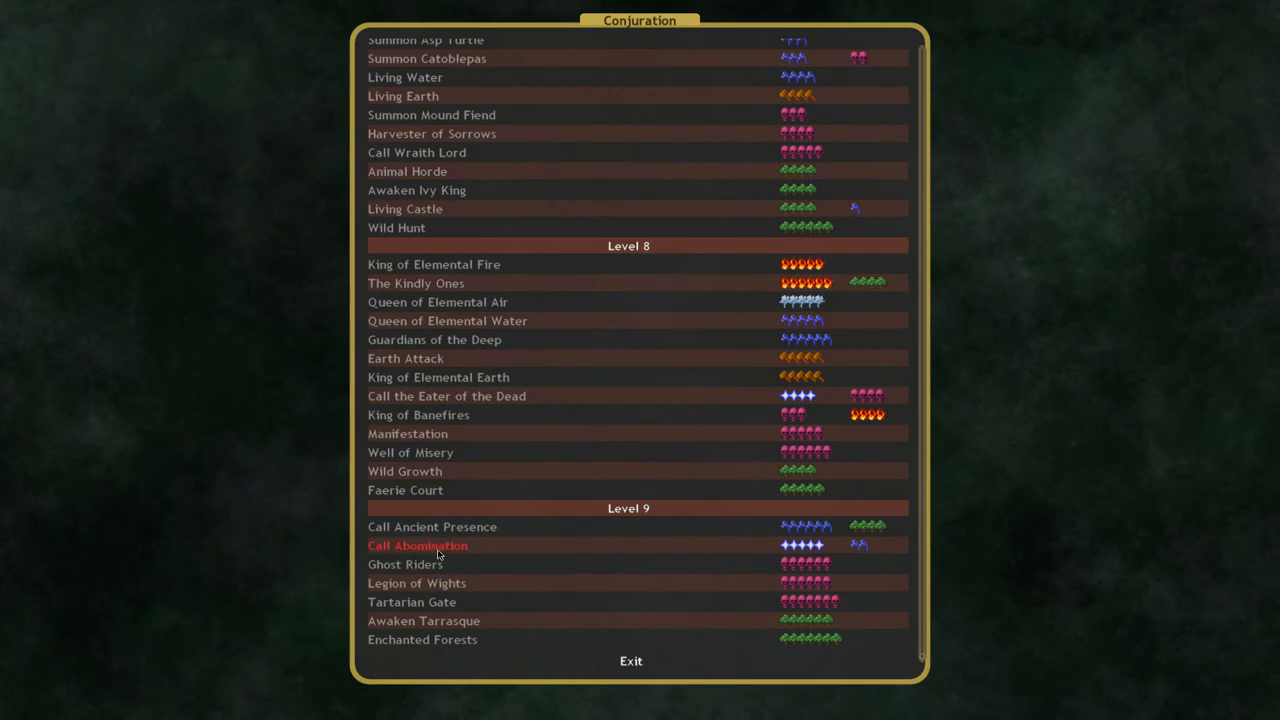
{"action": "left_click", "coordinate": [432, 527]}
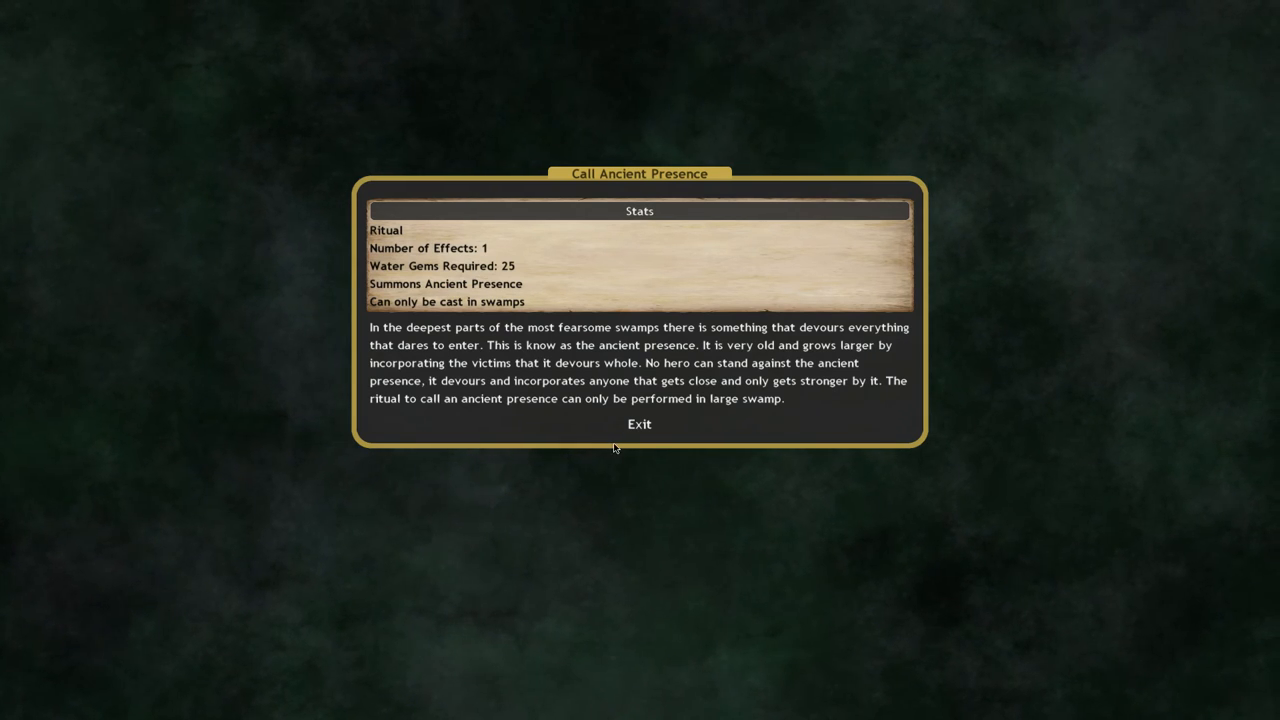
{"action": "mouse_move", "coordinate": [639, 424]}
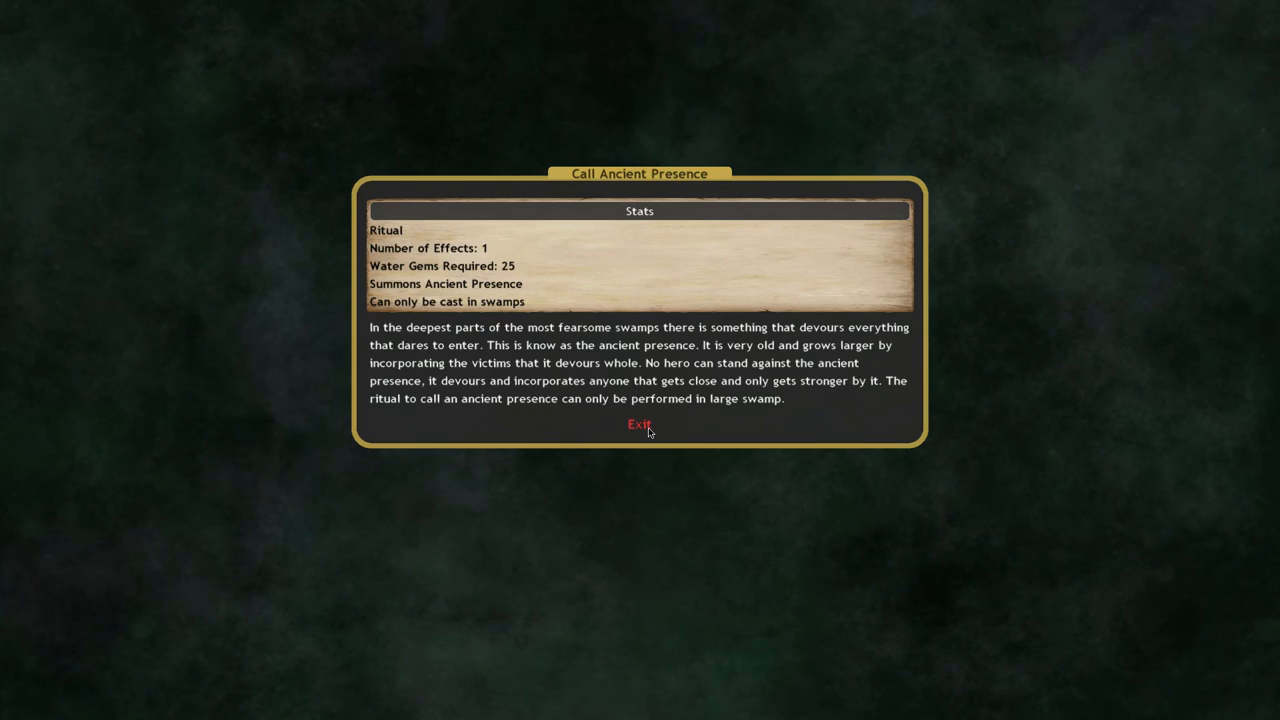
Step: Close the Call Ancient Presence details and return to the Conjuration list
{"action": "left_click", "coordinate": [639, 424]}
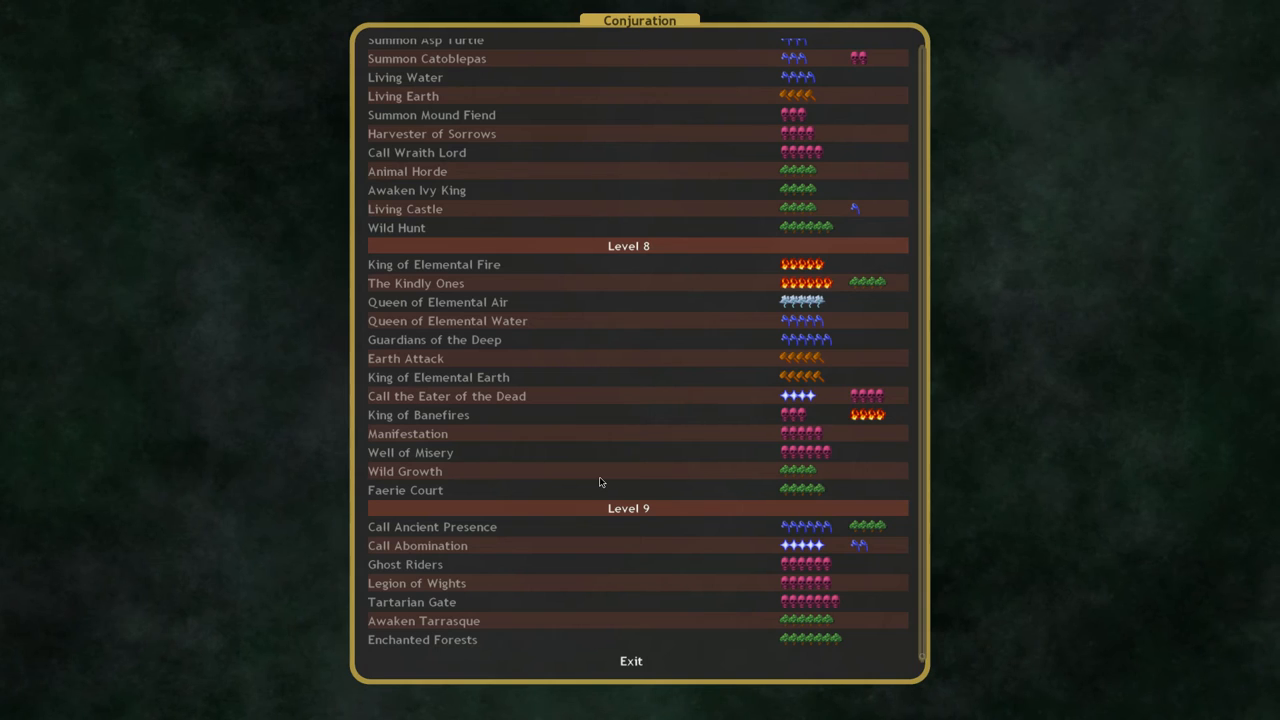
{"action": "mouse_move", "coordinate": [517, 490]}
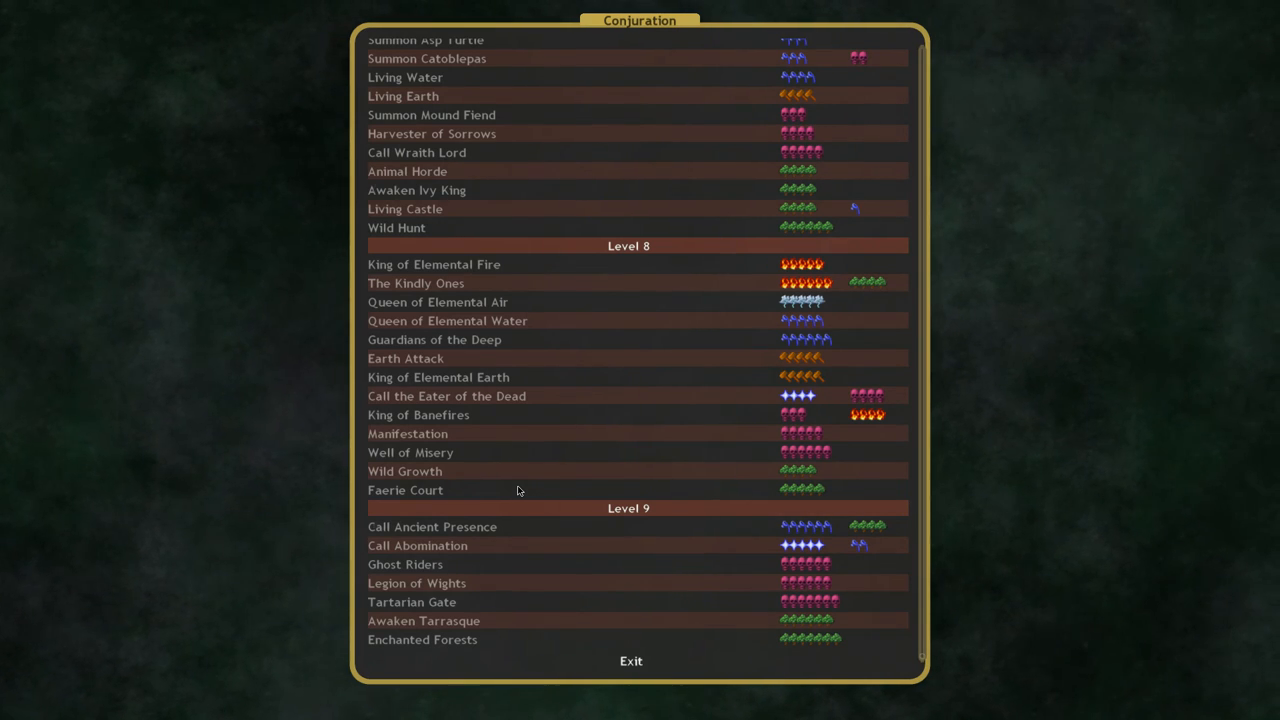
{"action": "mouse_move", "coordinate": [538, 516]}
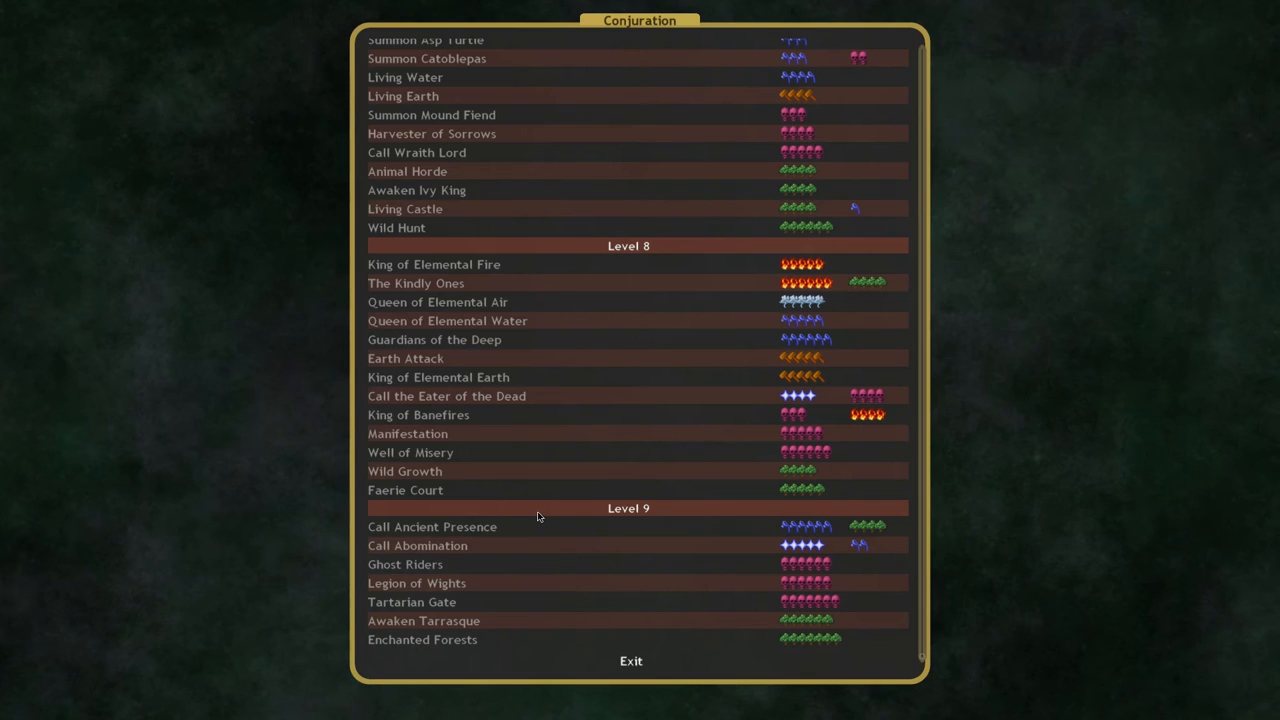
{"action": "mouse_move", "coordinate": [485, 511]}
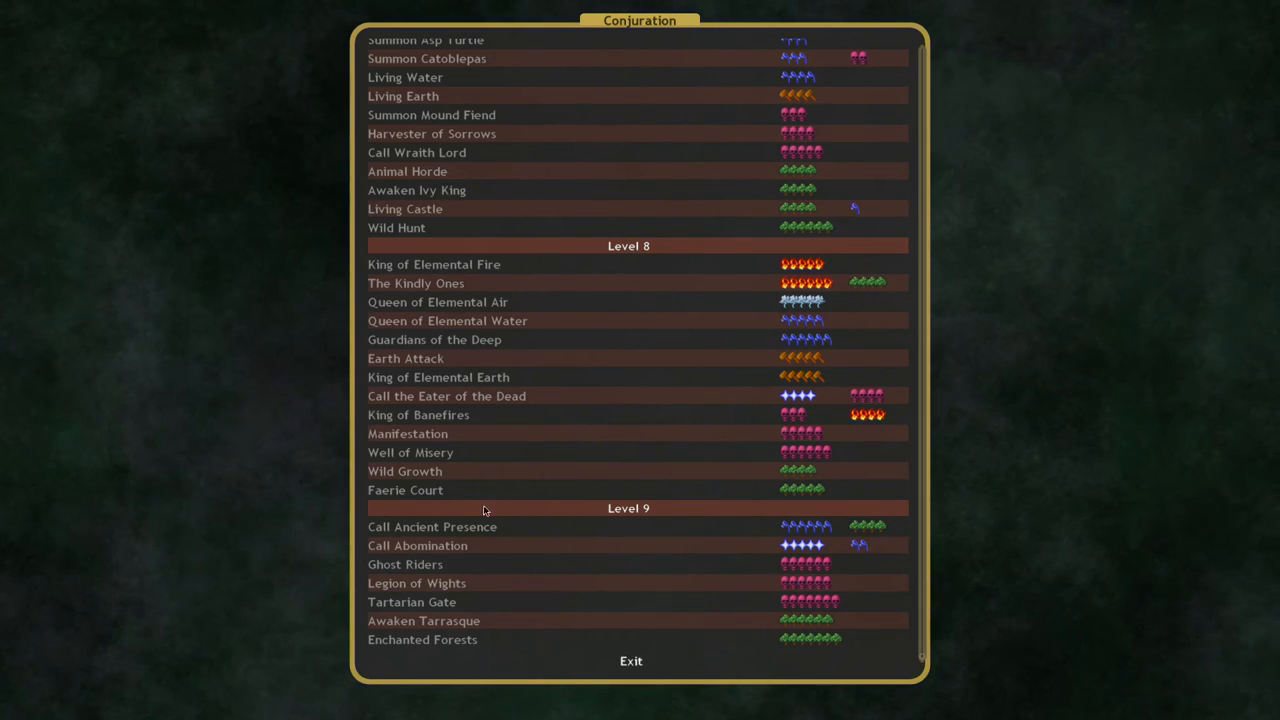
{"action": "mouse_move", "coordinate": [435, 527]}
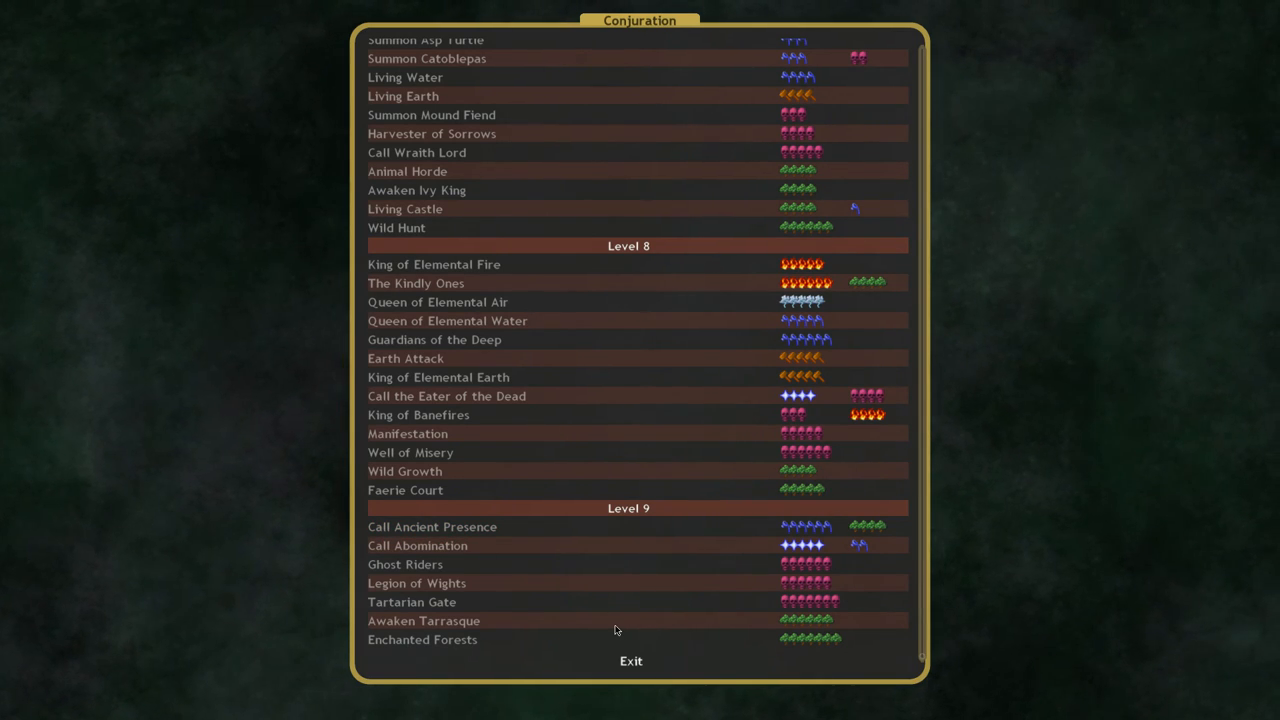
{"action": "mouse_move", "coordinate": [411, 601]}
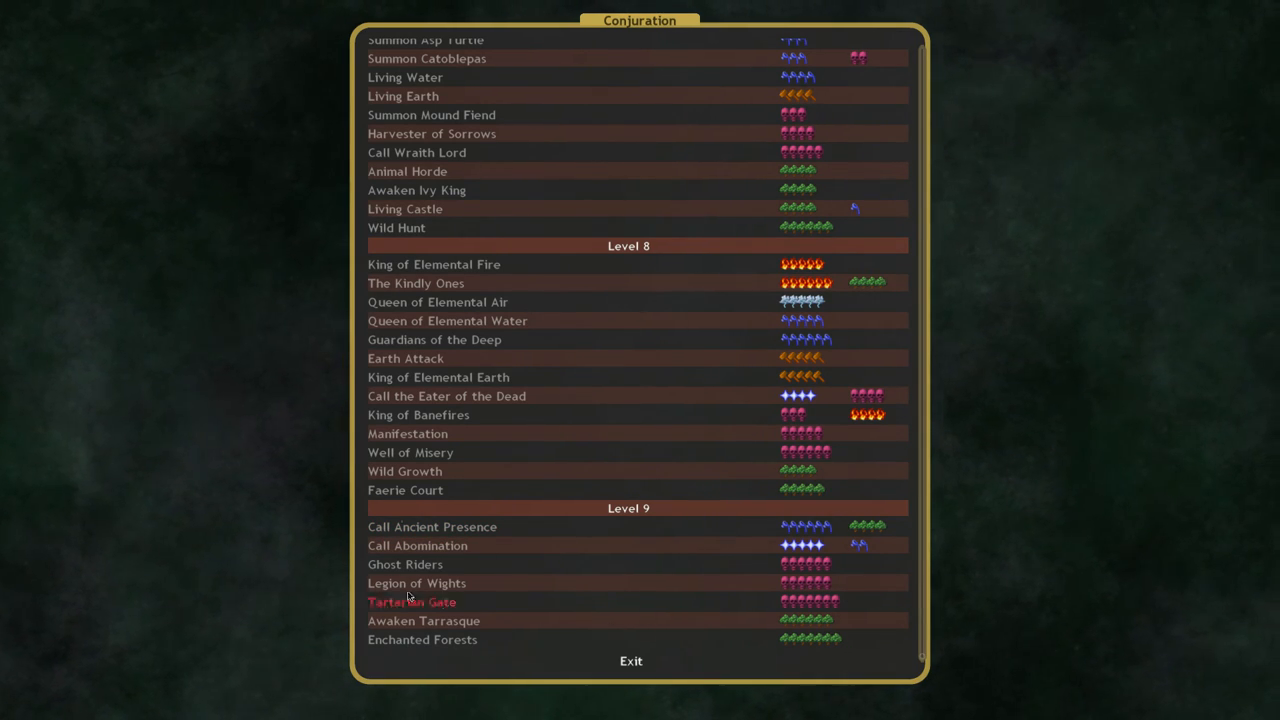
{"action": "mouse_move", "coordinate": [501, 527]}
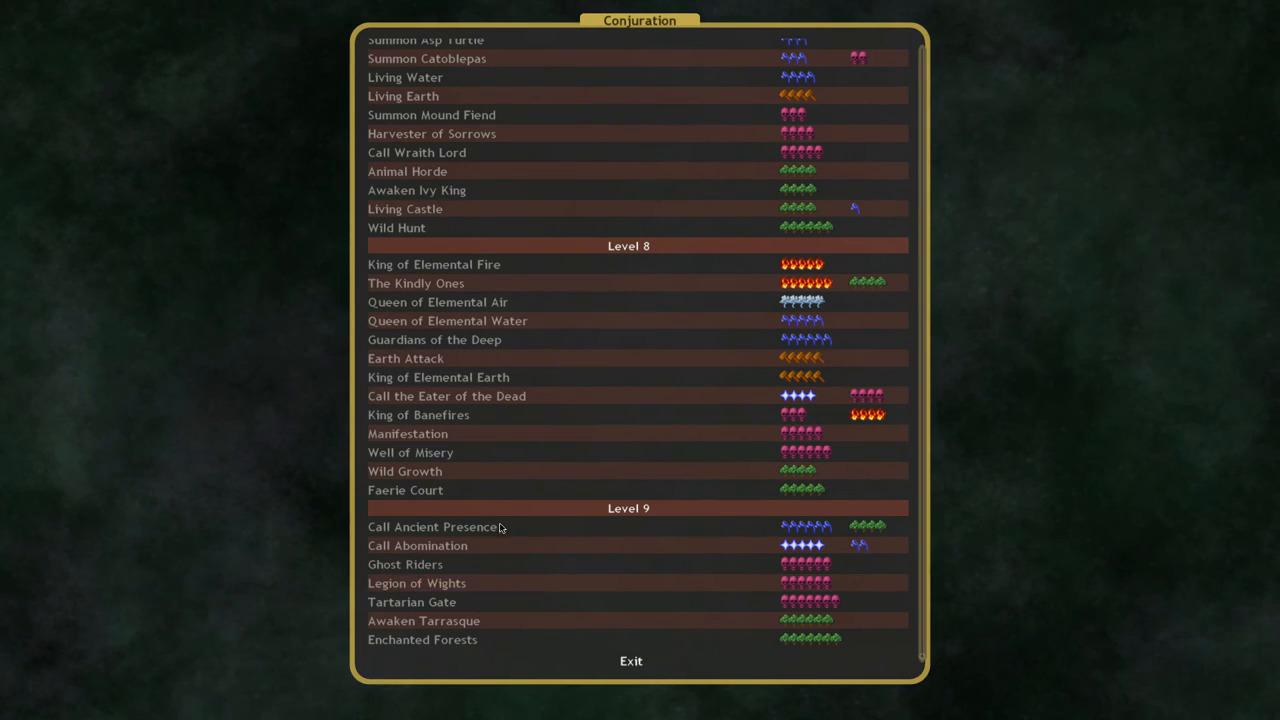
{"action": "mouse_move", "coordinate": [544, 578]}
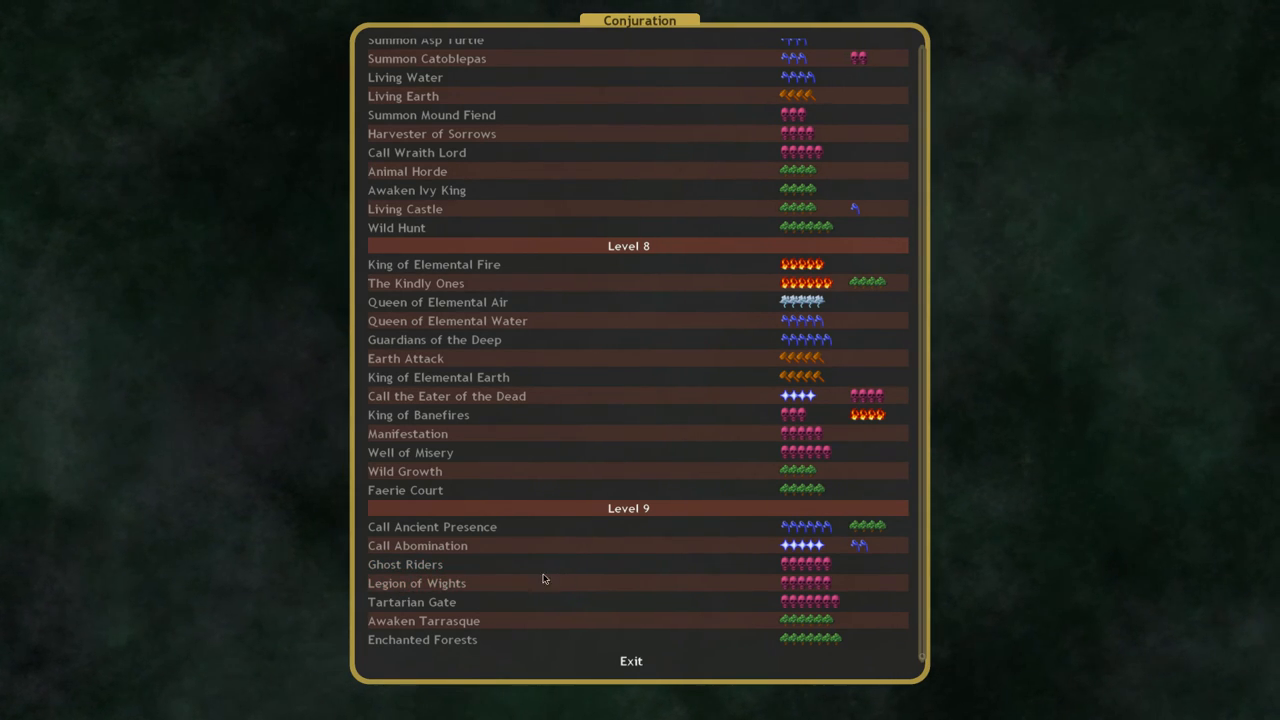
{"action": "left_click", "coordinate": [417, 545]}
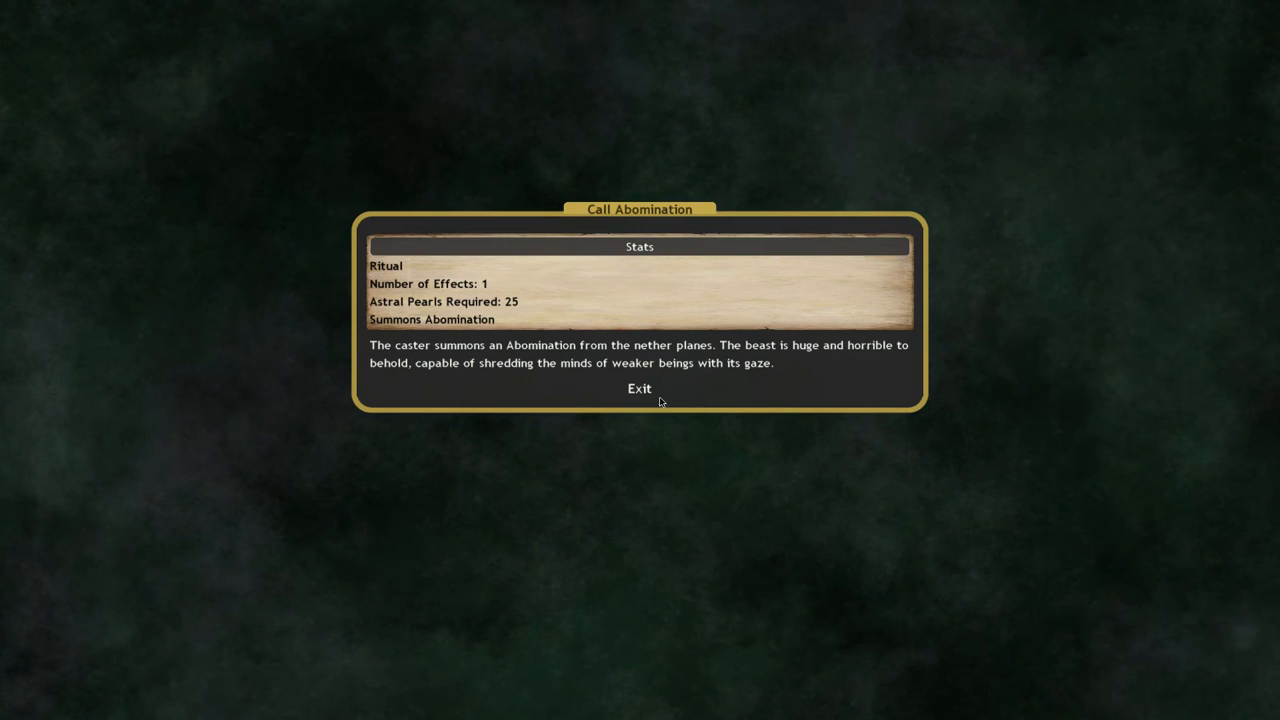
{"action": "left_click", "coordinate": [639, 388]}
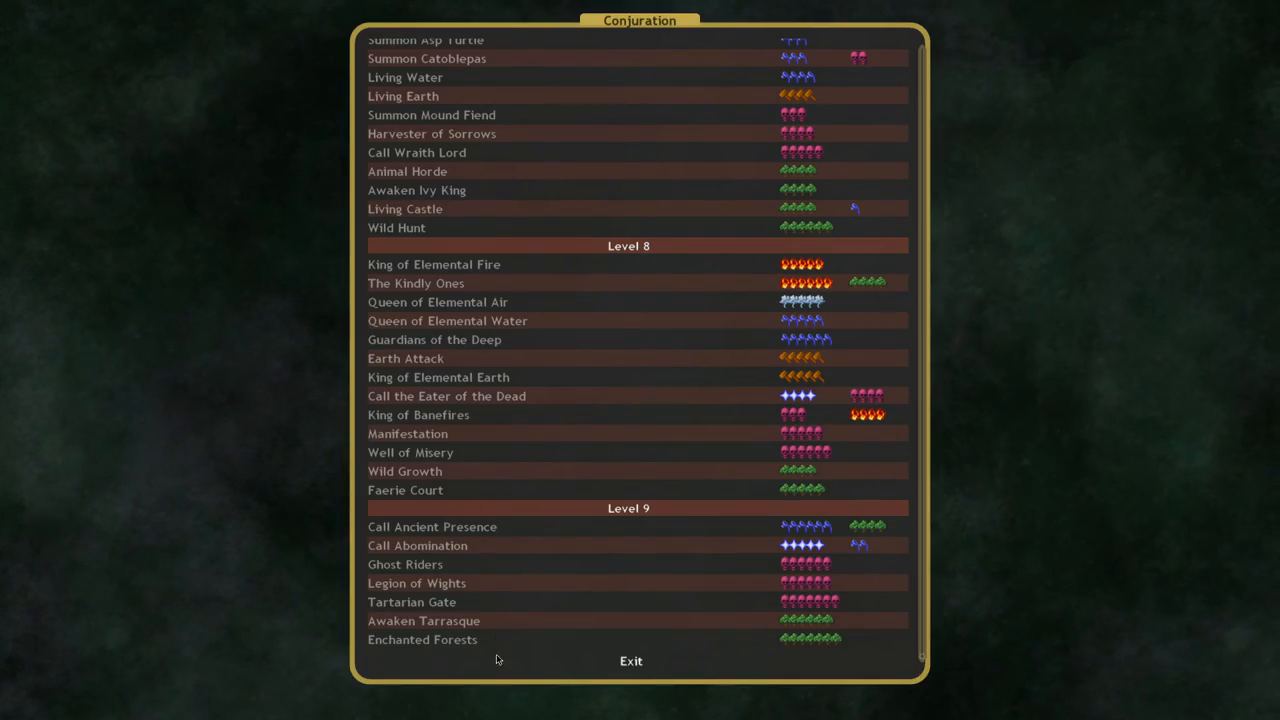
{"action": "mouse_move", "coordinate": [411, 601]}
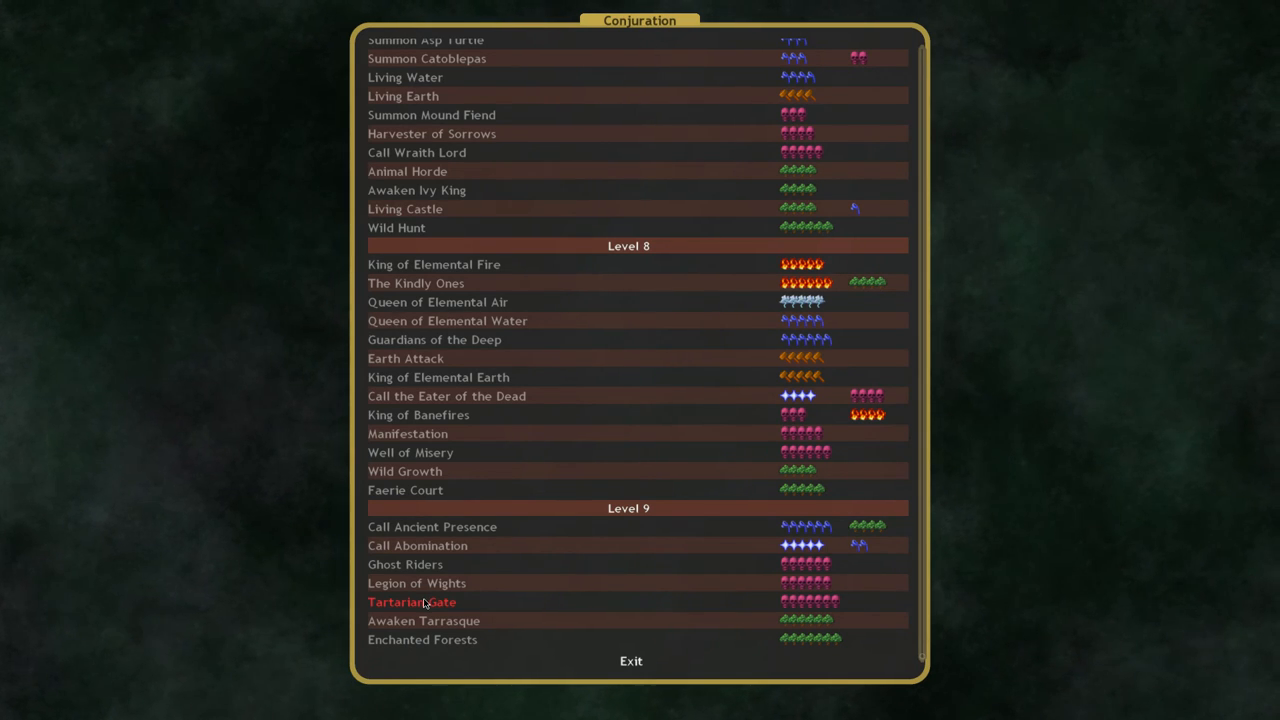
{"action": "left_click", "coordinate": [411, 602]}
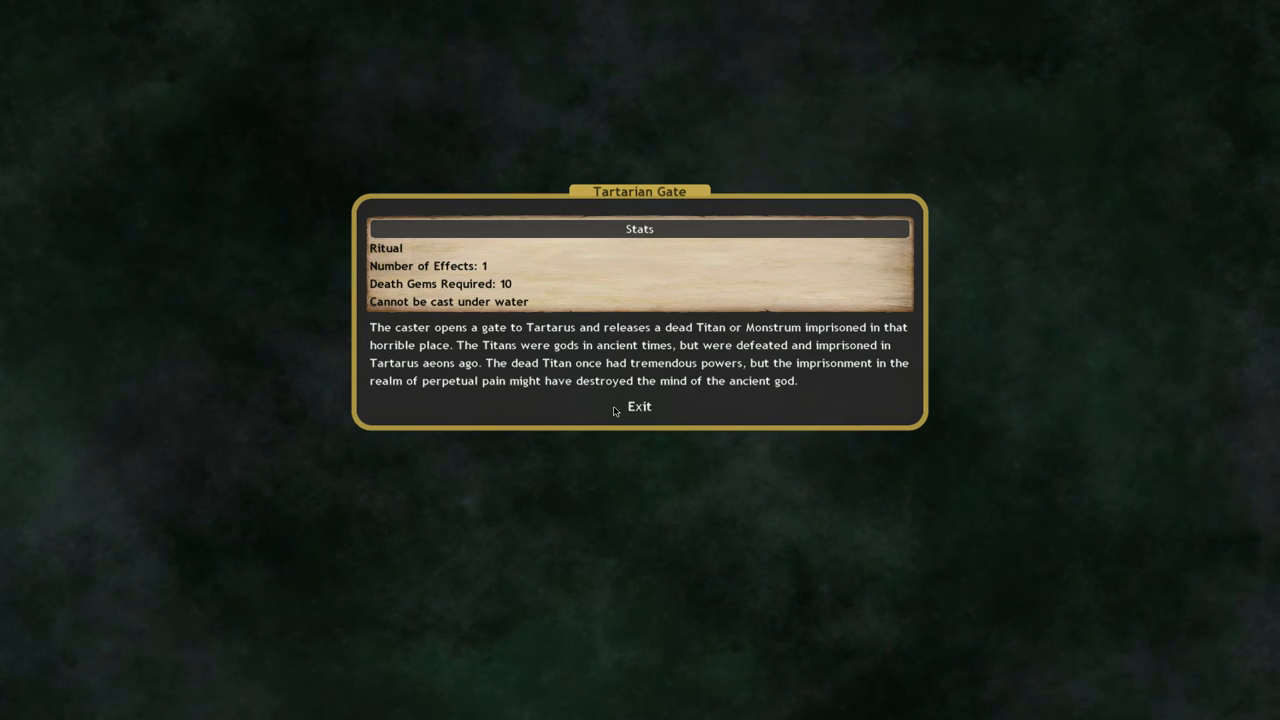
{"action": "left_click", "coordinate": [639, 406]}
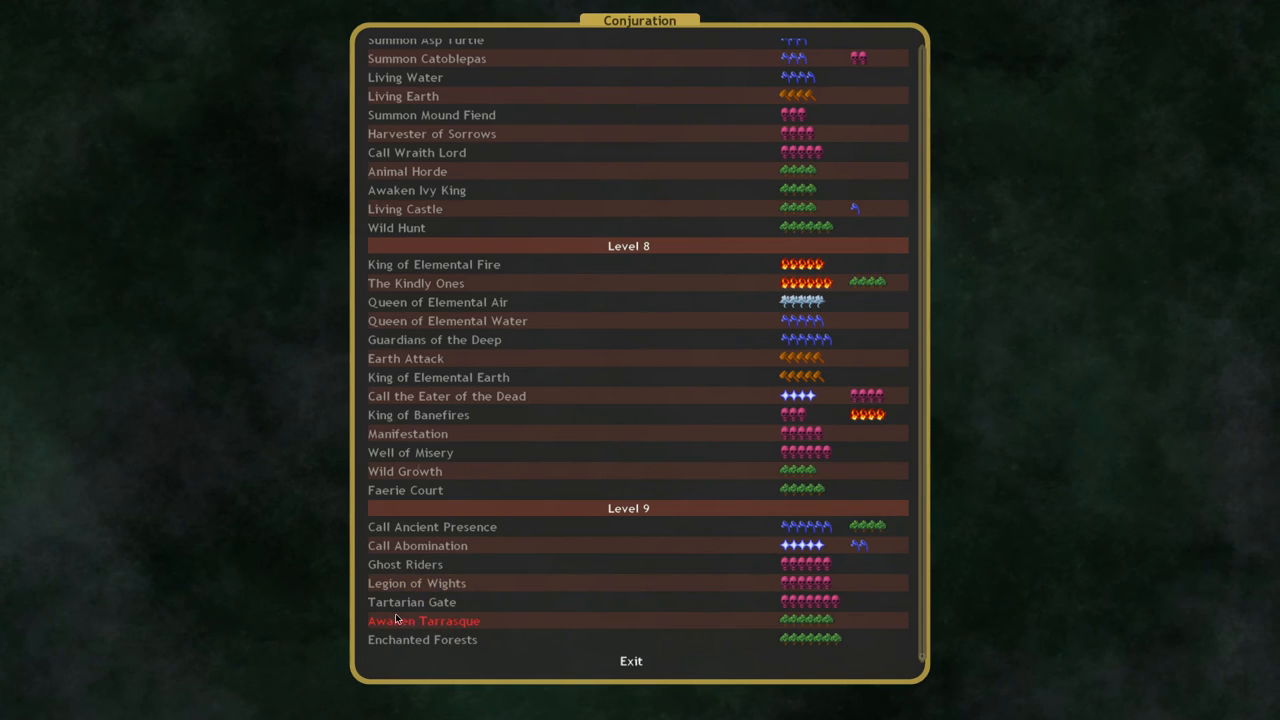
{"action": "mouse_move", "coordinate": [398, 610]}
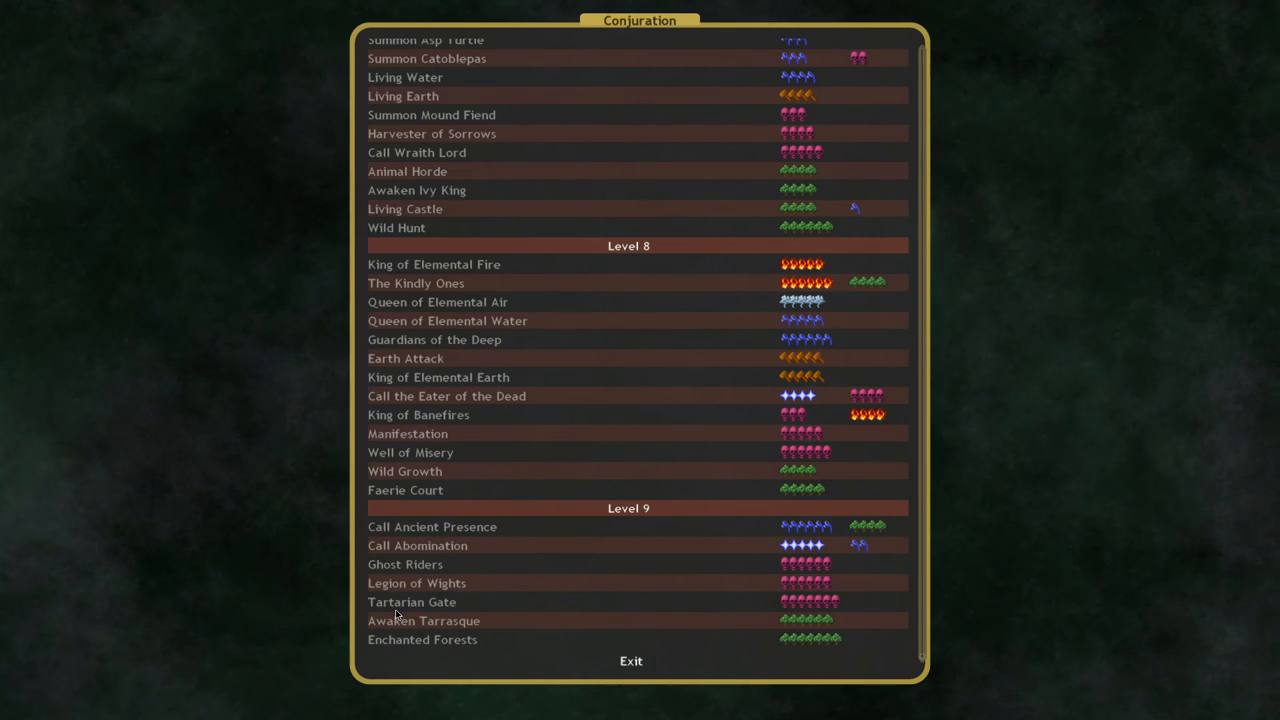
{"action": "mouse_move", "coordinate": [849, 576]}
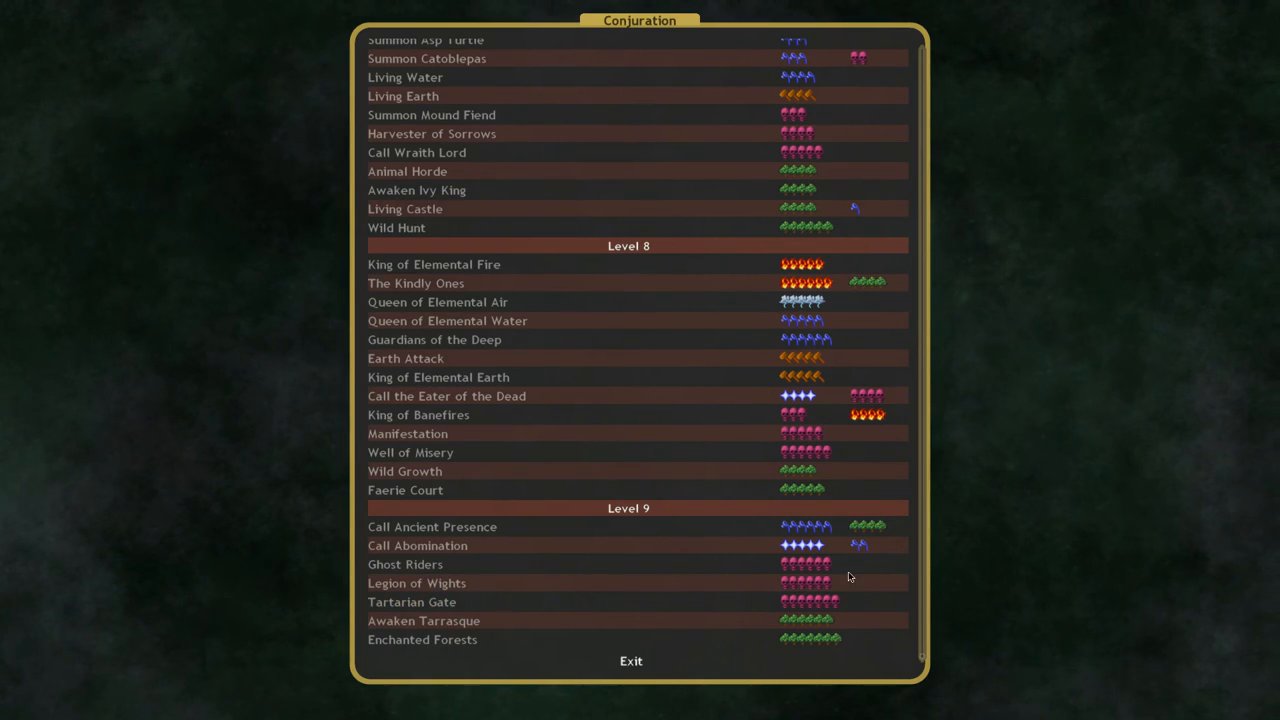
{"action": "mouse_move", "coordinate": [2, 561]}
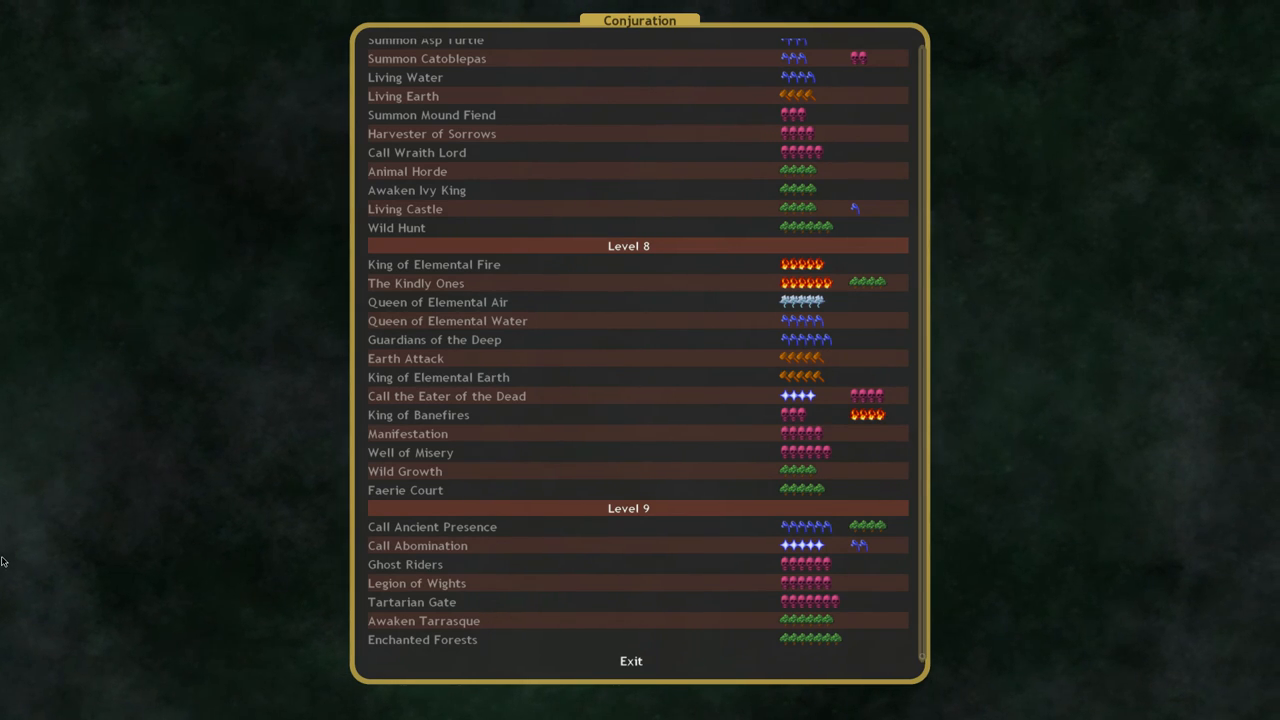
{"action": "mouse_move", "coordinate": [420, 621]}
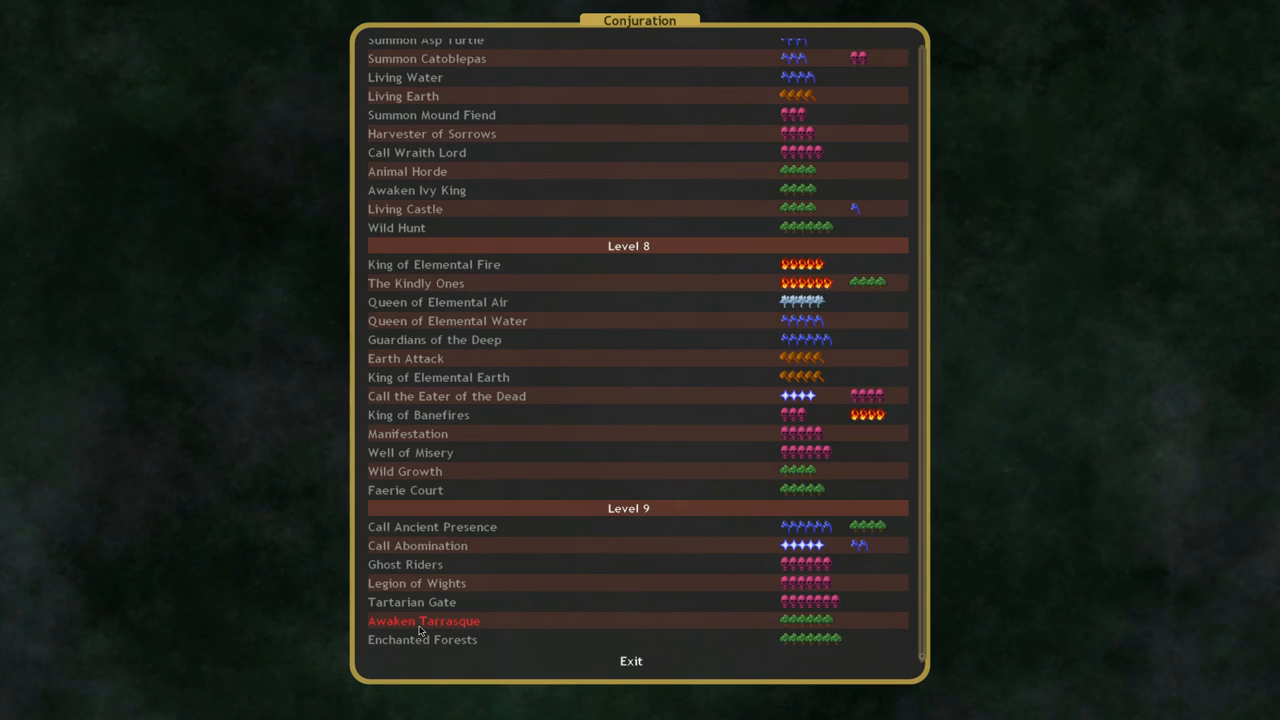
{"action": "mouse_move", "coordinate": [412, 602]}
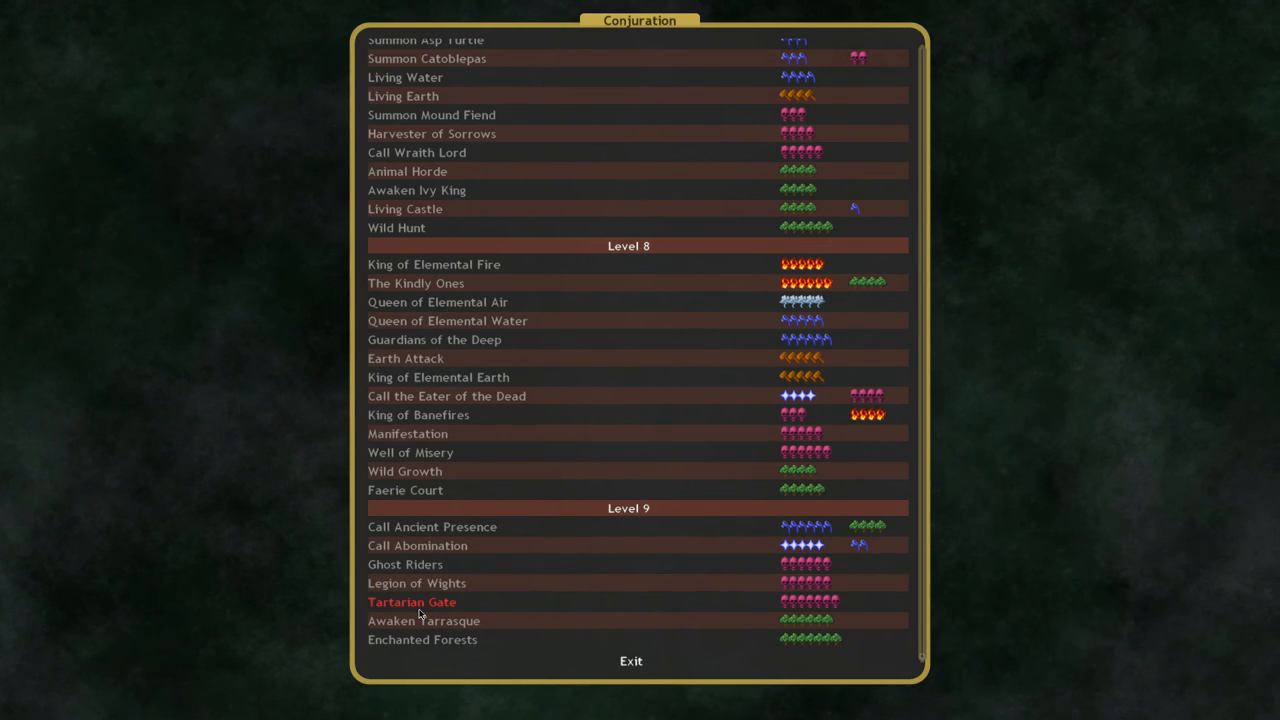
{"action": "mouse_move", "coordinate": [359, 253]}
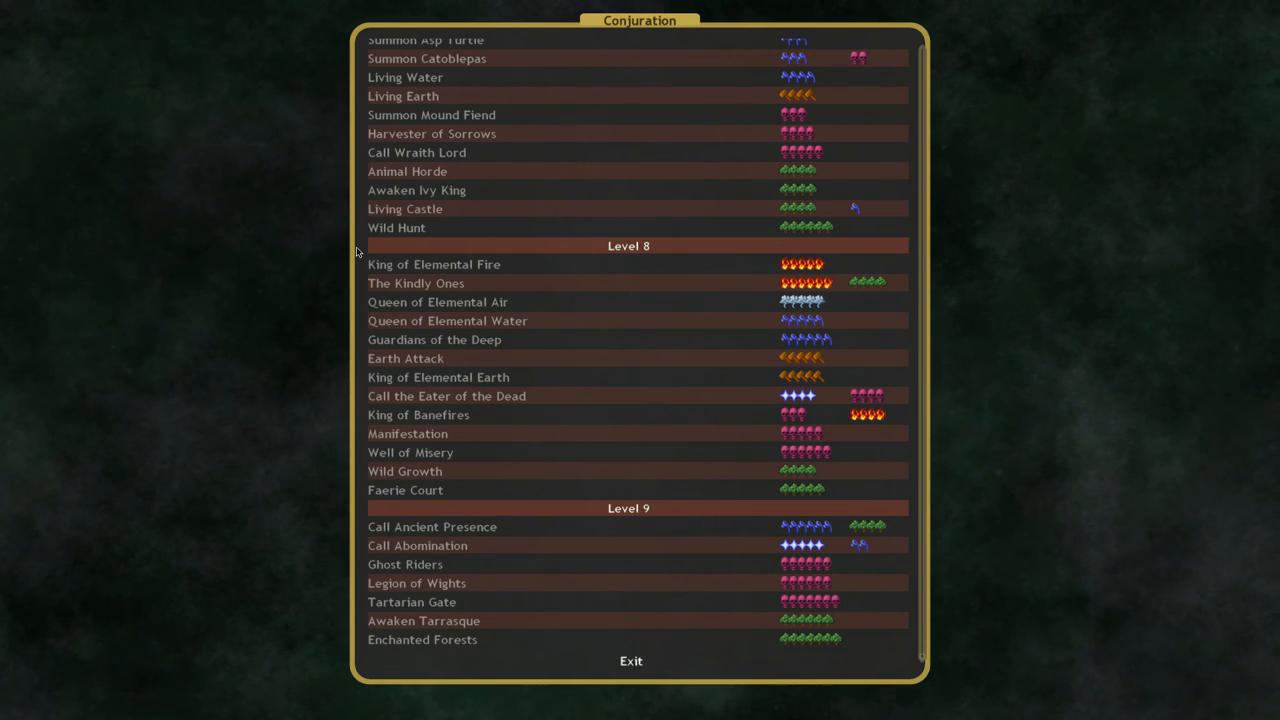
{"action": "mouse_move", "coordinate": [417, 639]}
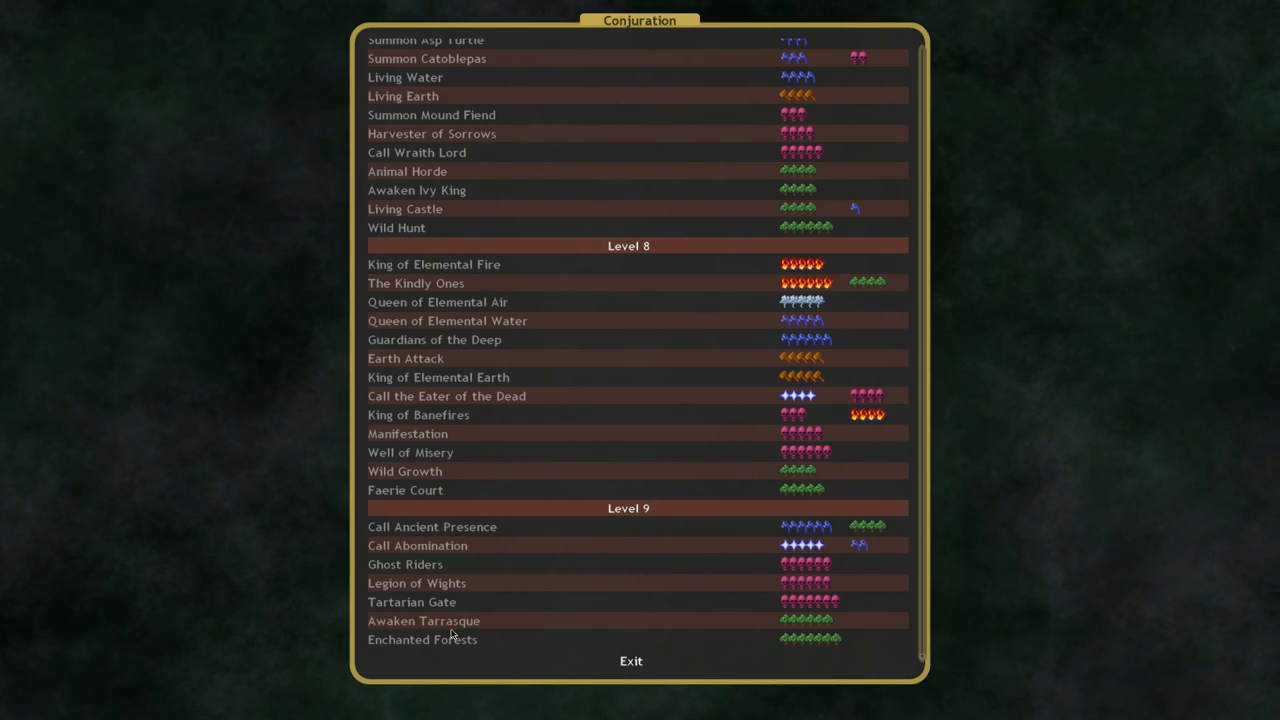
{"action": "left_click", "coordinate": [422, 639]}
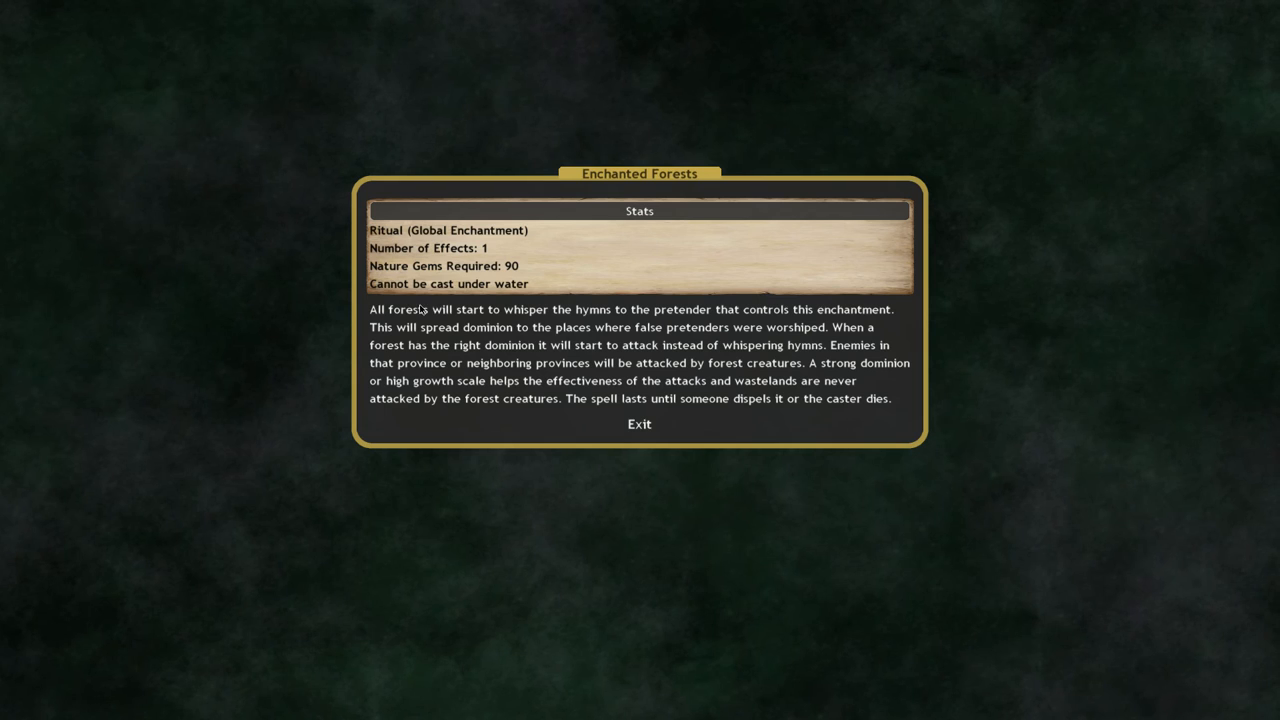
{"action": "mouse_move", "coordinate": [424, 309]}
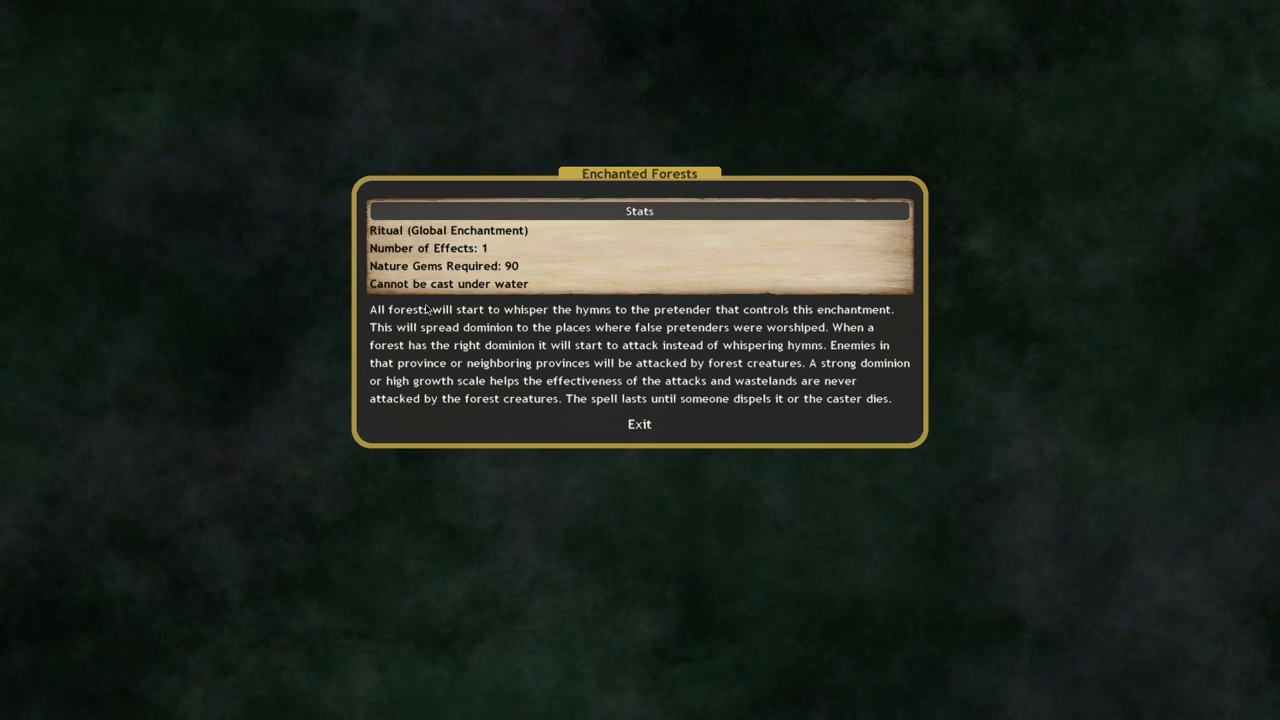
{"action": "mouse_move", "coordinate": [475, 309]}
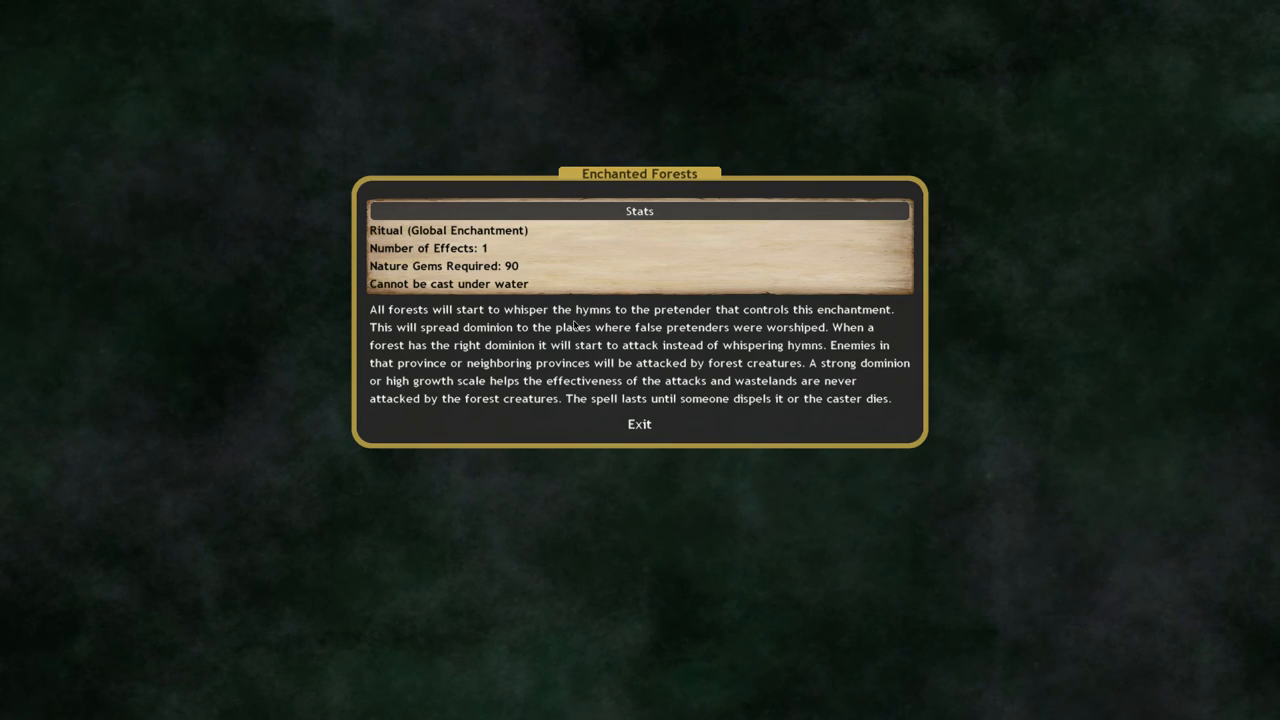
{"action": "left_click", "coordinate": [639, 423]}
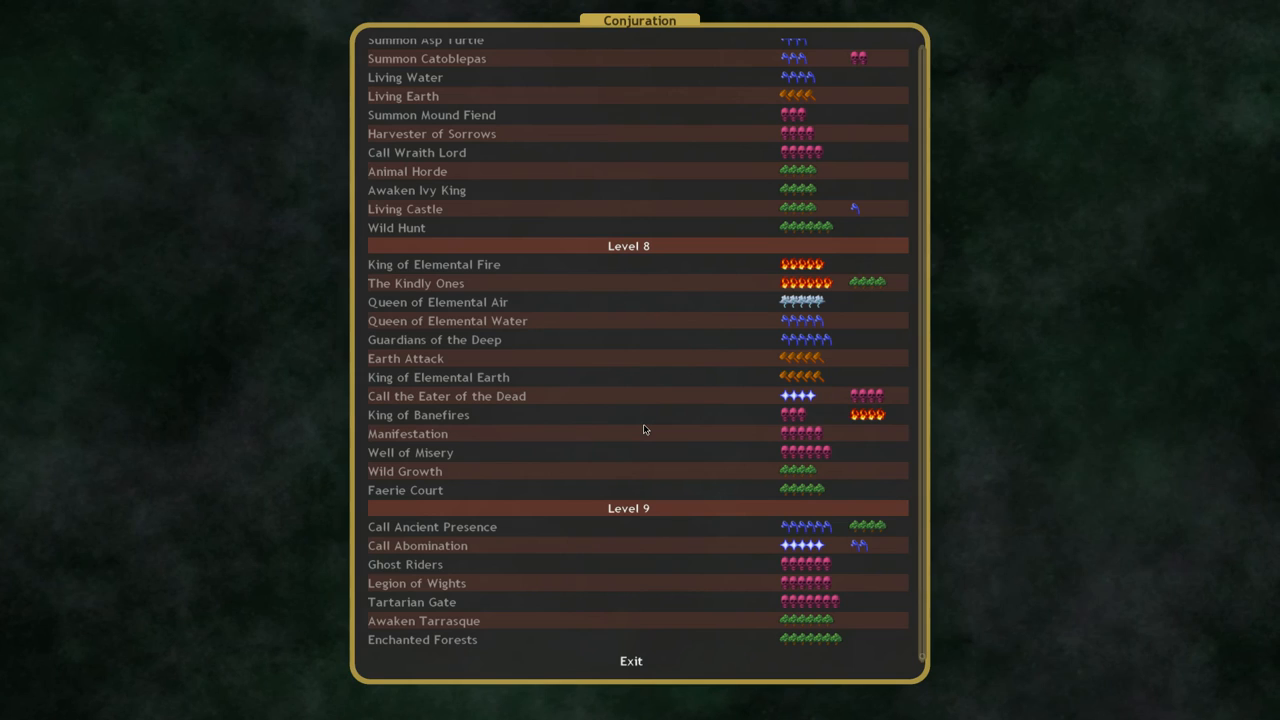
{"action": "mouse_move", "coordinate": [560, 608]}
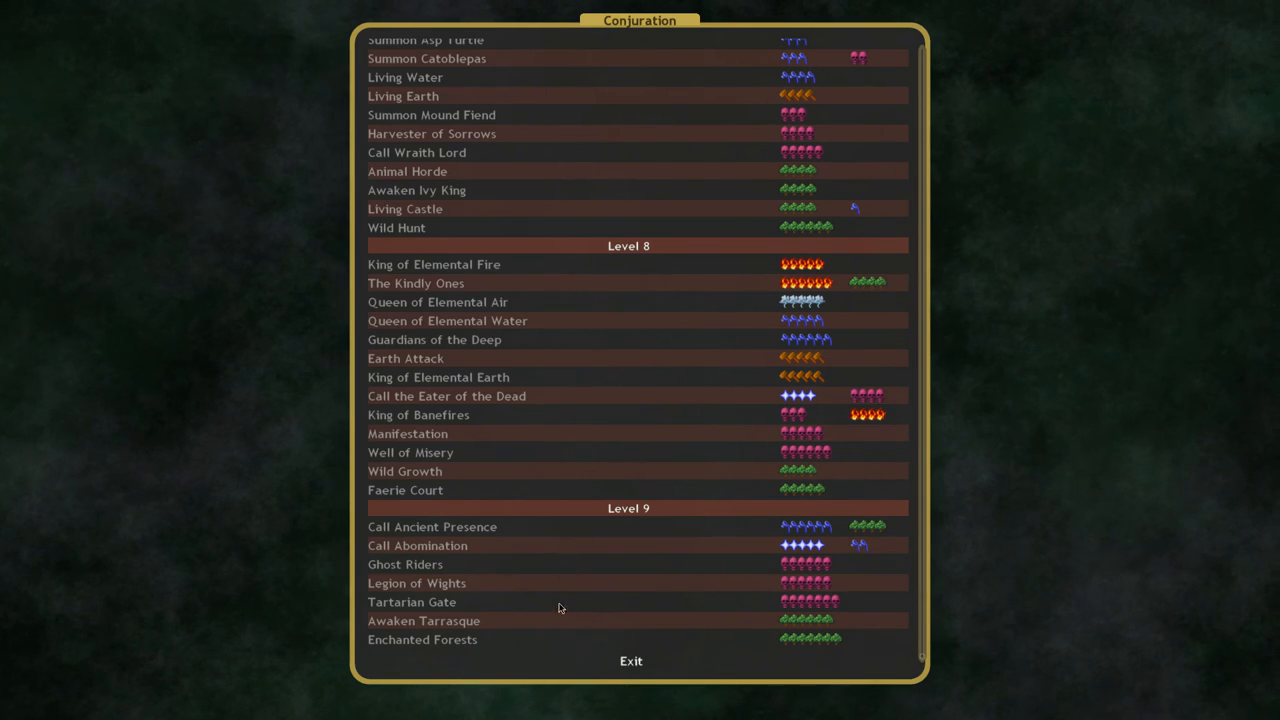
{"action": "mouse_move", "coordinate": [545, 607]}
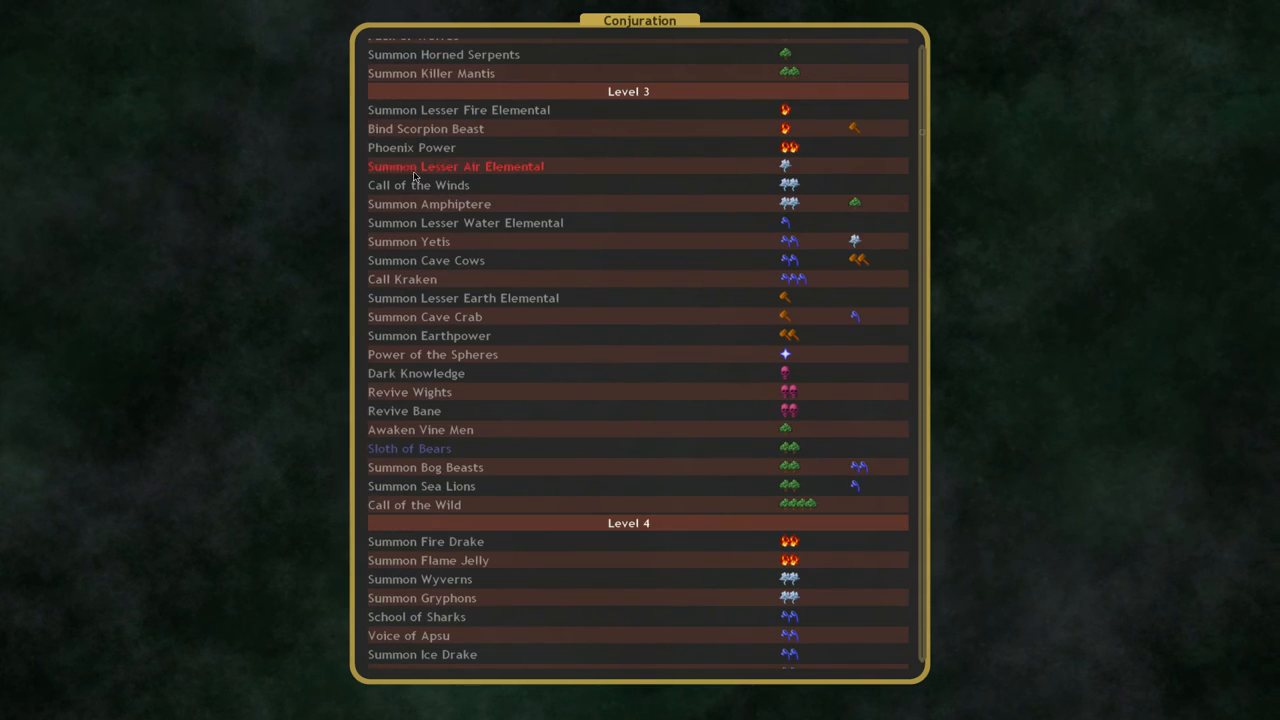
{"action": "mouse_move", "coordinate": [608, 322]}
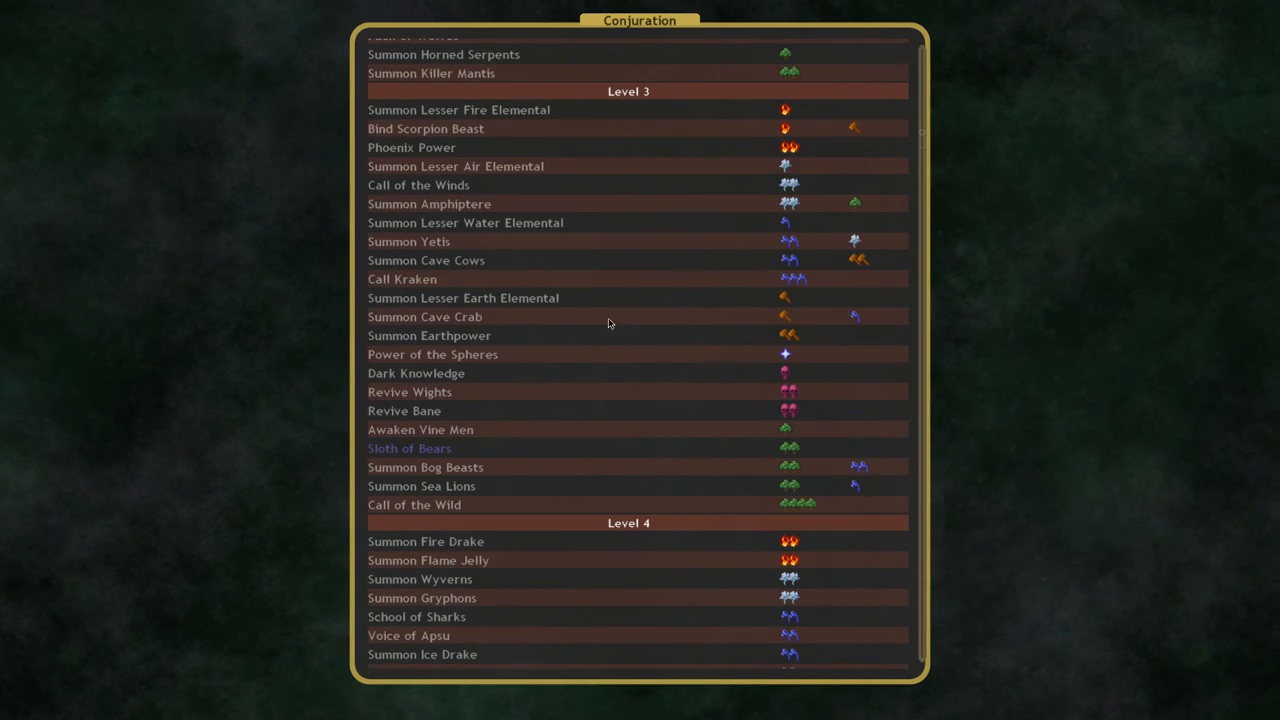
Step: Scroll the Conjuration list through level 8 and back to the level 4 and 5 spells
{"action": "scroll", "scroll_direction": "down", "scroll_amount": 3}
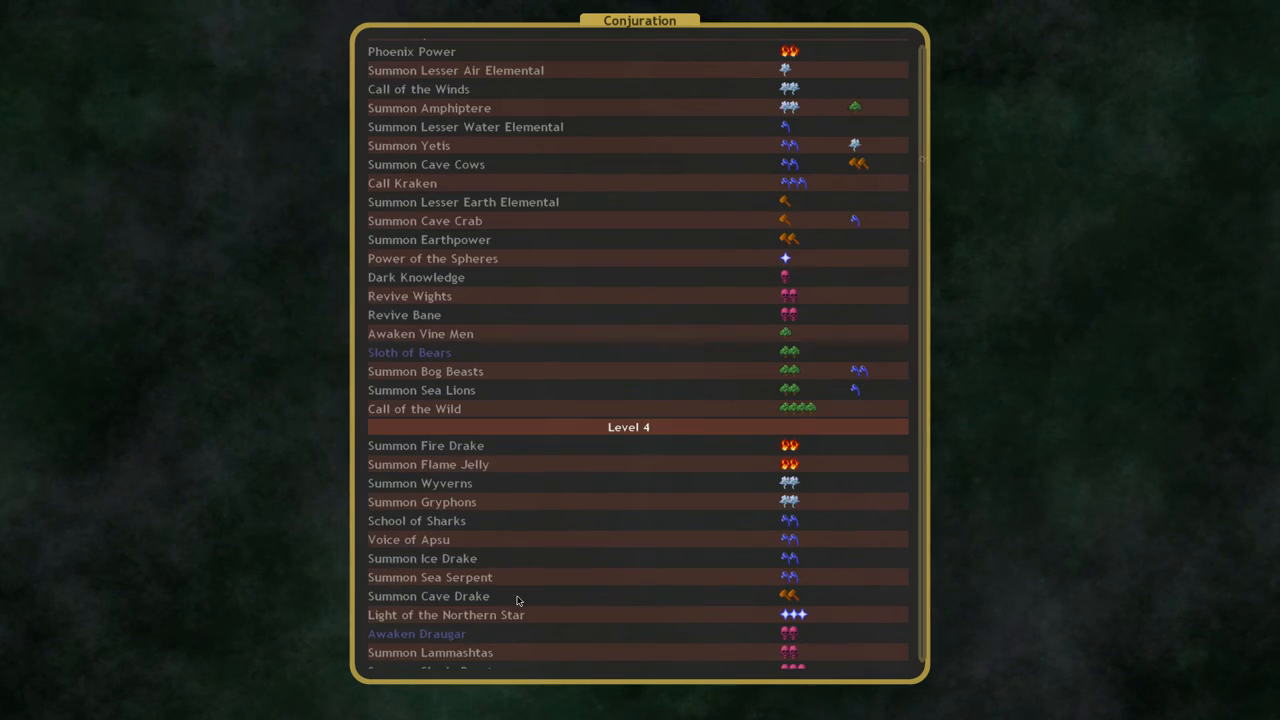
{"action": "scroll", "scroll_direction": "down", "scroll_amount": 3}
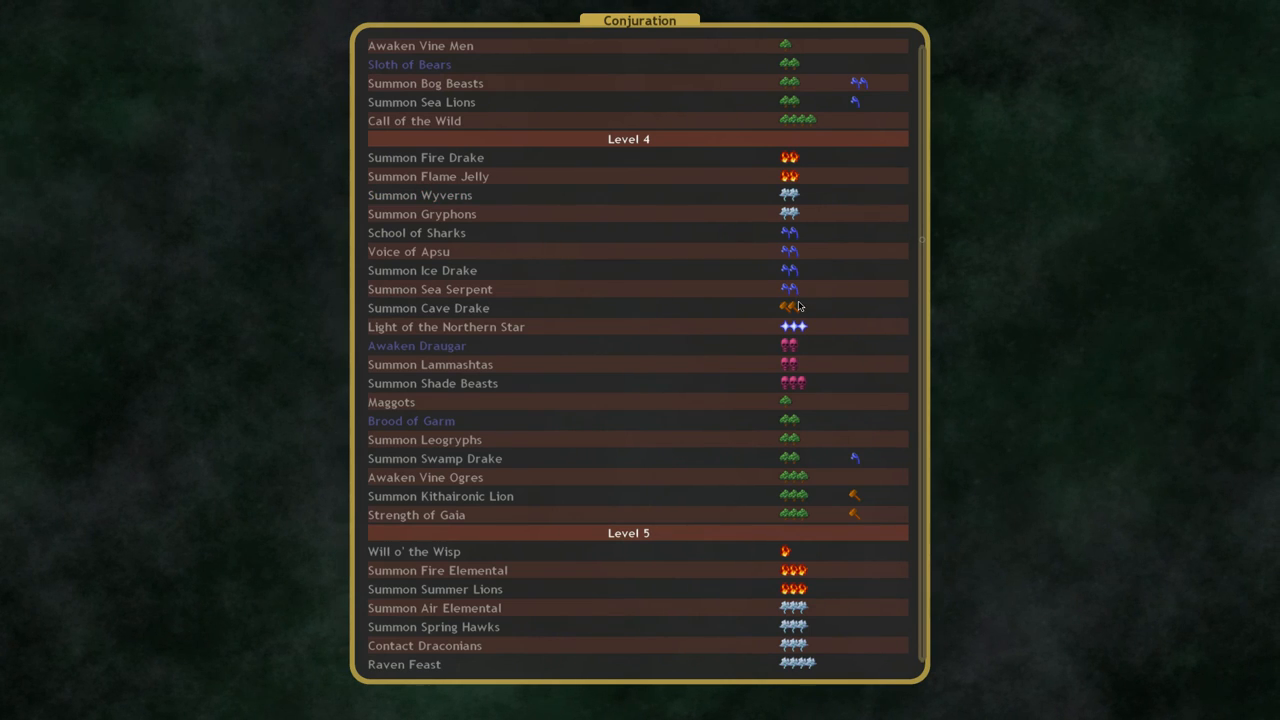
{"action": "scroll", "scroll_direction": "down", "scroll_amount": 3}
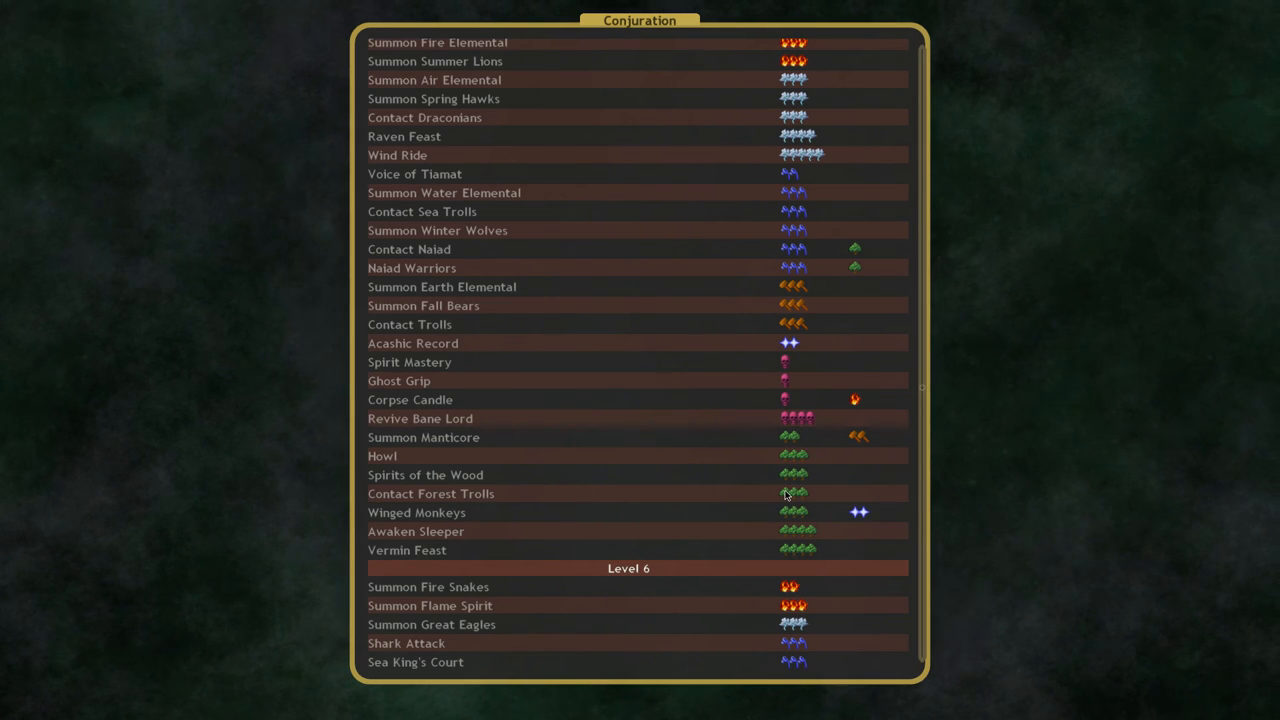
{"action": "scroll", "scroll_direction": "down", "scroll_amount": 3}
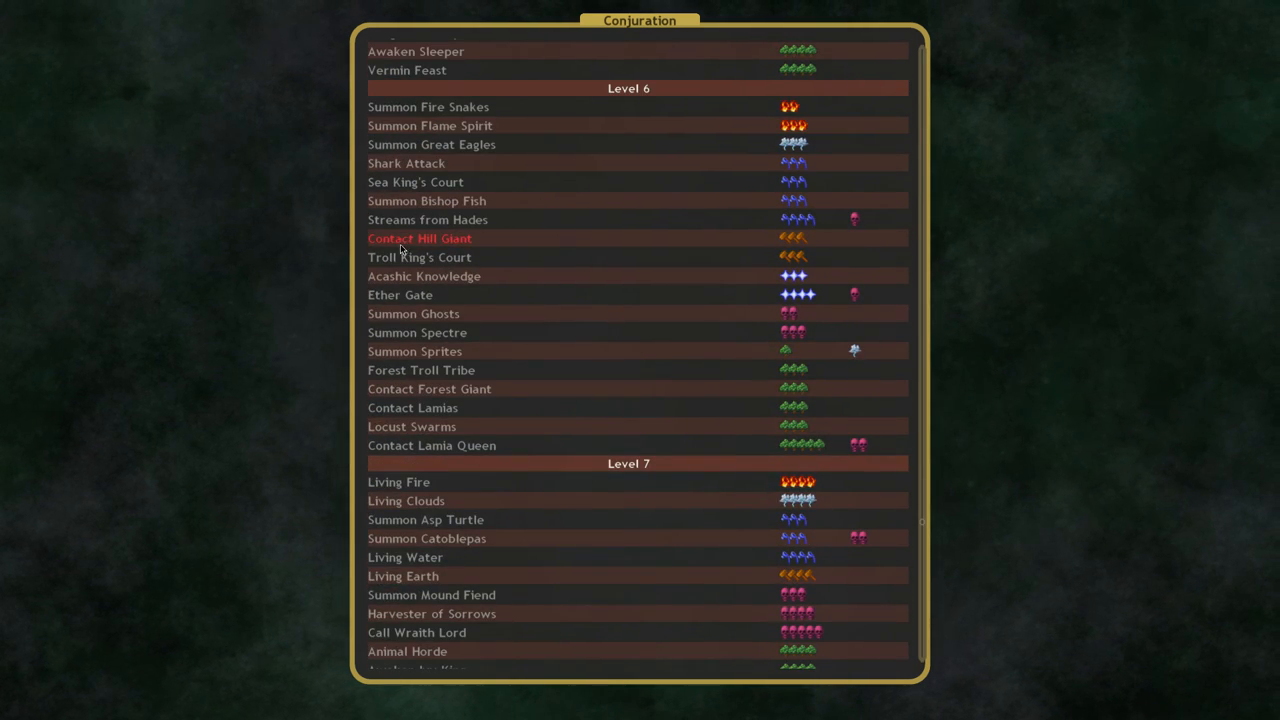
{"action": "mouse_move", "coordinate": [530, 287]}
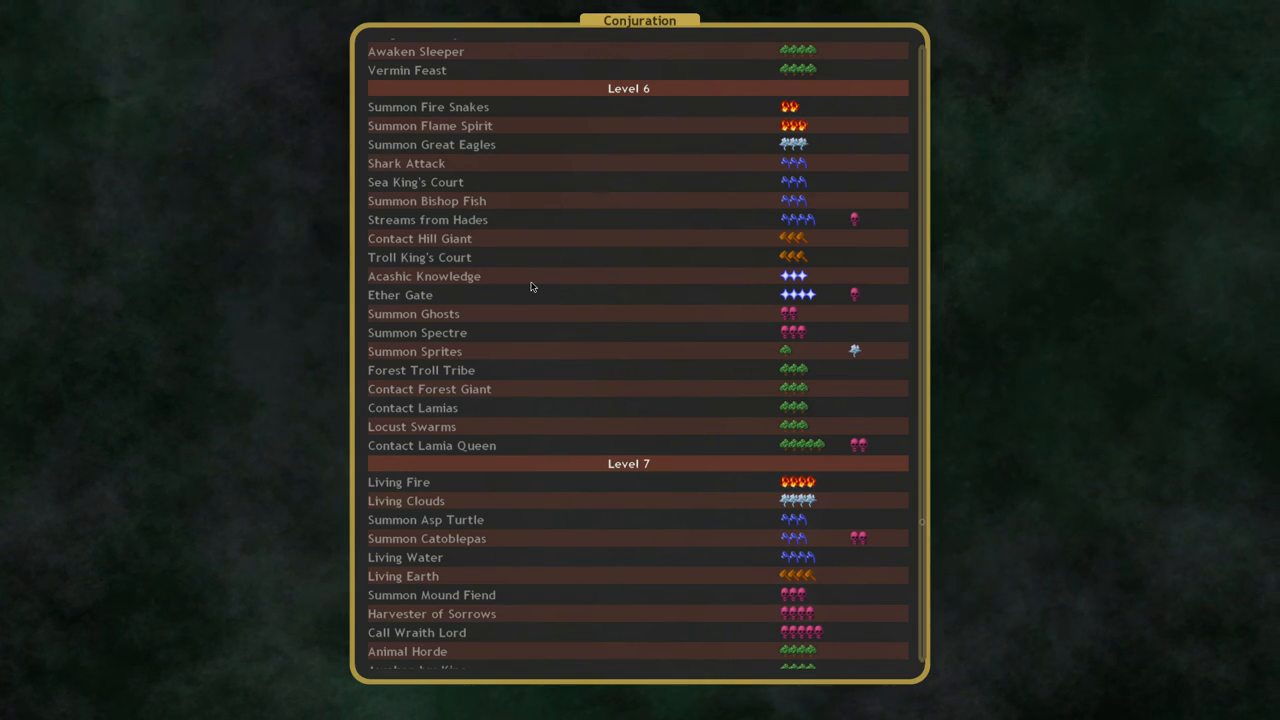
{"action": "scroll", "scroll_direction": "down", "scroll_amount": 3}
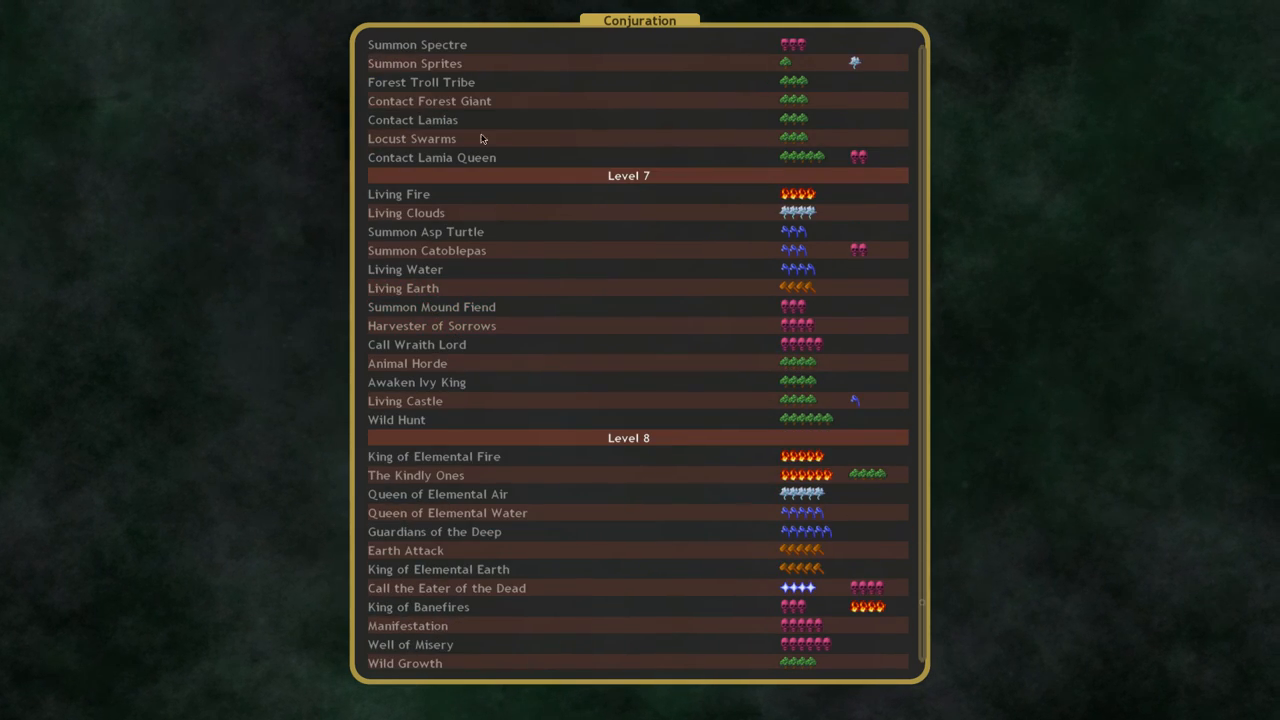
{"action": "scroll", "scroll_direction": "down", "scroll_amount": 3}
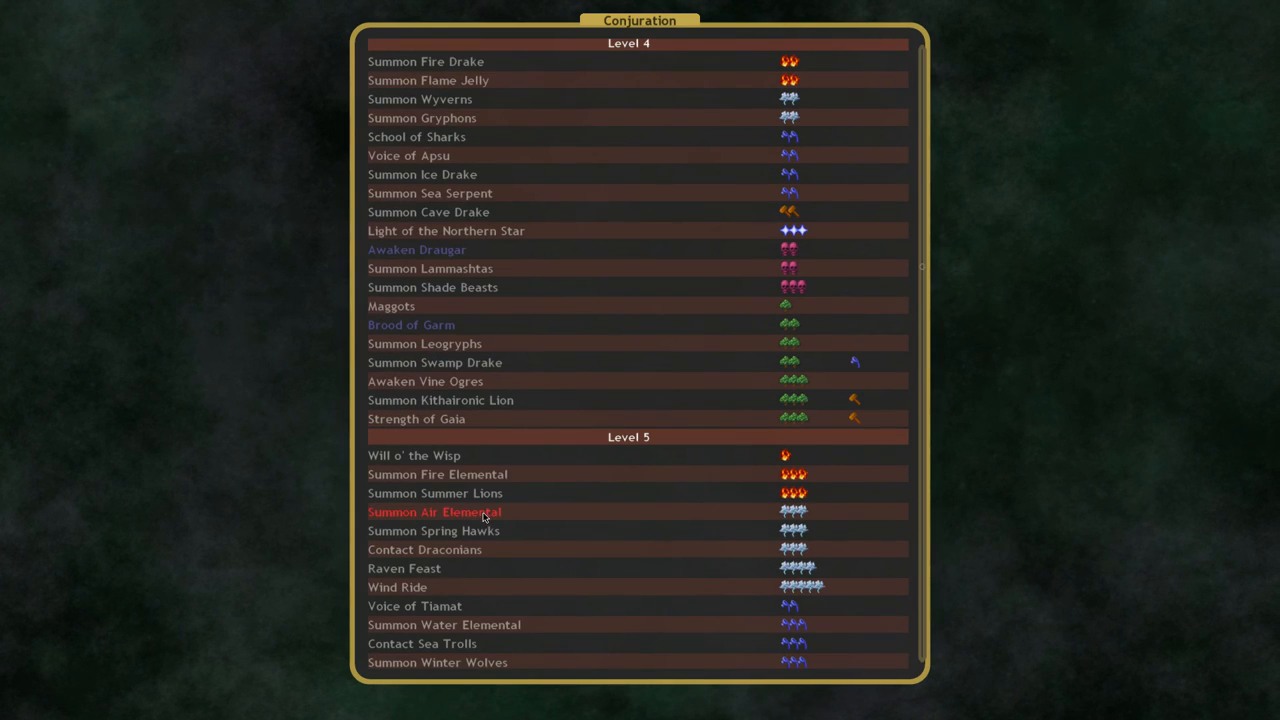
{"action": "mouse_move", "coordinate": [435, 493]}
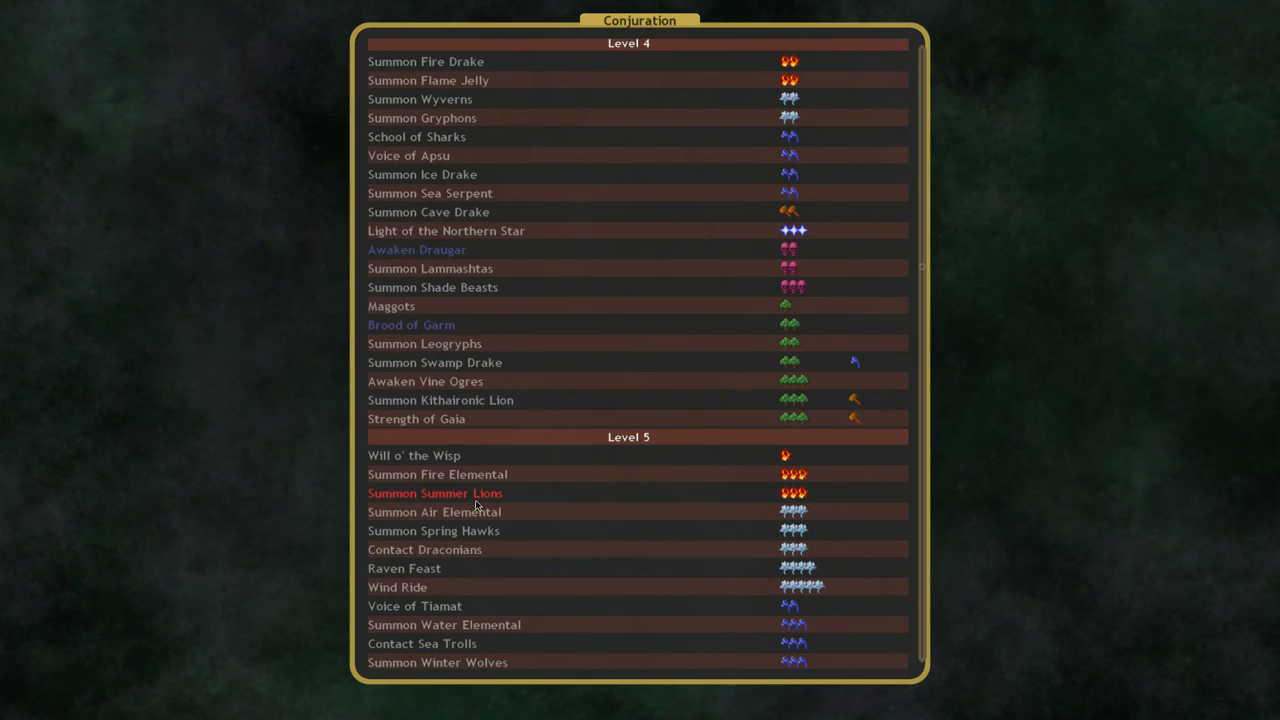